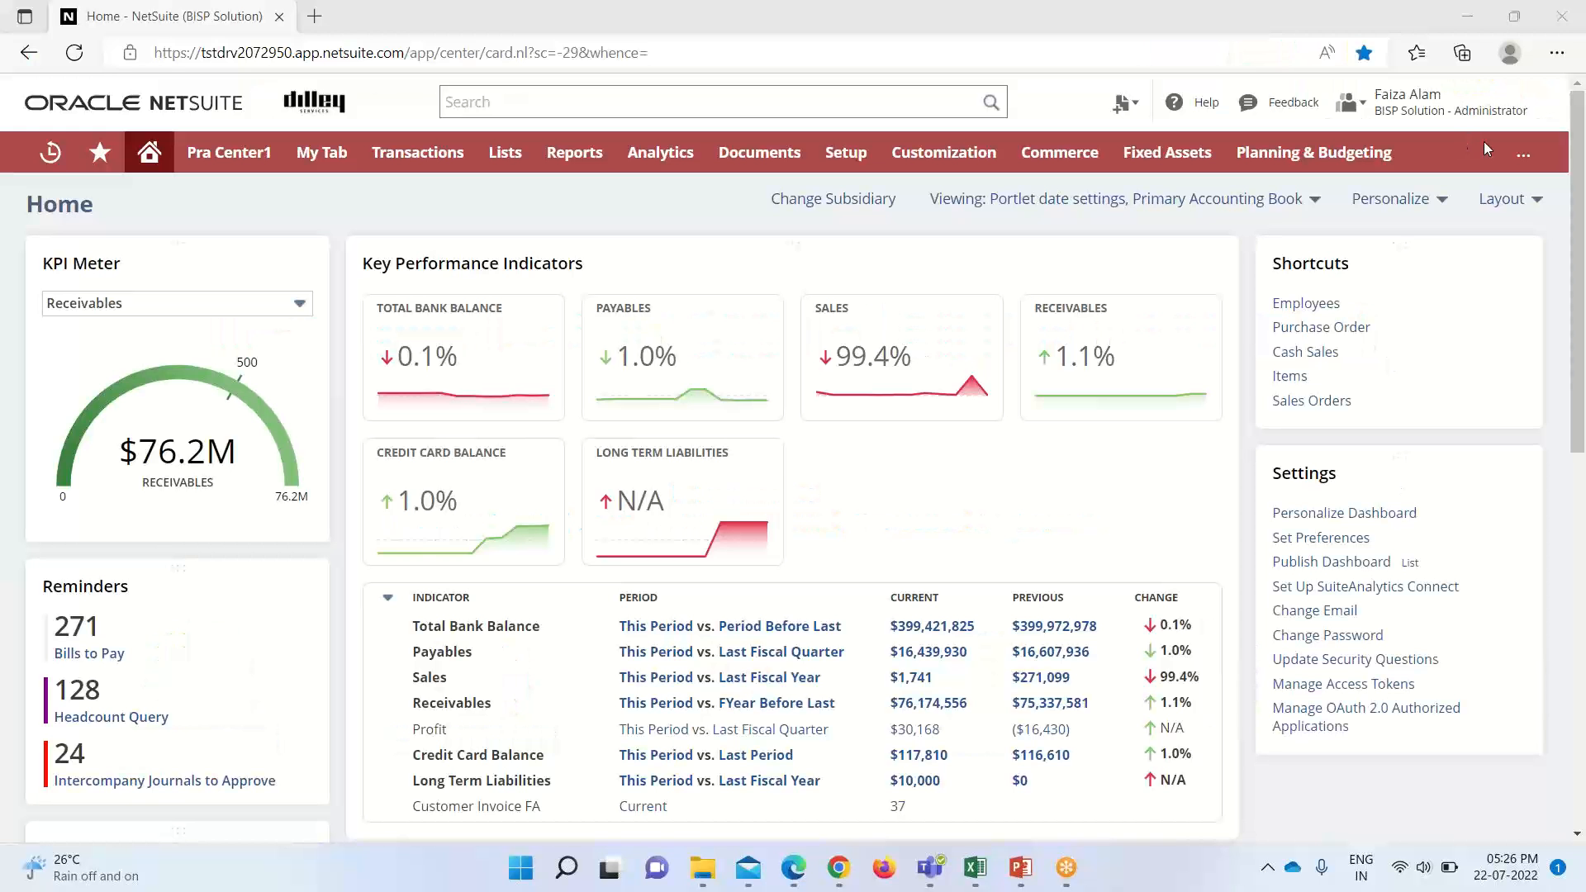
mouse_move(1404, 263)
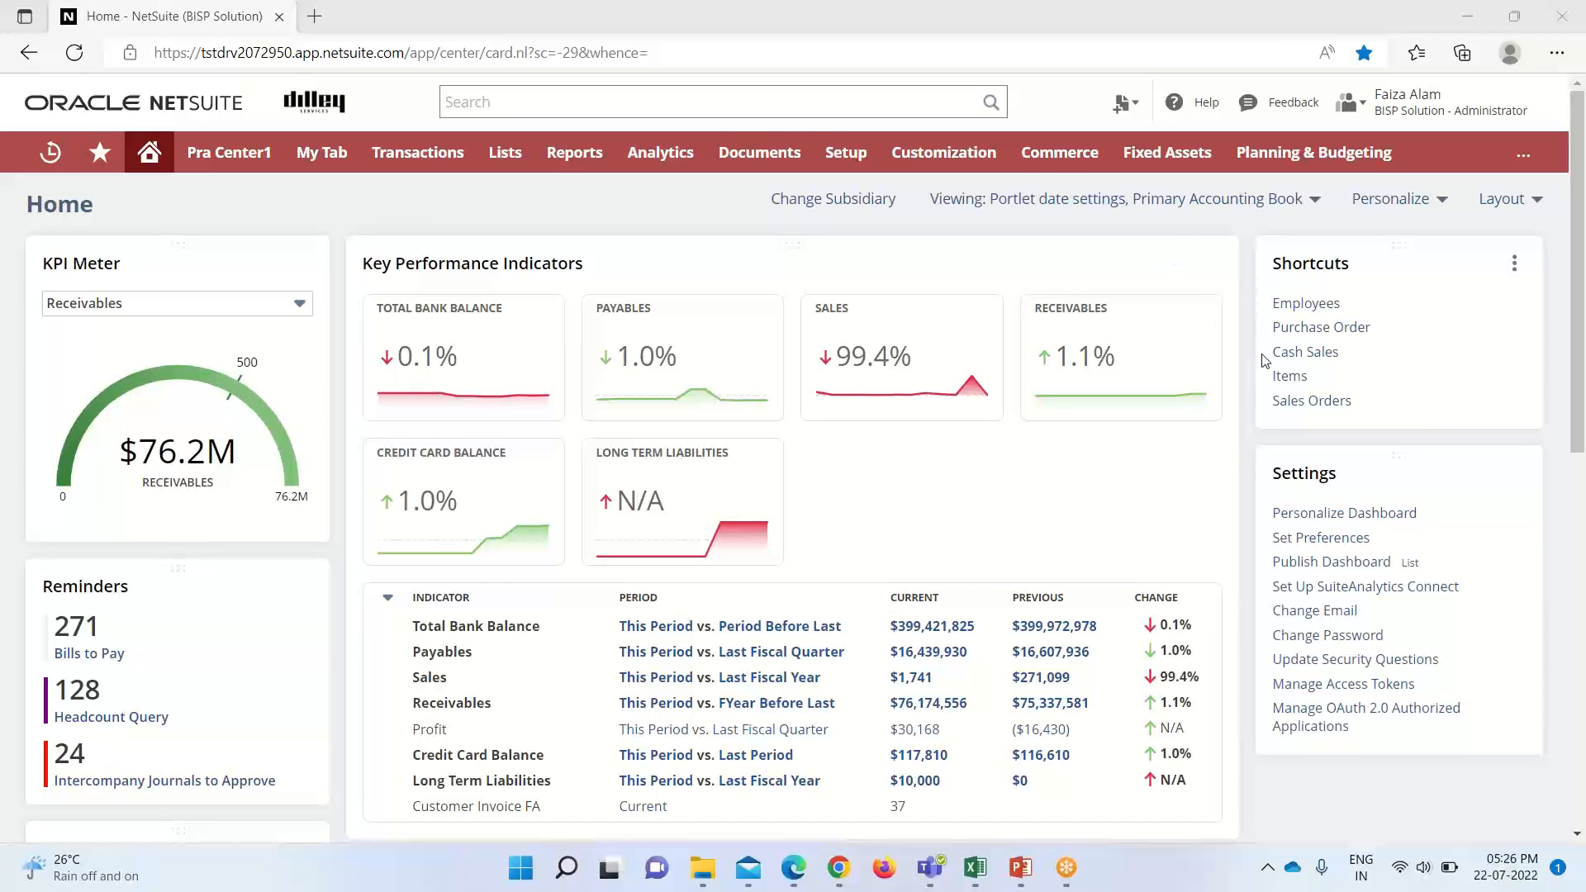
mouse_move(1236, 424)
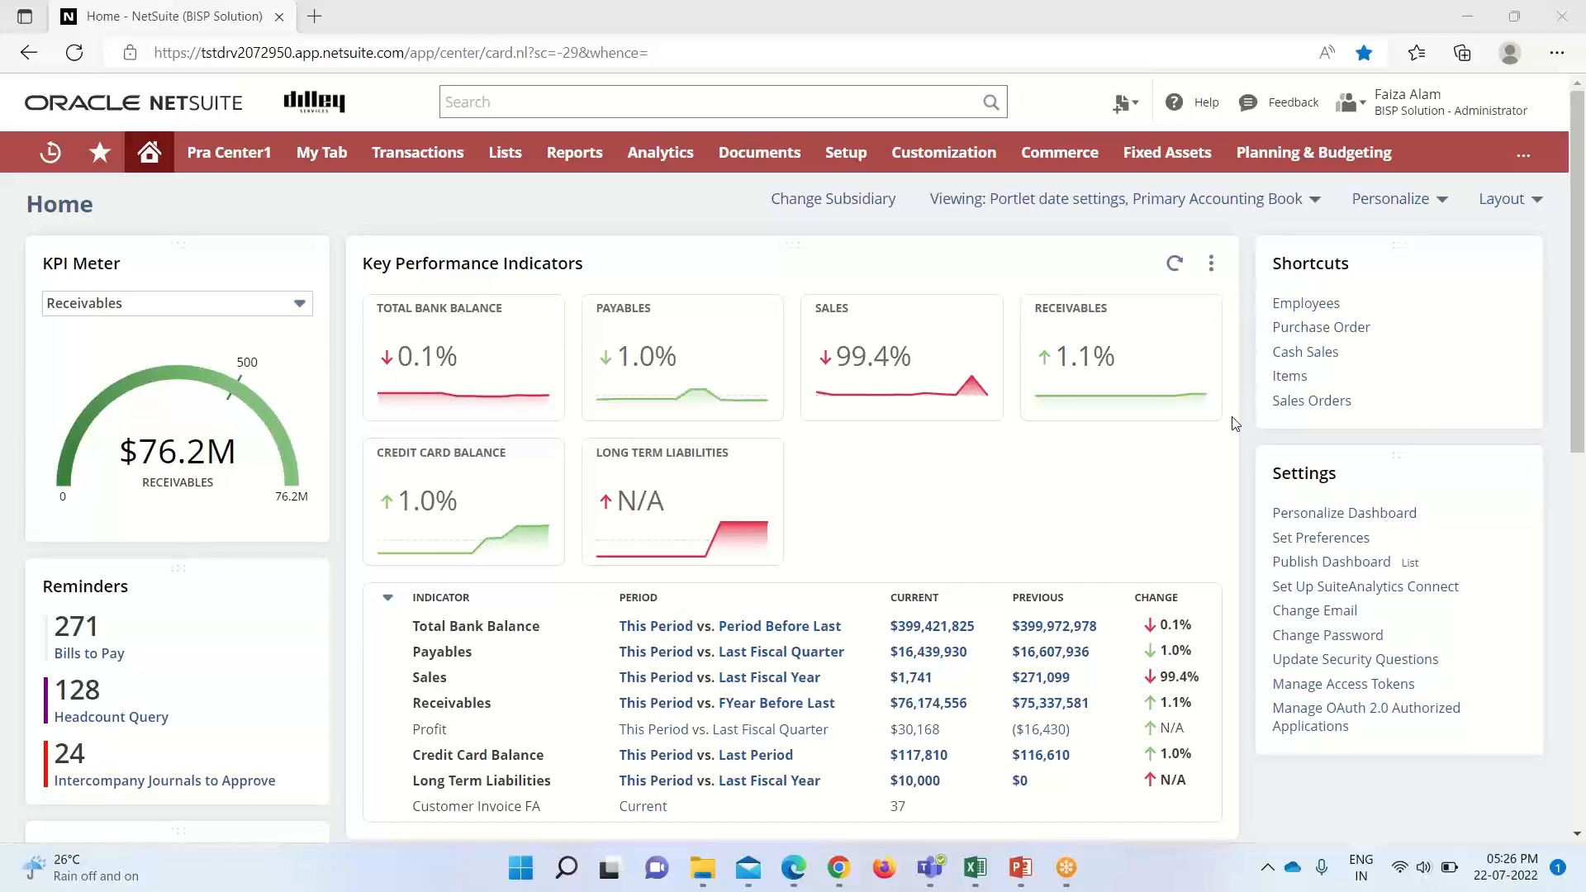
mouse_move(1315, 205)
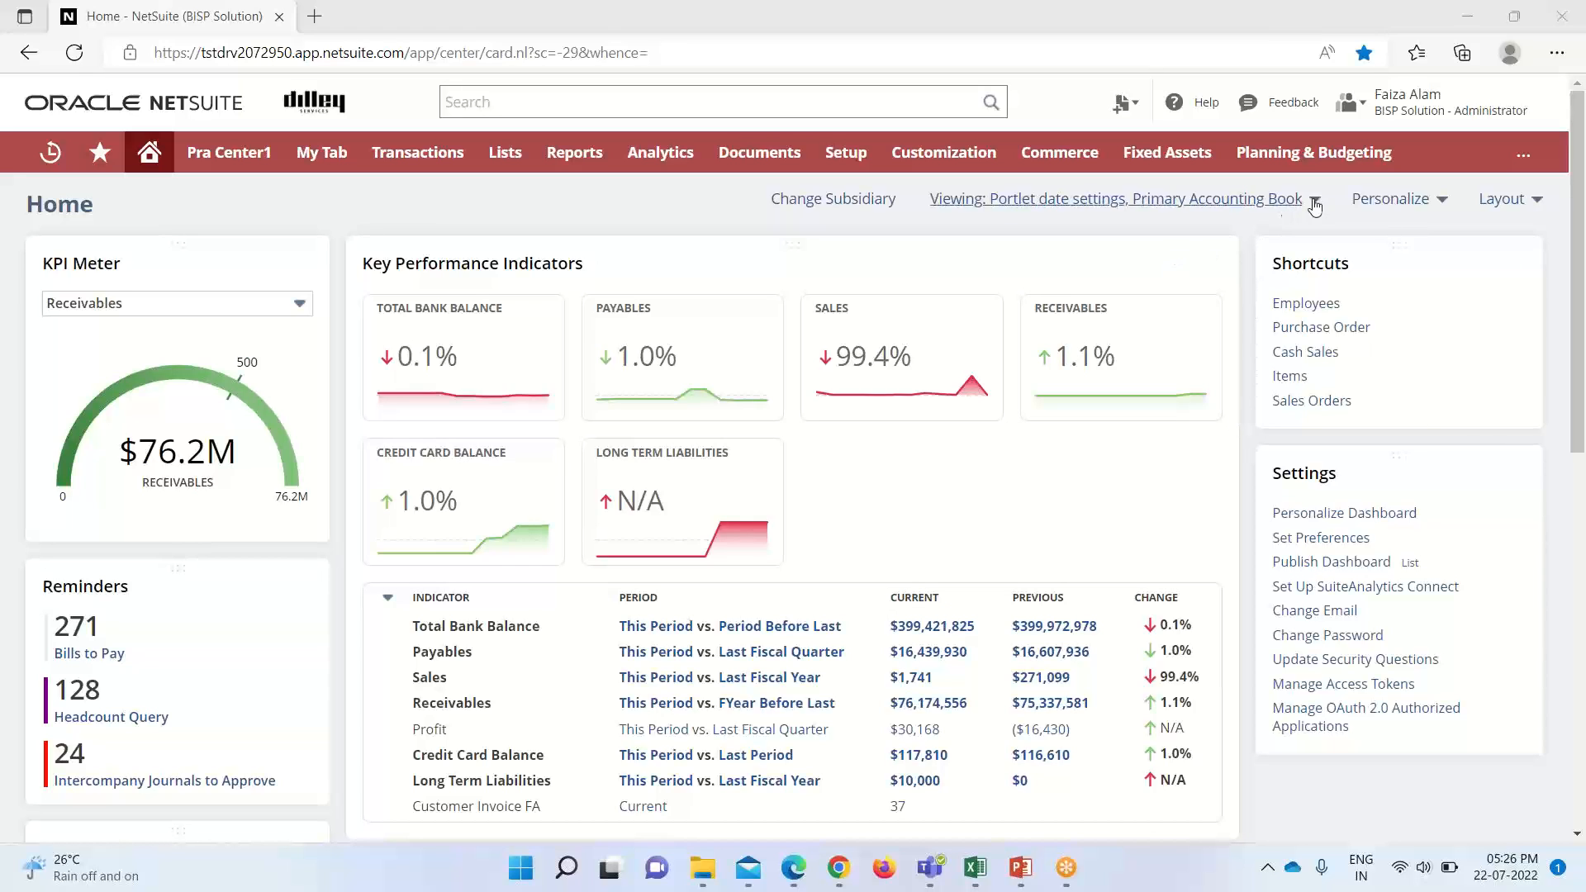
Add a Report Snapshots portlet via Personalize Dashboard and place it above Key Performance Indicators
click(1345, 512)
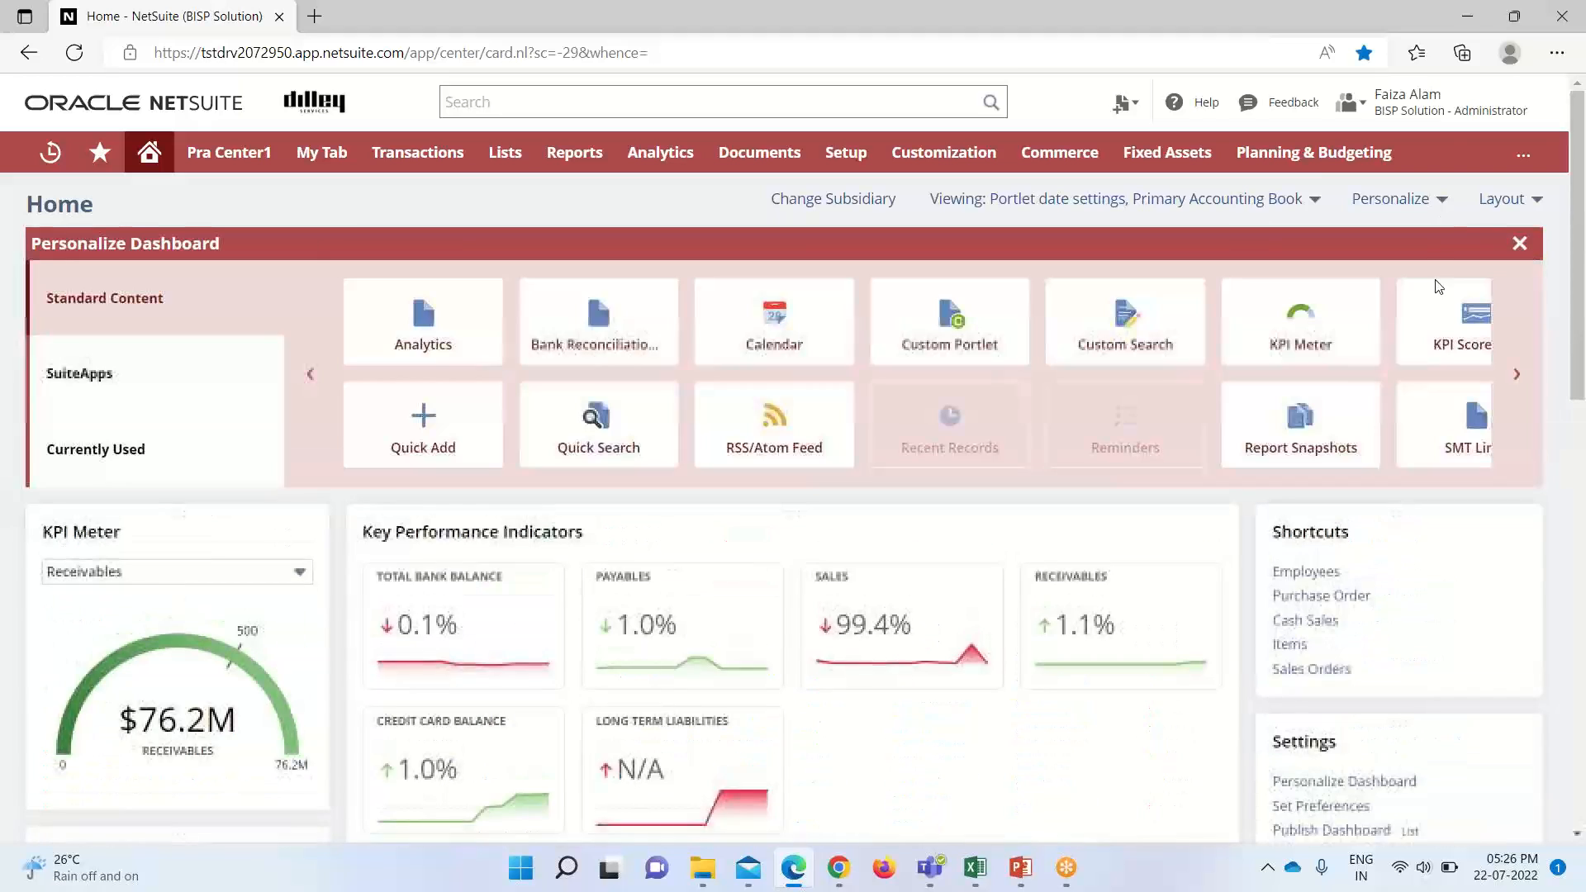
mouse_move(1300, 423)
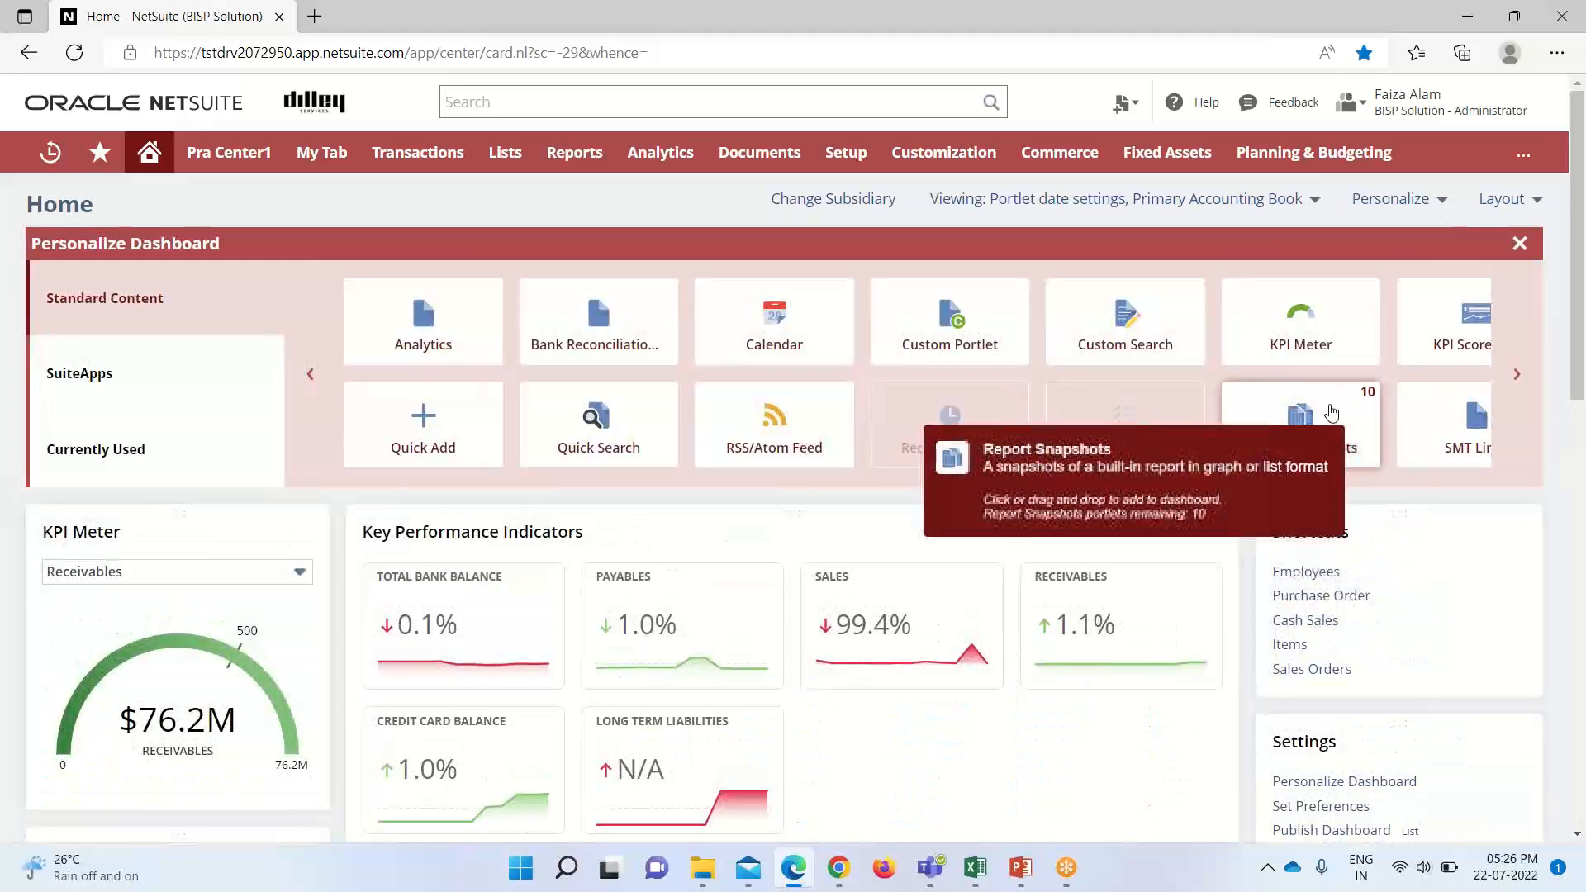
mouse_move(1300, 424)
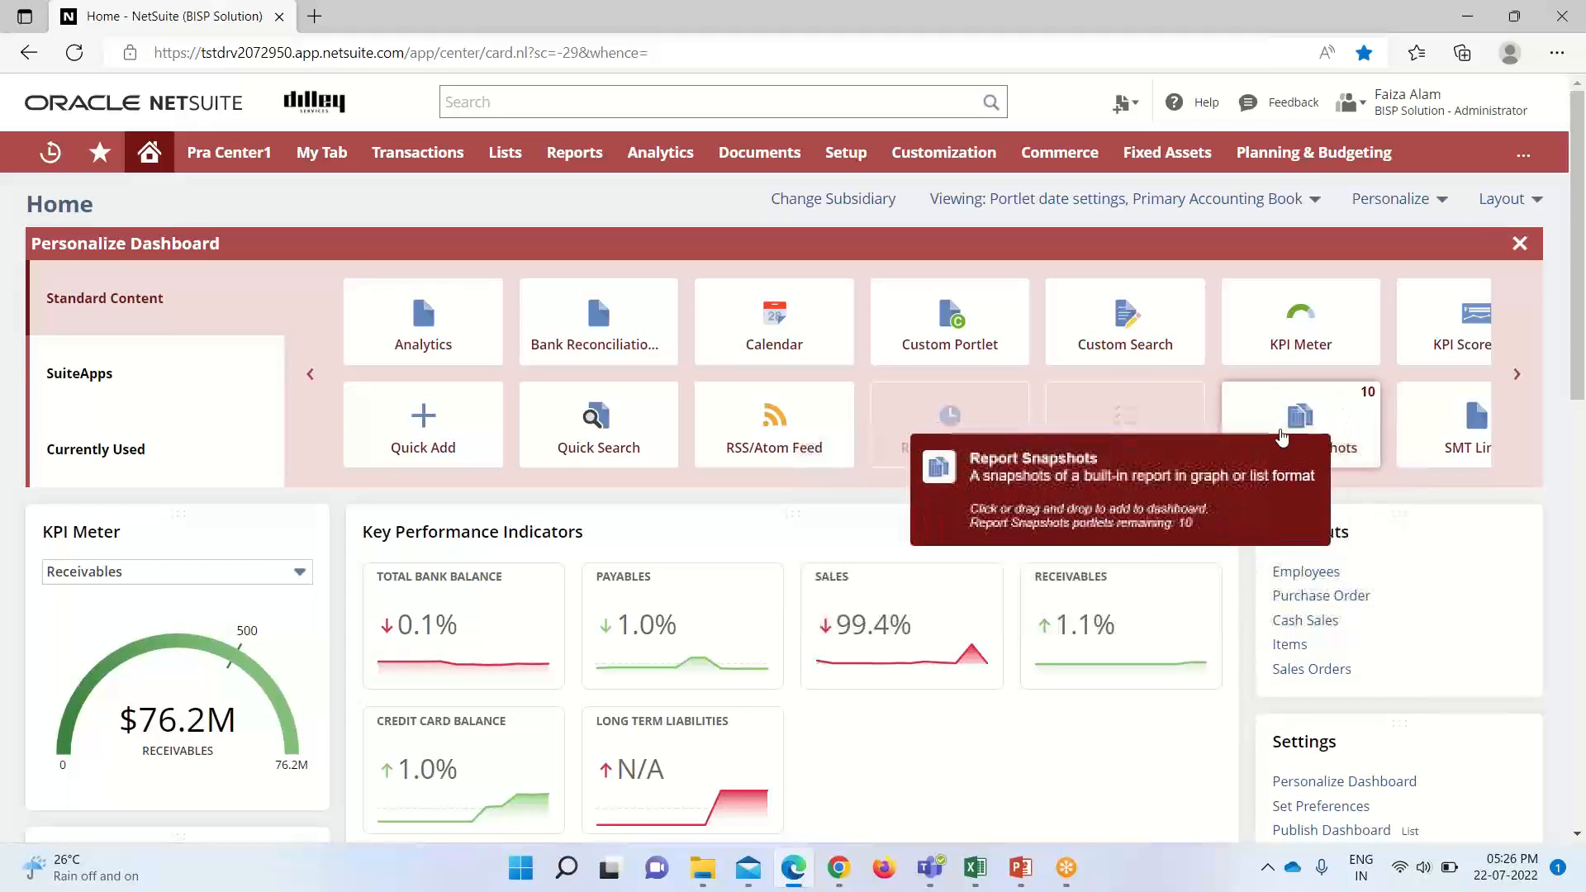
mouse_move(1334, 403)
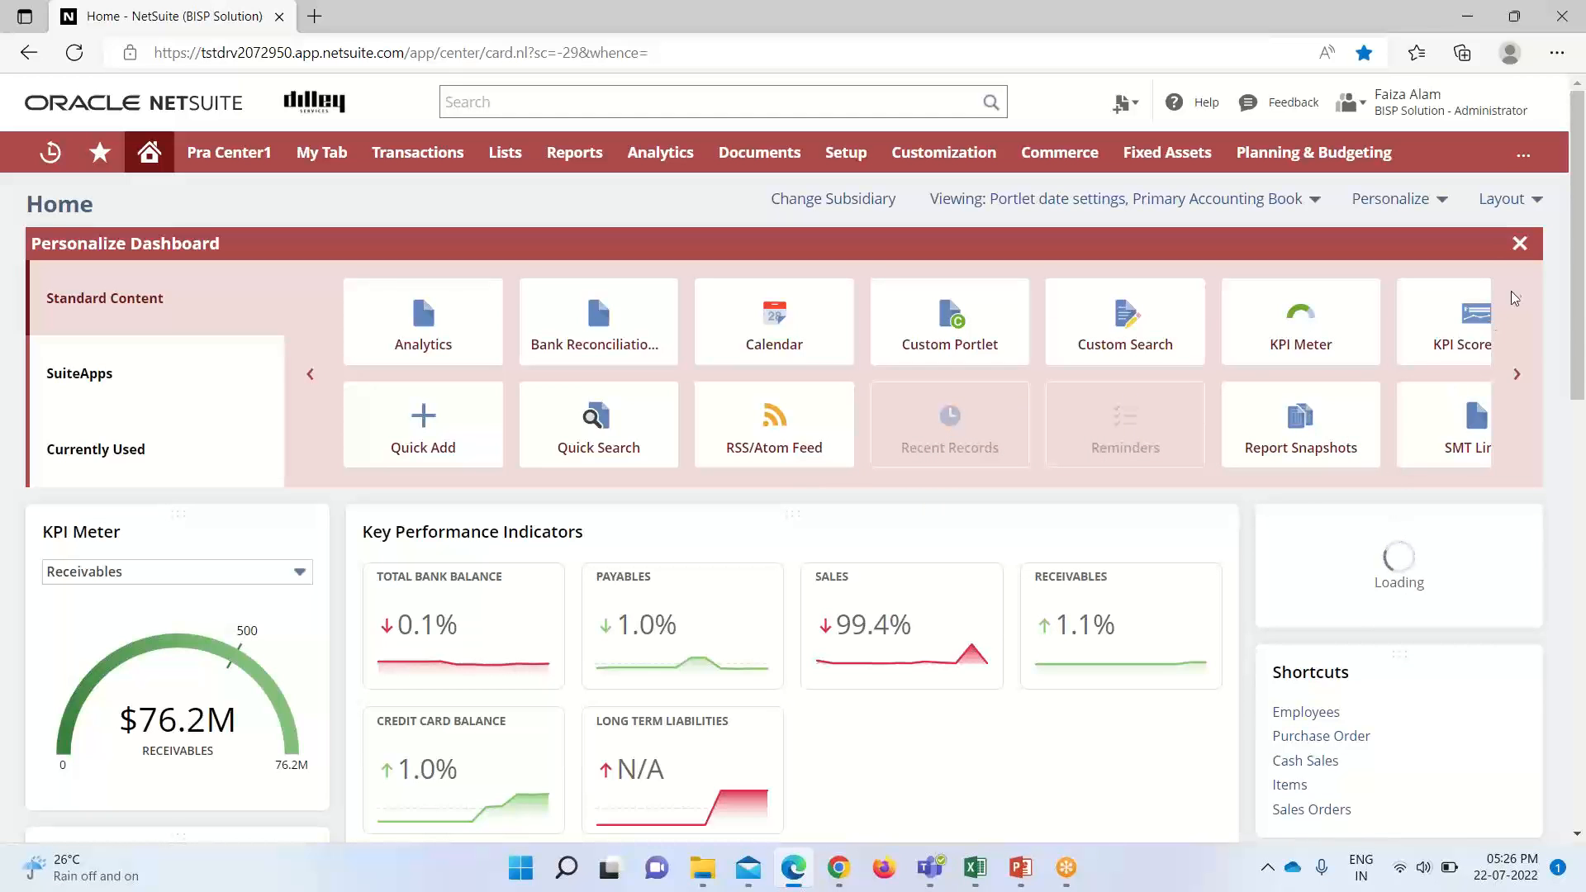
click(1519, 243)
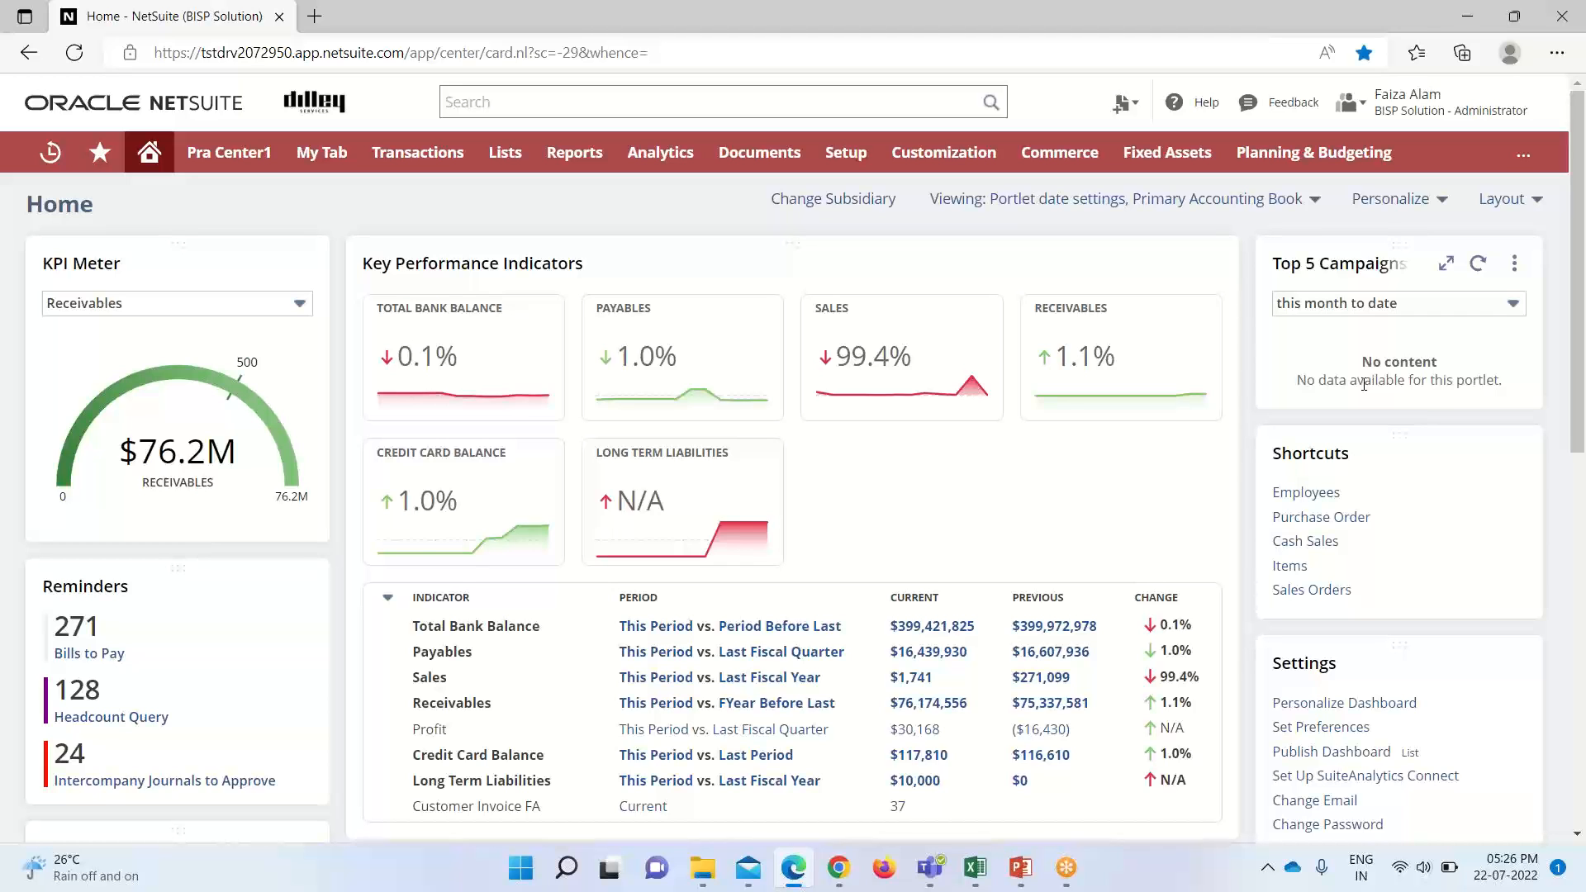
mouse_move(1477, 260)
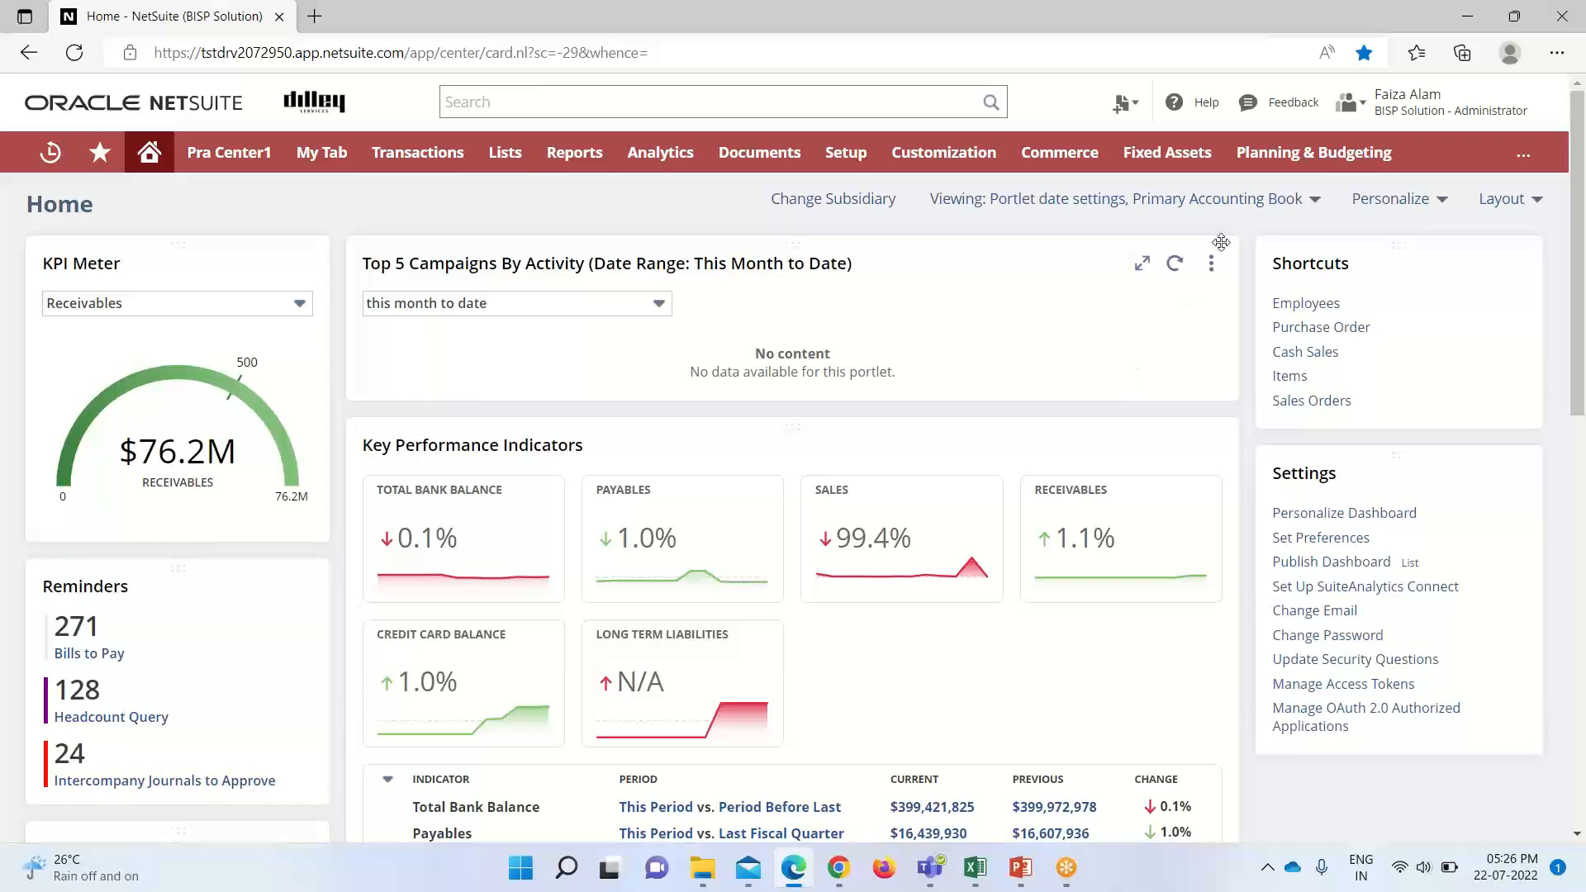
mouse_move(1048, 312)
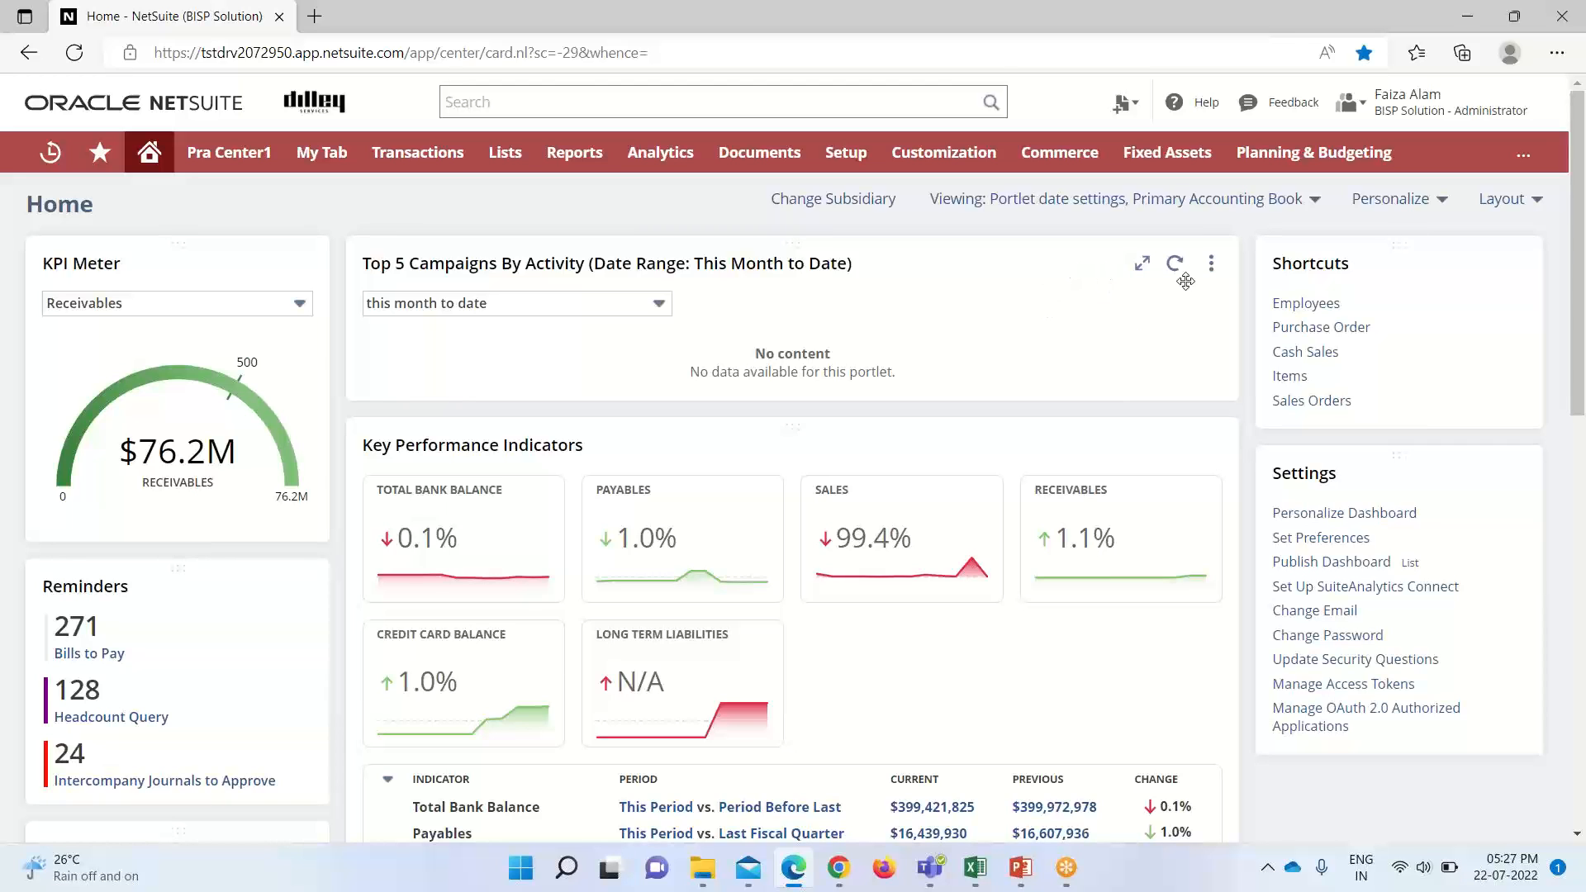
mouse_move(1188, 295)
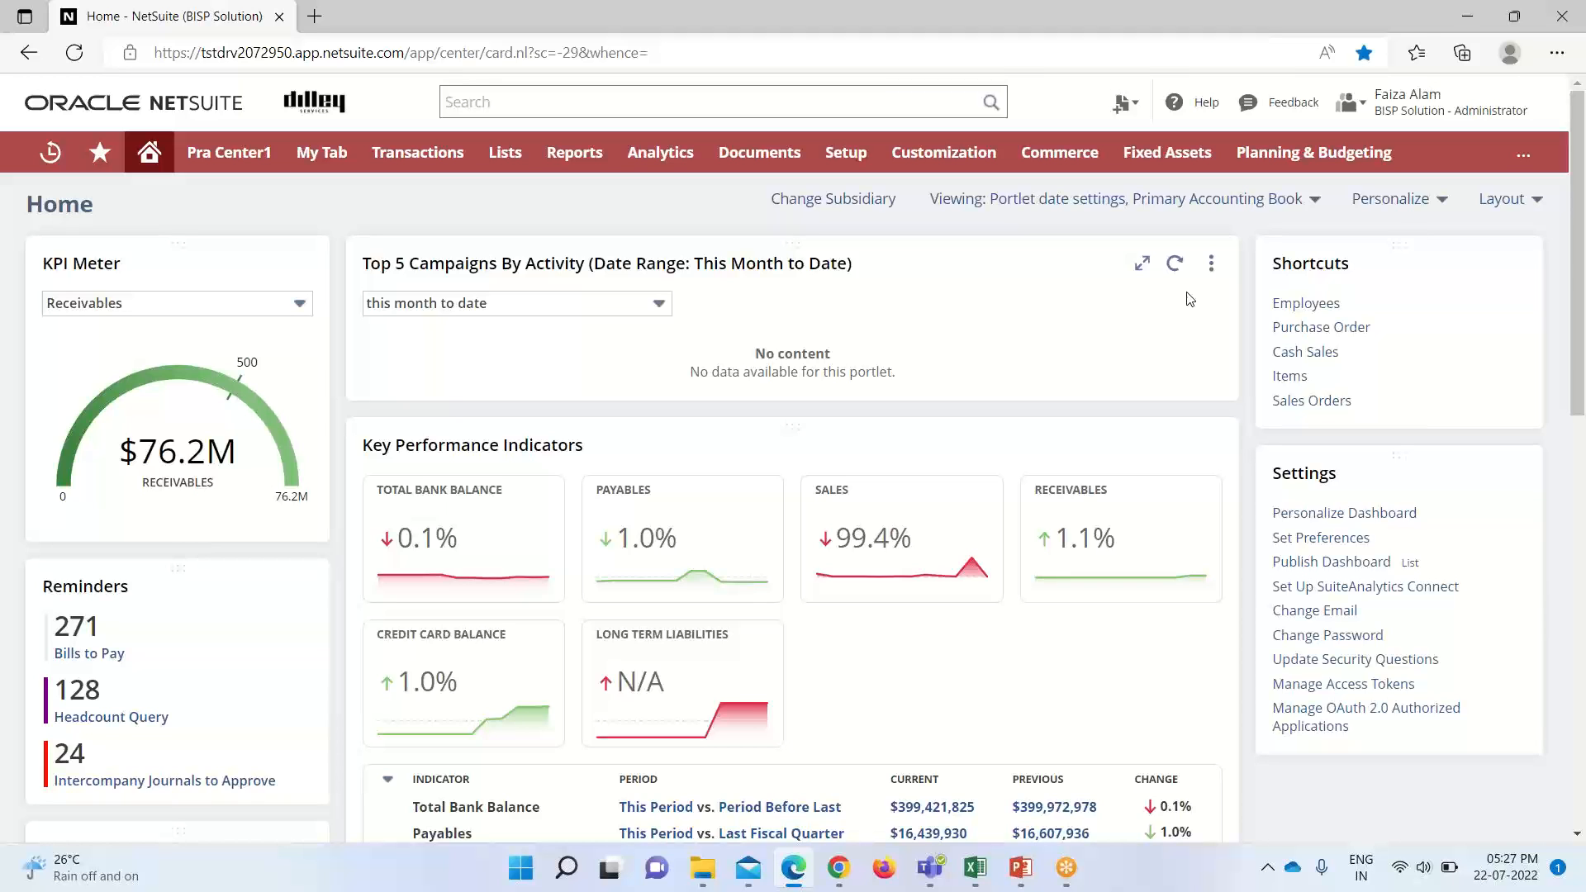
Review the Snapshot report list in the campaigns portlet's Edit options, landing on Items Ordered Snapshot
click(1211, 263)
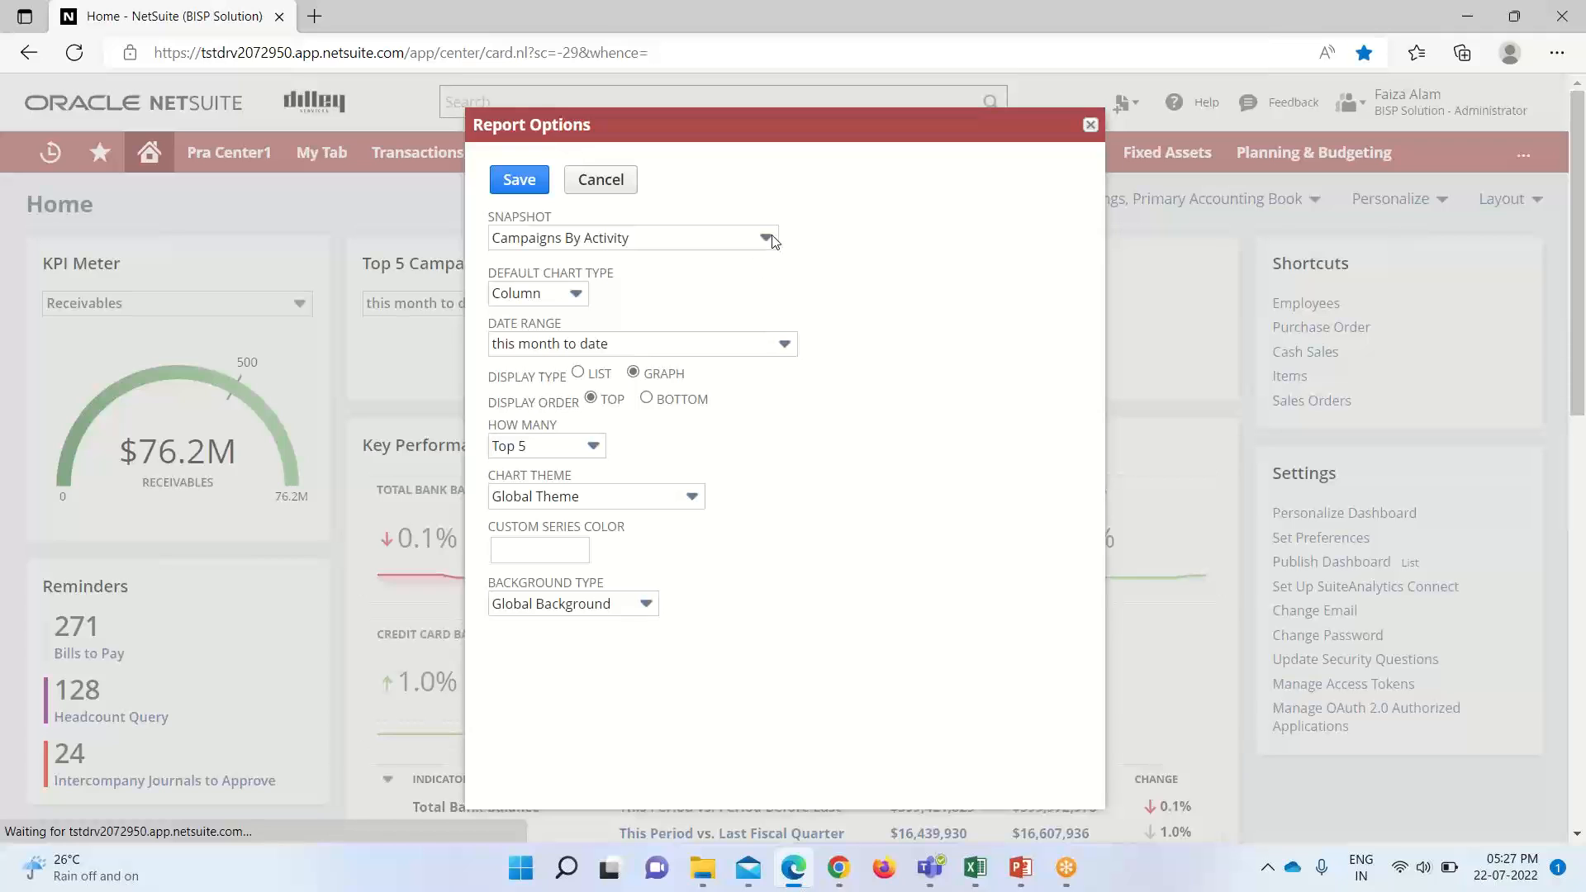
click(765, 238)
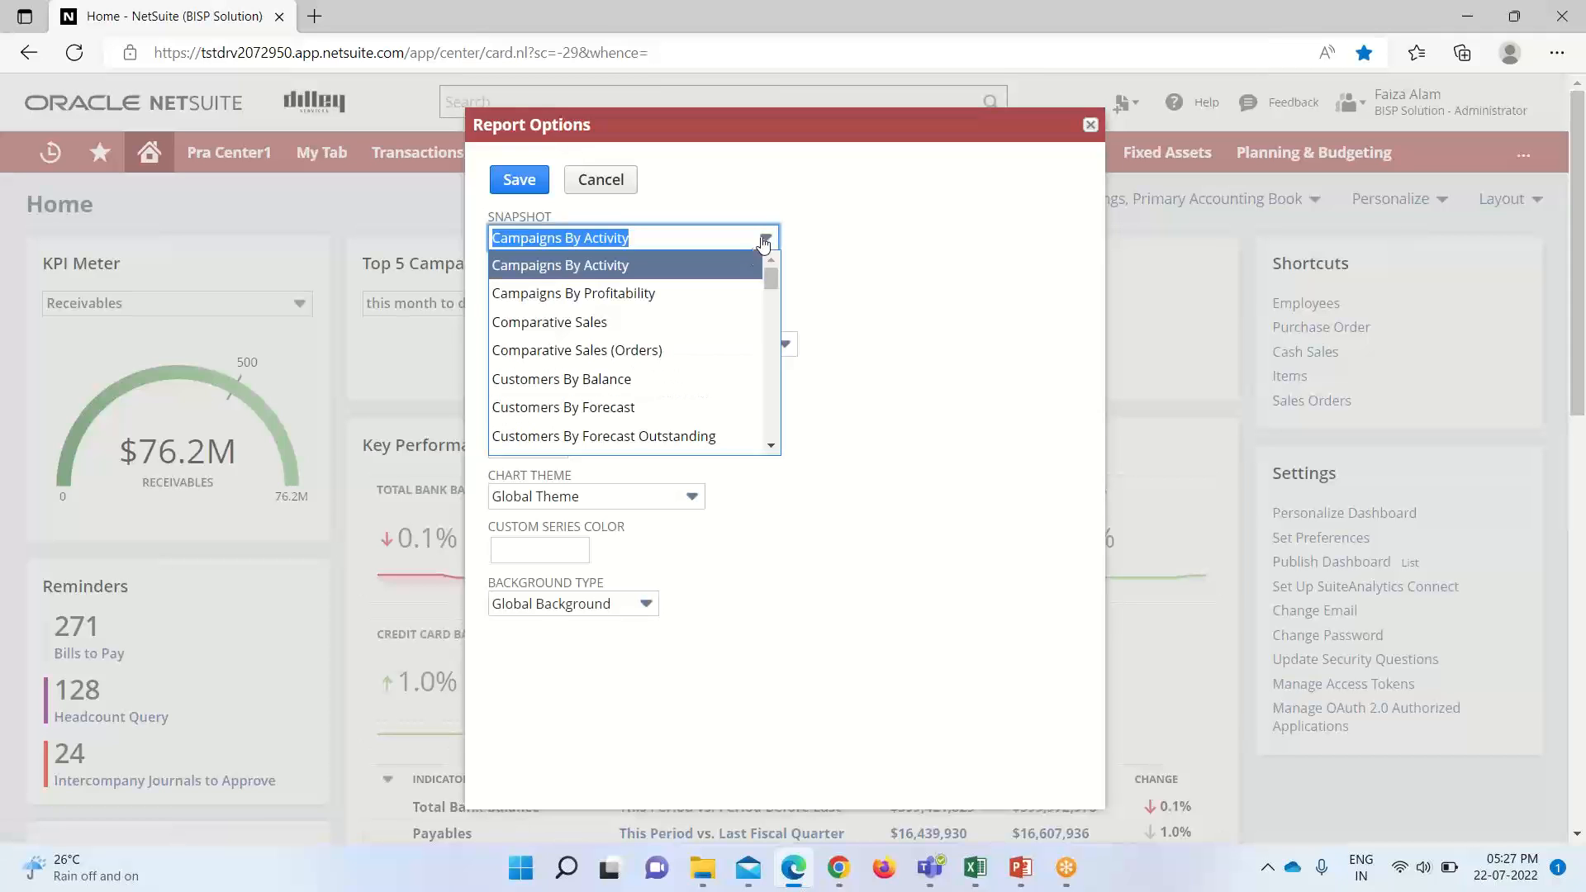
scroll(down, 3)
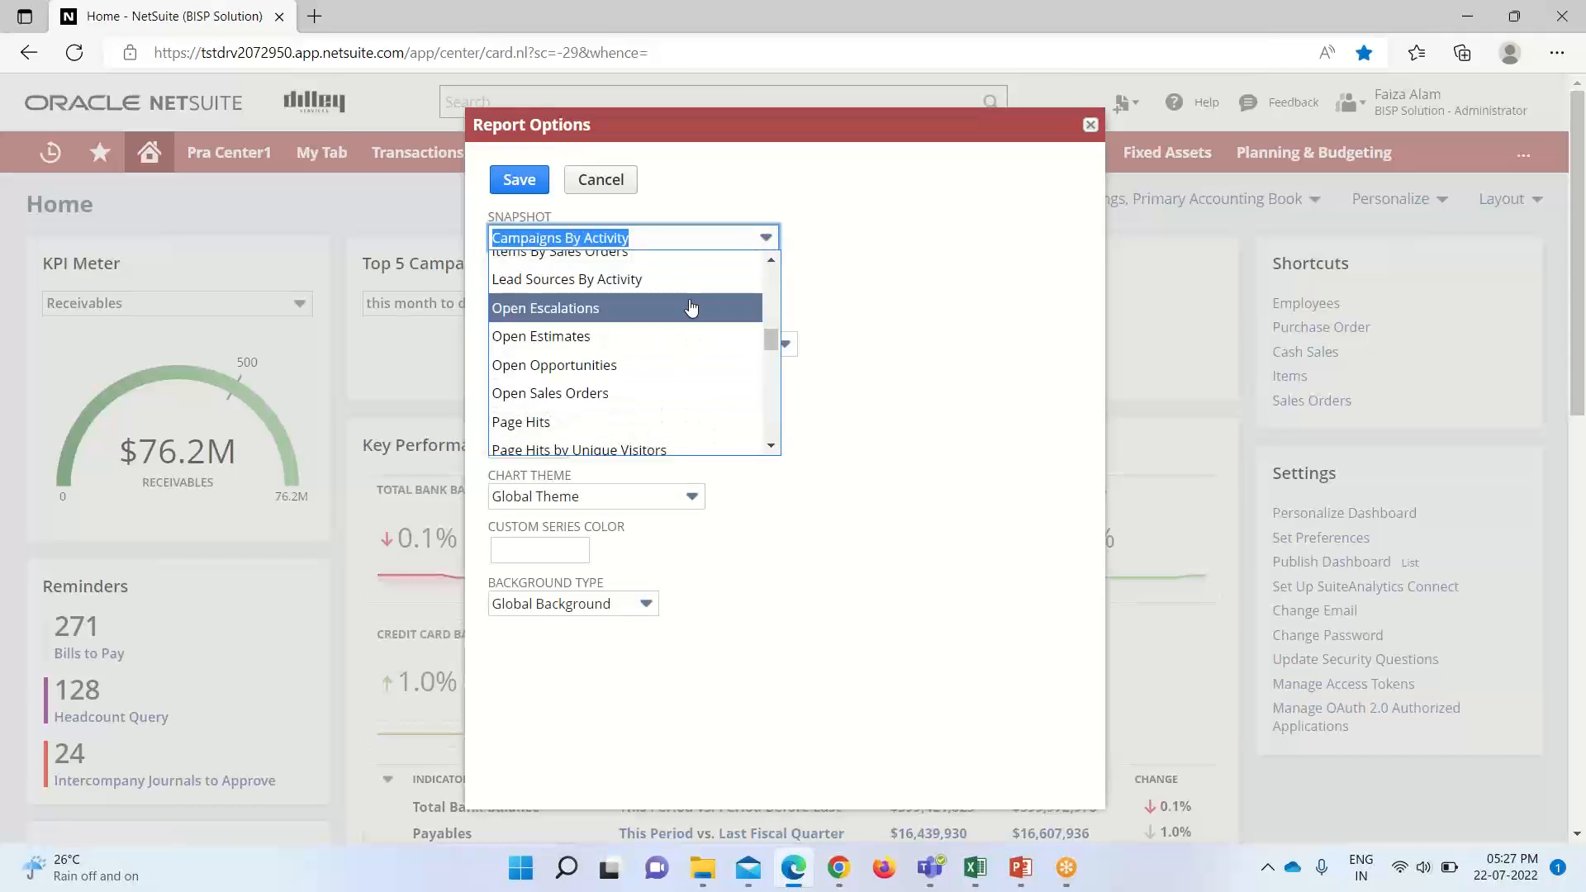
mouse_move(692, 365)
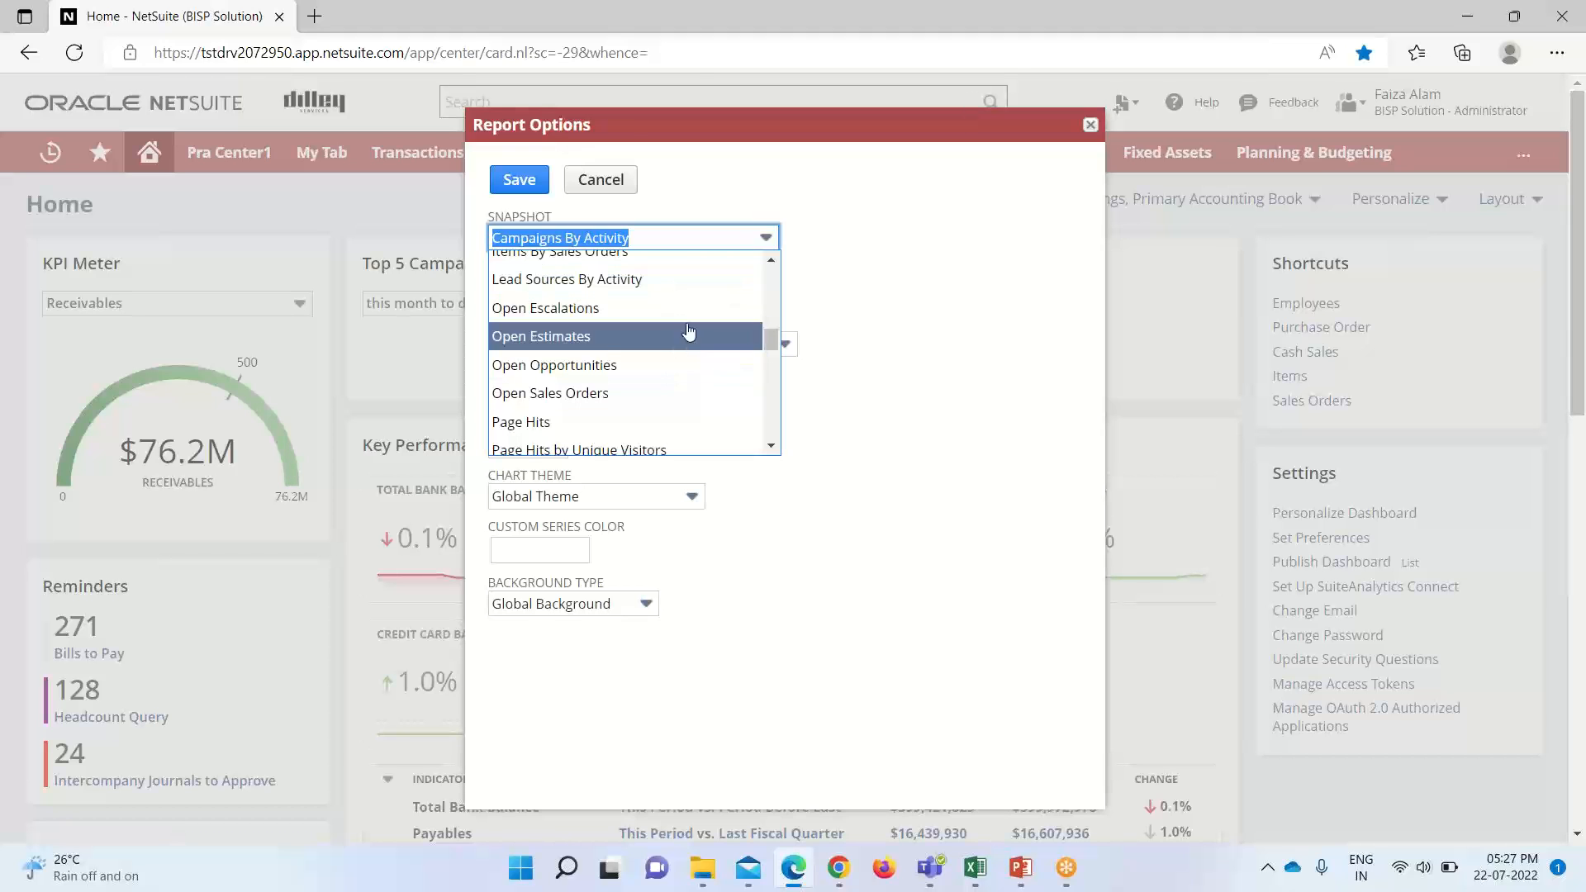
mouse_move(702, 294)
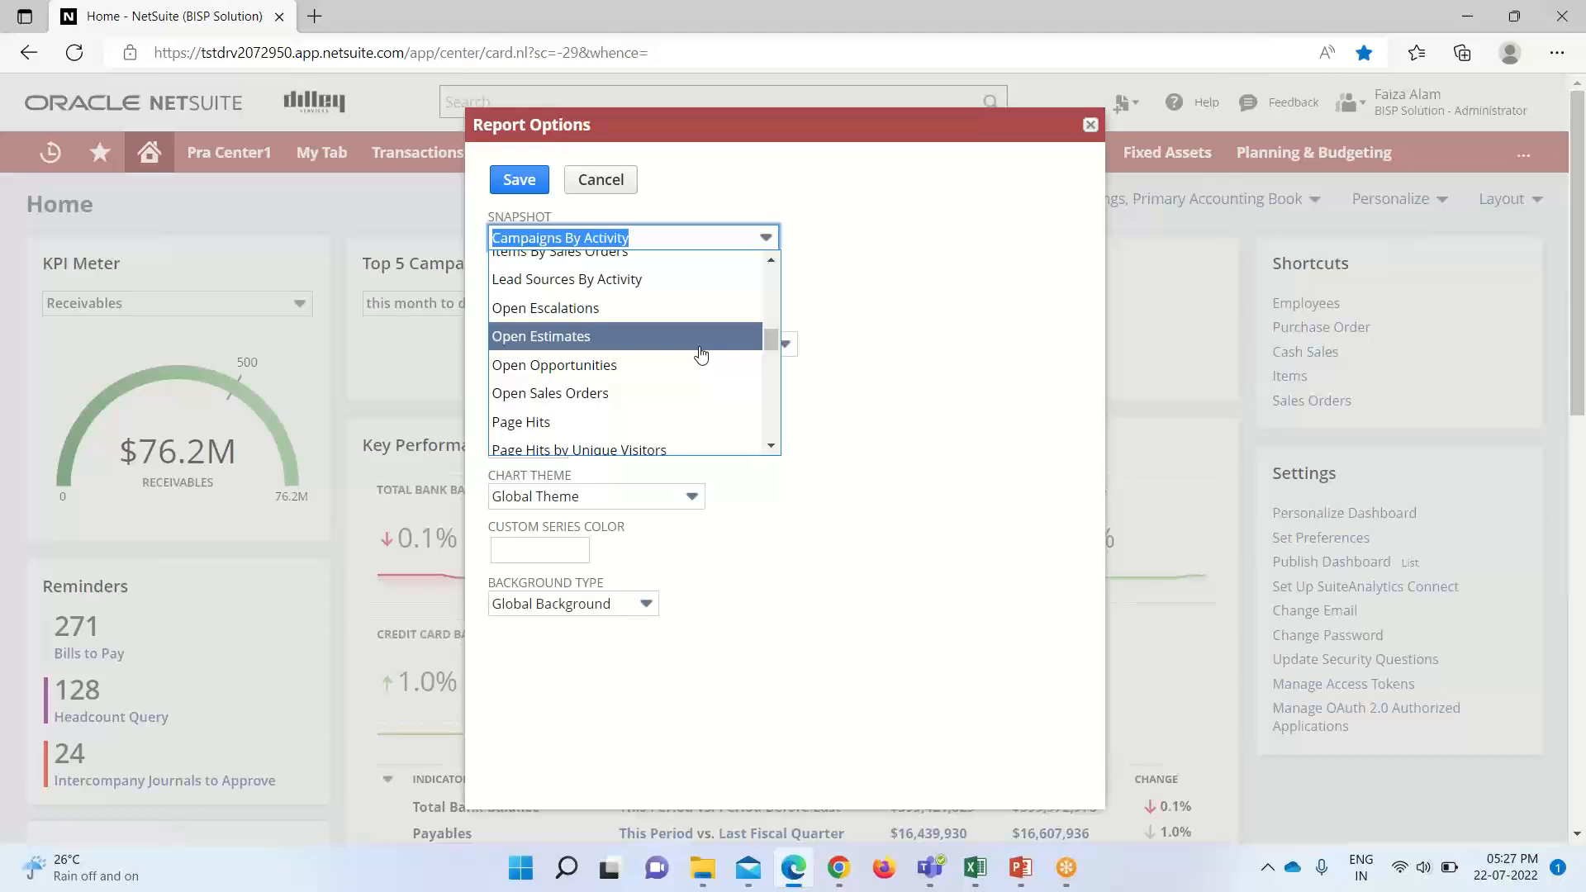
mouse_move(756, 333)
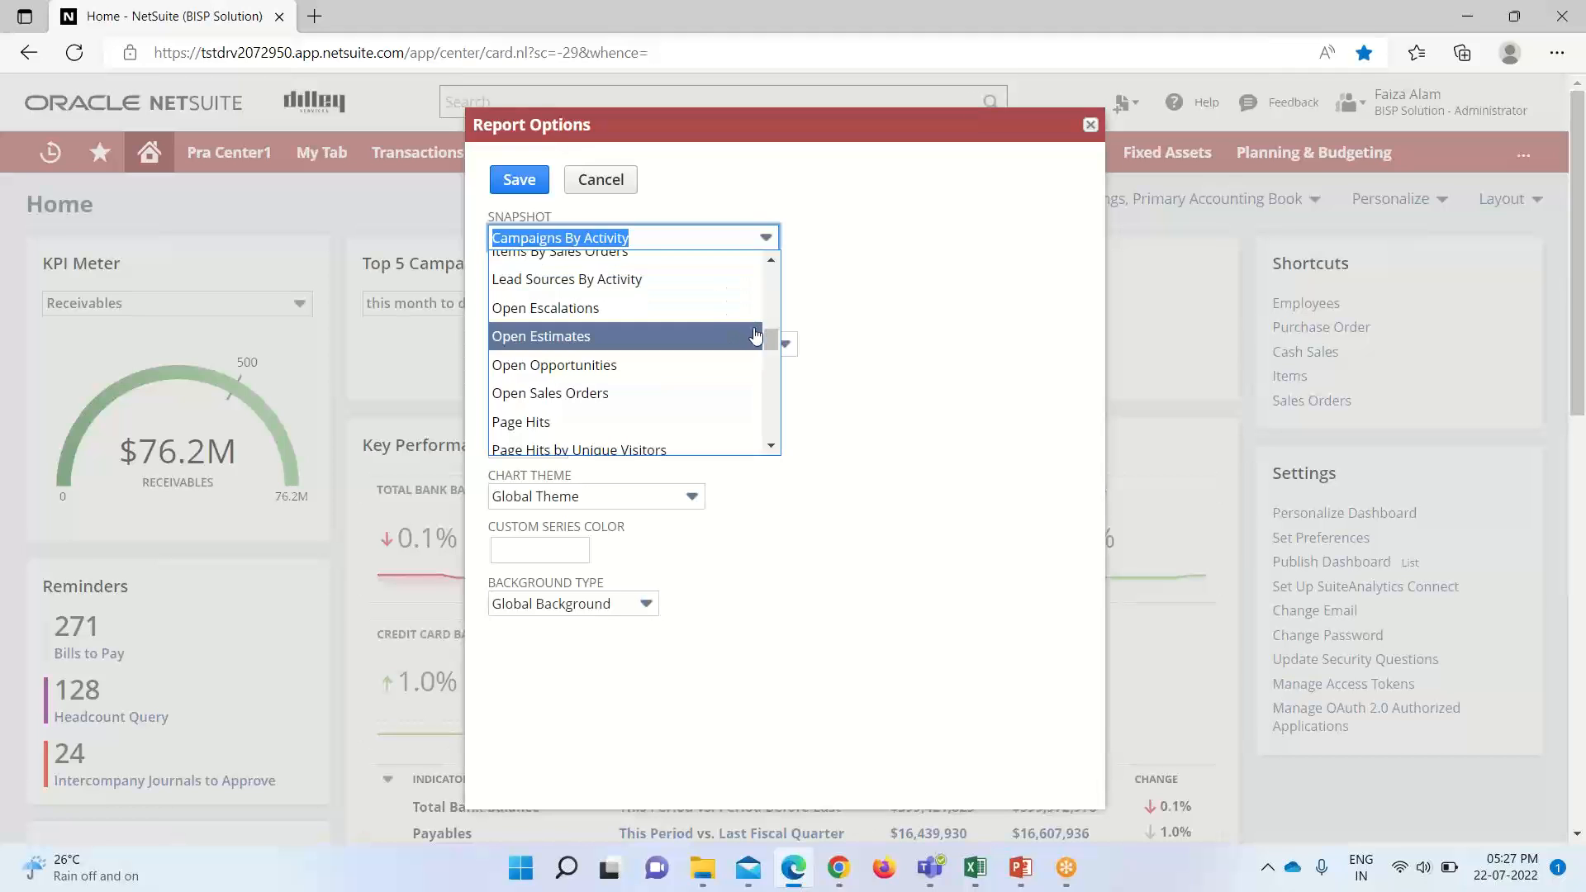
scroll(up, 3)
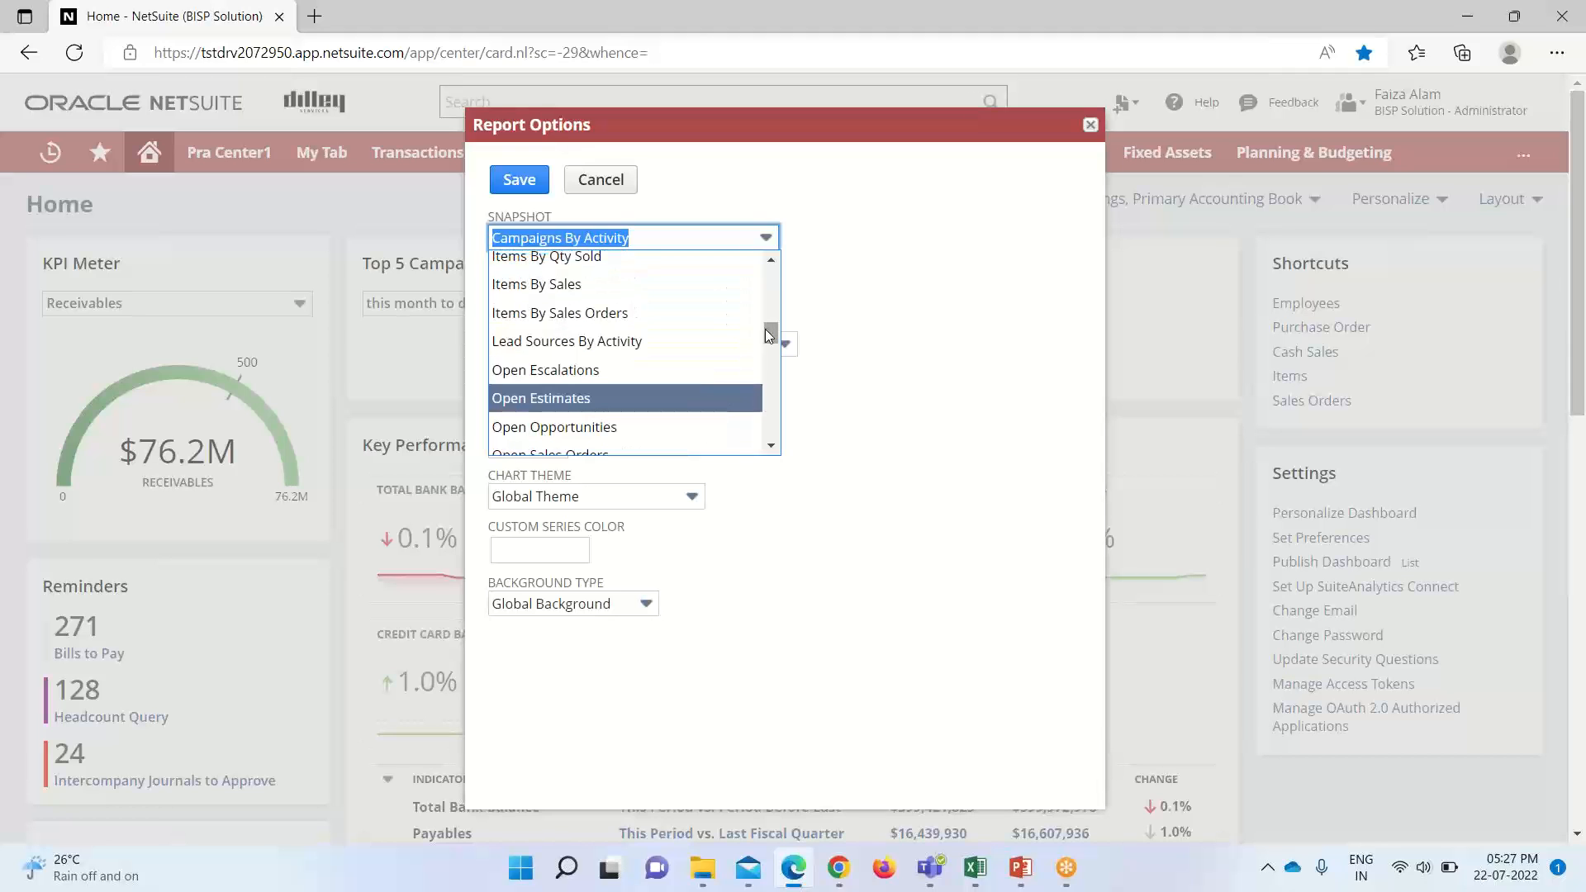
scroll(up, 3)
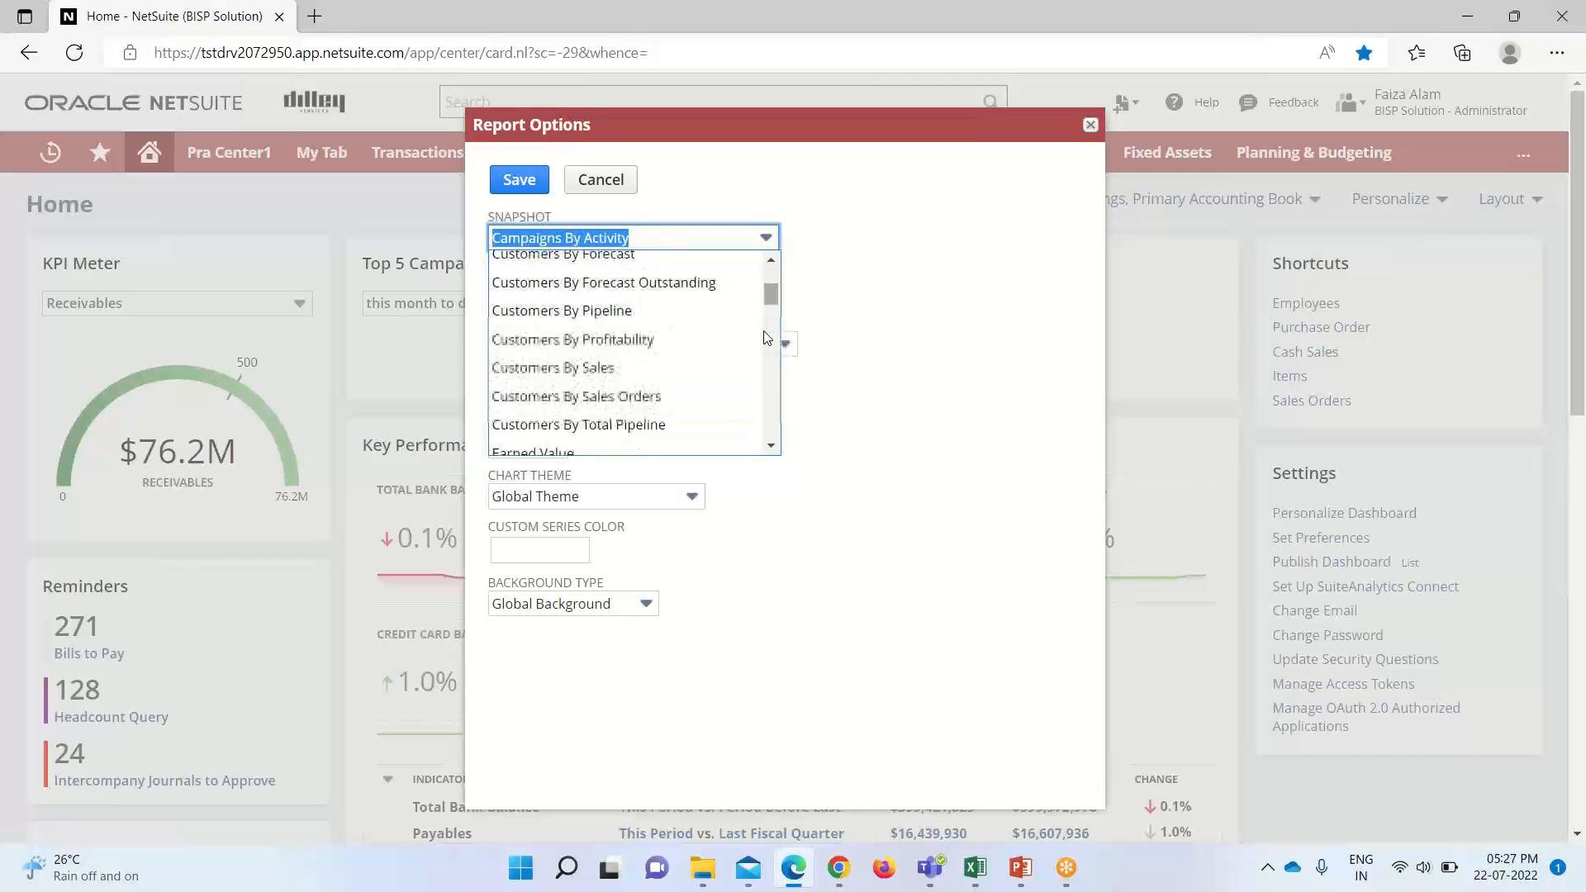
scroll(up, 3)
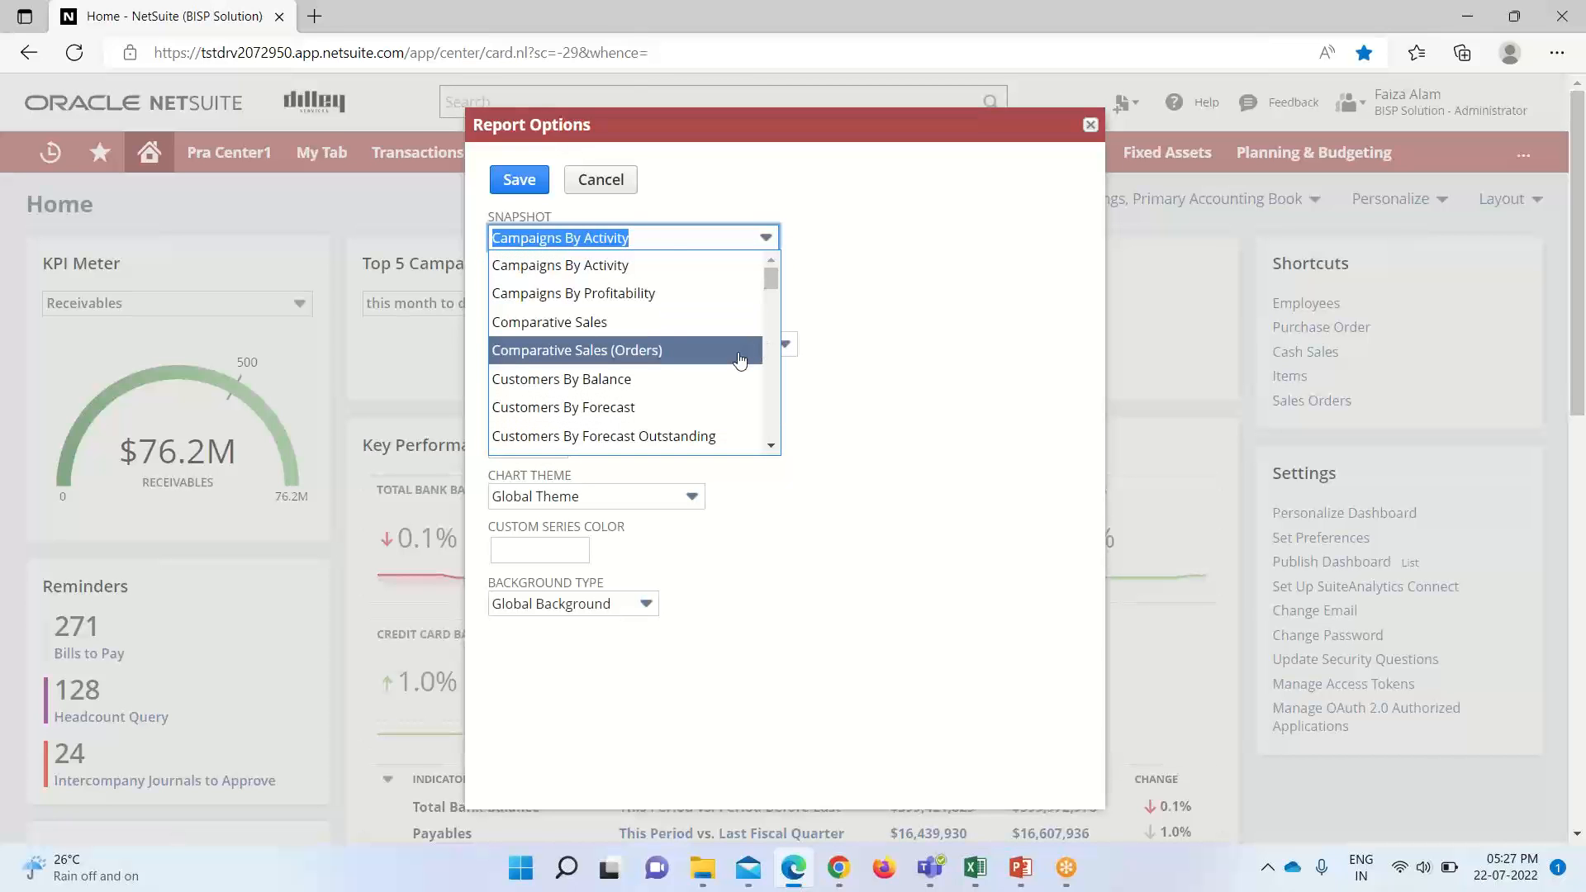
scroll(down, 3)
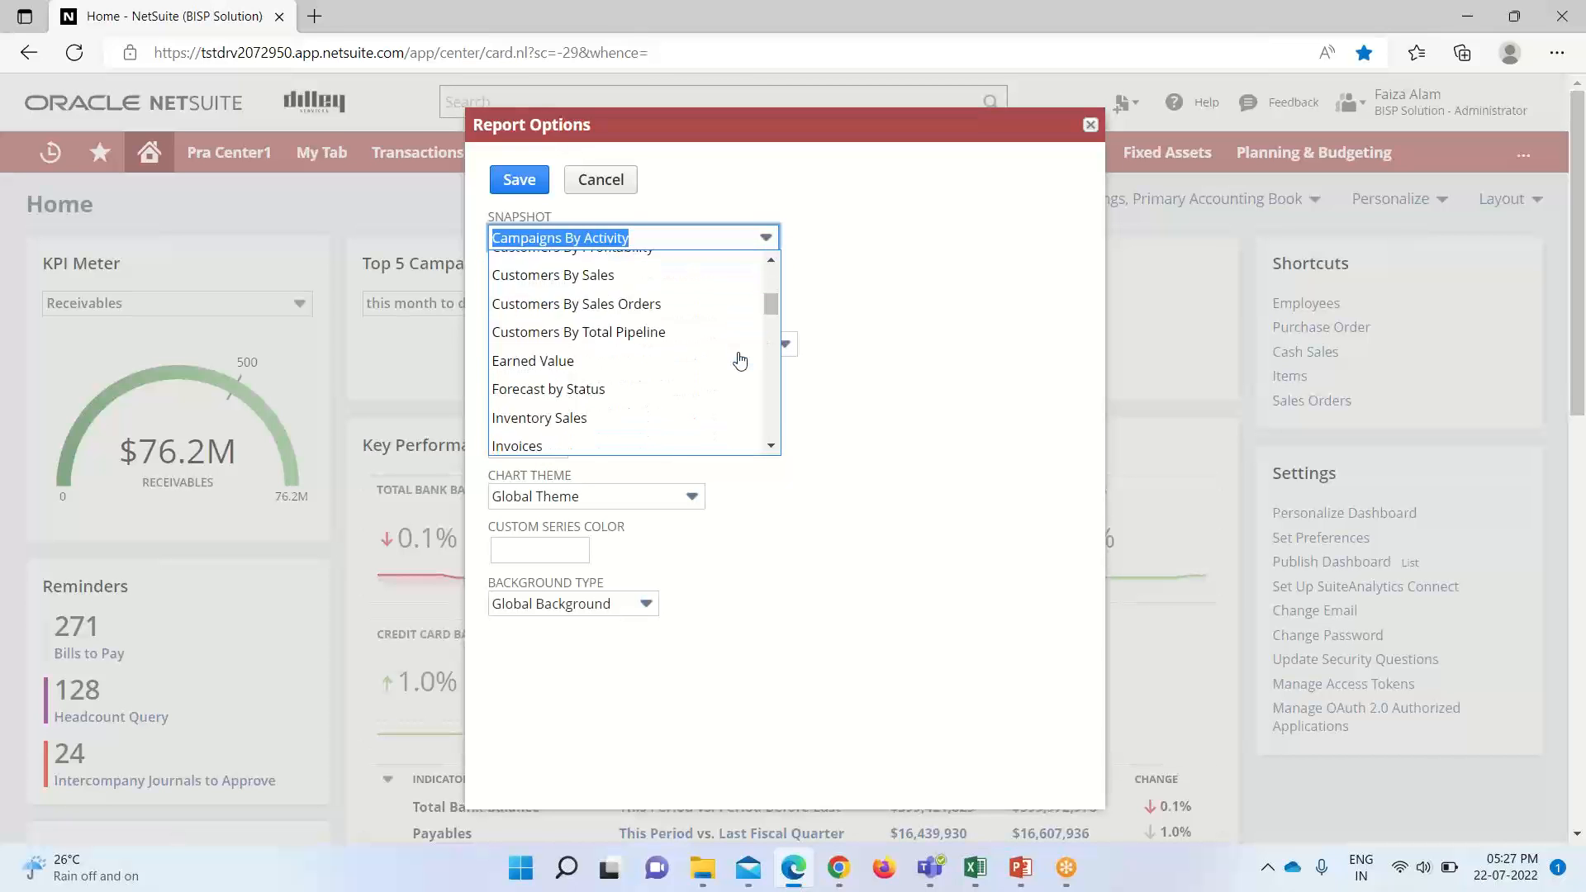
scroll(down, 3)
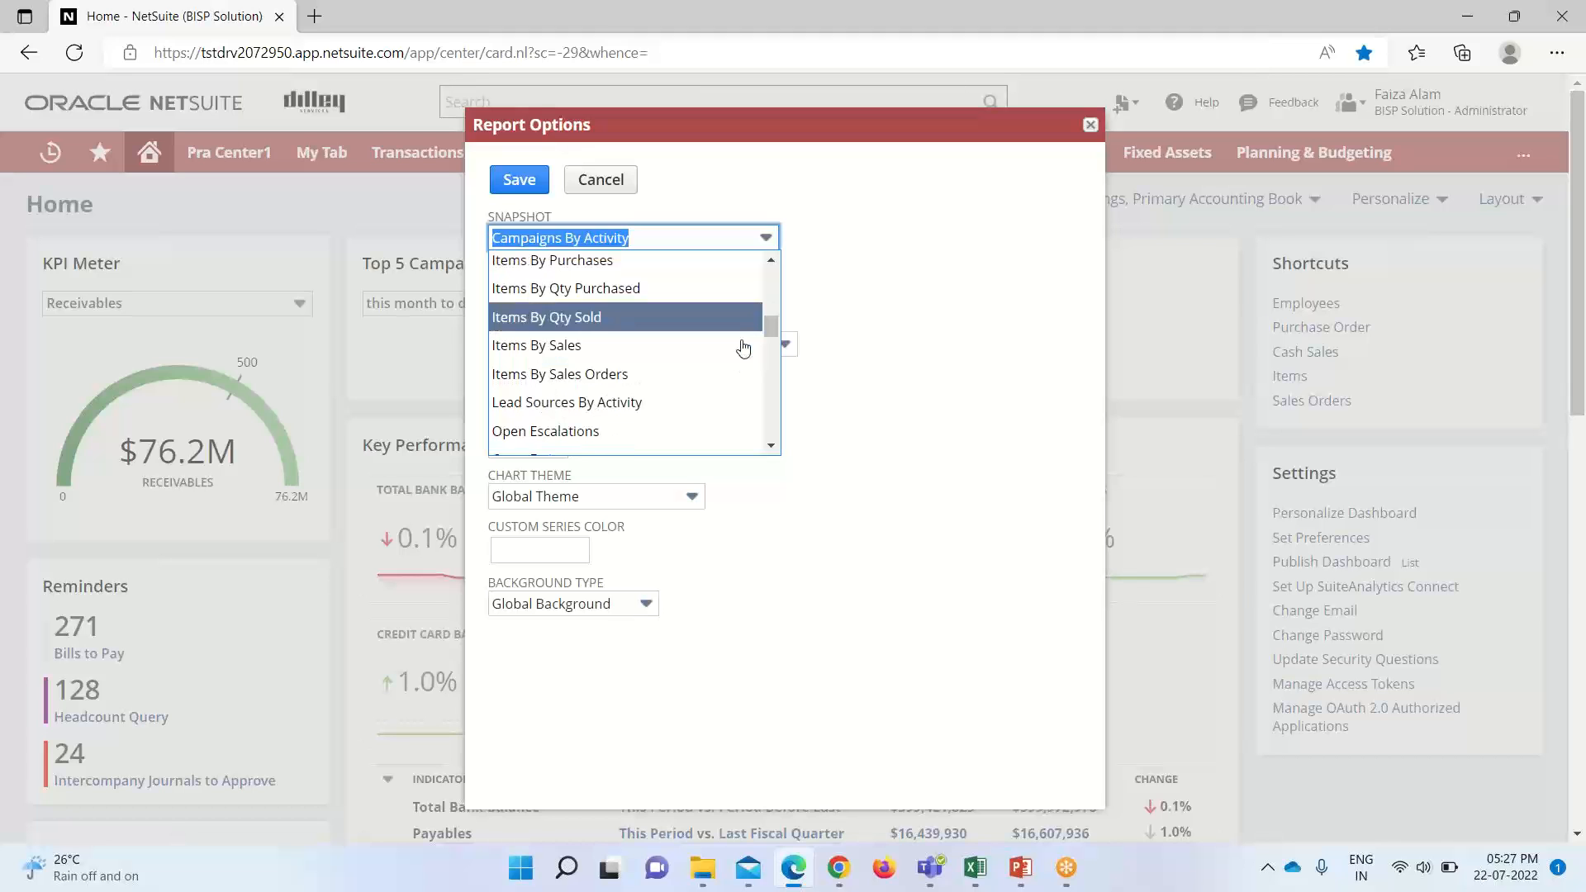
scroll(down, 3)
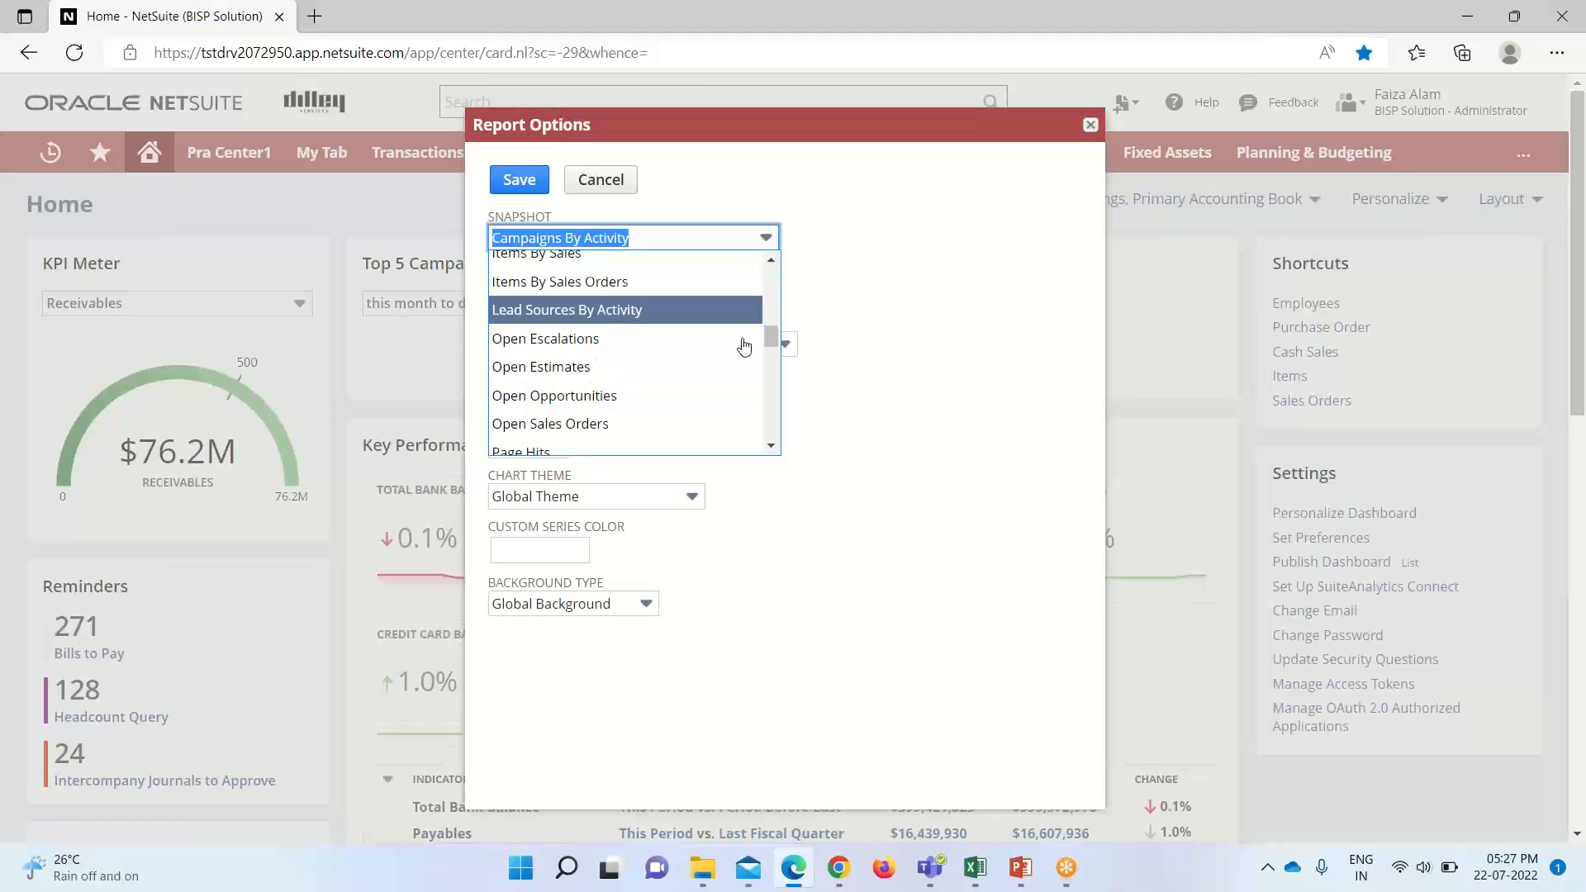
scroll(down, 3)
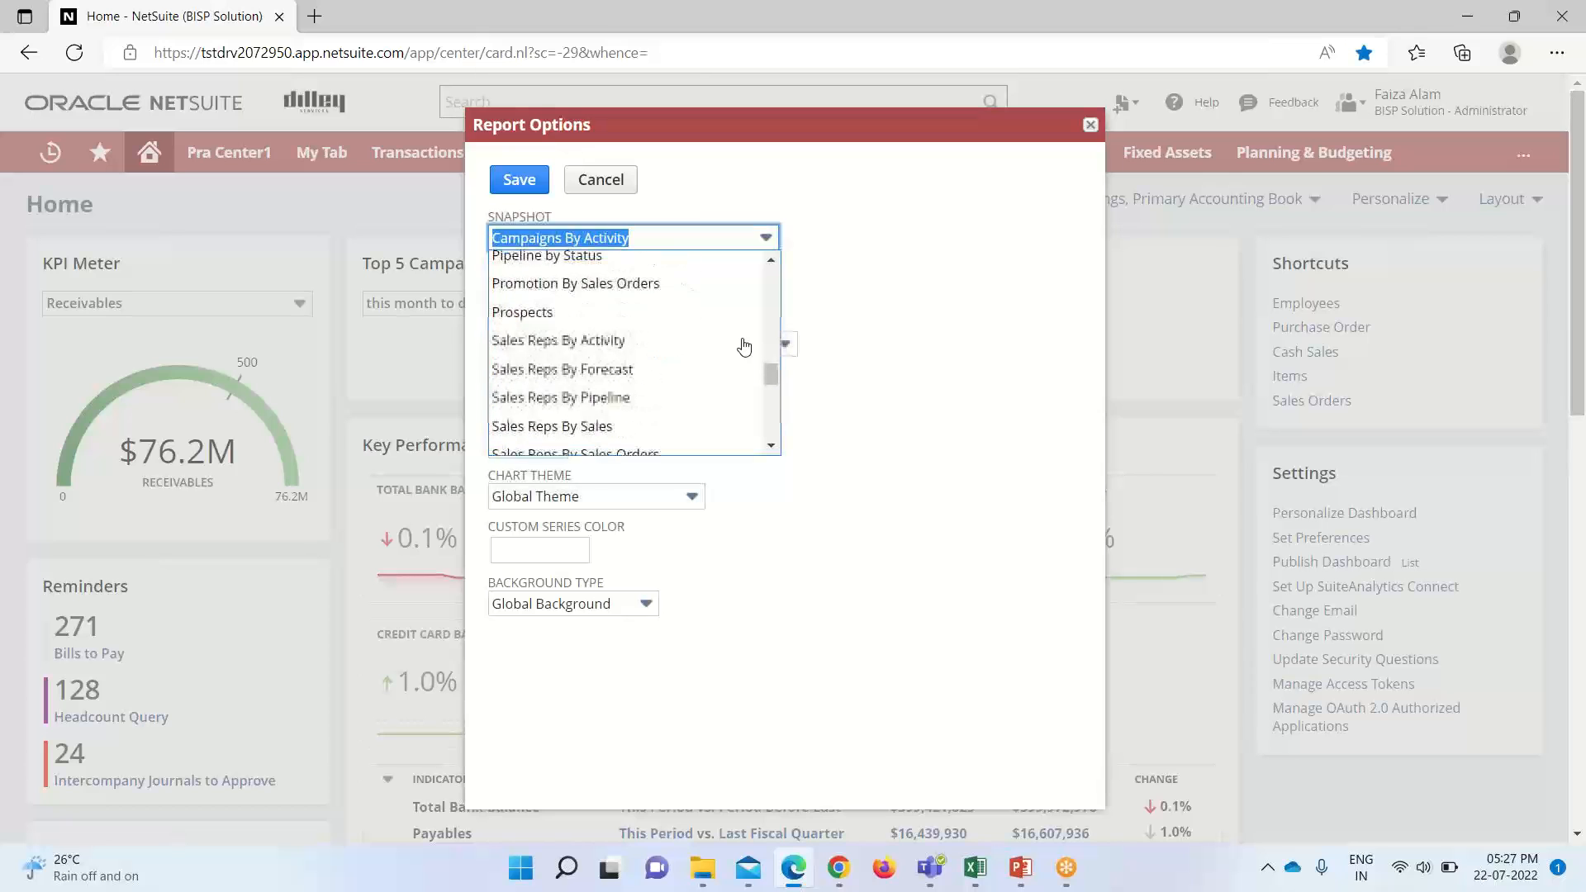
scroll(down, 3)
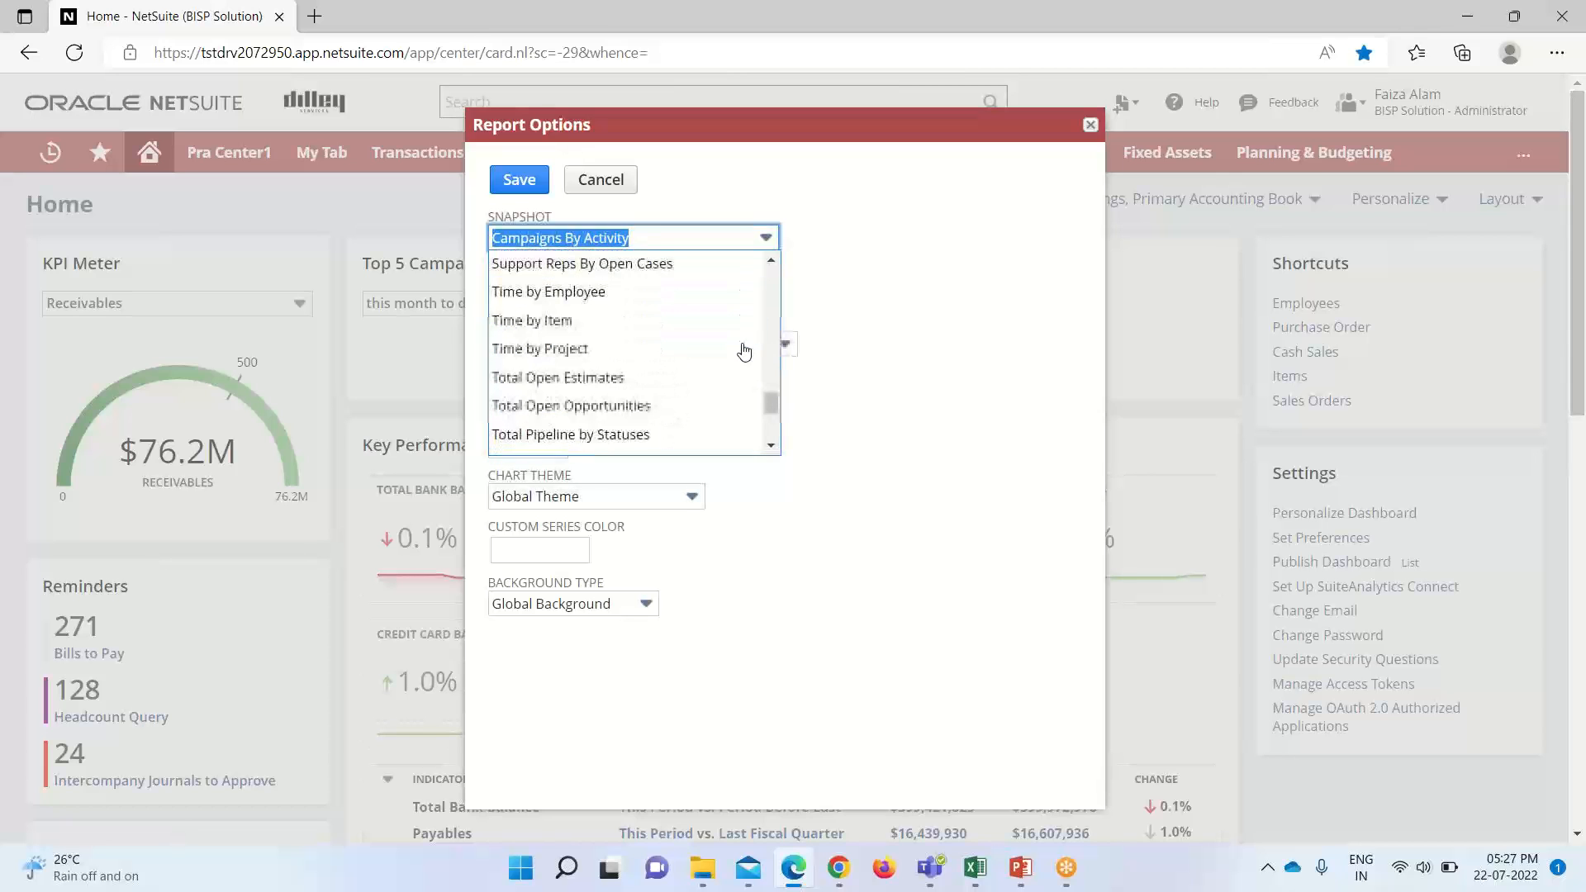
scroll(down, 3)
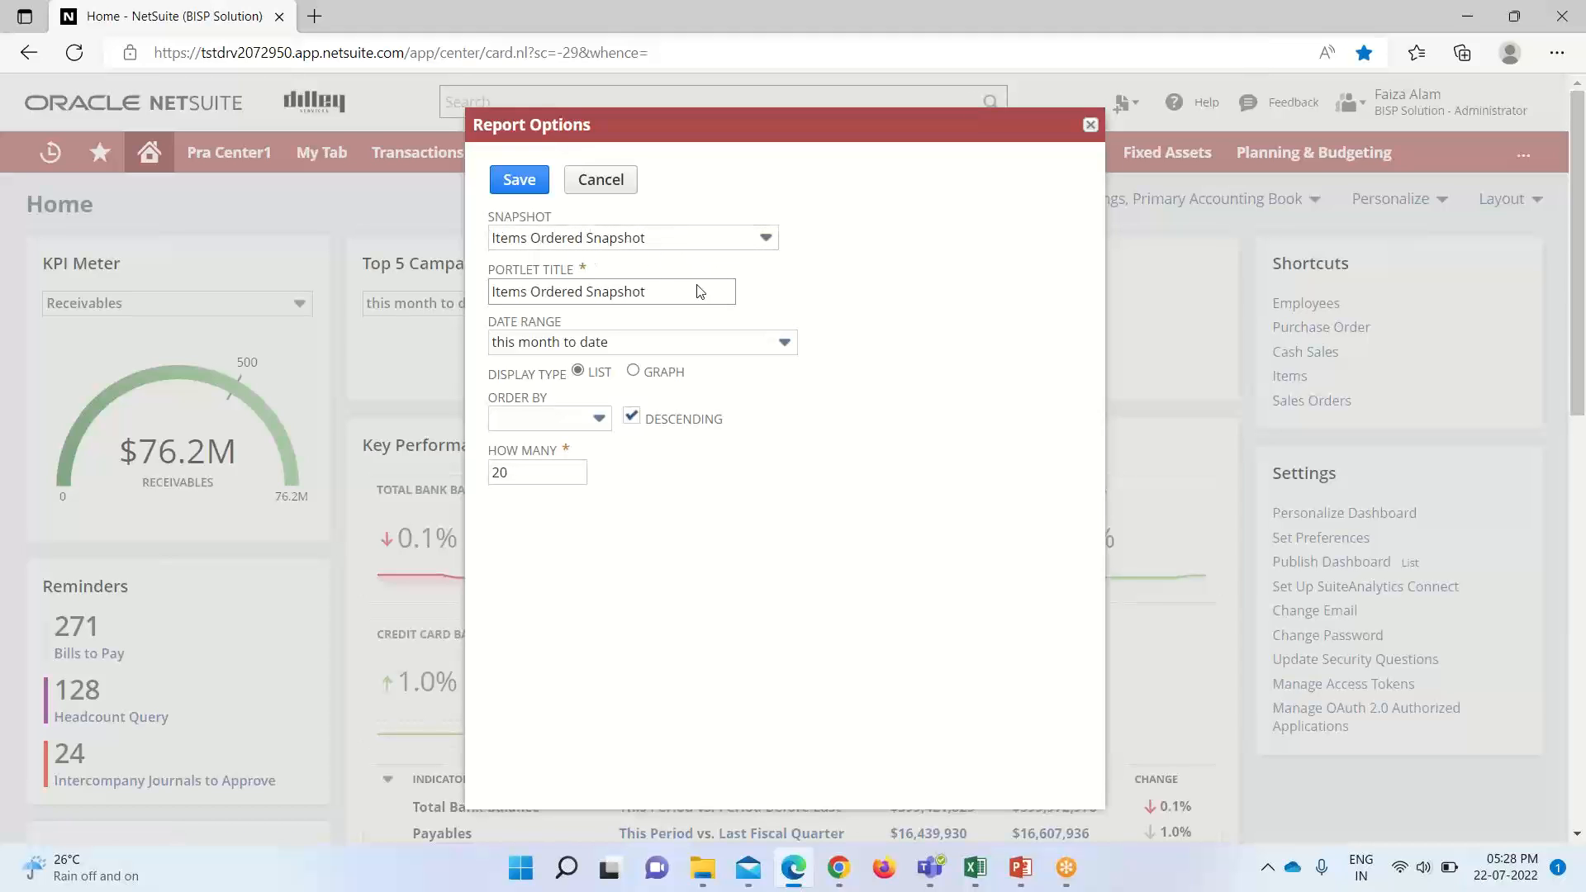
mouse_move(656, 339)
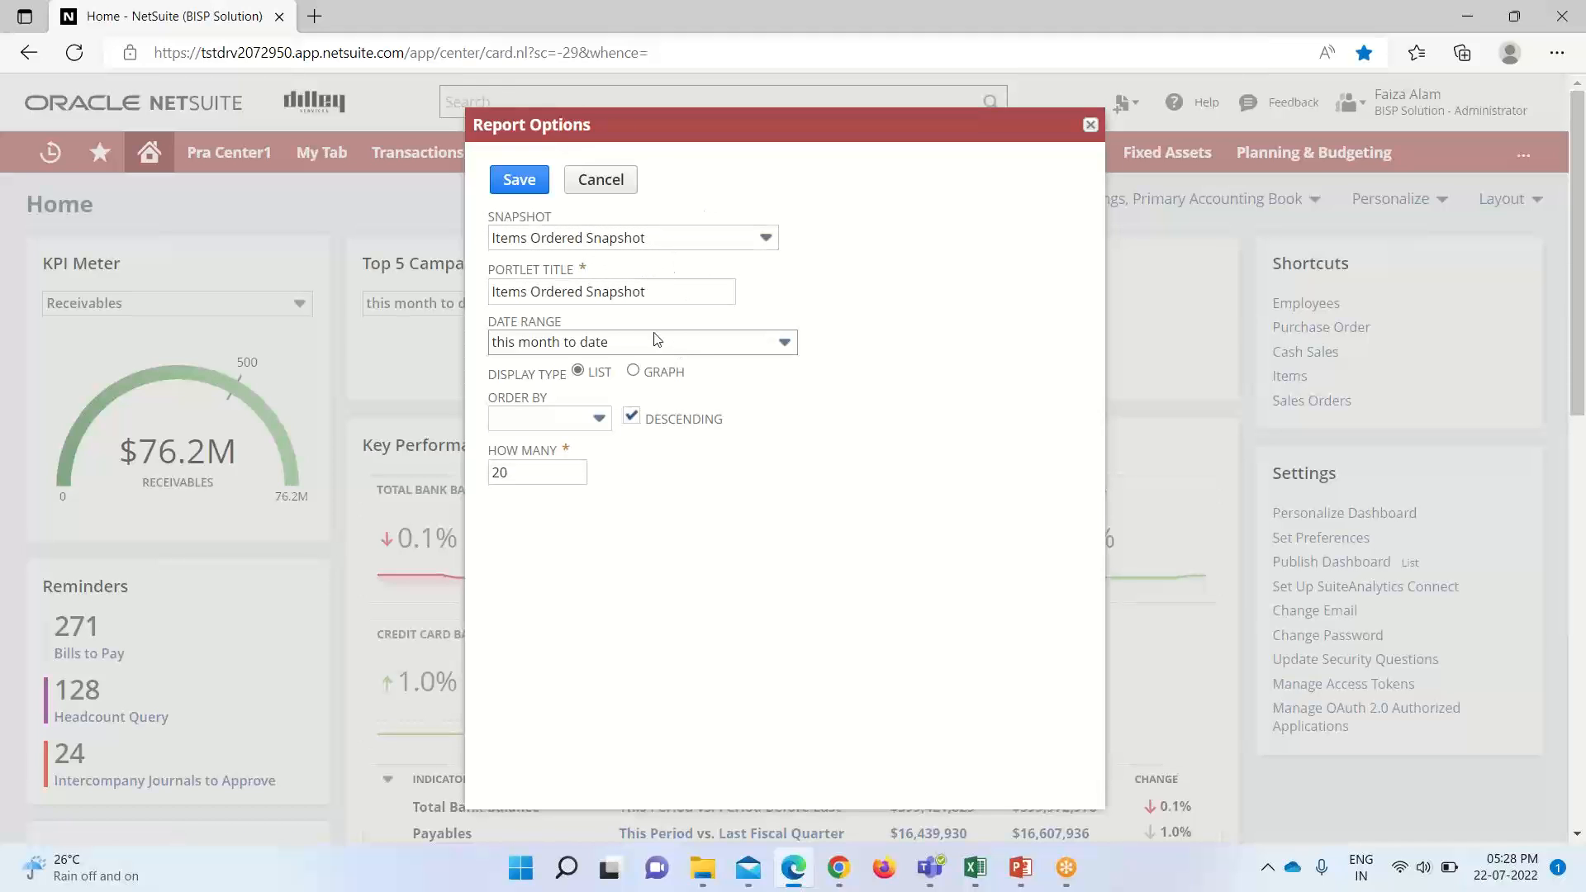
Set the snapshot's date range to this year and bring up the Order By choices for the top-5 column graph
click(783, 342)
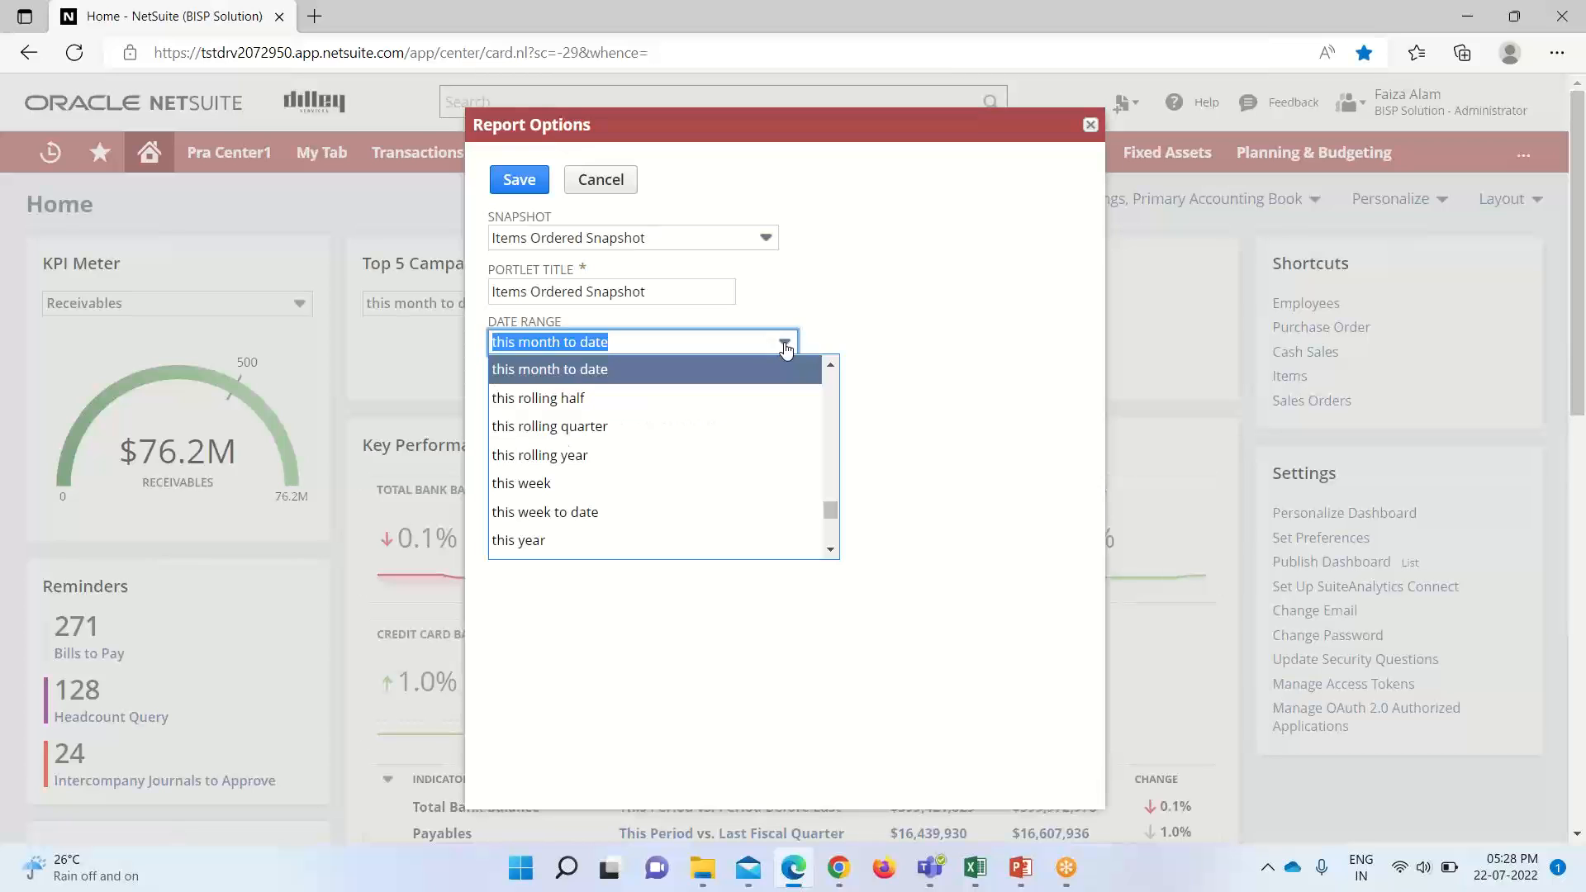
mouse_move(656, 510)
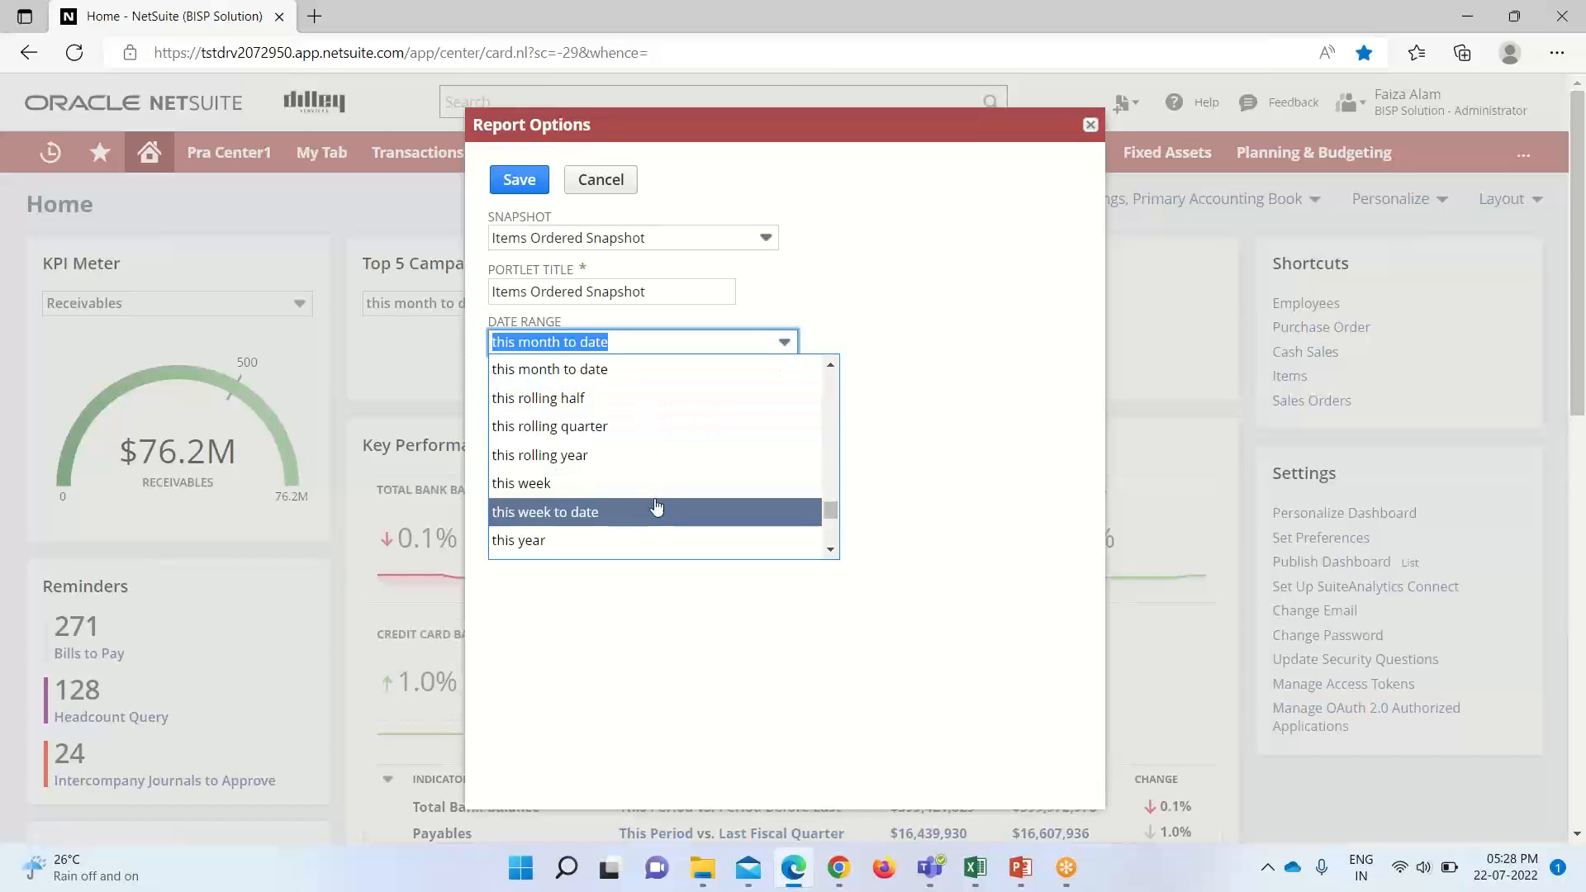
mouse_move(664, 426)
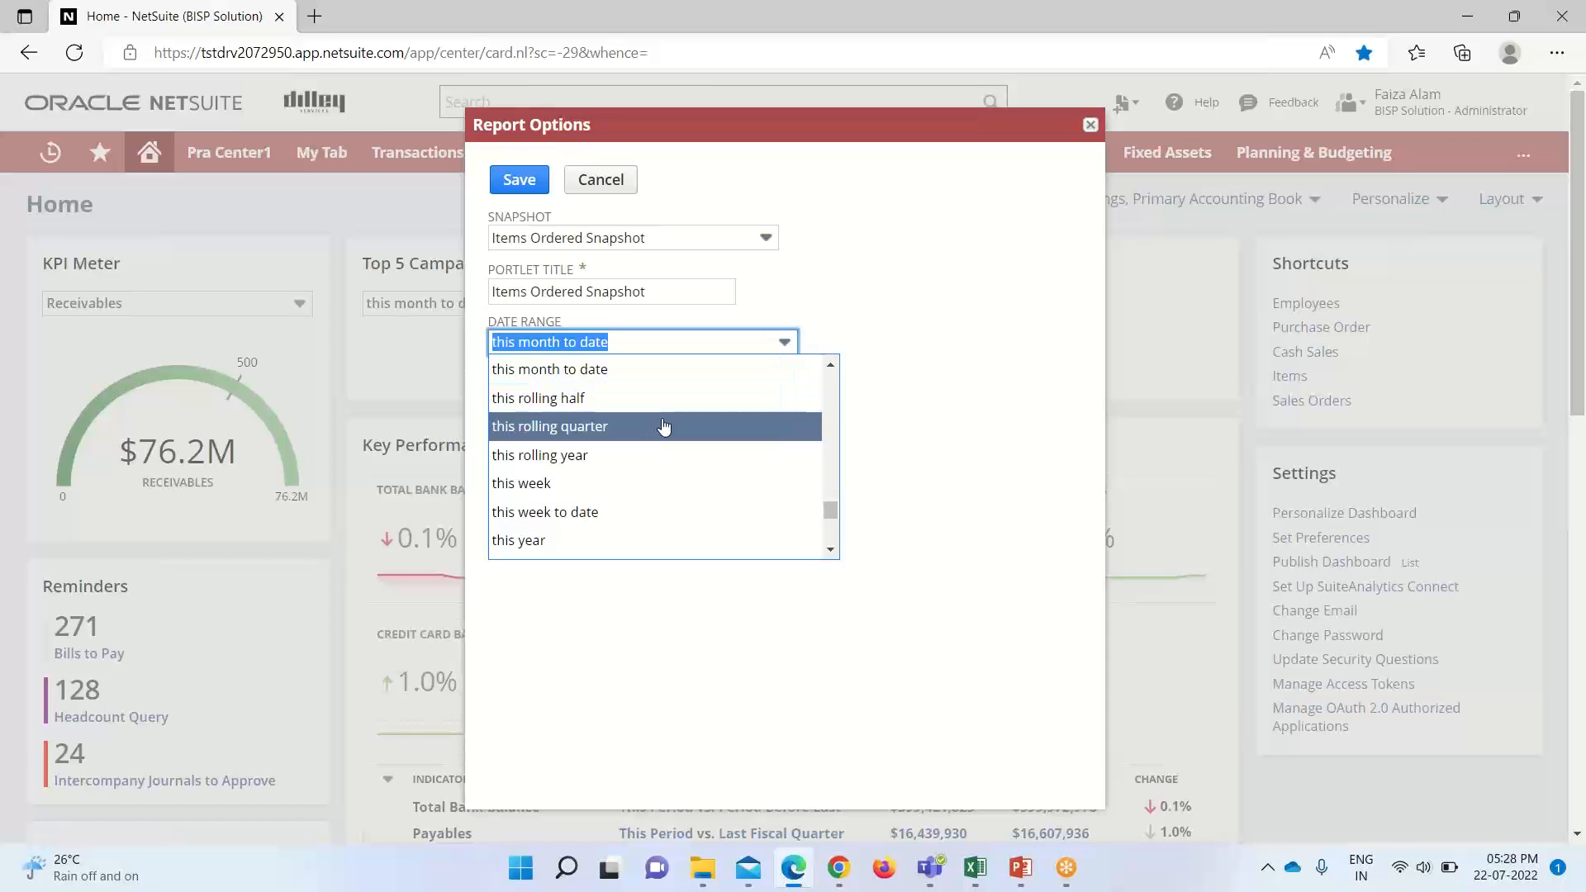
mouse_move(661, 455)
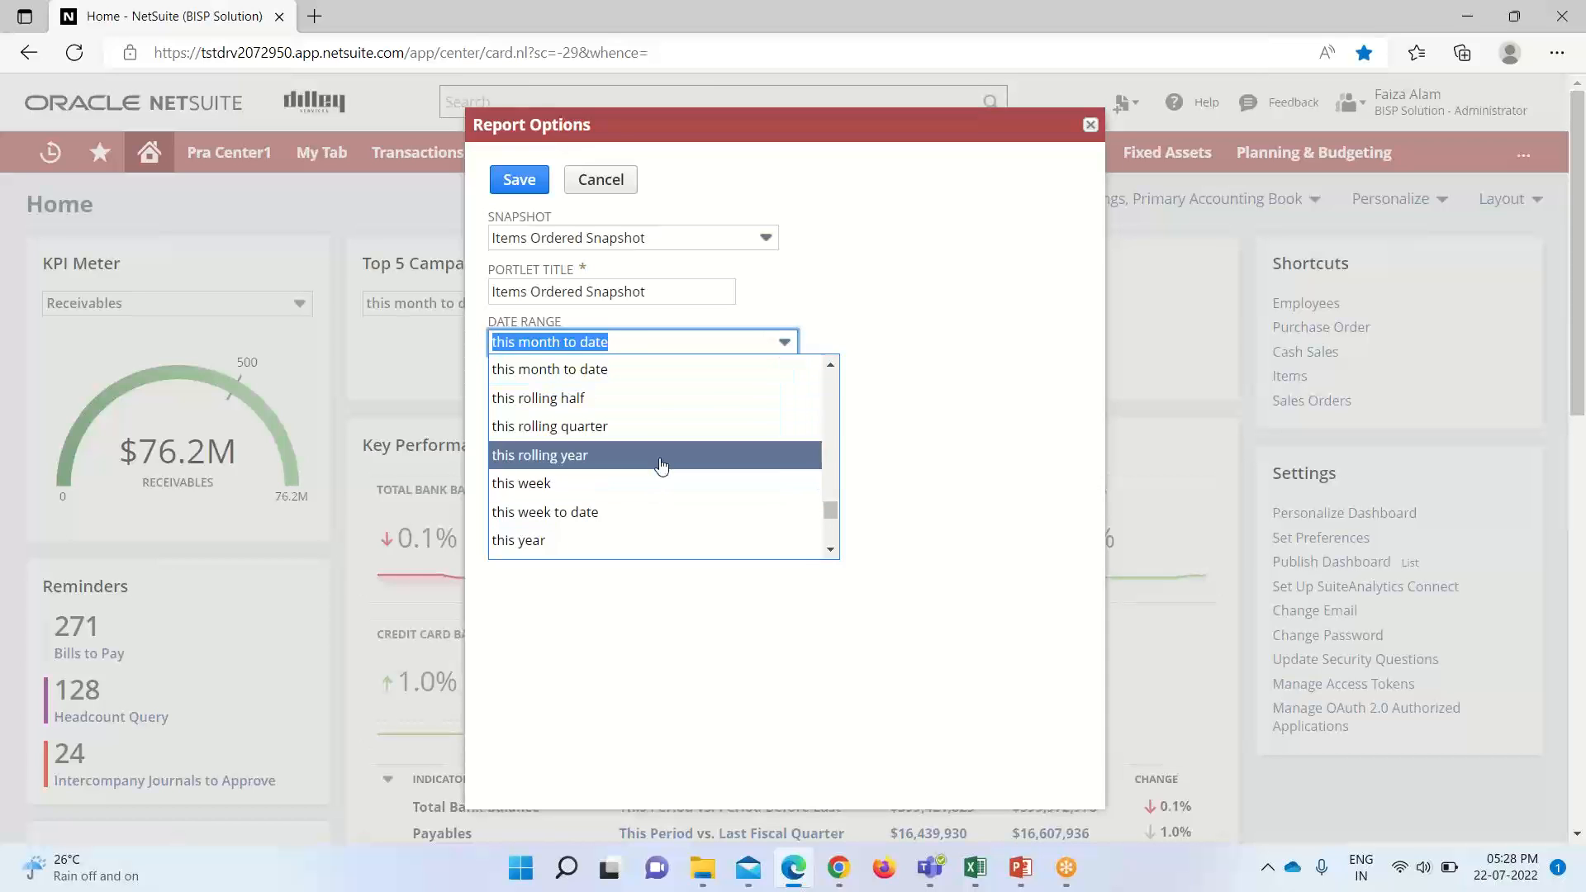
scroll(up, 3)
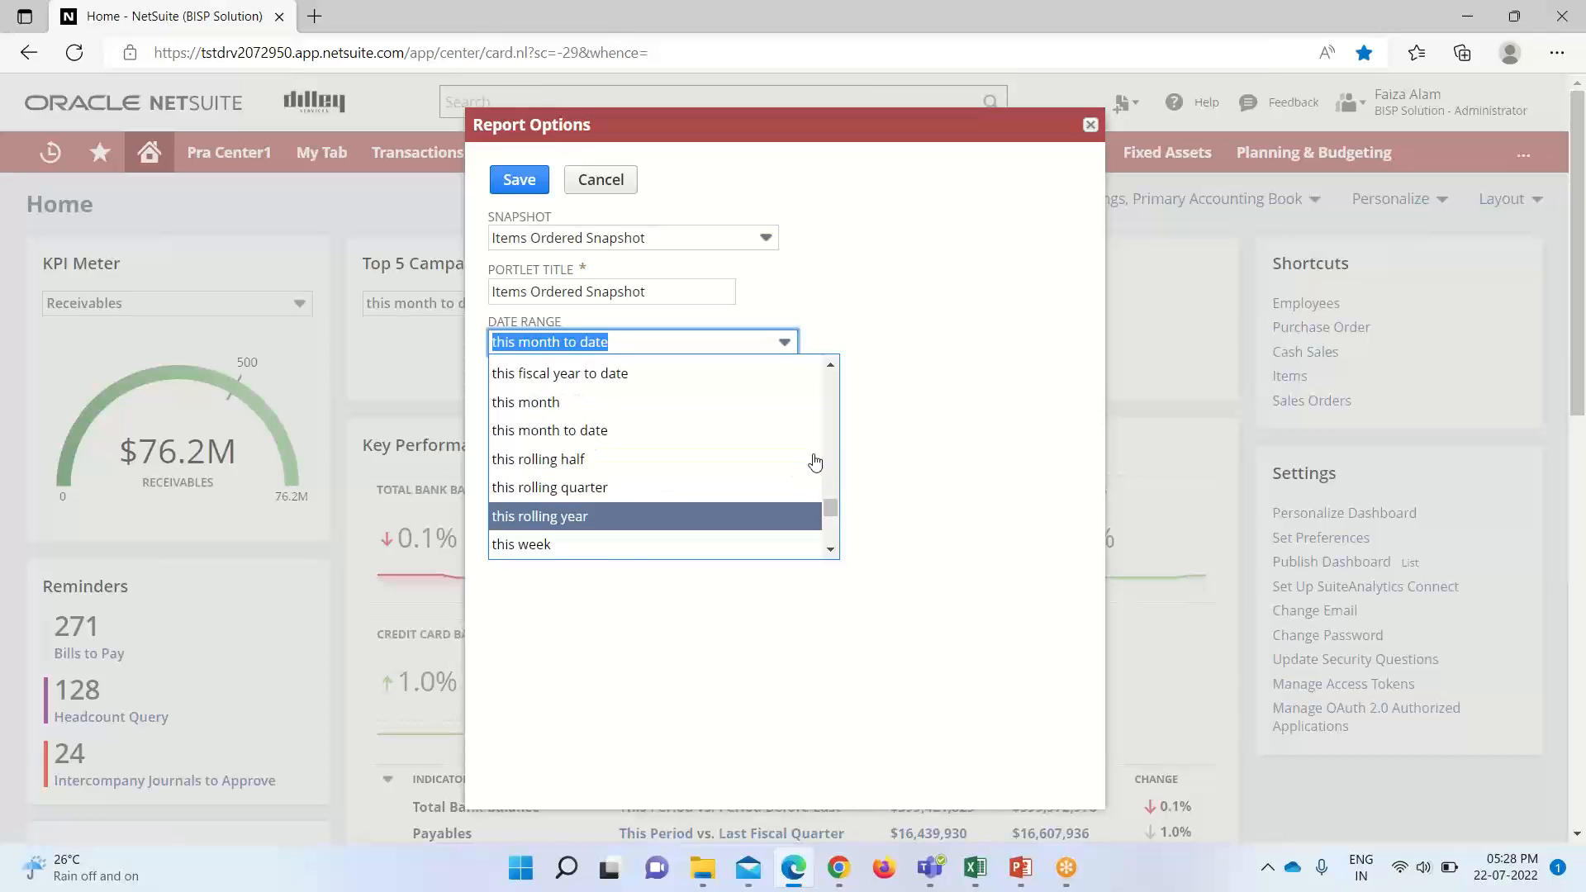
scroll(up, 3)
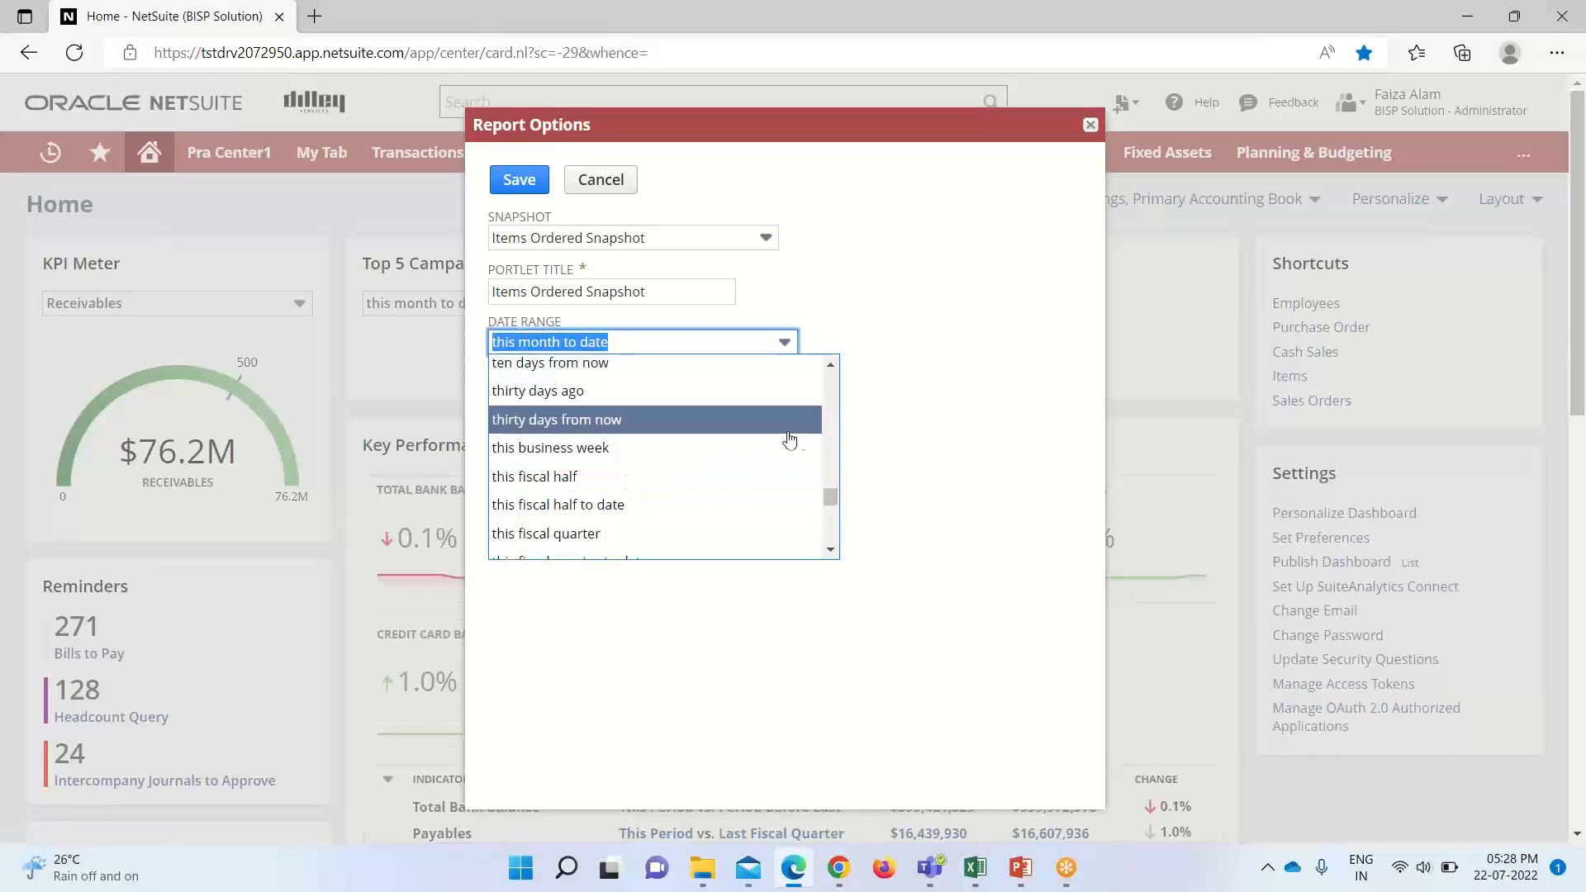
scroll(up, 3)
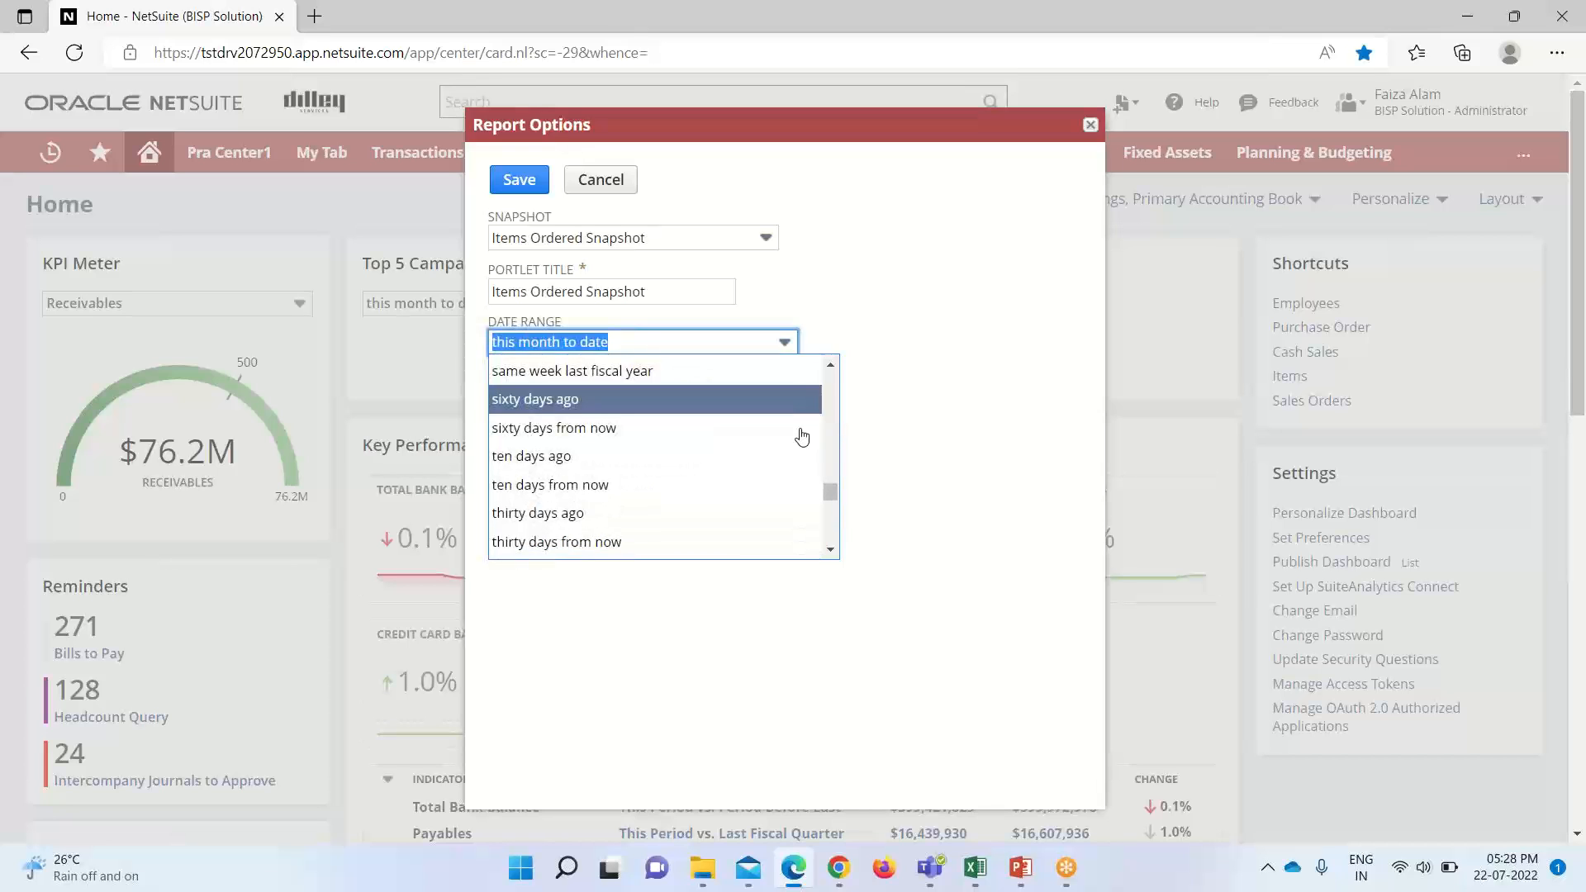
scroll(up, 3)
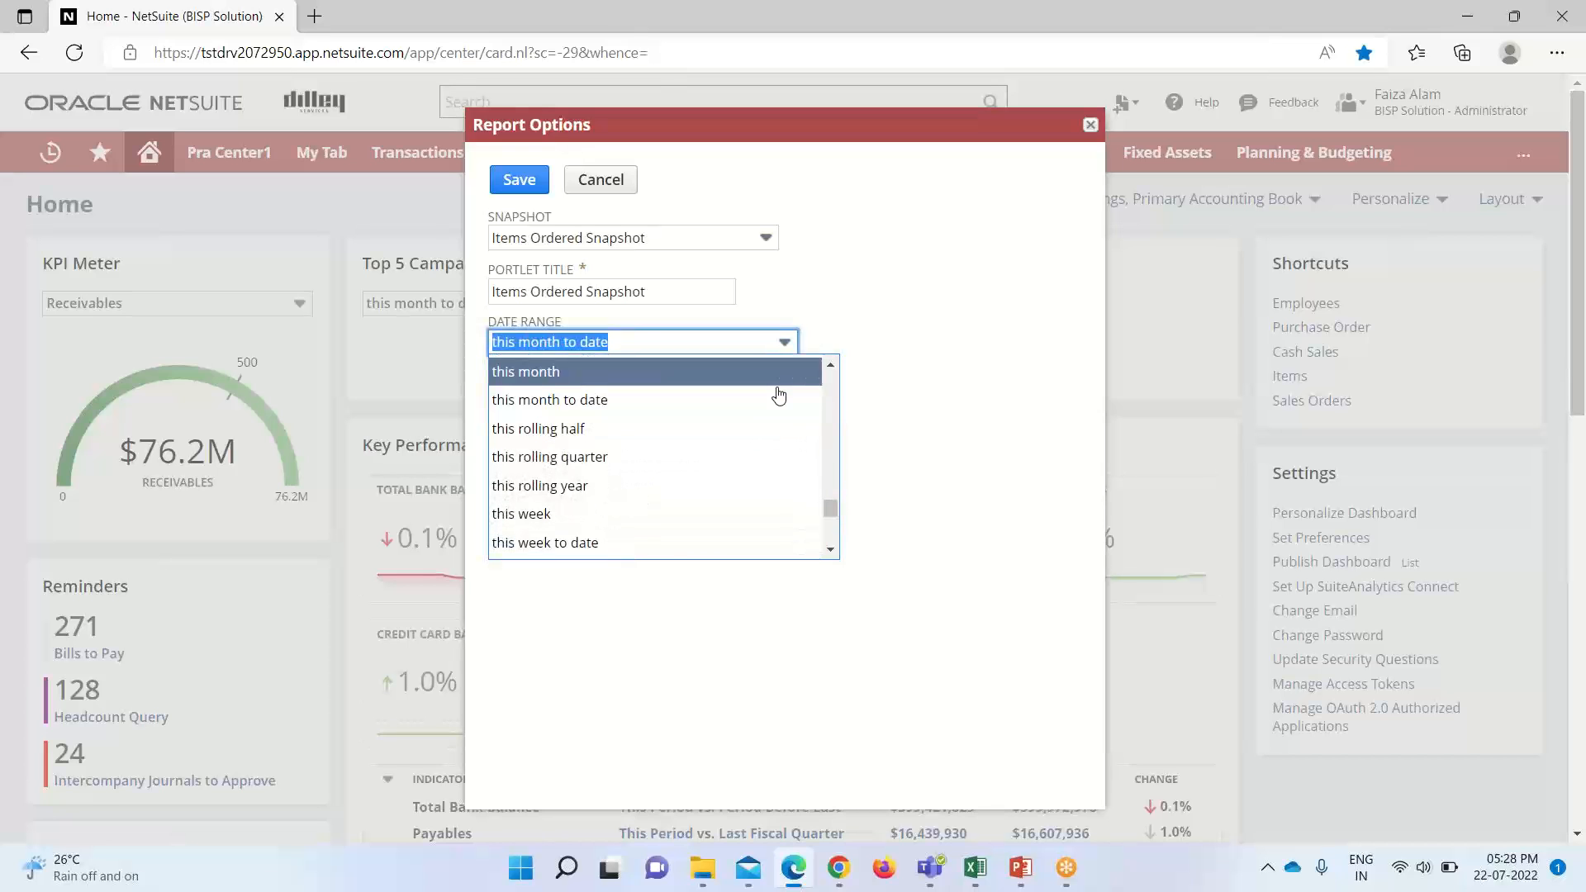
scroll(down, 3)
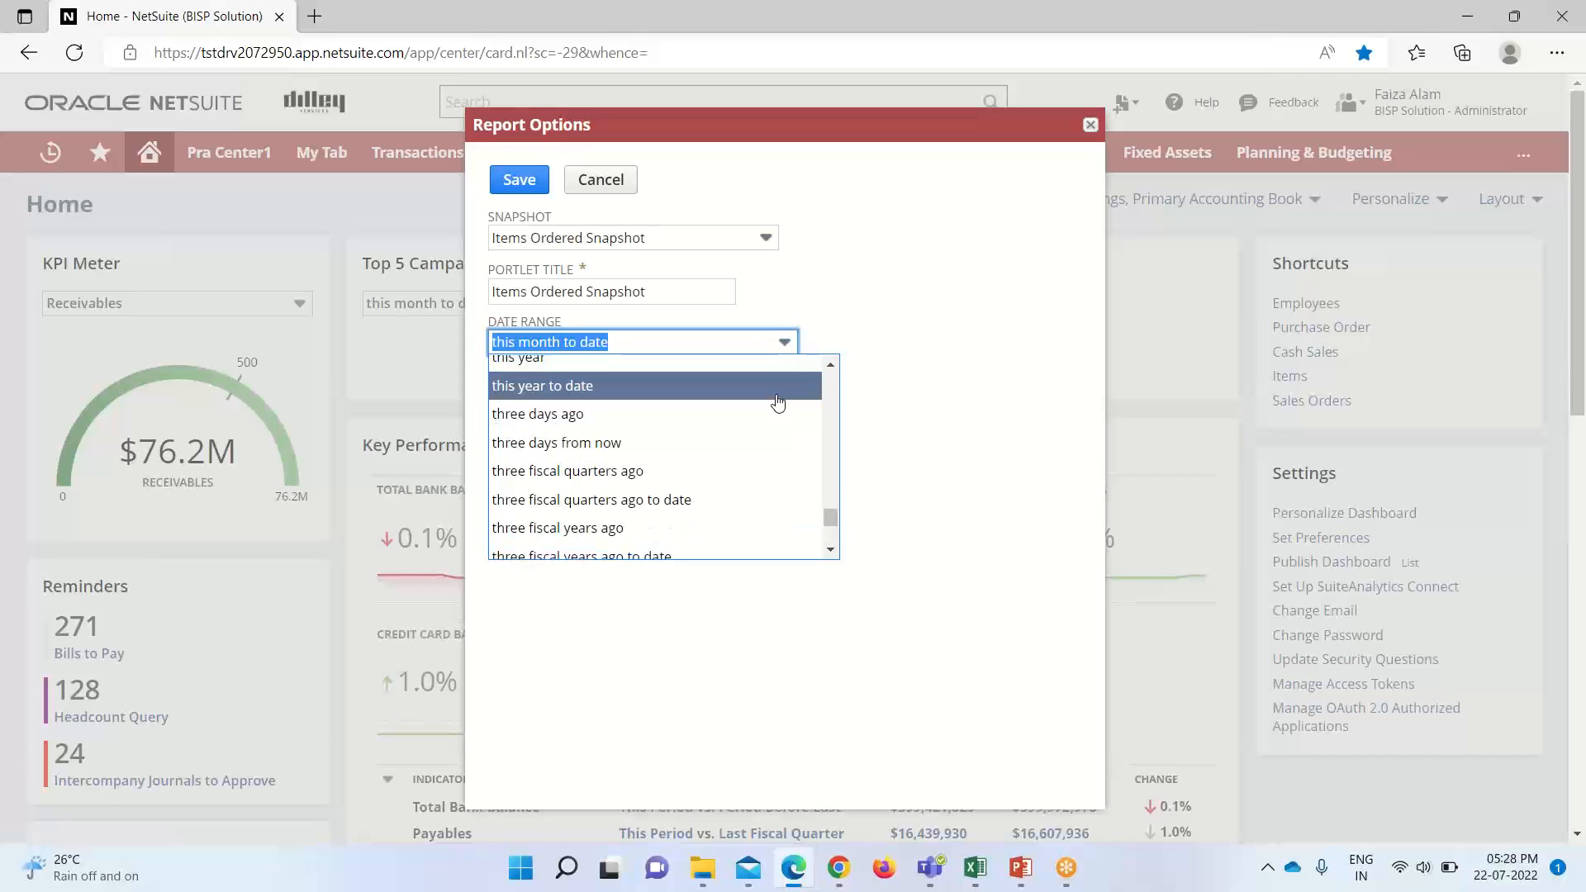
click(517, 357)
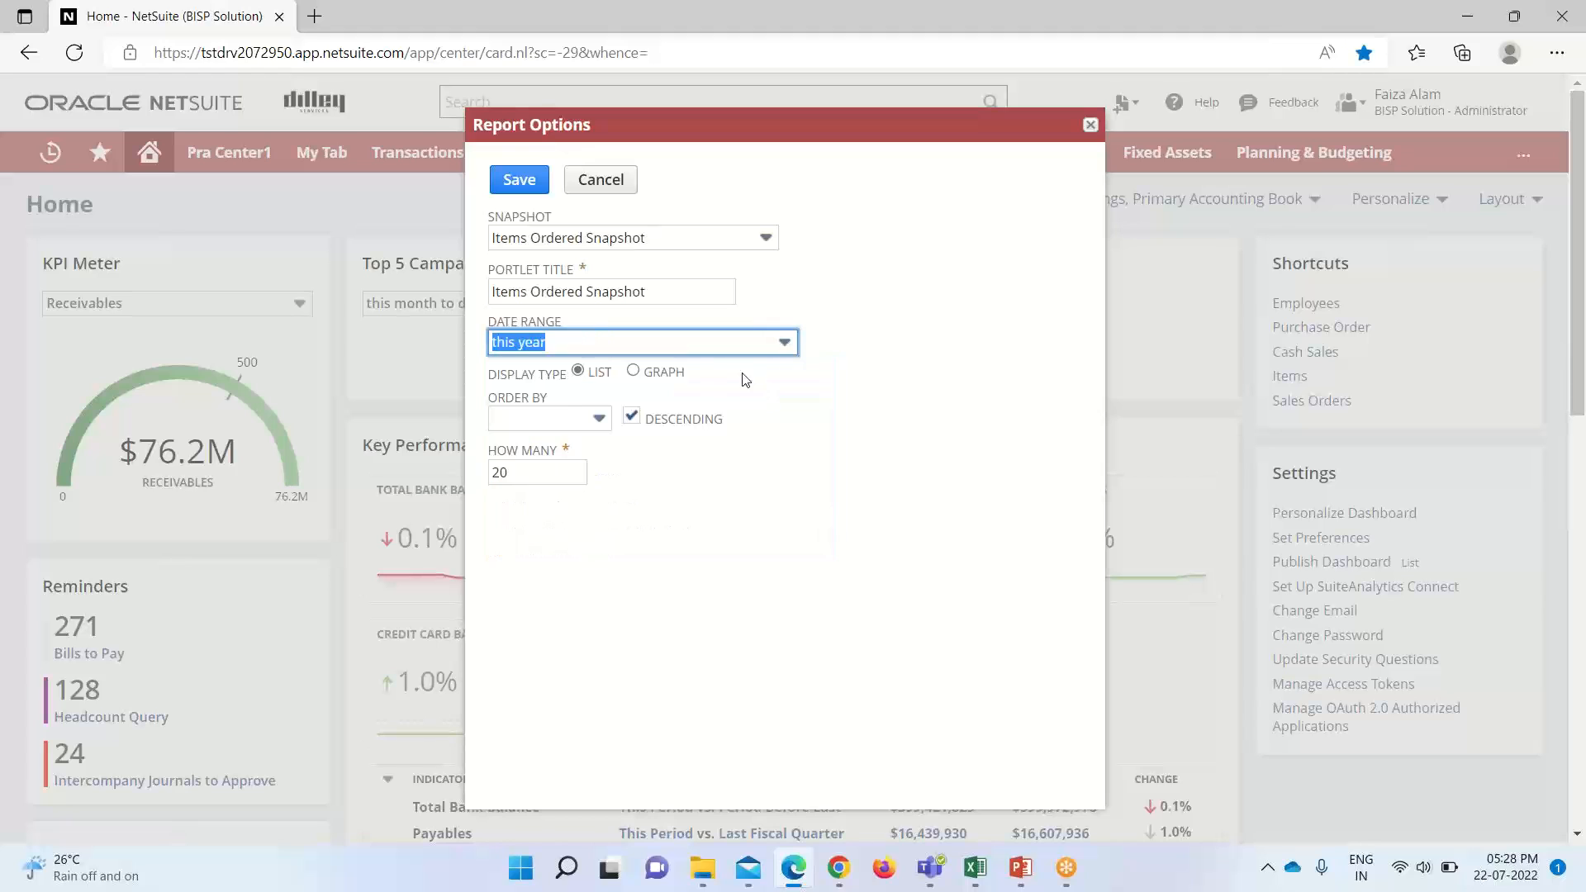
mouse_move(525, 381)
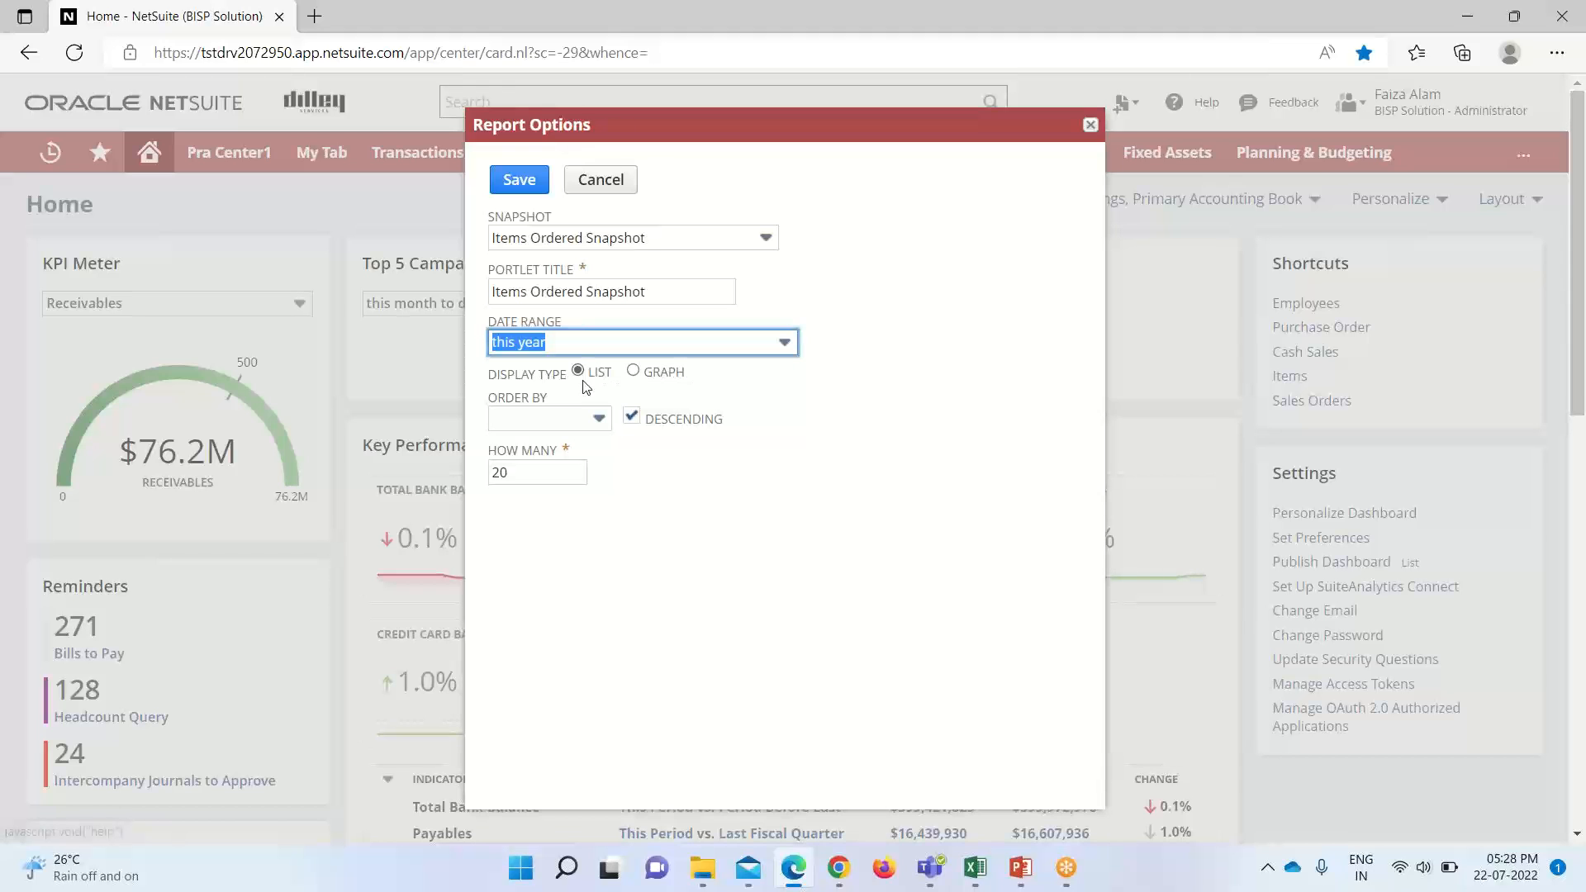
mouse_move(622, 426)
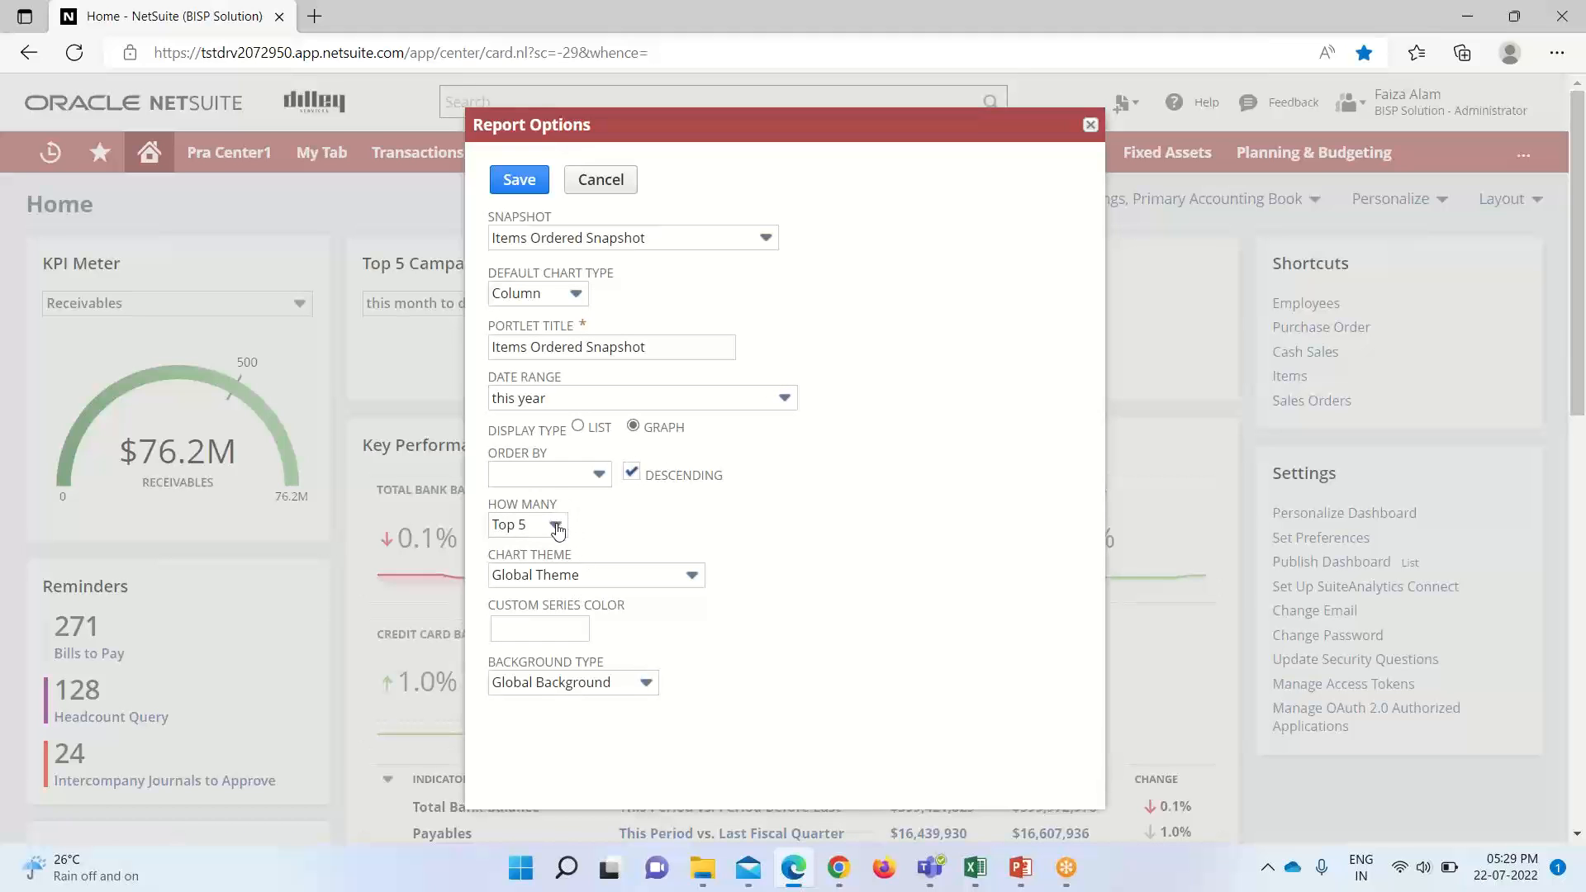
mouse_move(598, 481)
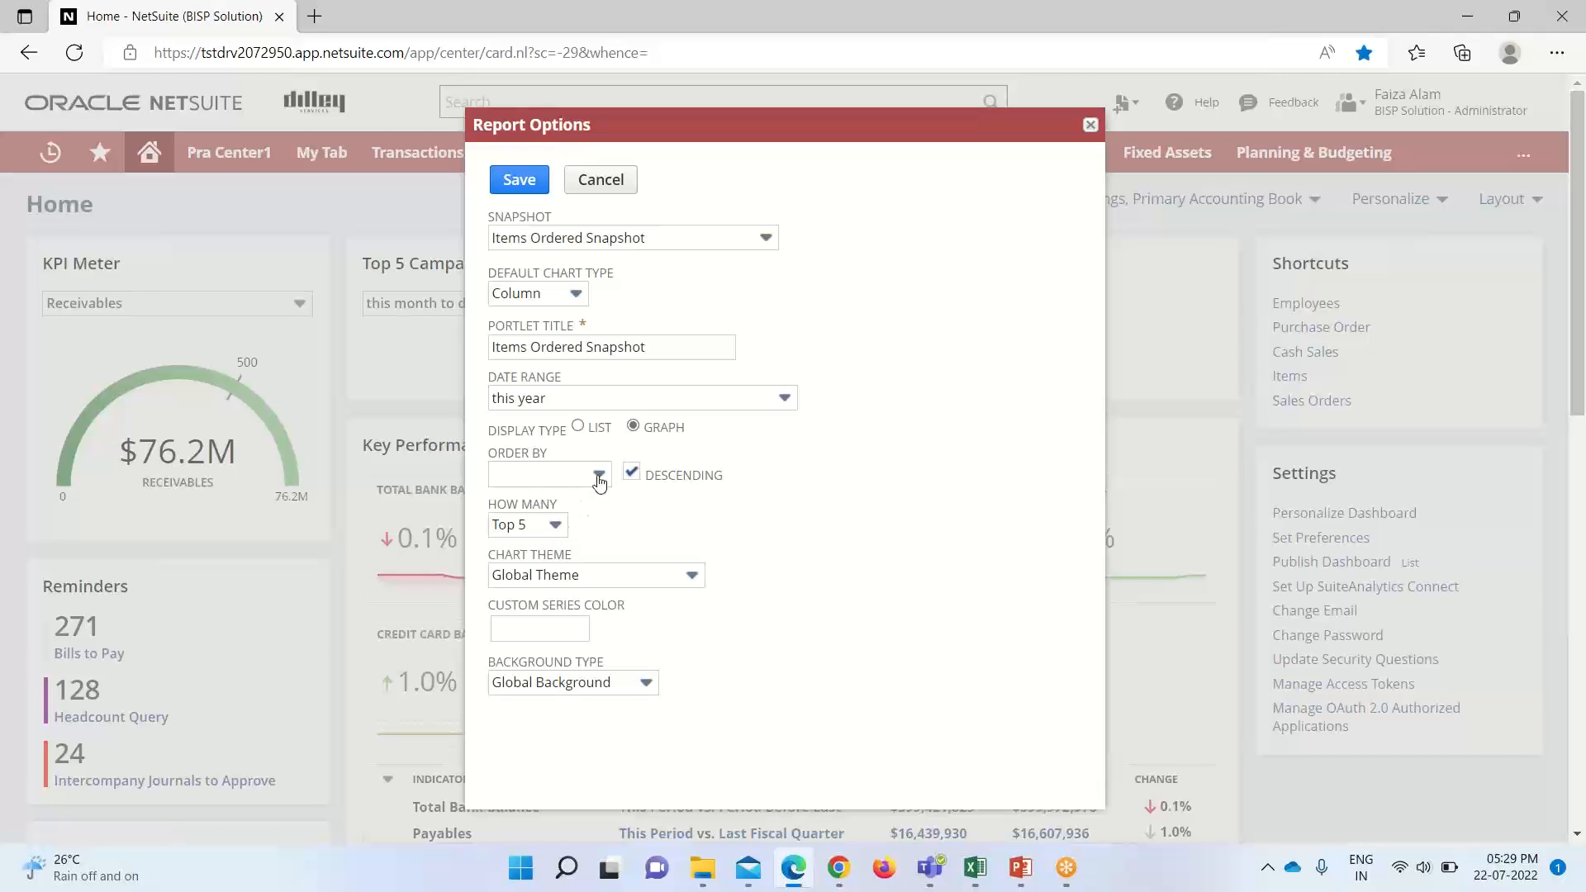
click(598, 474)
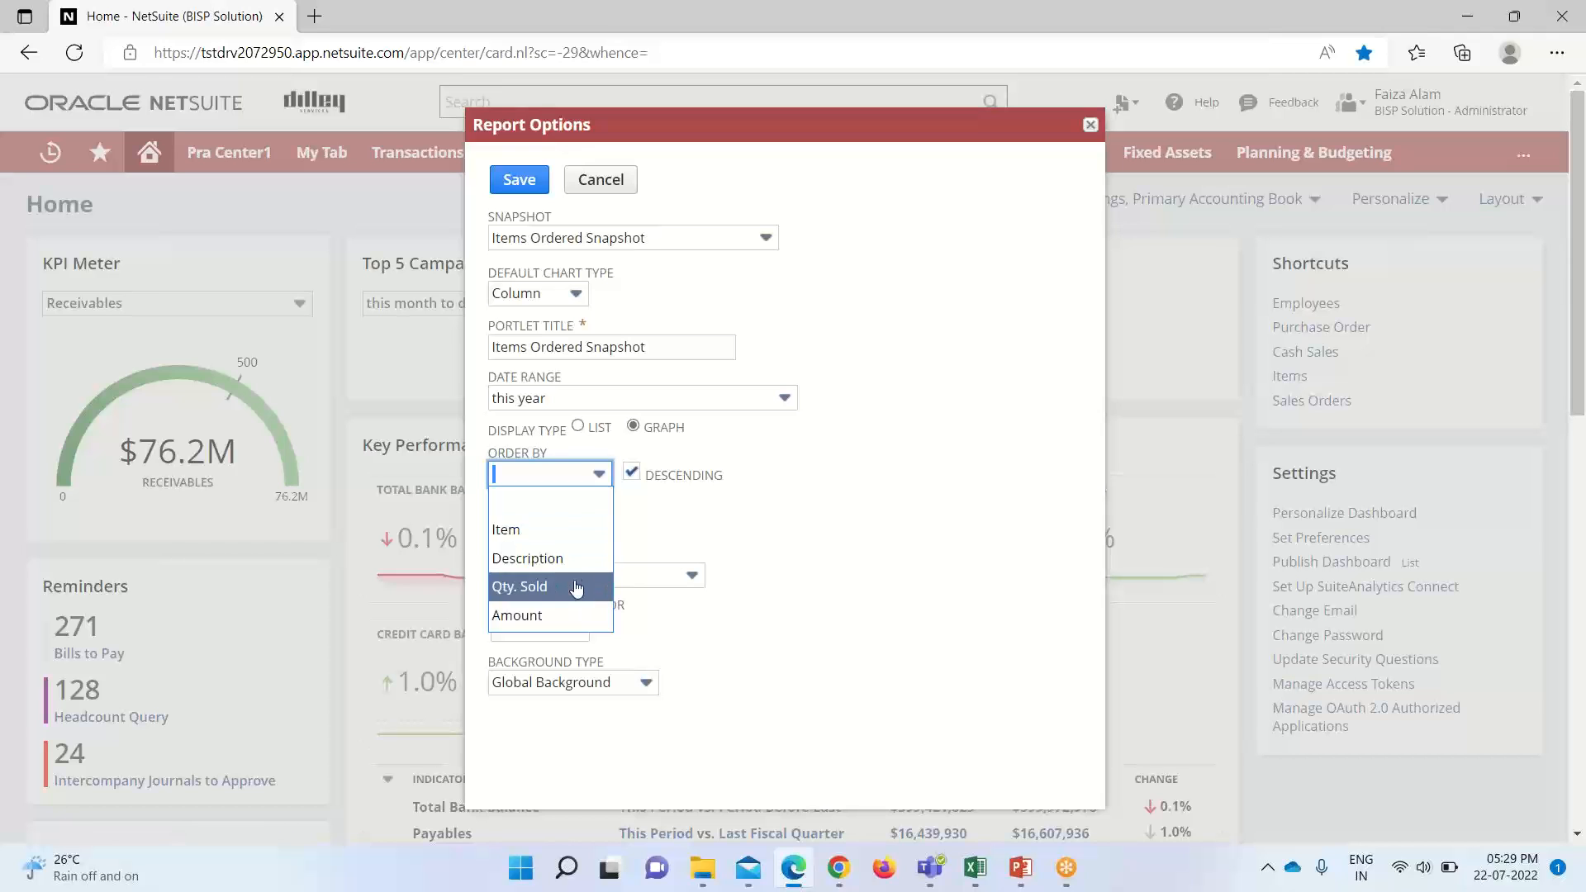
Order results by Qty. Sold descending and keep the chart theme at Global Theme
click(519, 585)
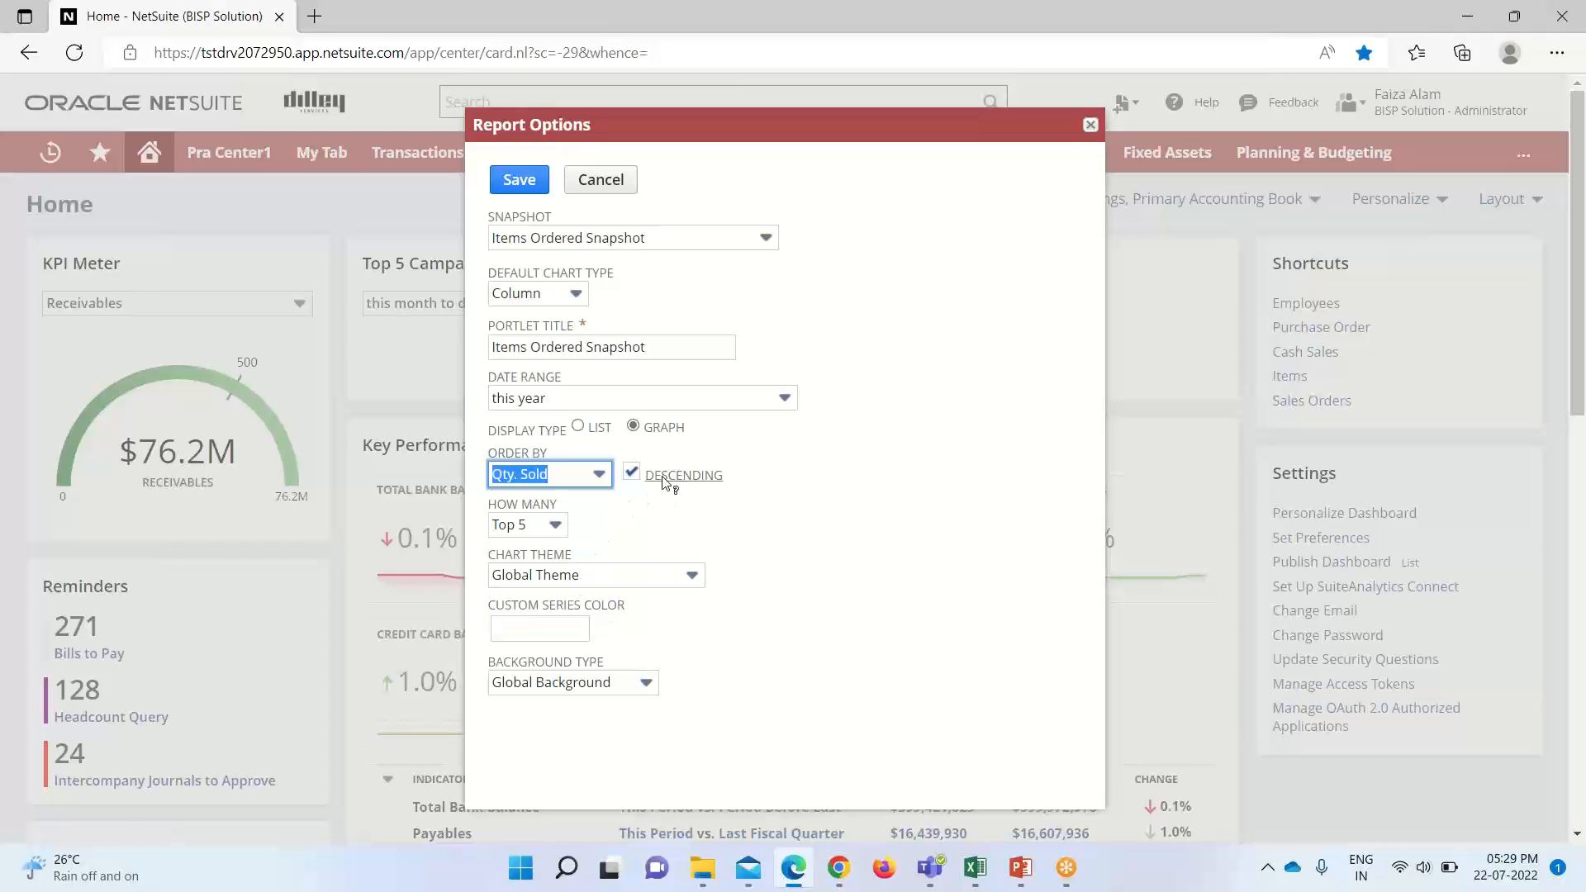
mouse_move(688, 476)
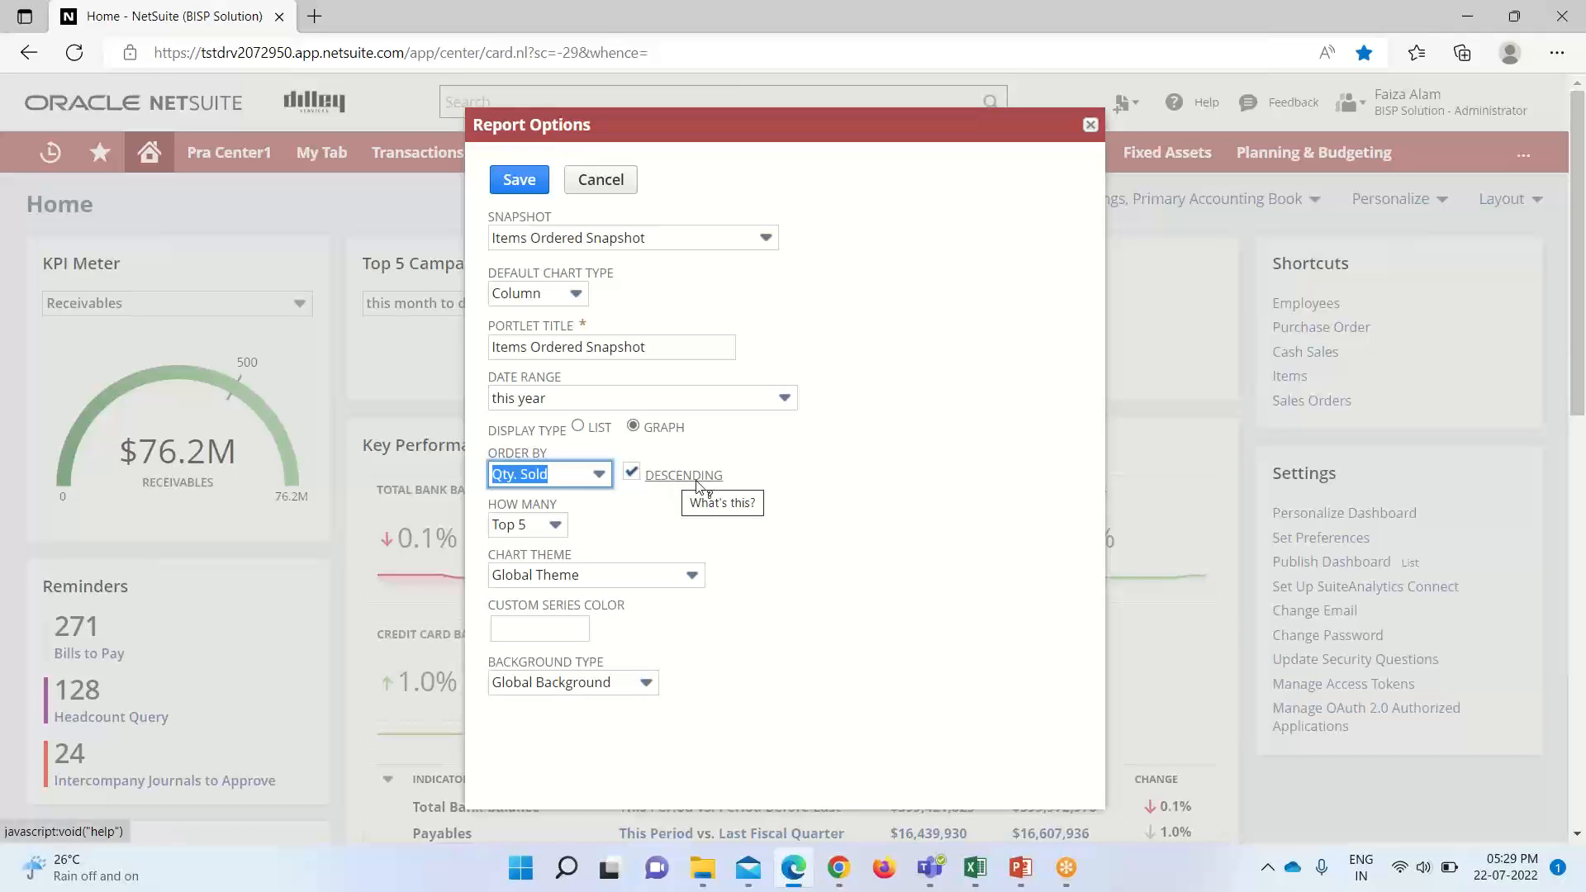
mouse_move(704, 596)
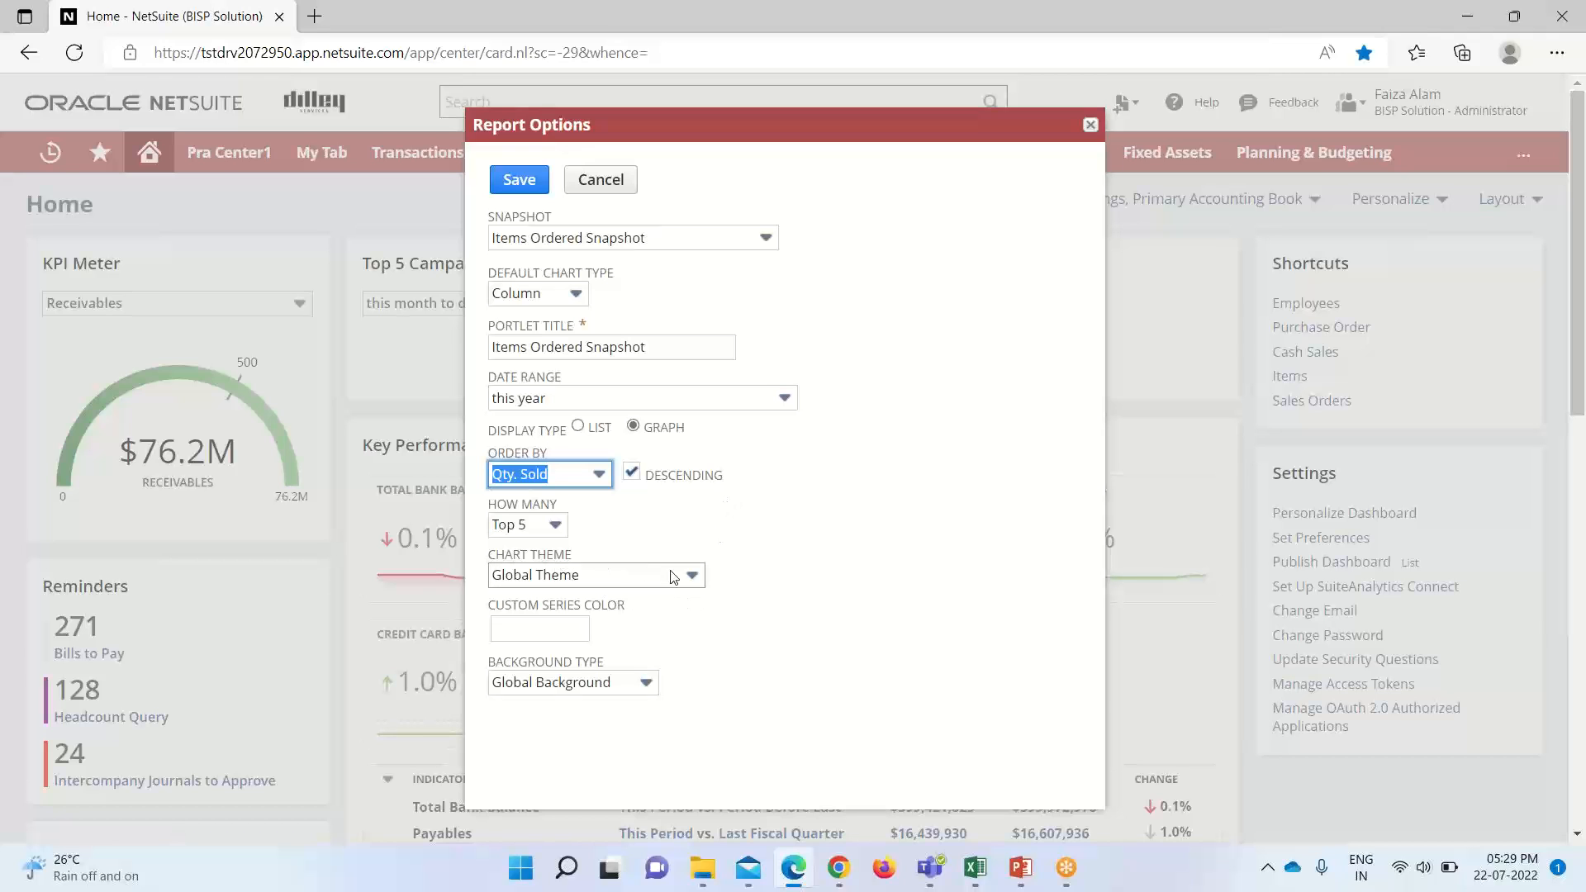
click(694, 575)
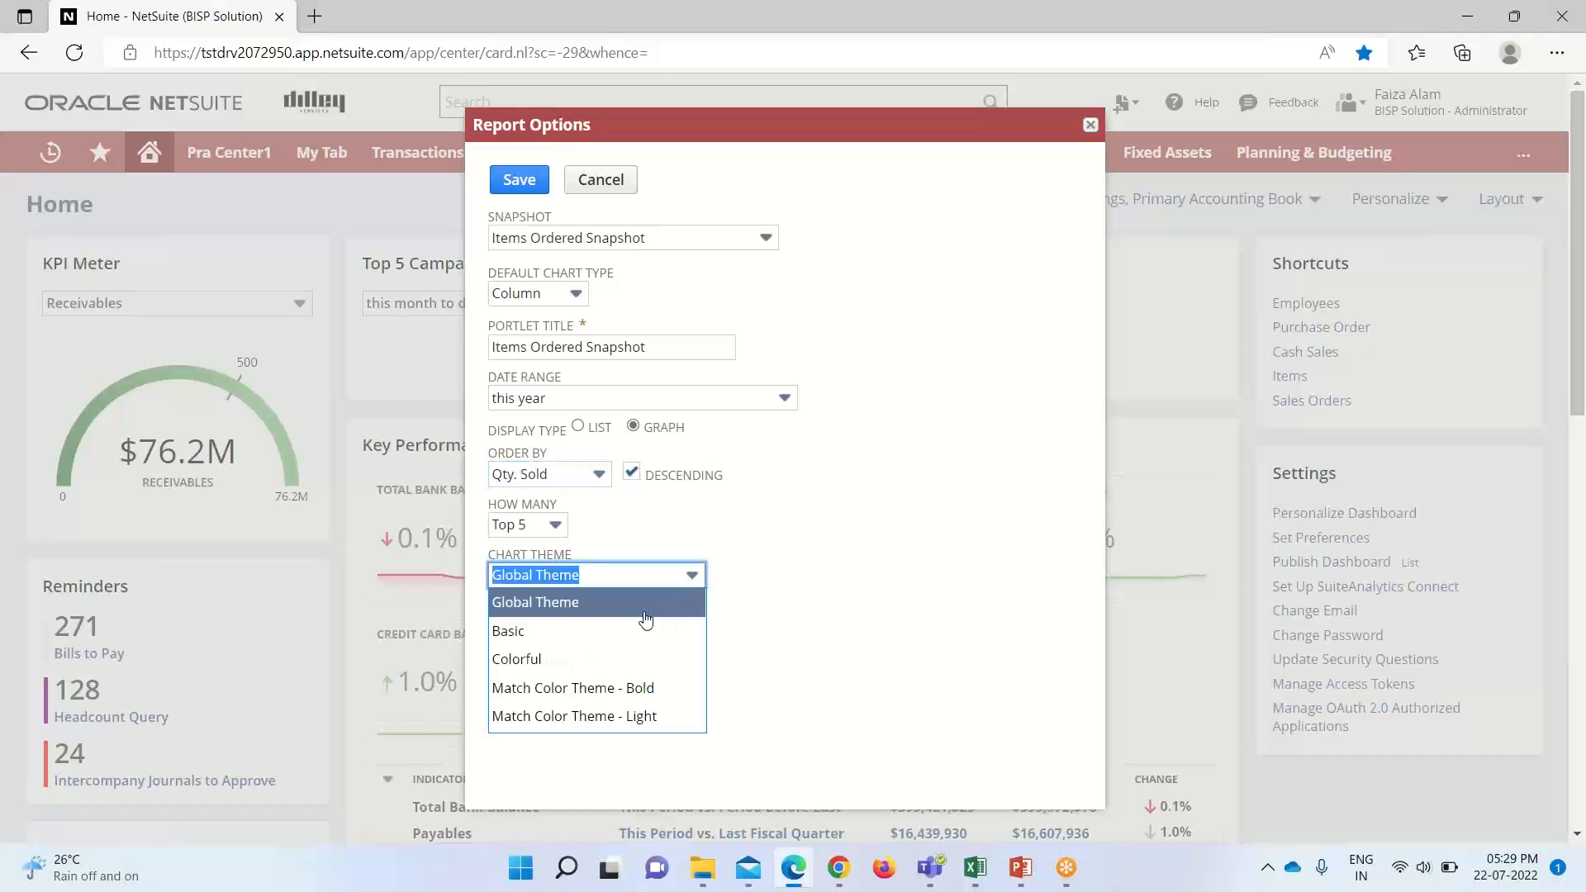
mouse_move(624, 630)
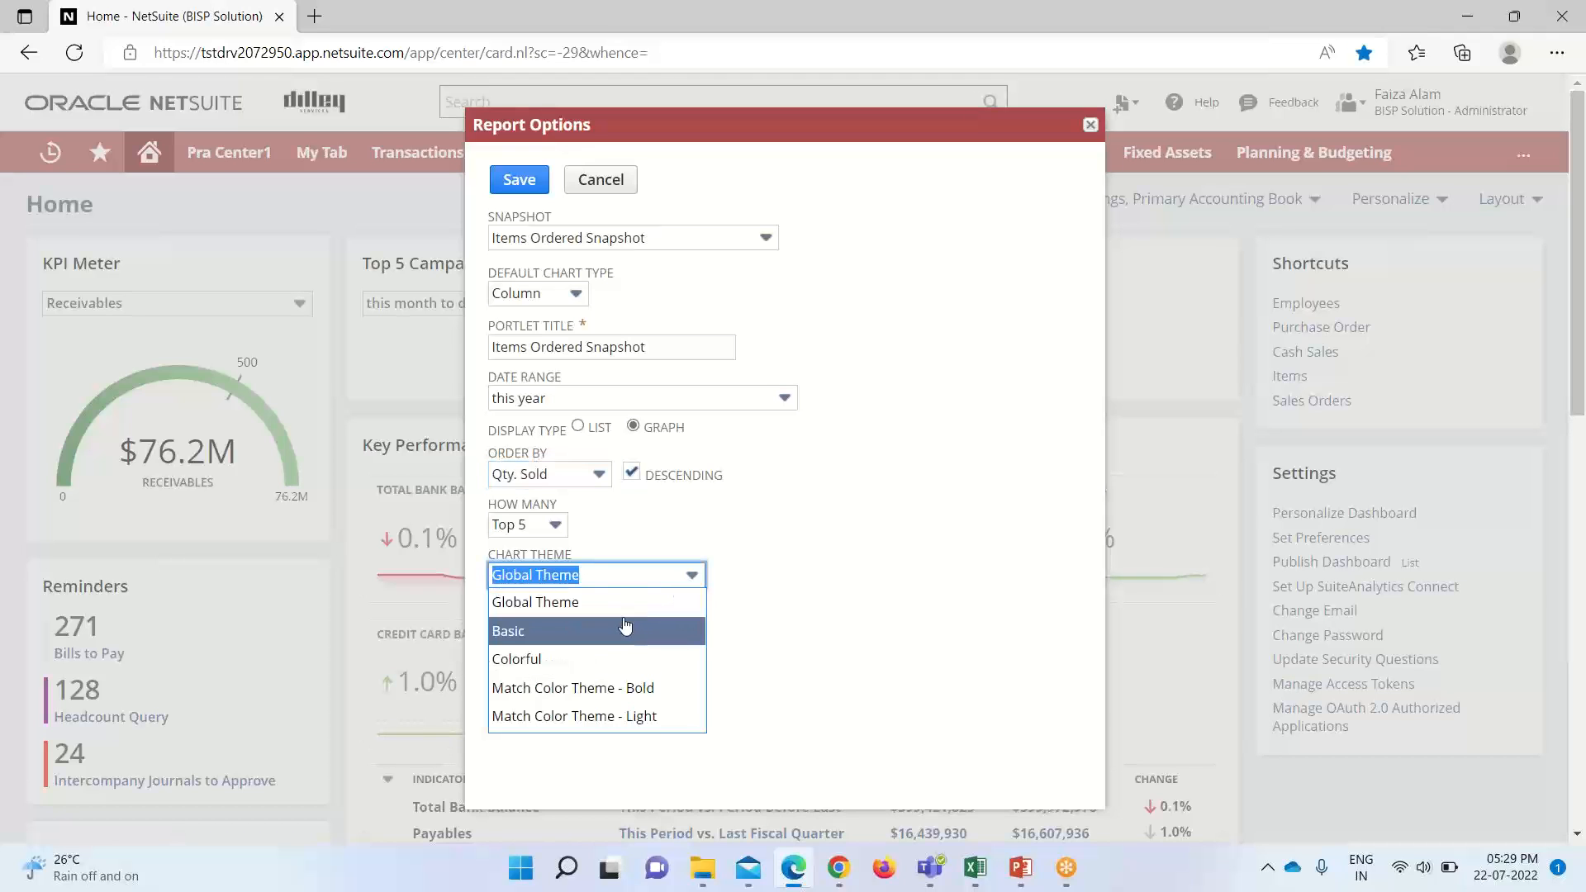
mouse_move(611, 659)
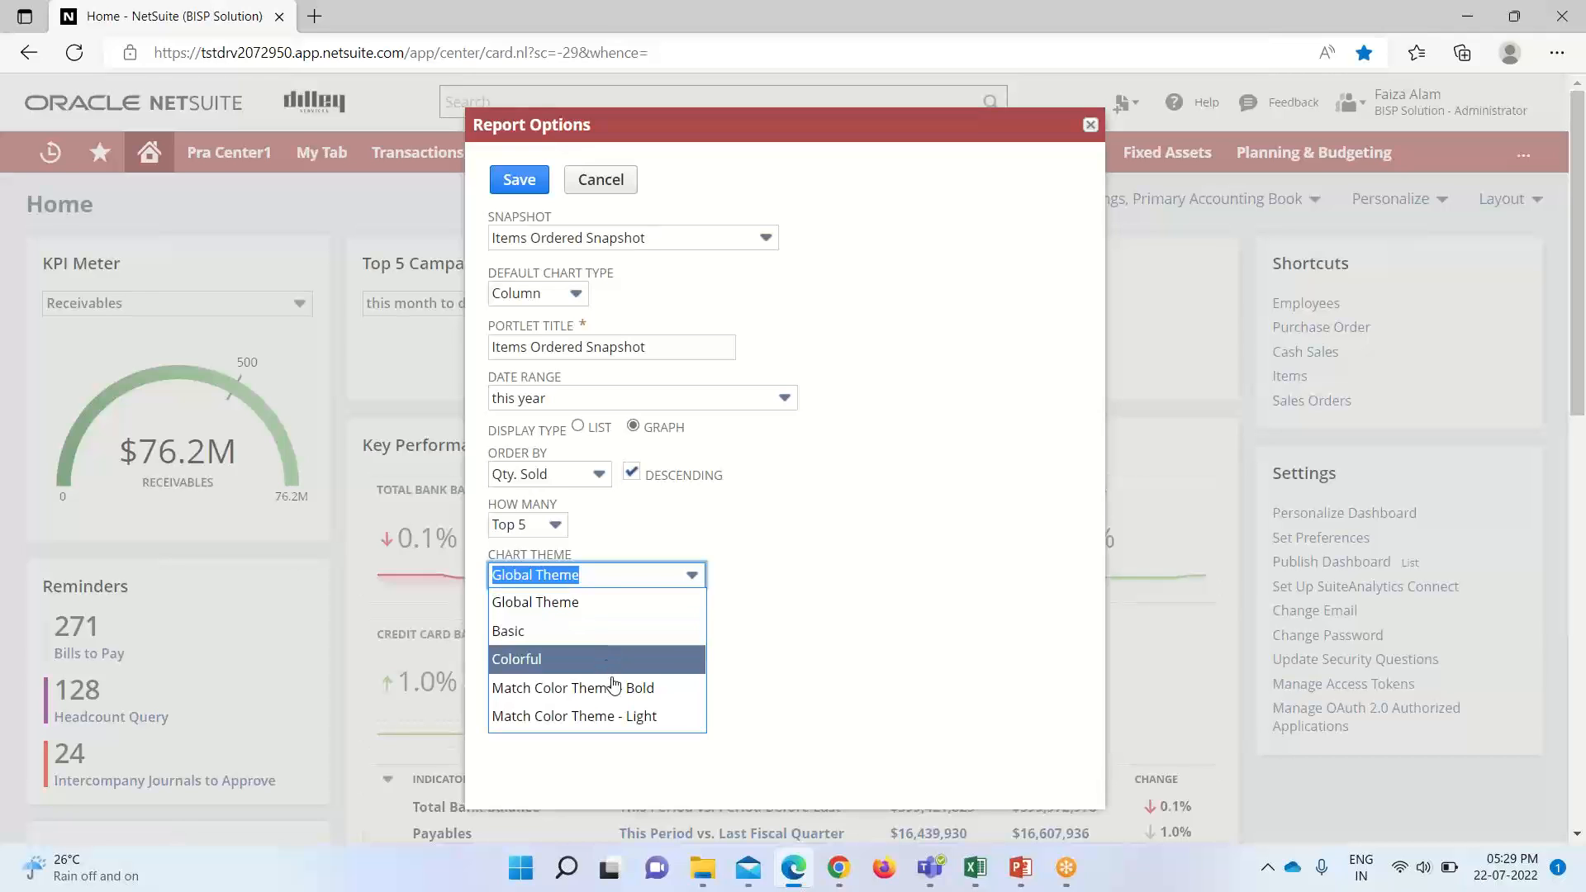
mouse_move(575, 687)
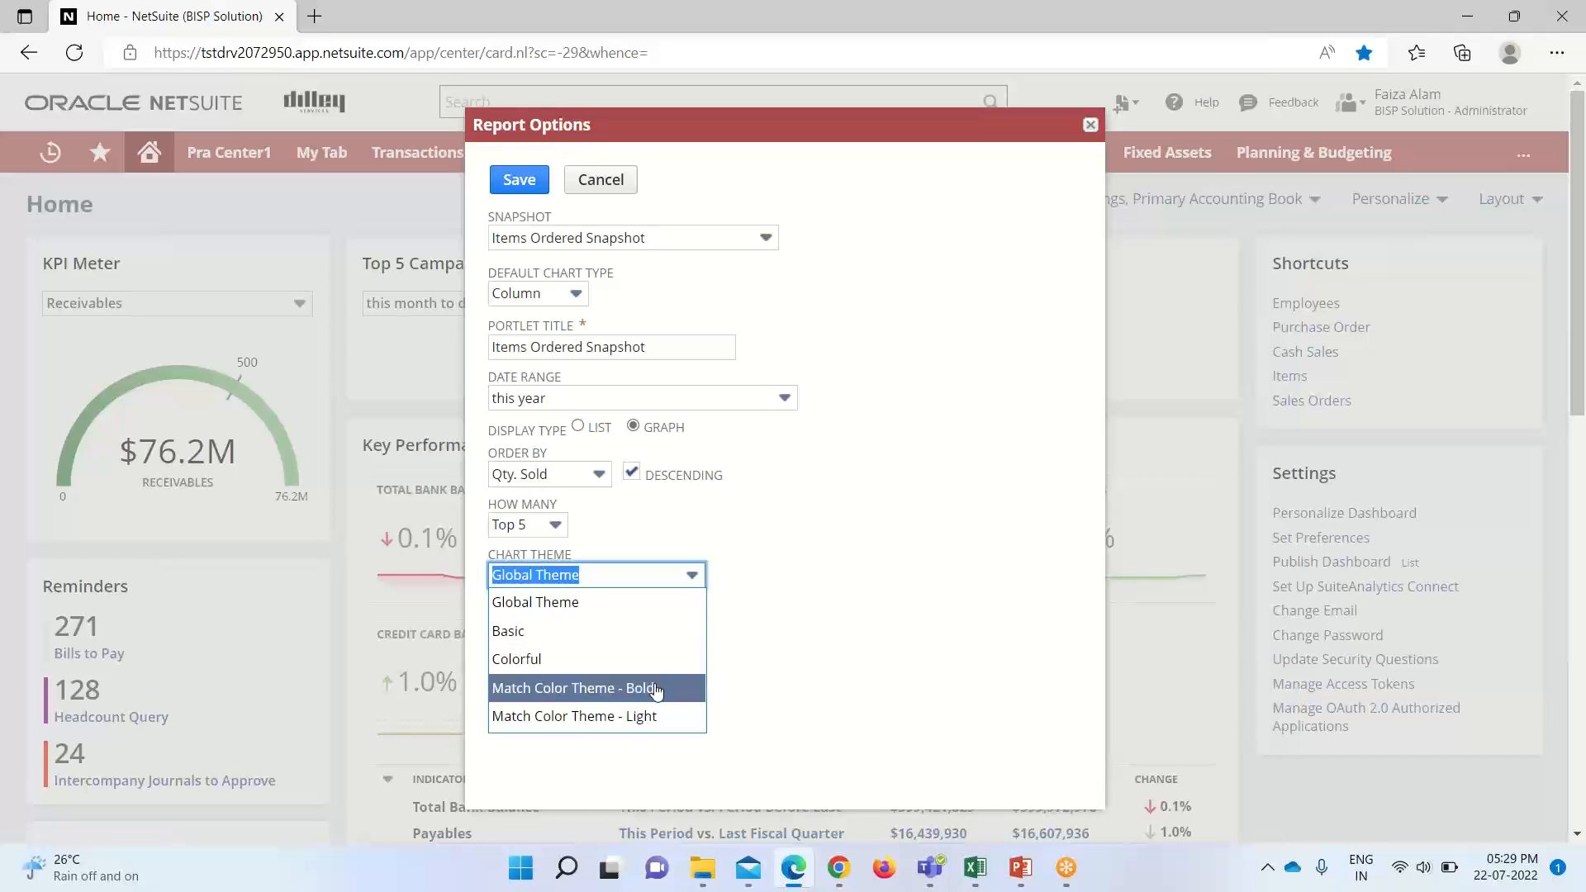
mouse_move(687, 601)
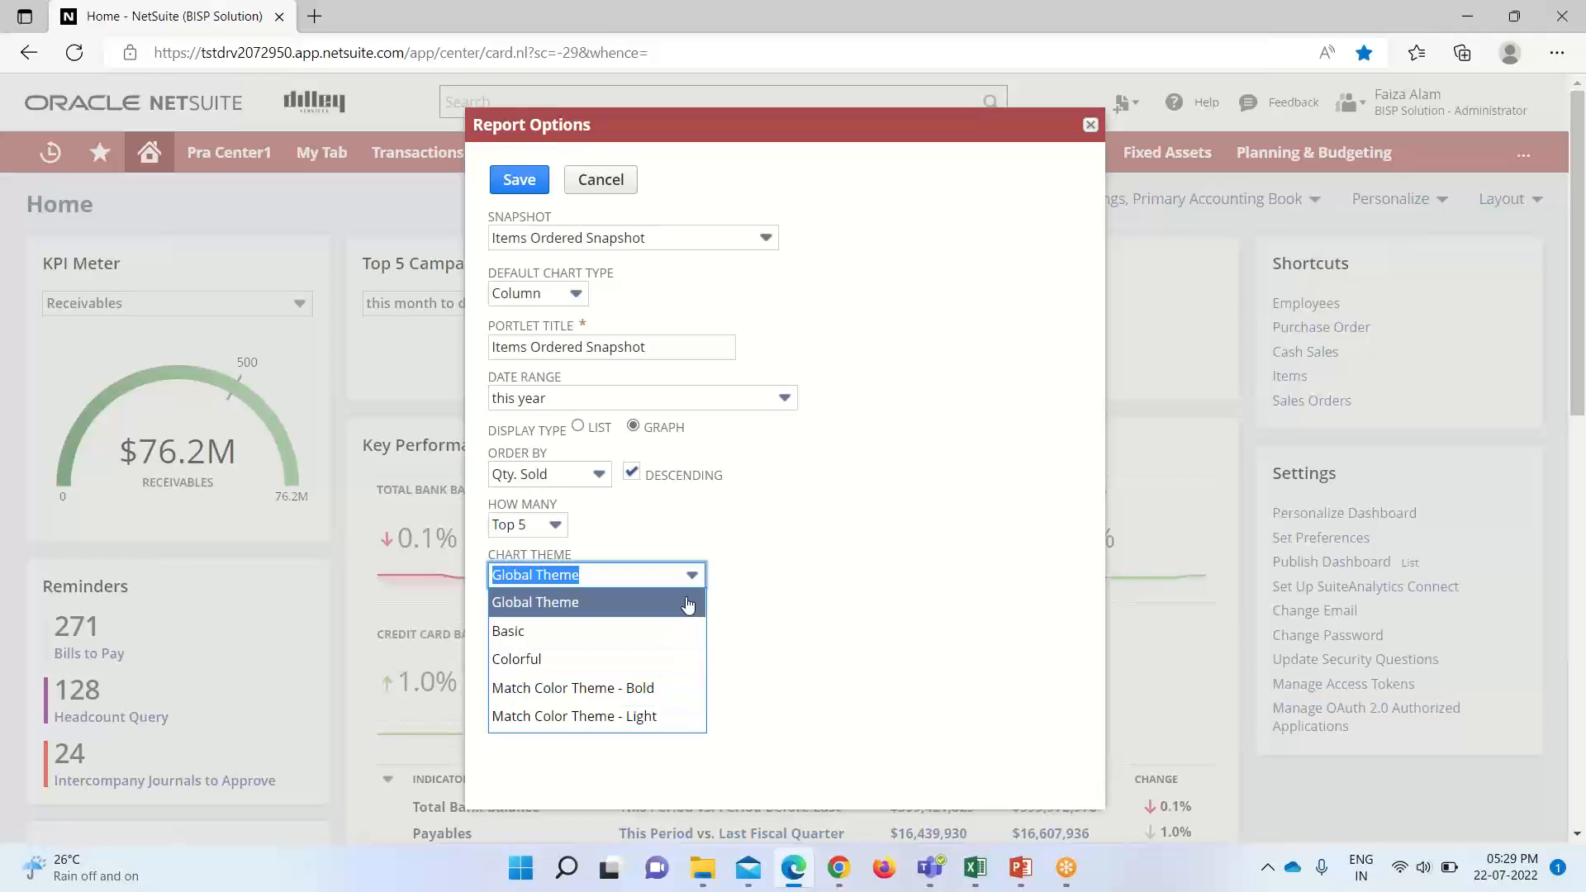
click(535, 601)
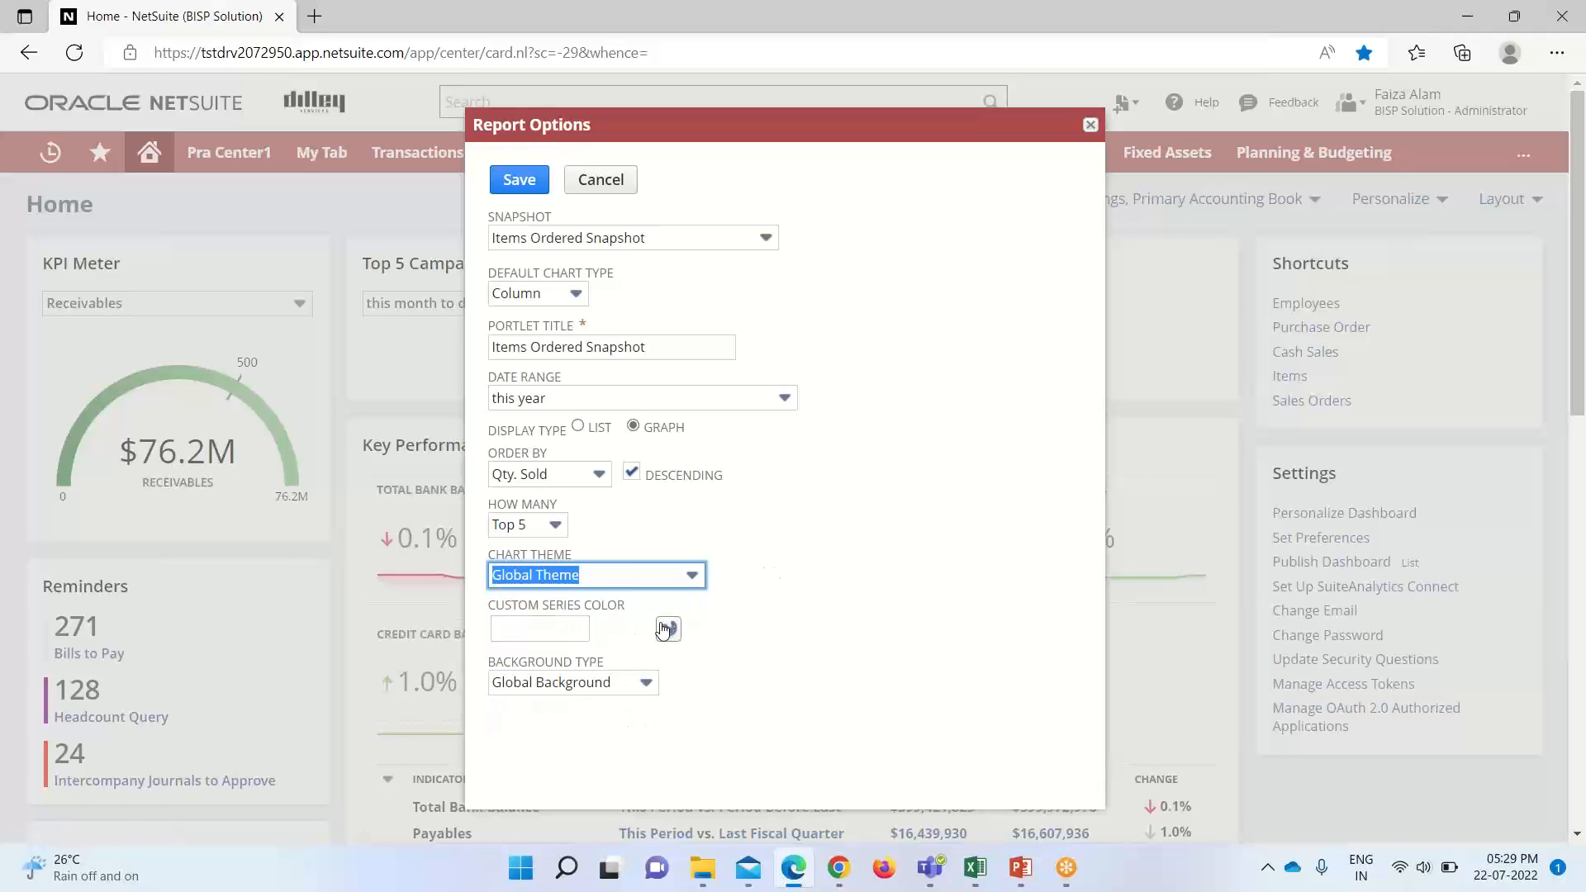
Set the custom series colour to green #99cc00 and keep Global Background as background type
click(666, 628)
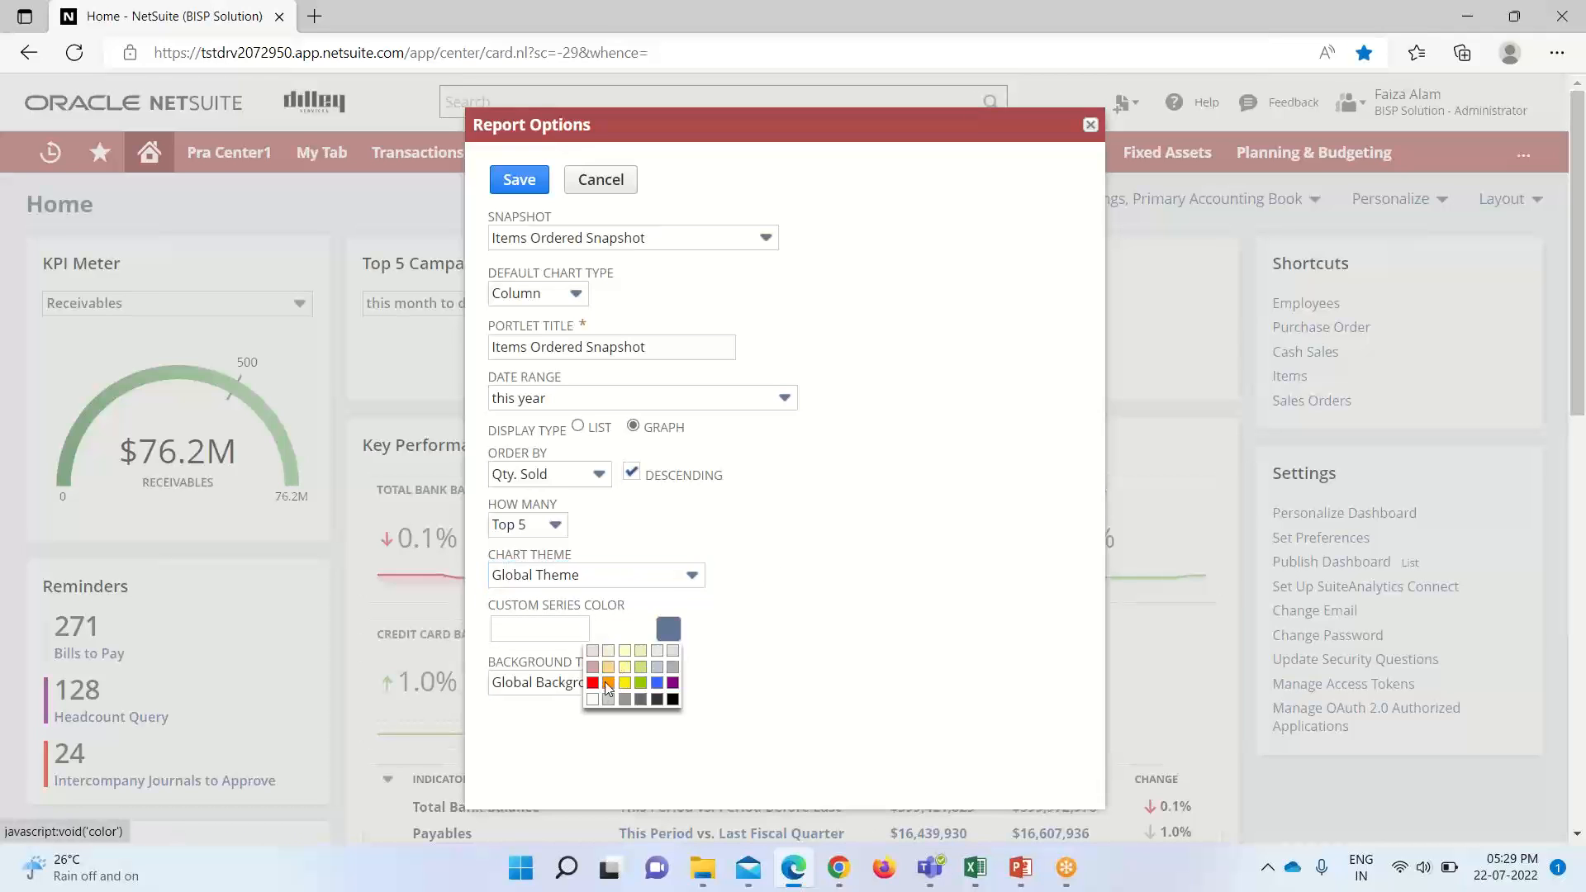
click(624, 682)
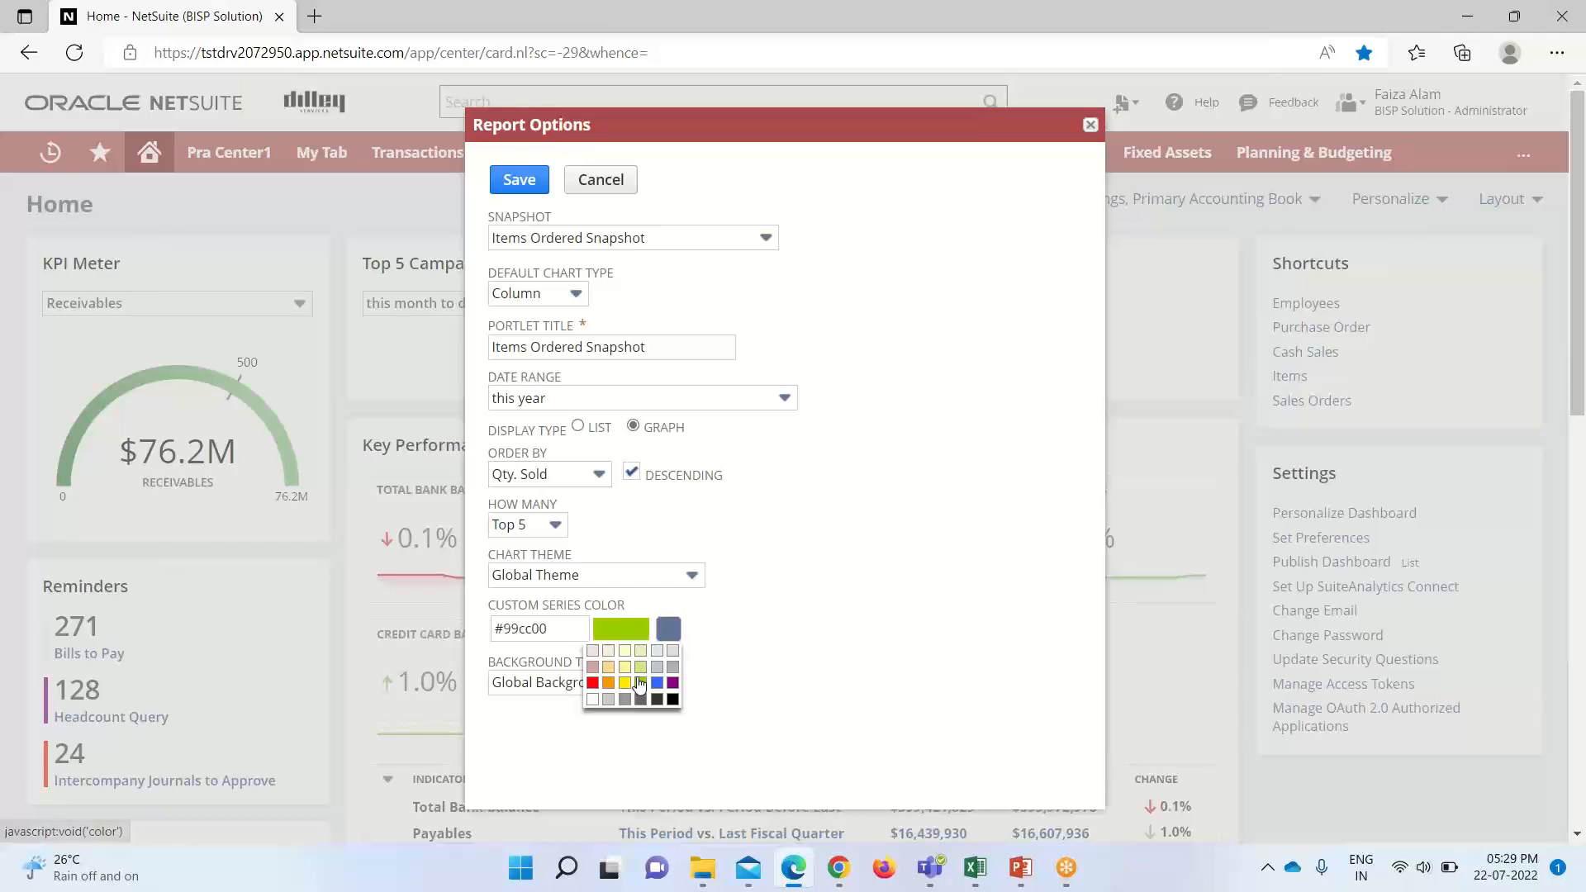
mouse_move(767, 637)
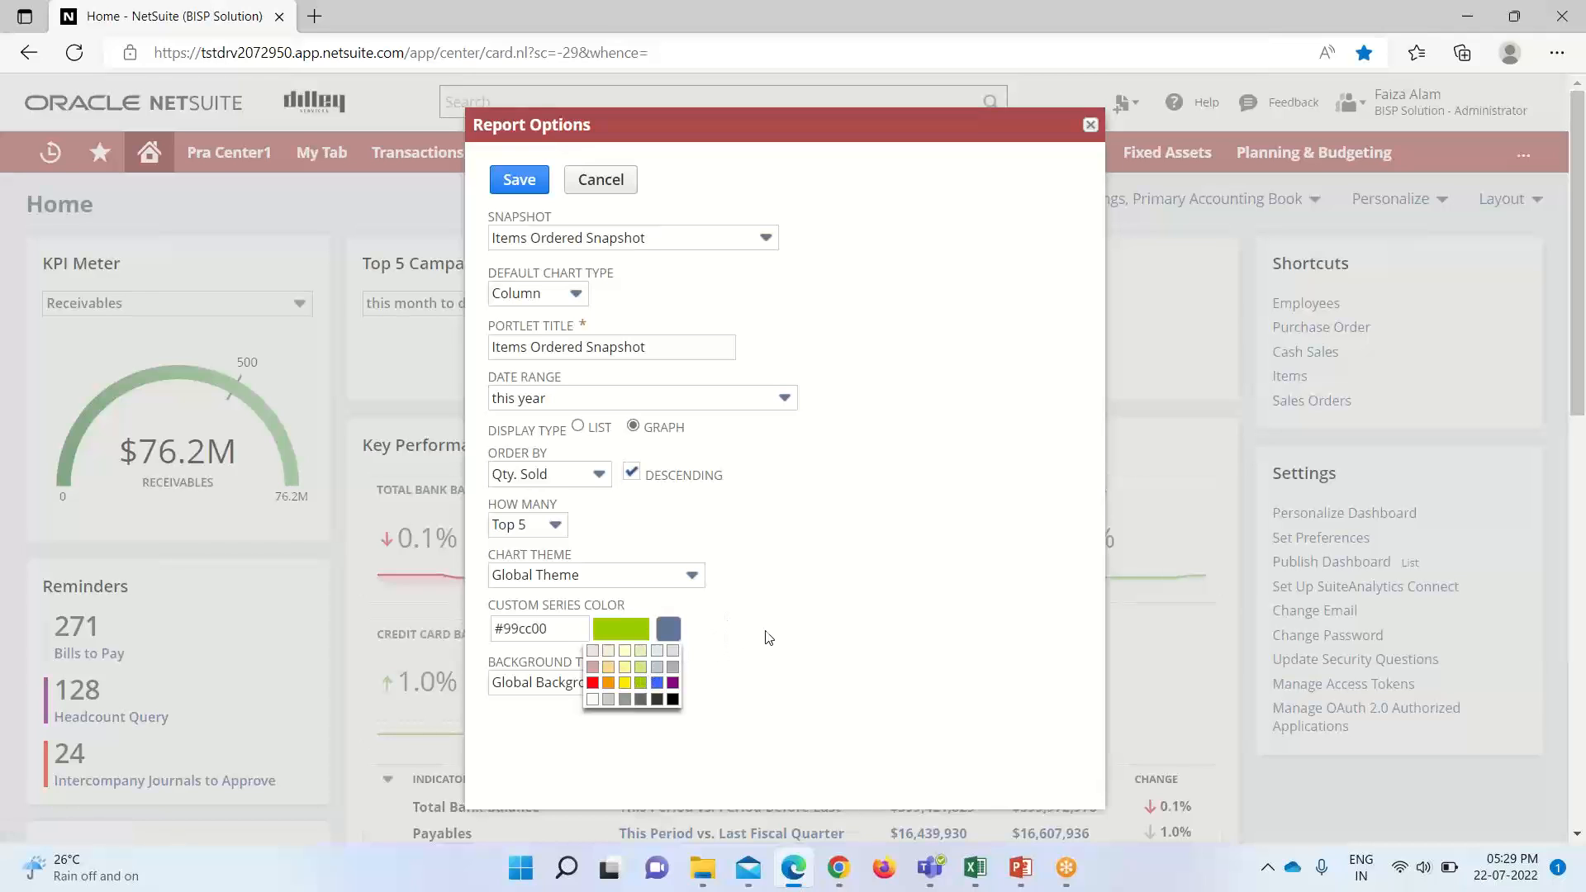
click(691, 682)
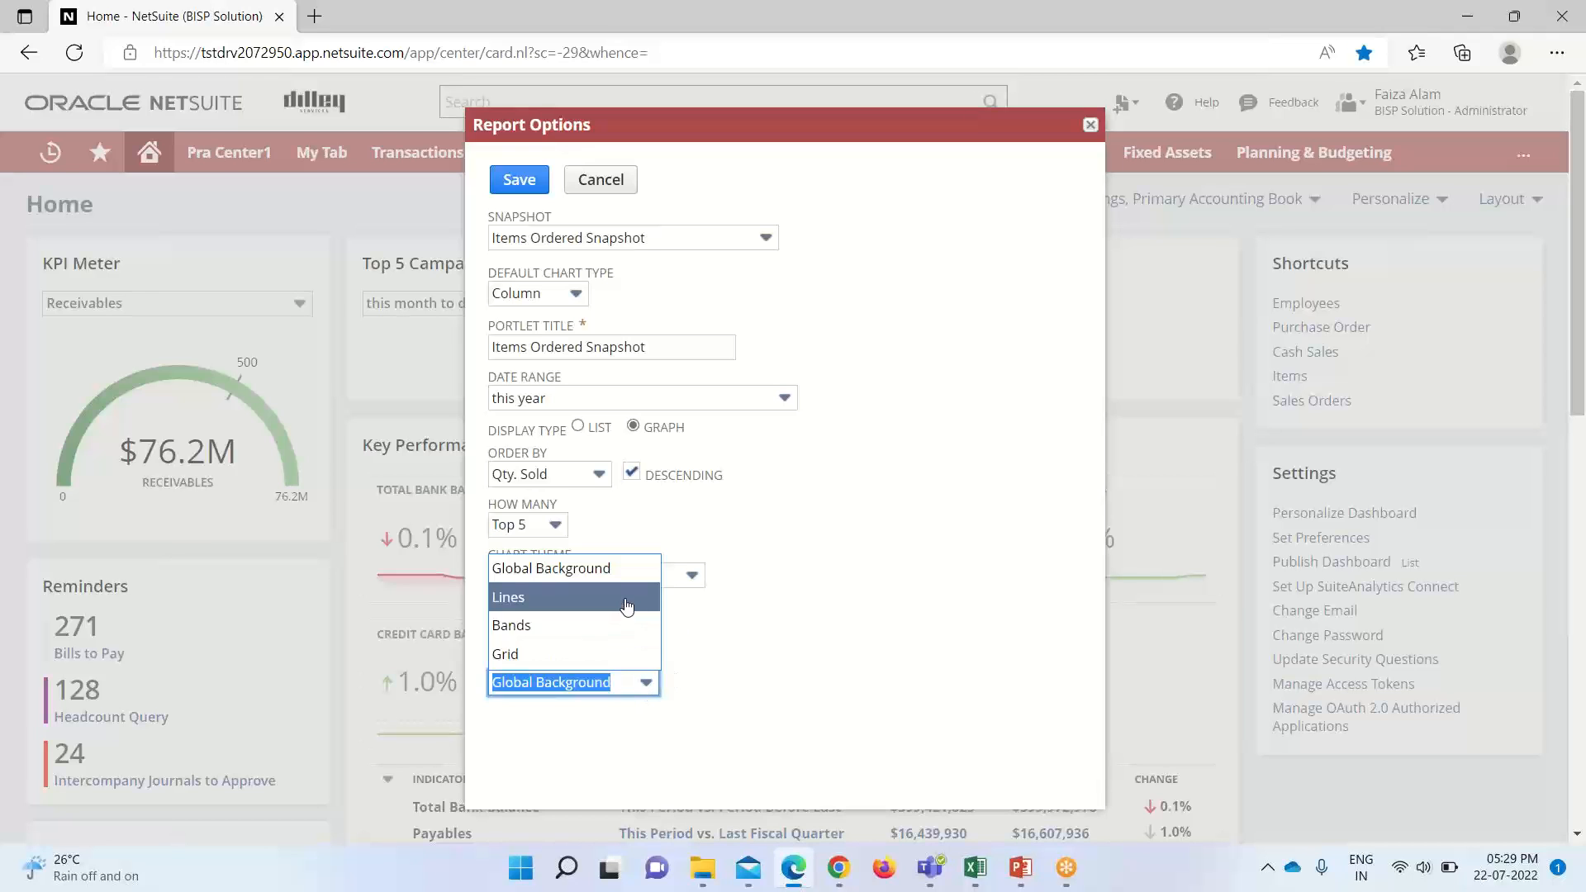
mouse_move(604, 616)
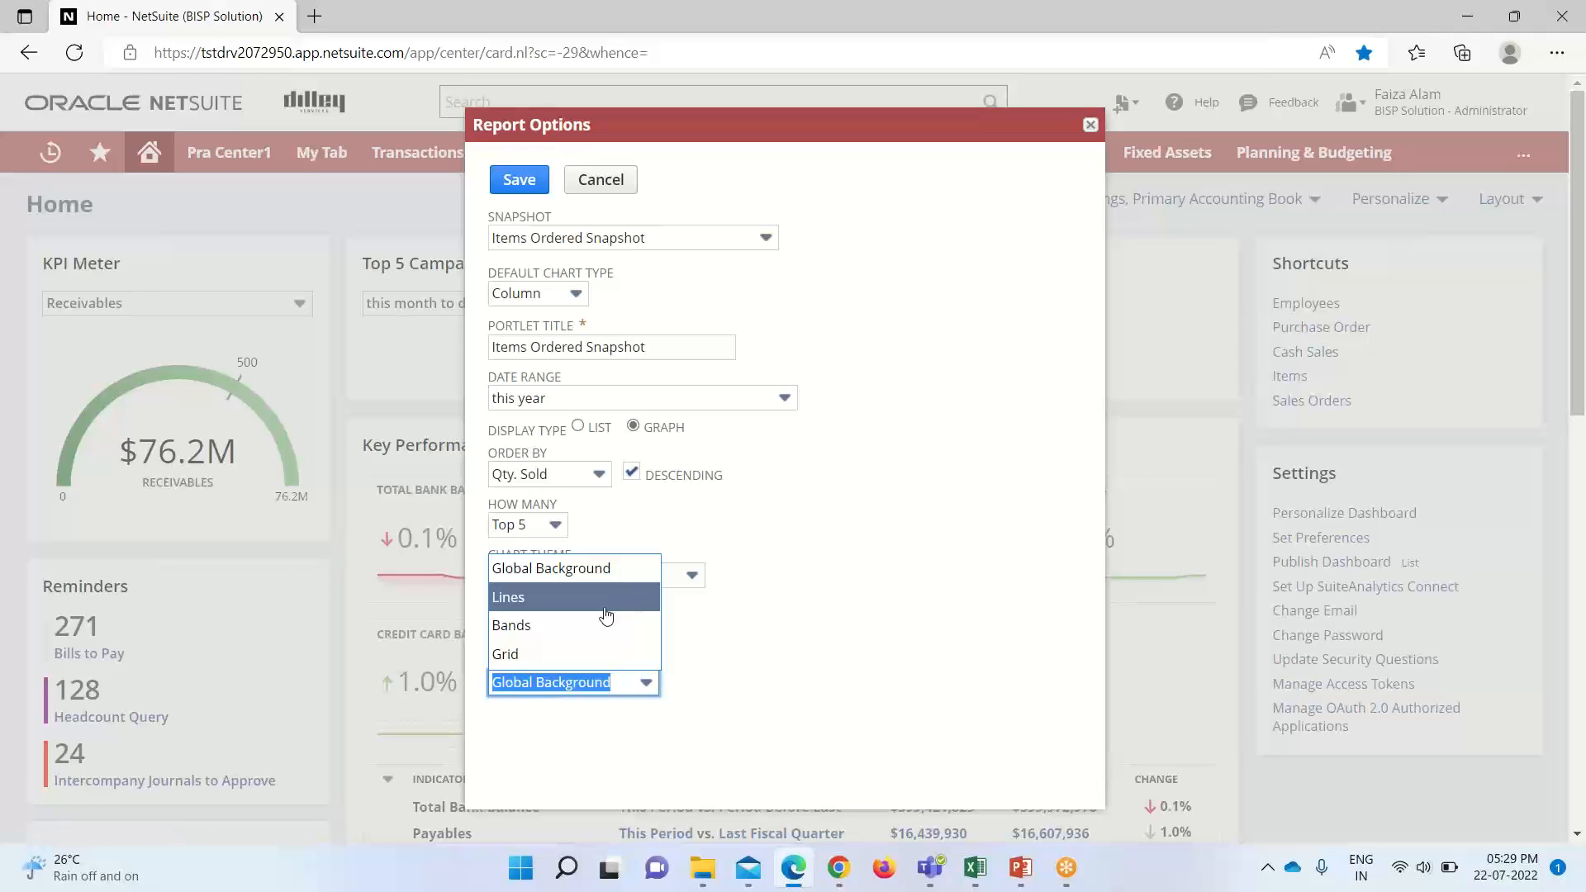
mouse_move(610, 590)
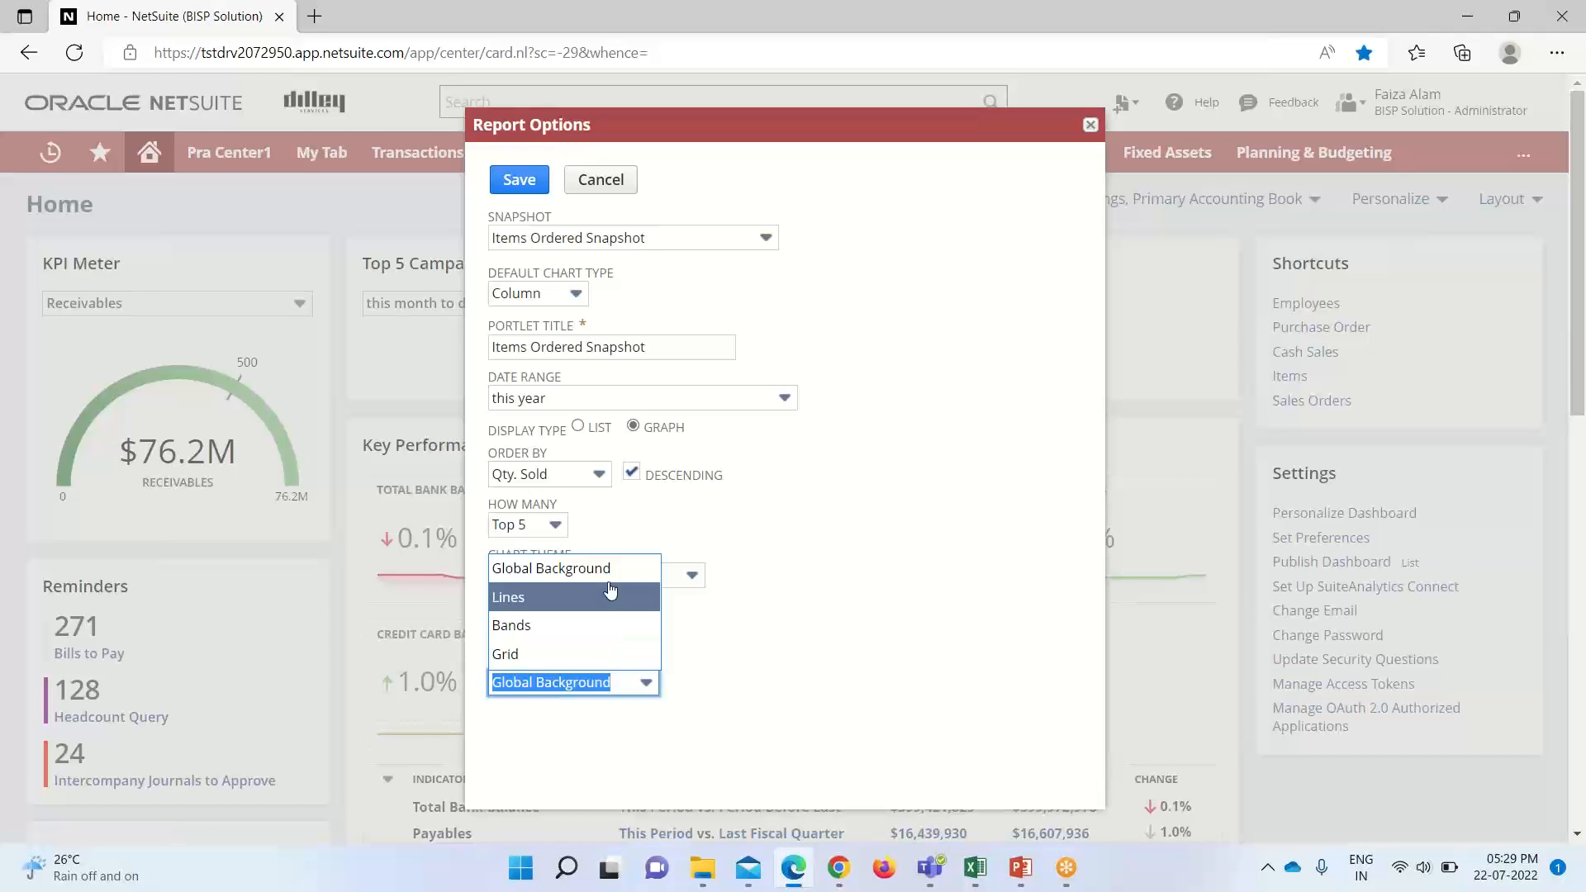
click(574, 574)
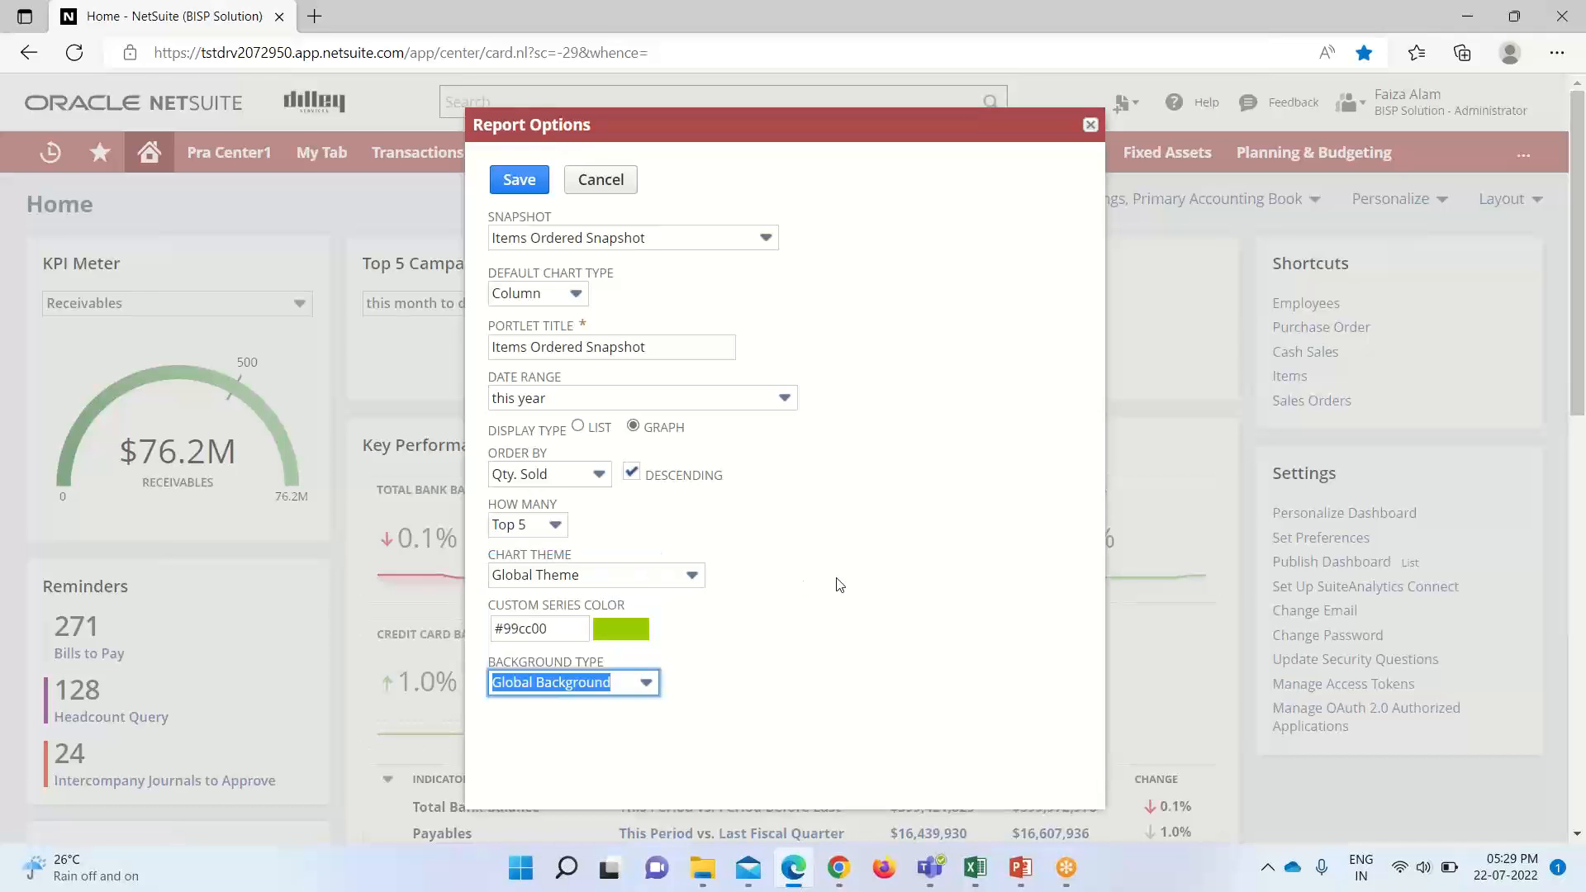
mouse_move(525, 201)
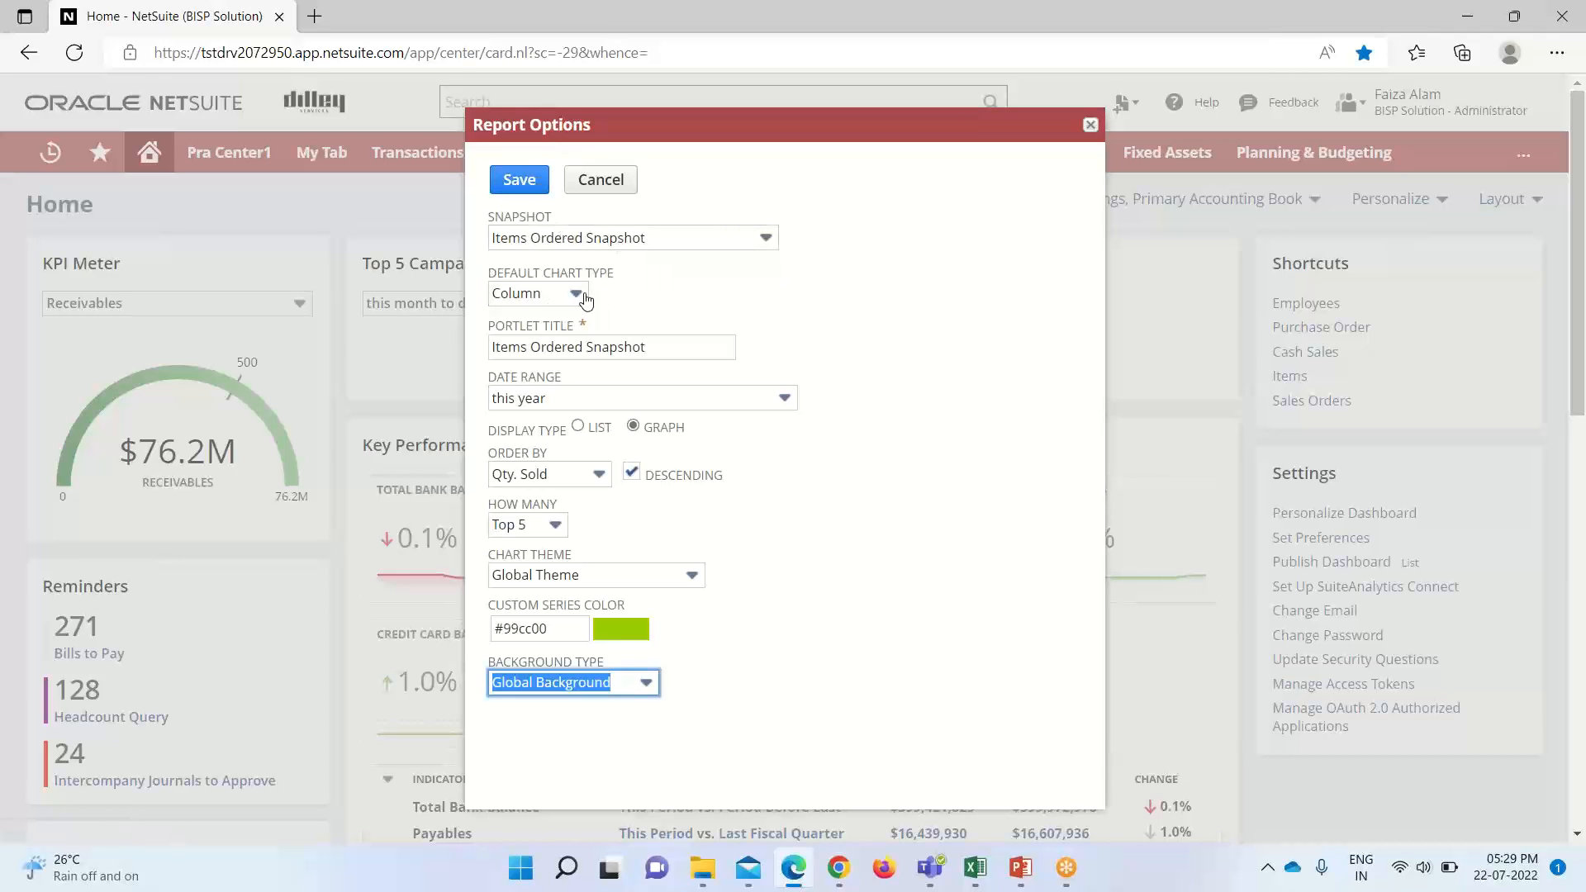
Review the Default Chart Type choices: Line, Bar, Column and Pie
click(538, 294)
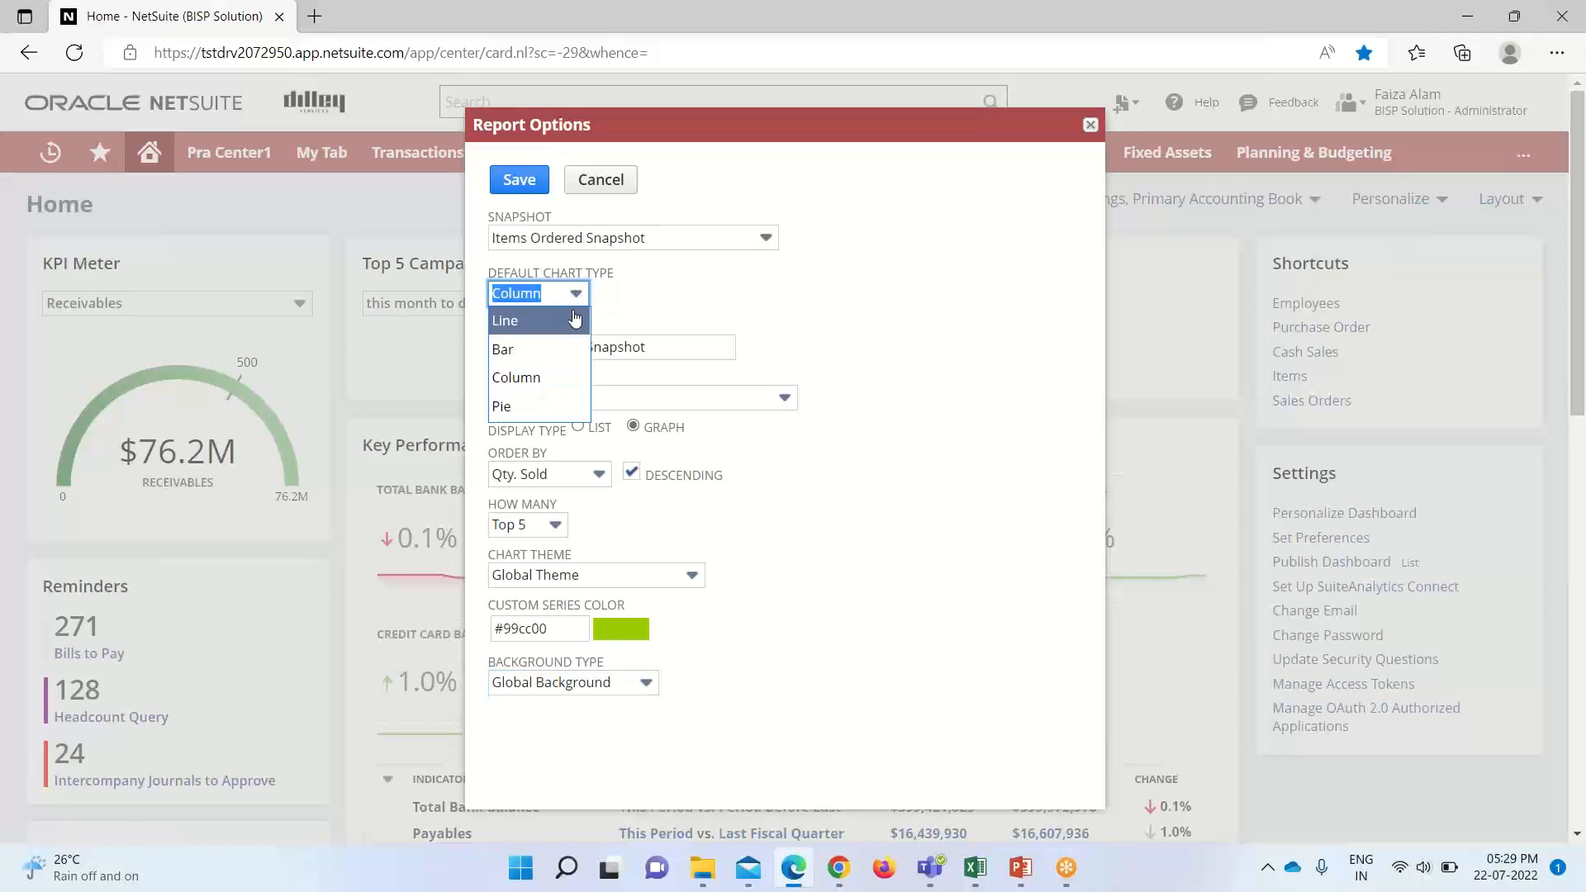
mouse_move(539, 407)
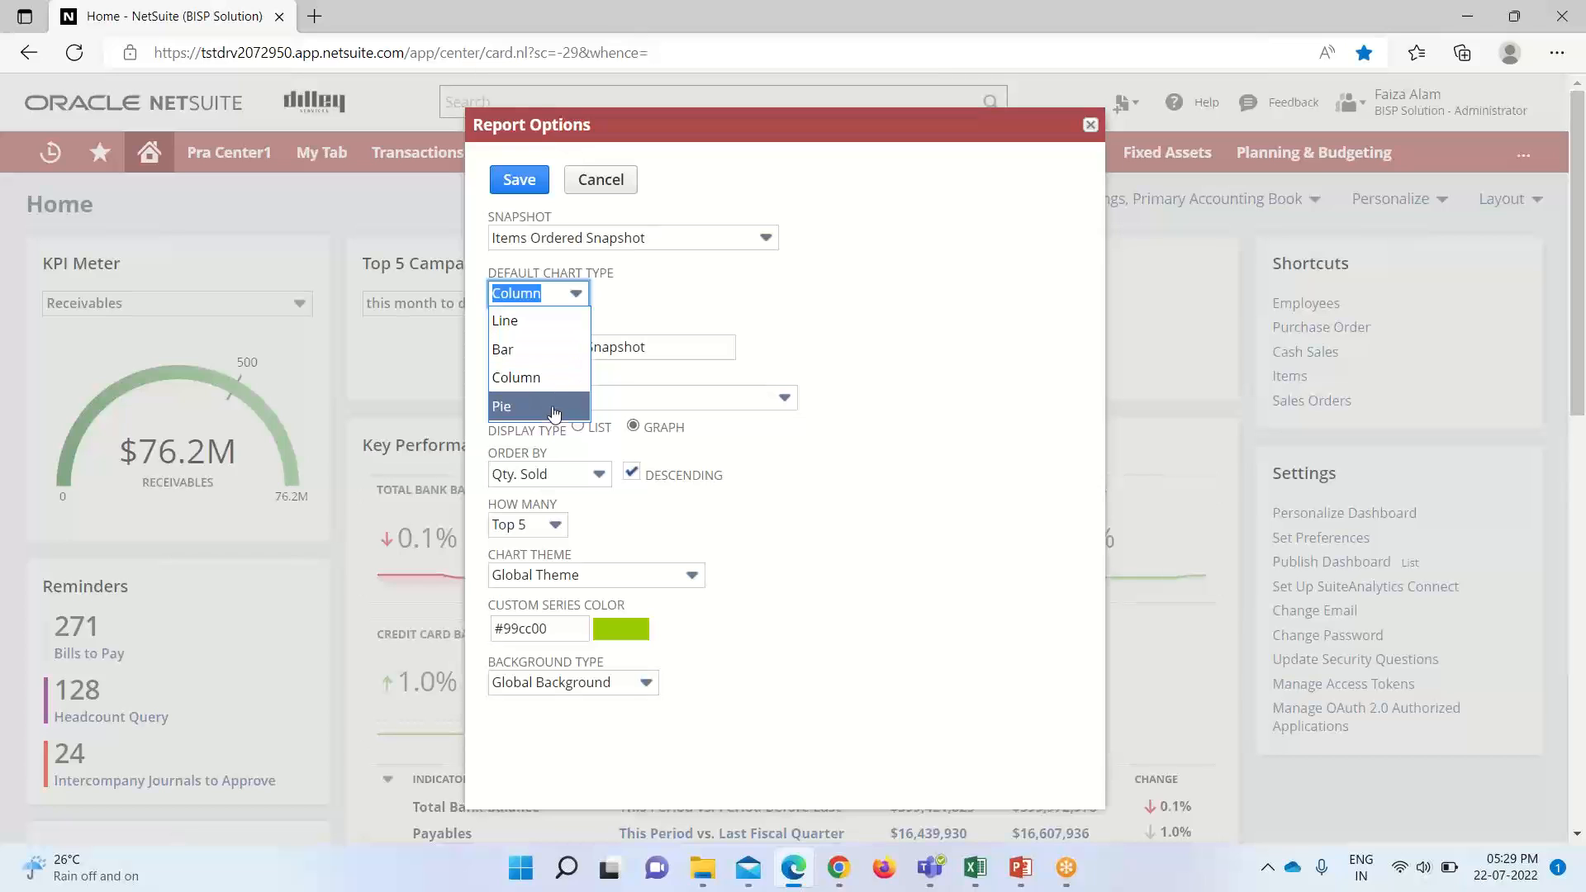
mouse_move(534, 320)
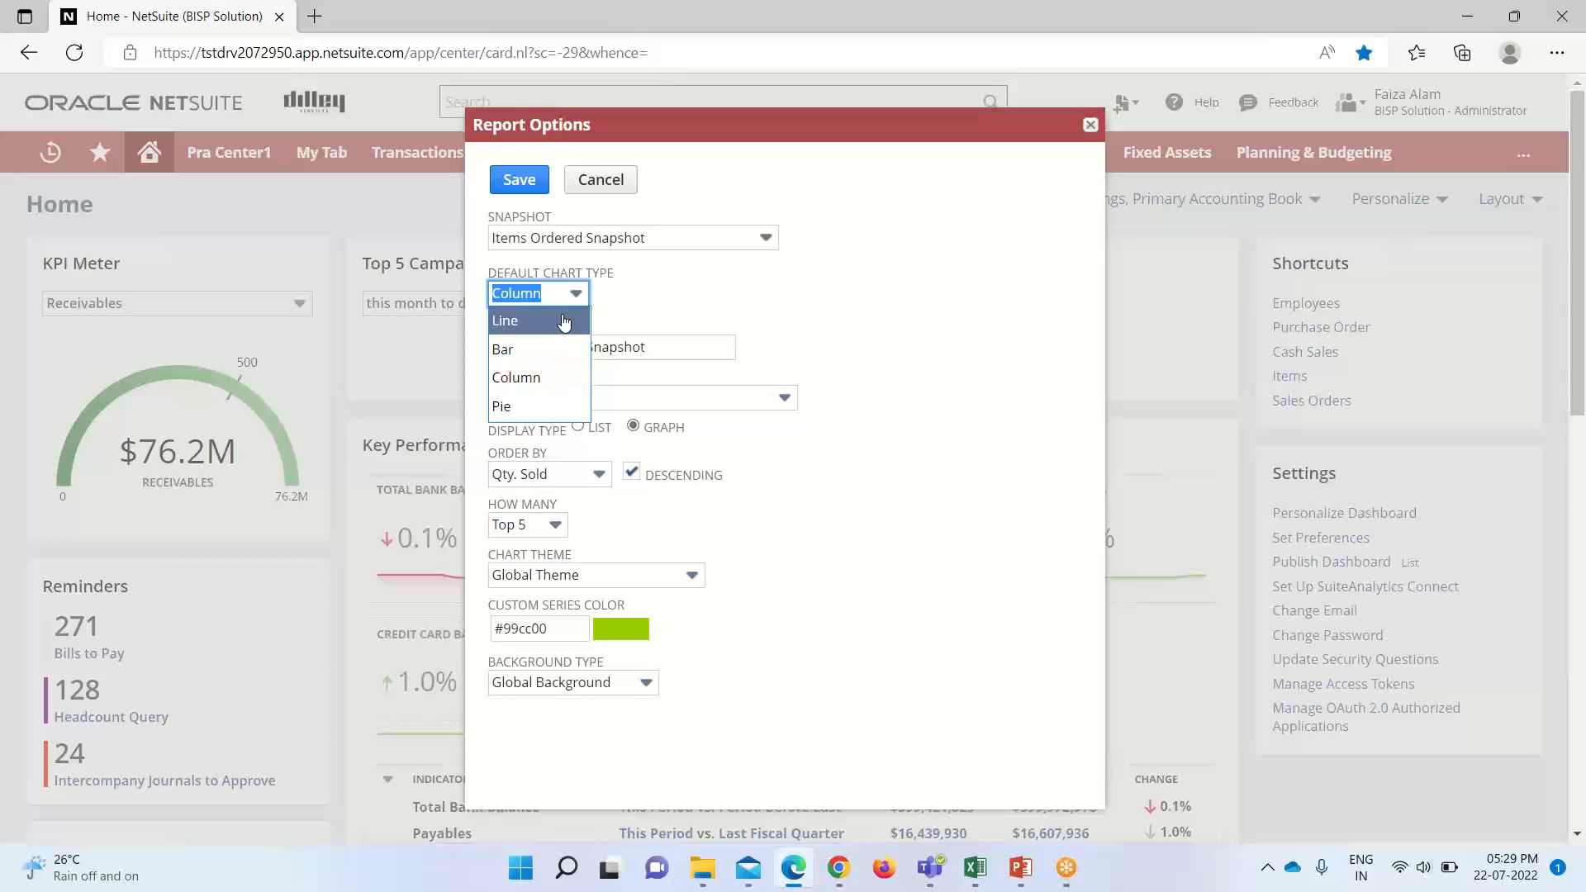
mouse_move(560, 265)
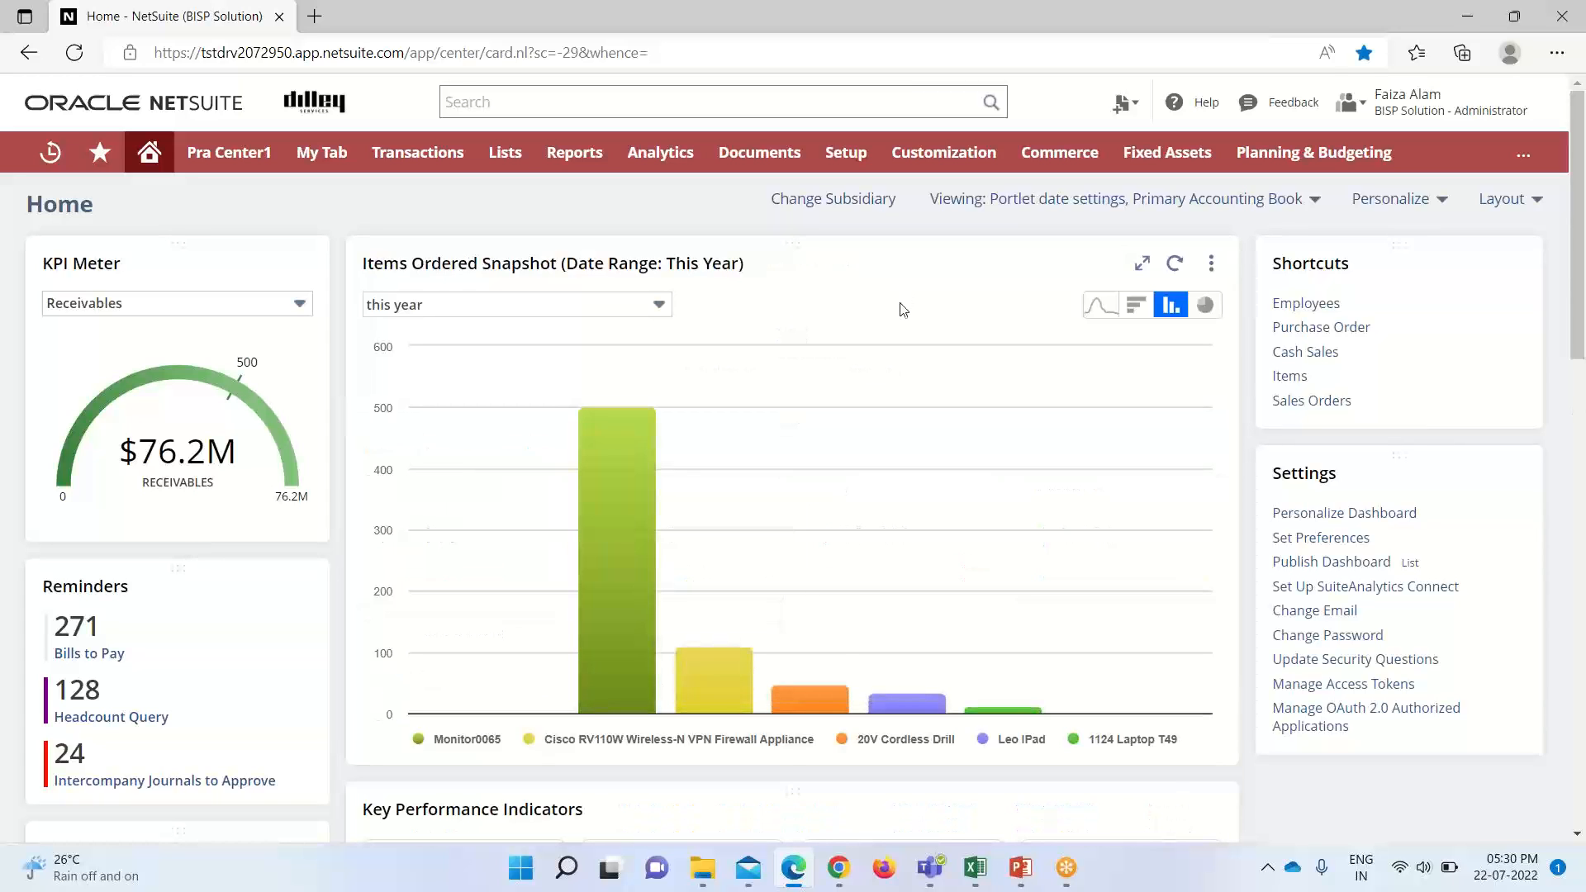
mouse_move(886, 435)
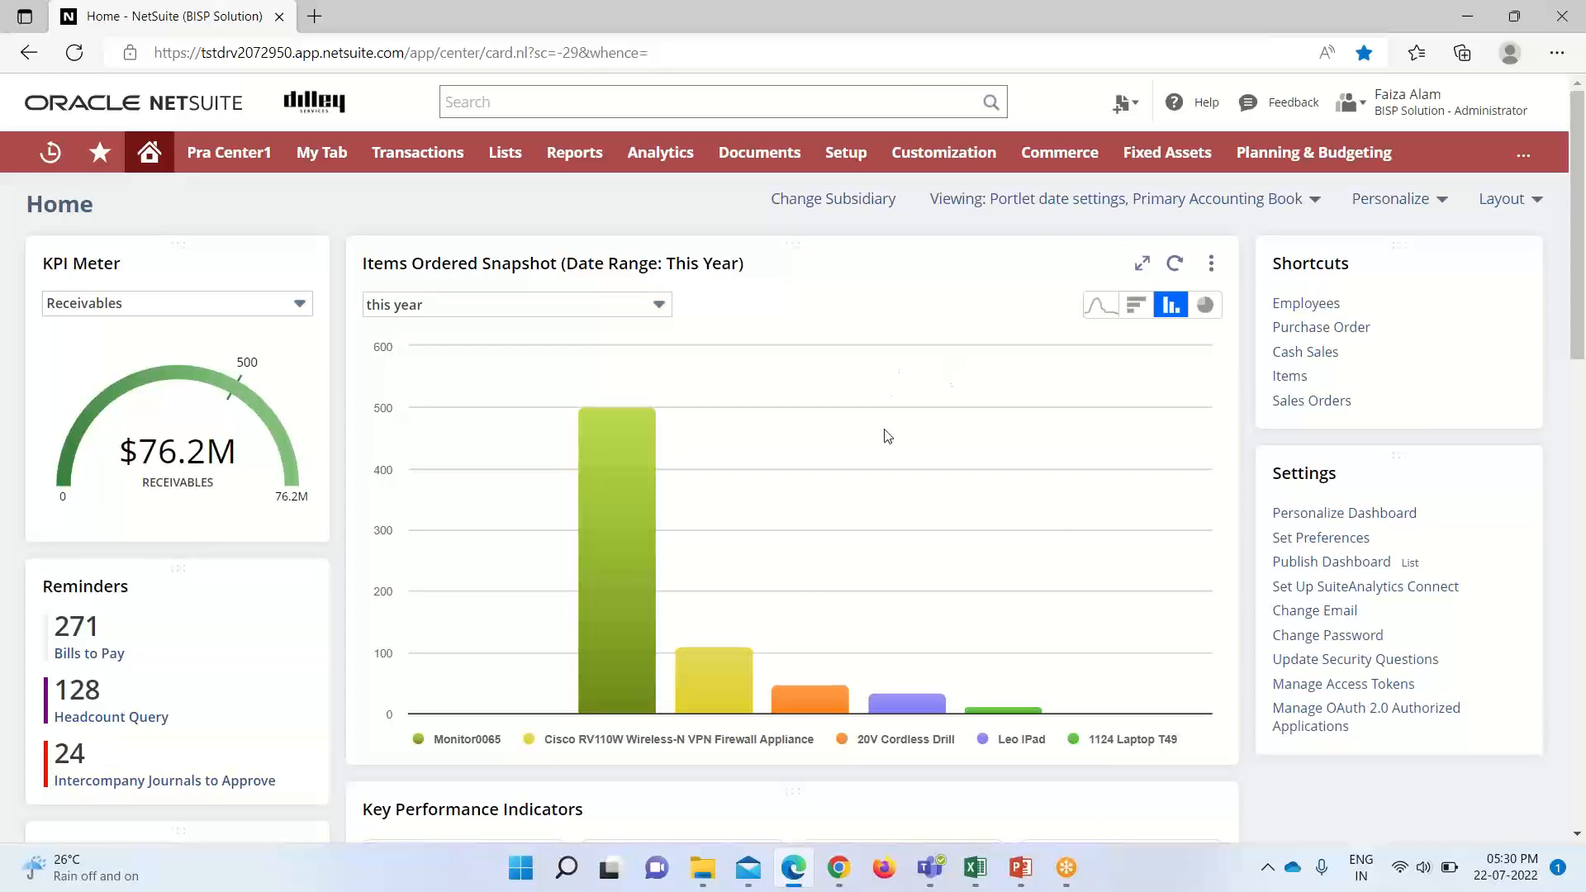
mouse_move(1040, 359)
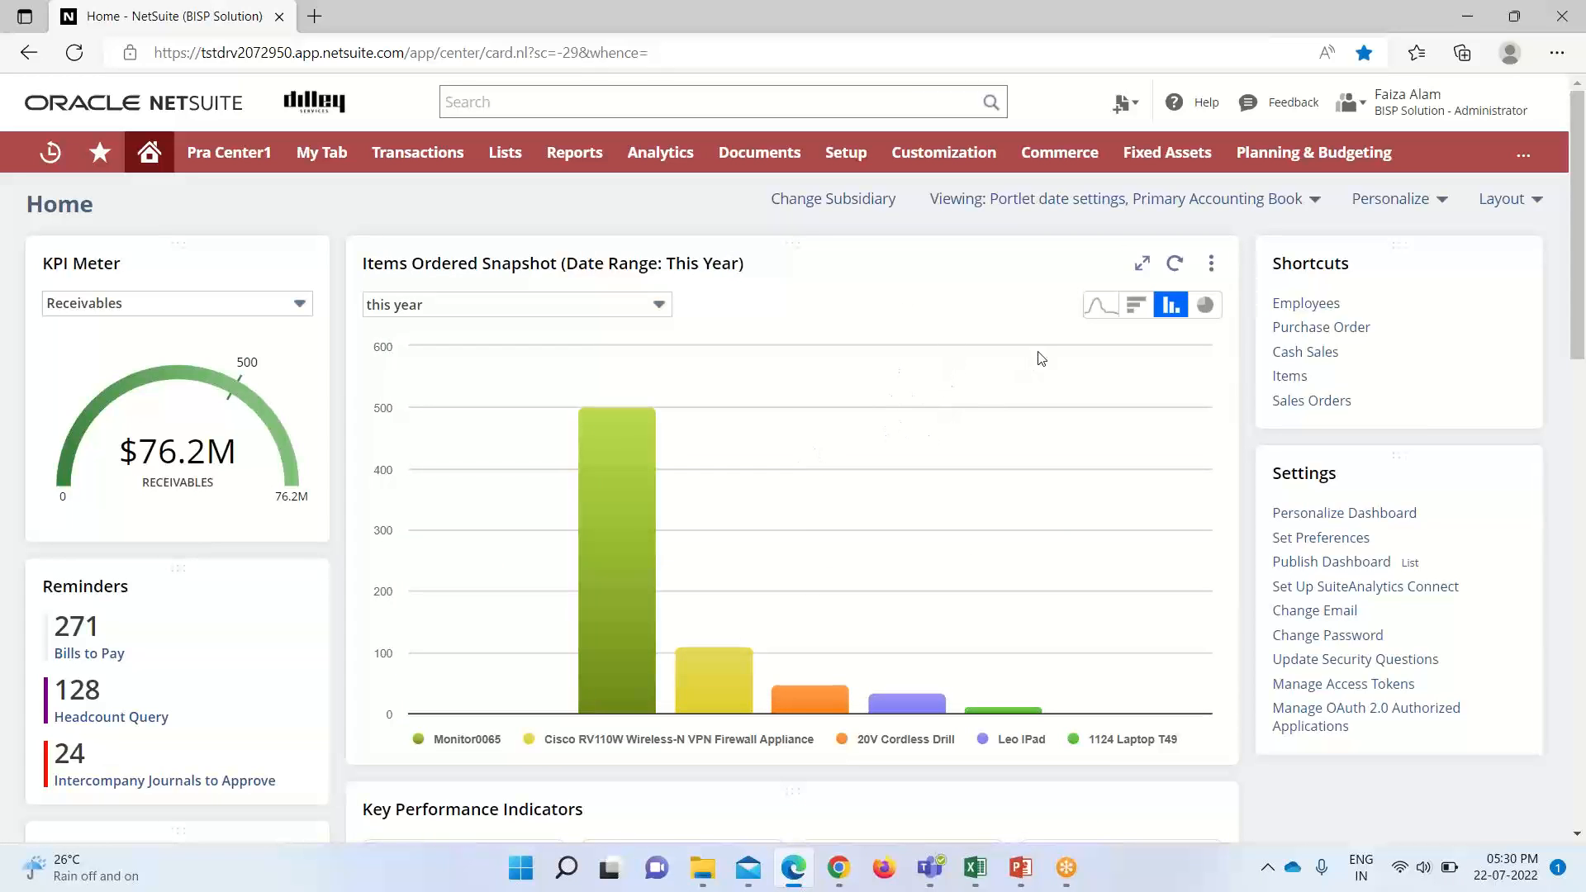
mouse_move(623, 552)
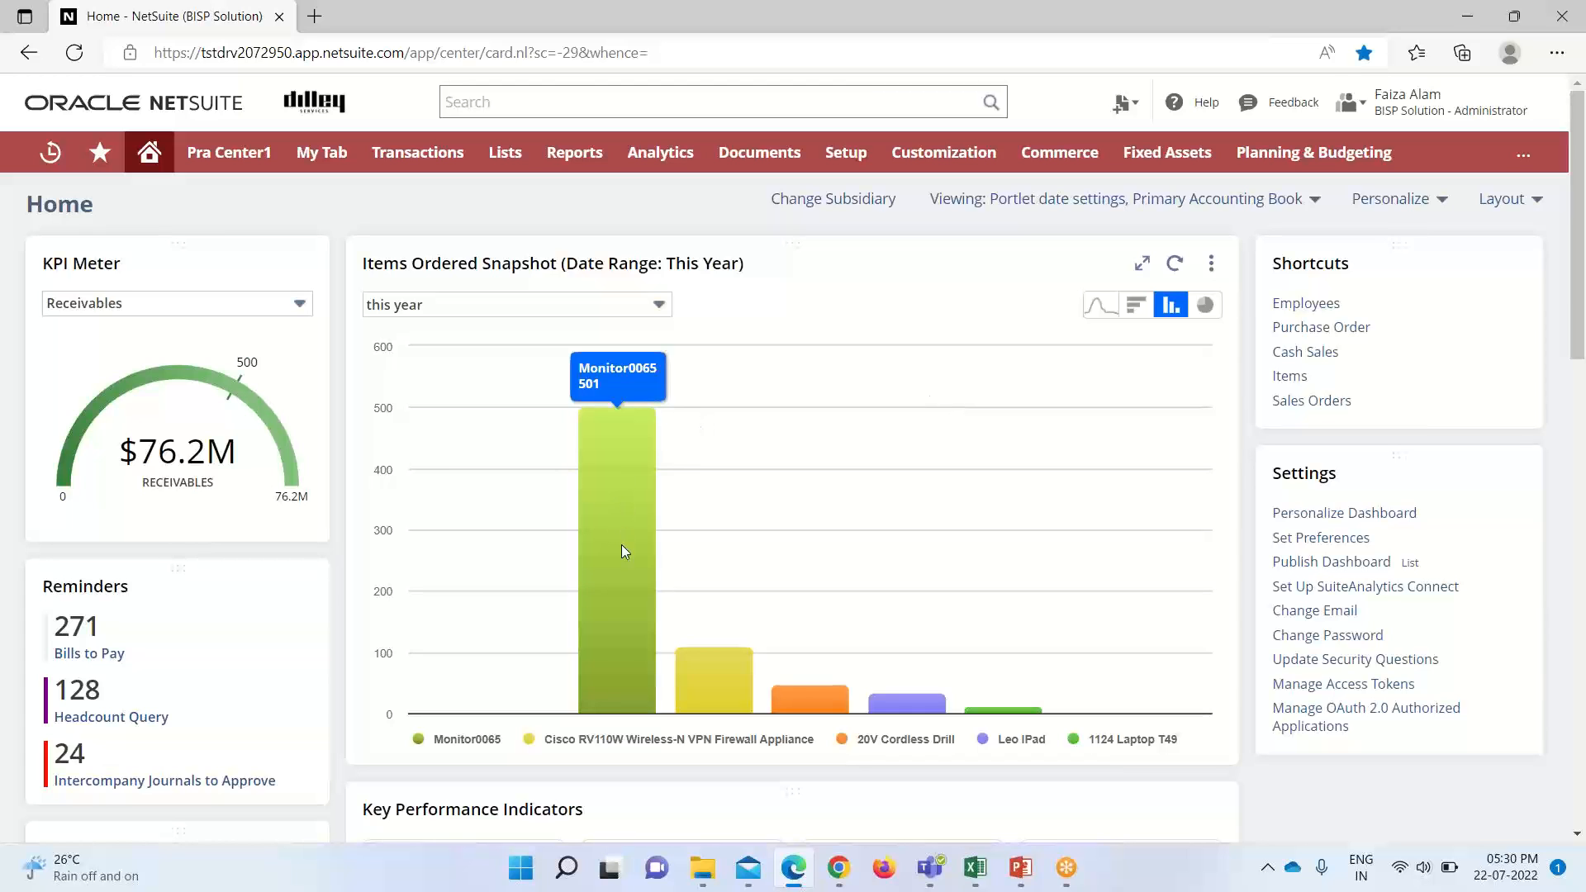
mouse_move(904, 722)
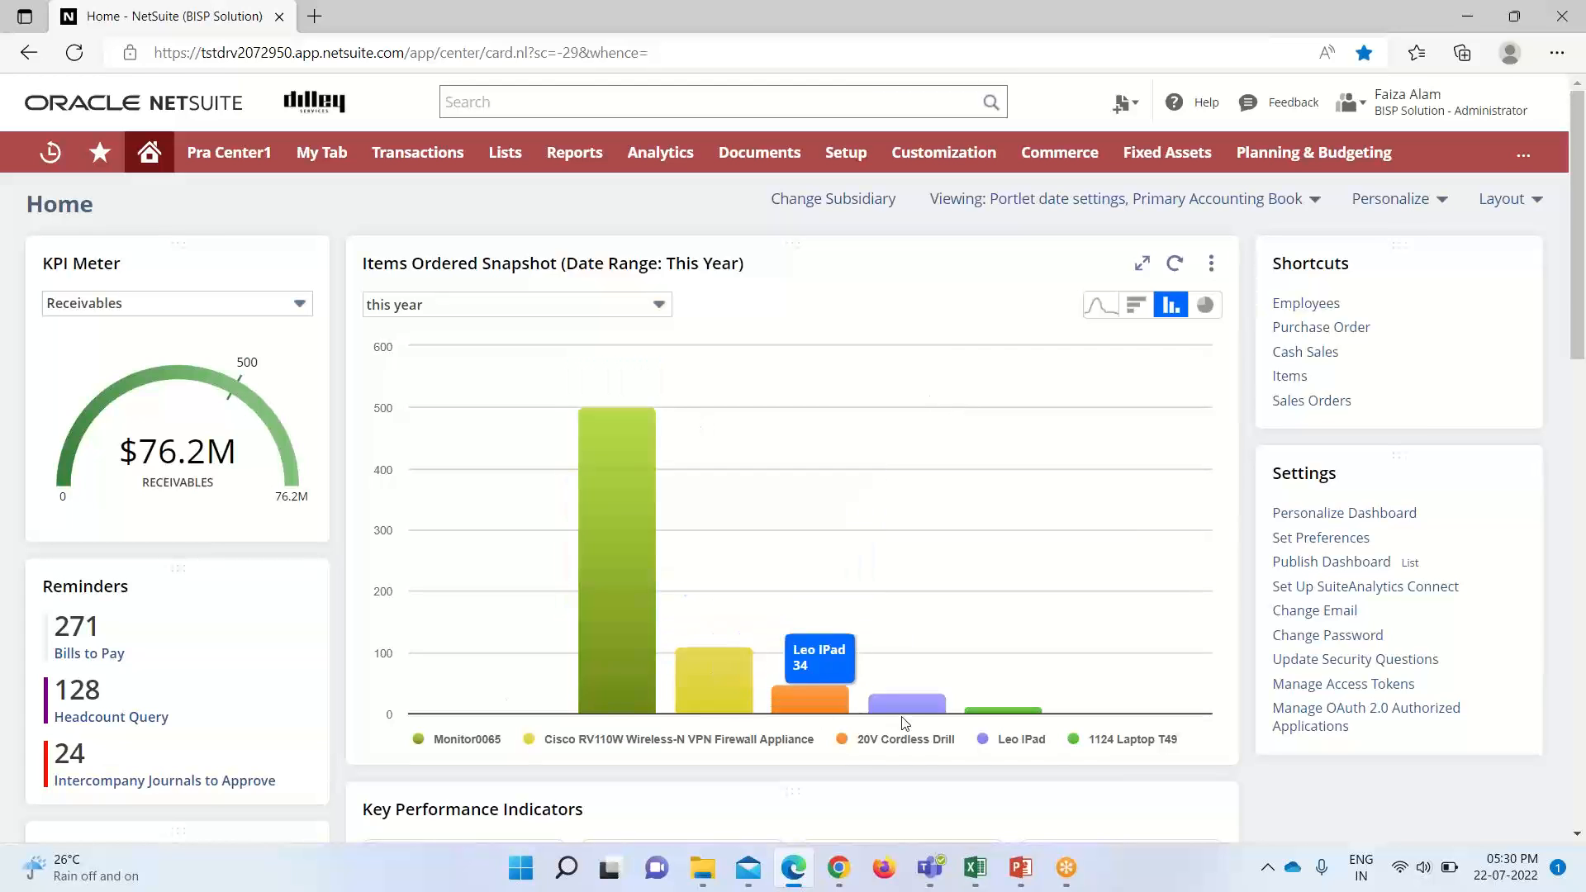
mouse_move(970, 710)
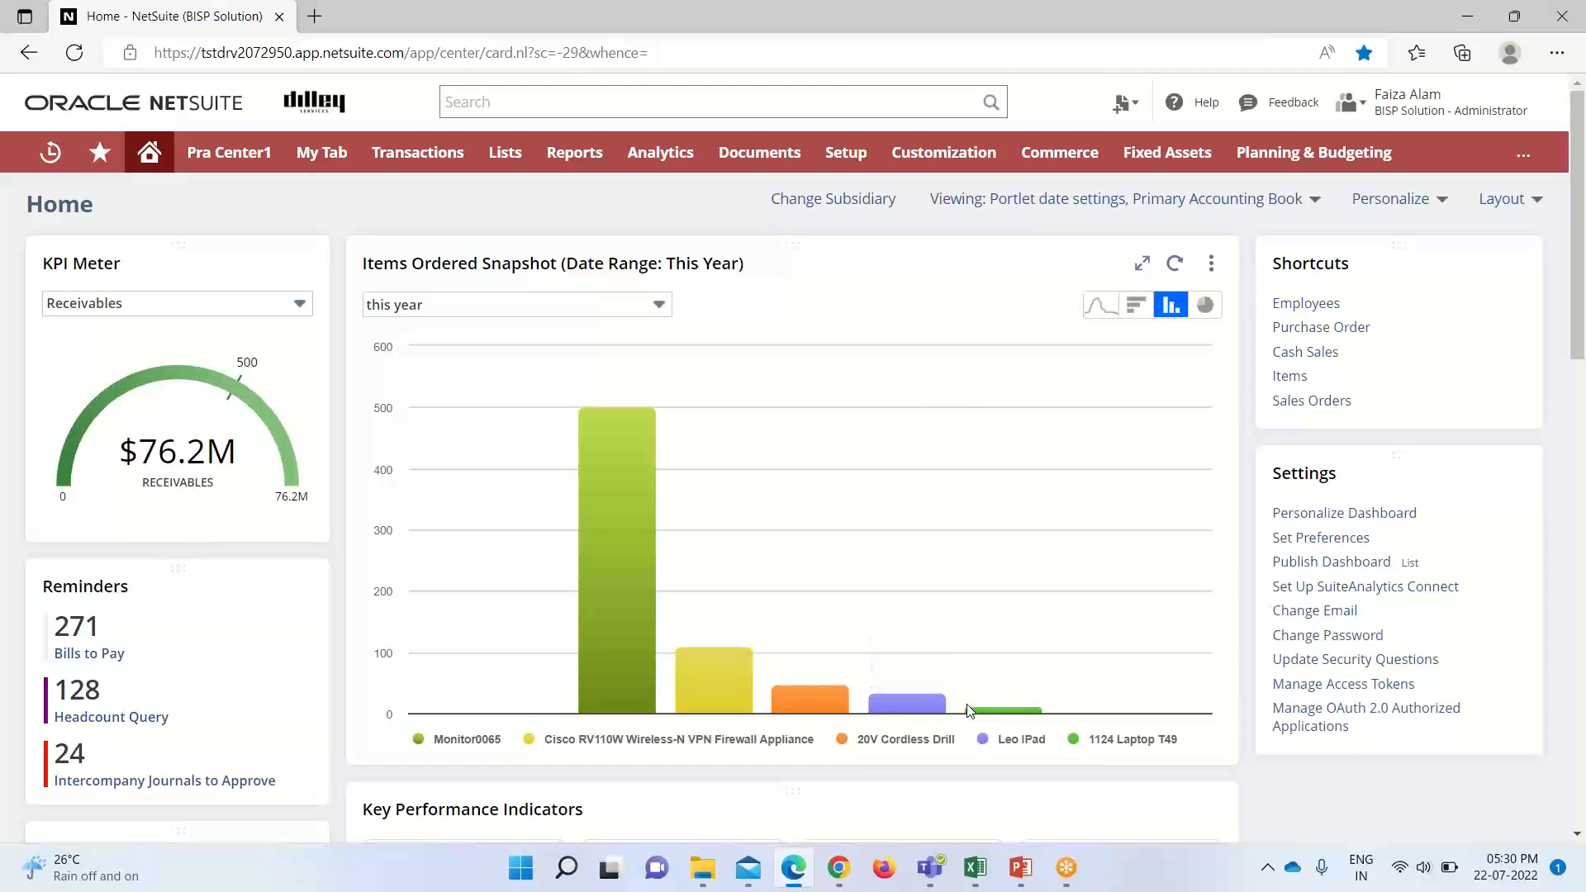
mouse_move(806, 697)
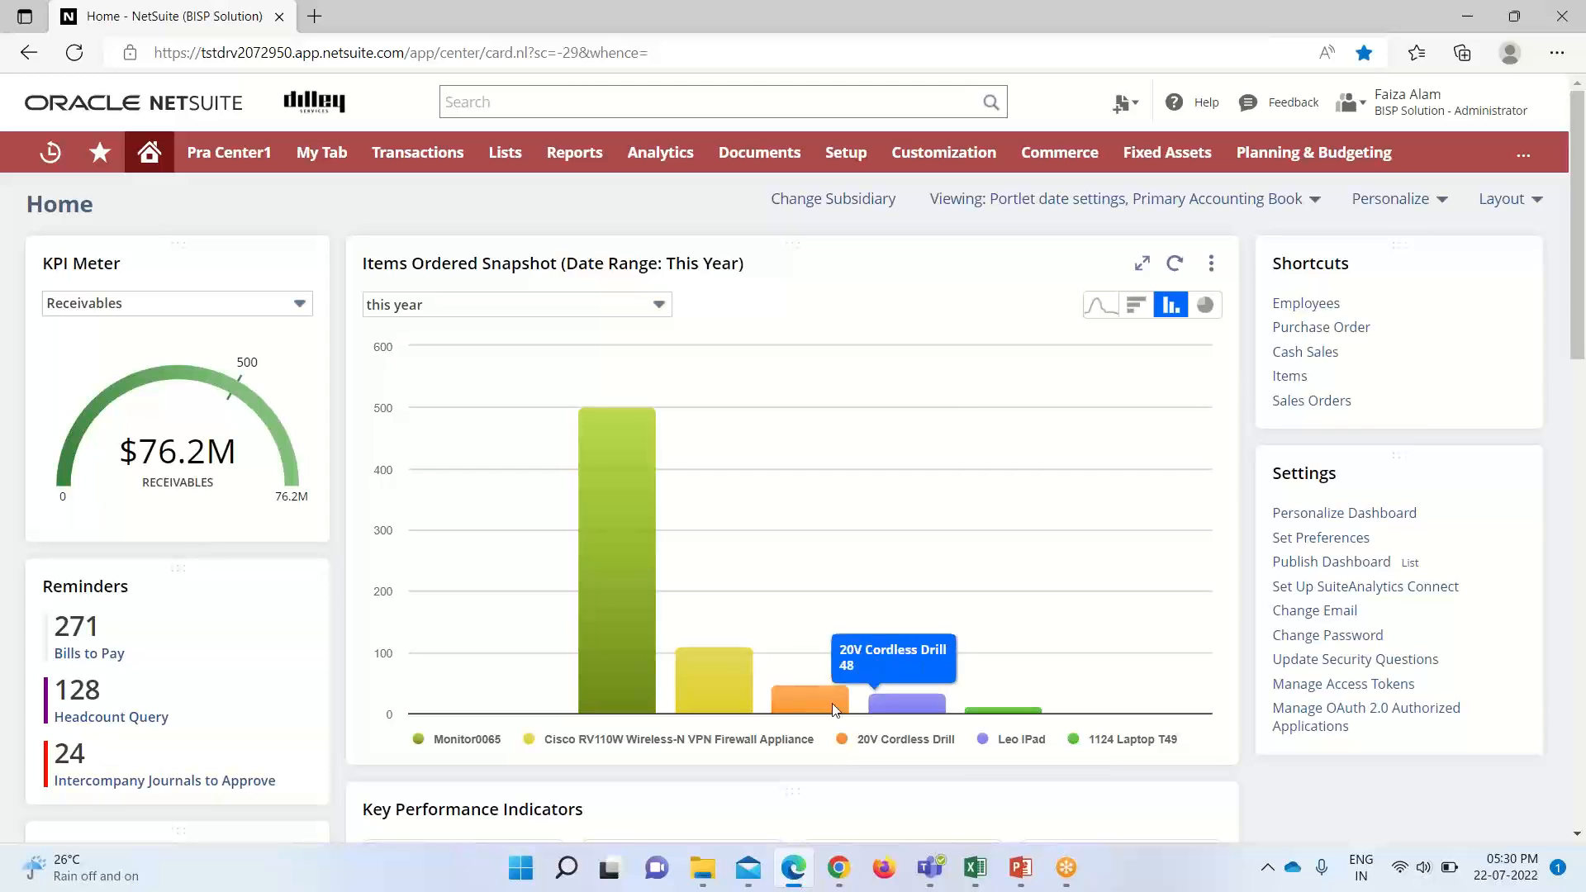
mouse_move(400, 605)
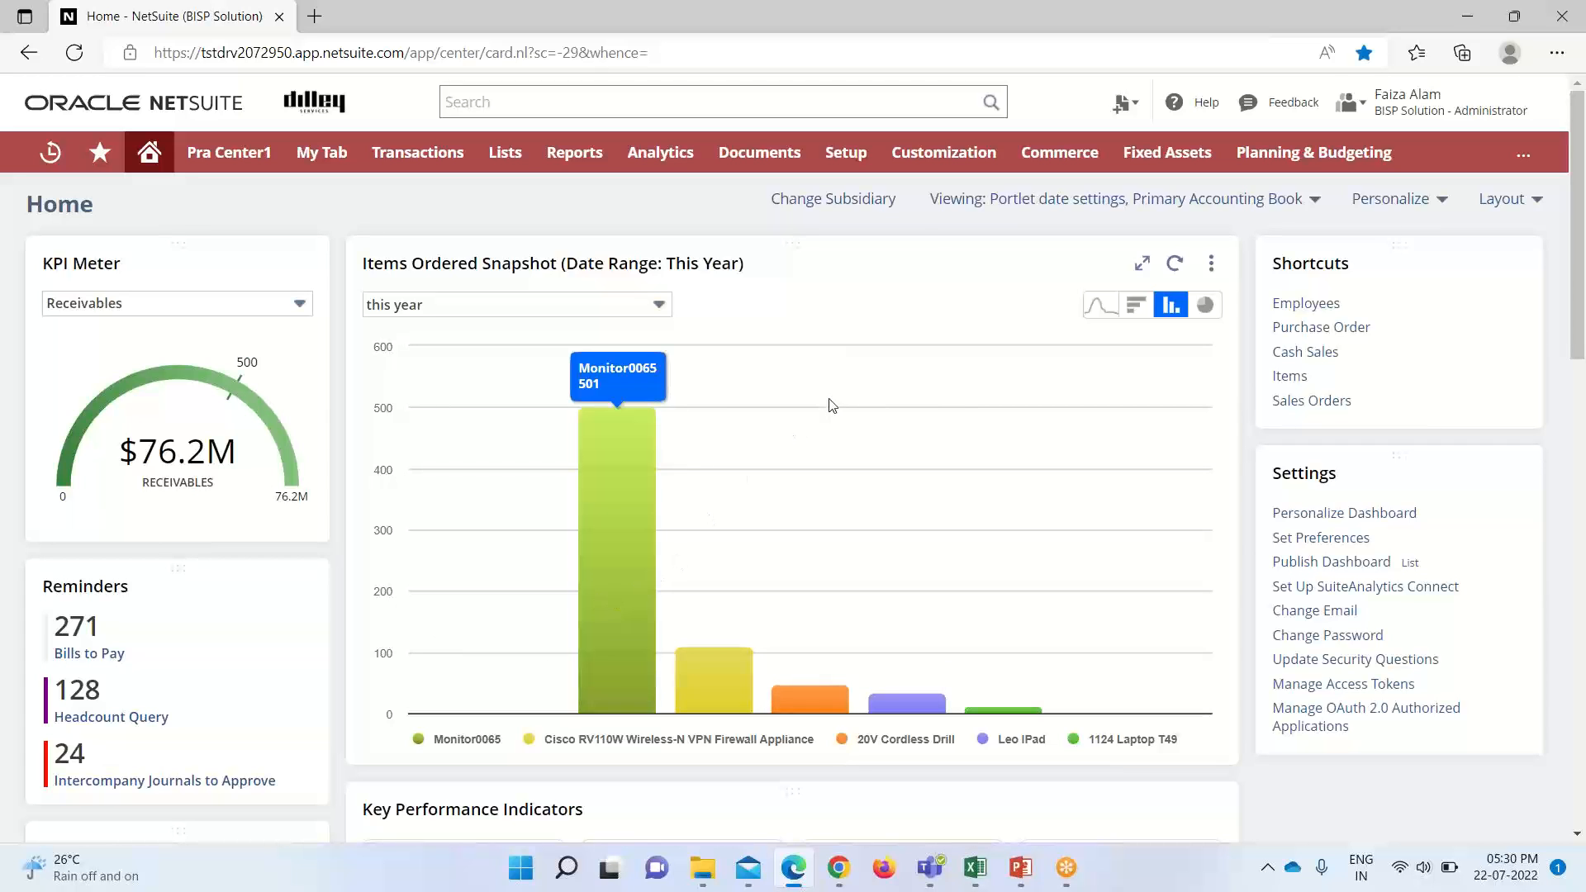
mouse_move(844, 393)
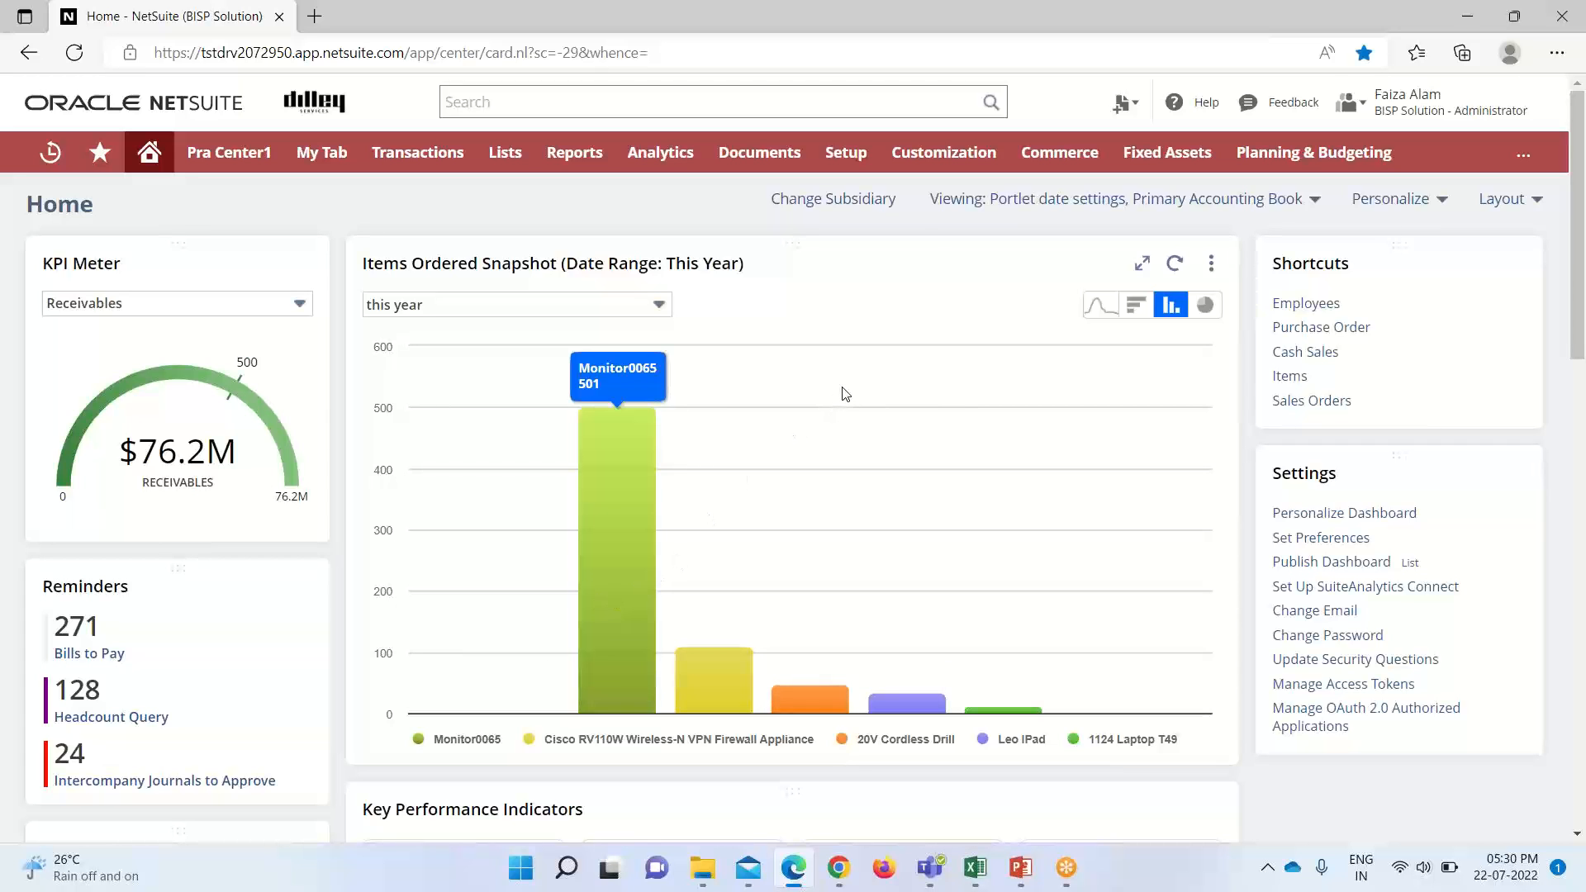
click(1211, 262)
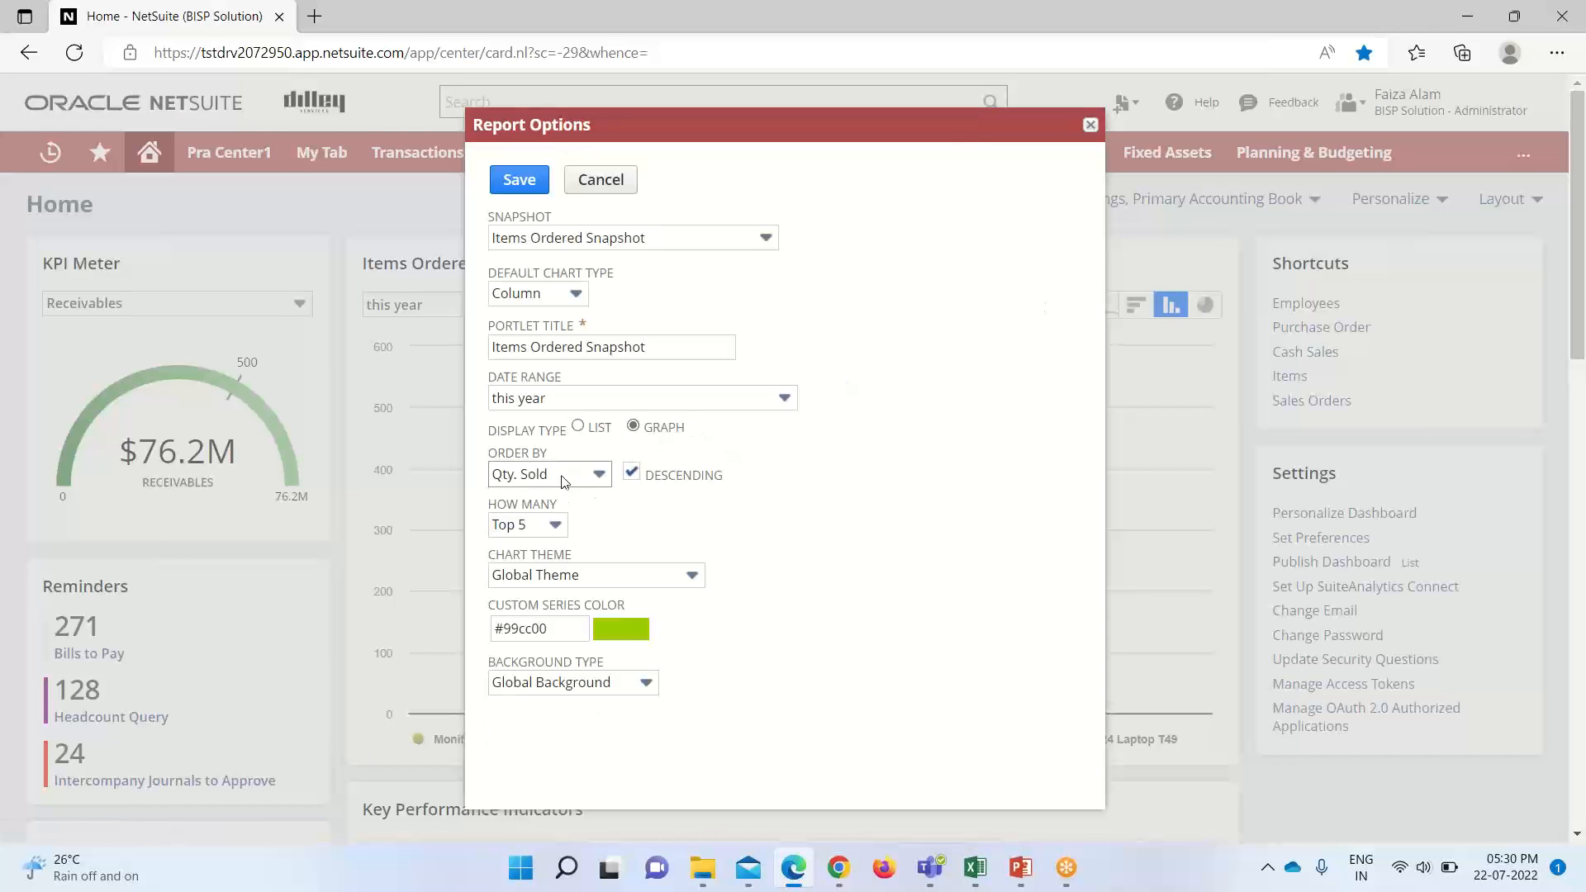
mouse_move(611, 494)
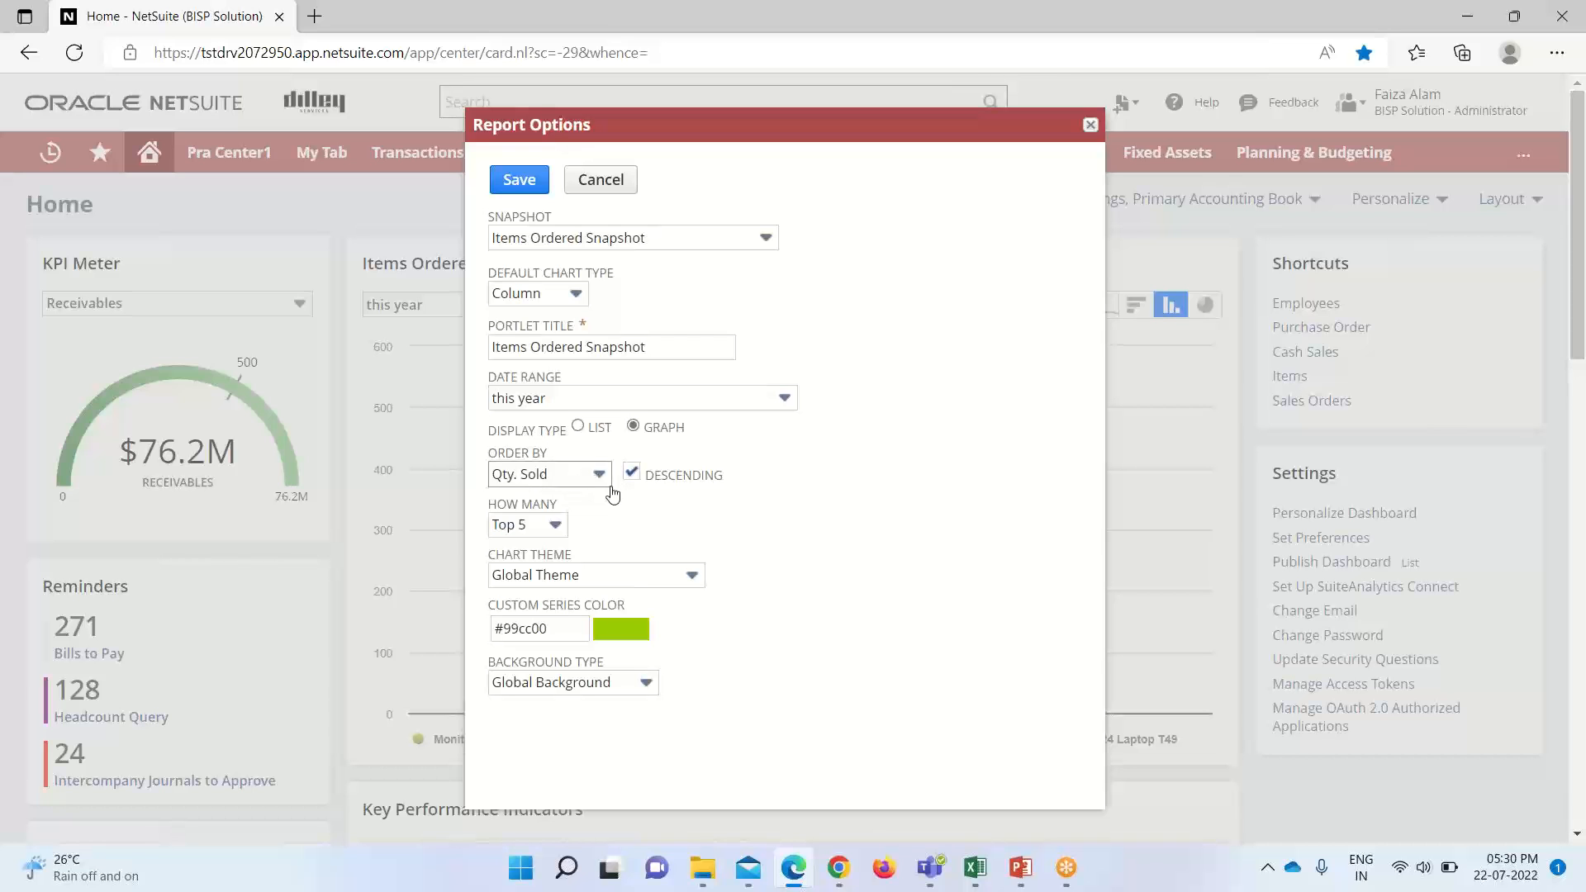
mouse_move(1090, 124)
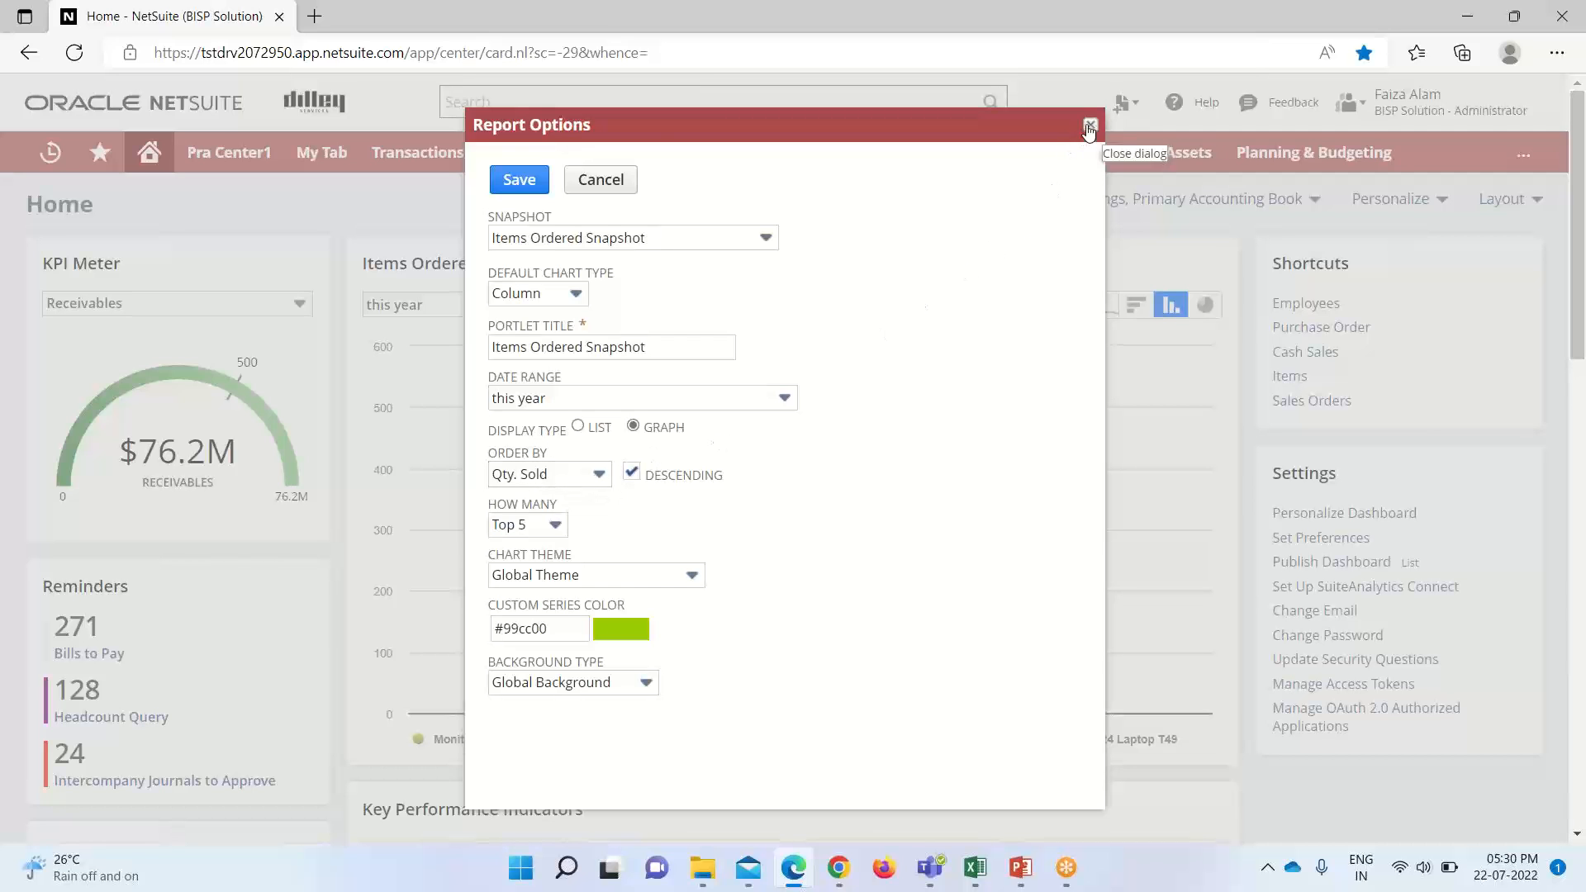
click(1088, 127)
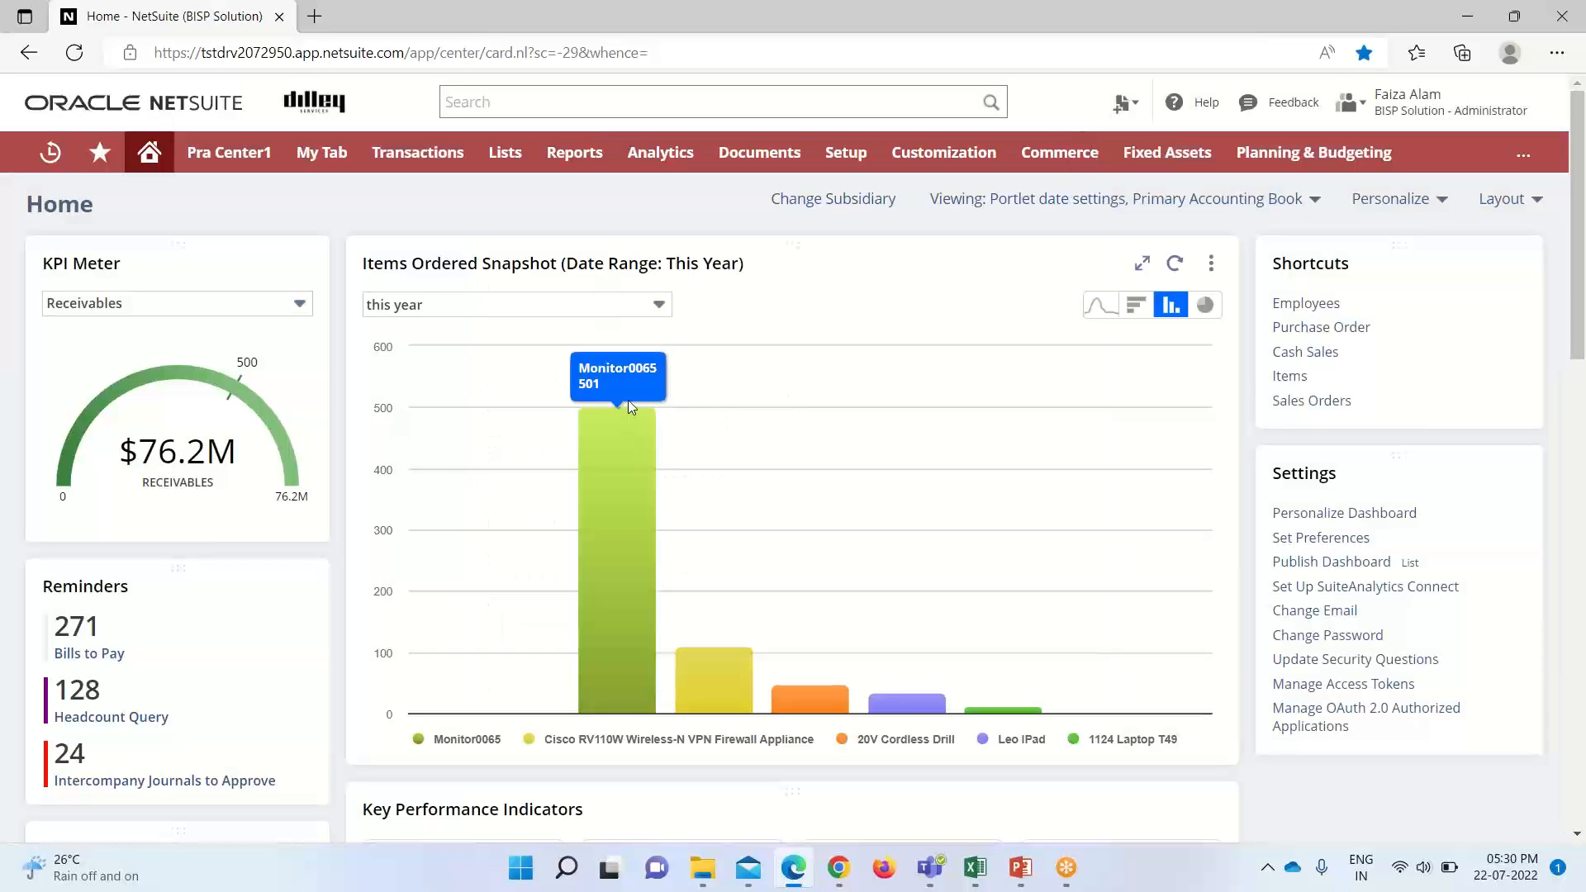
mouse_move(603, 411)
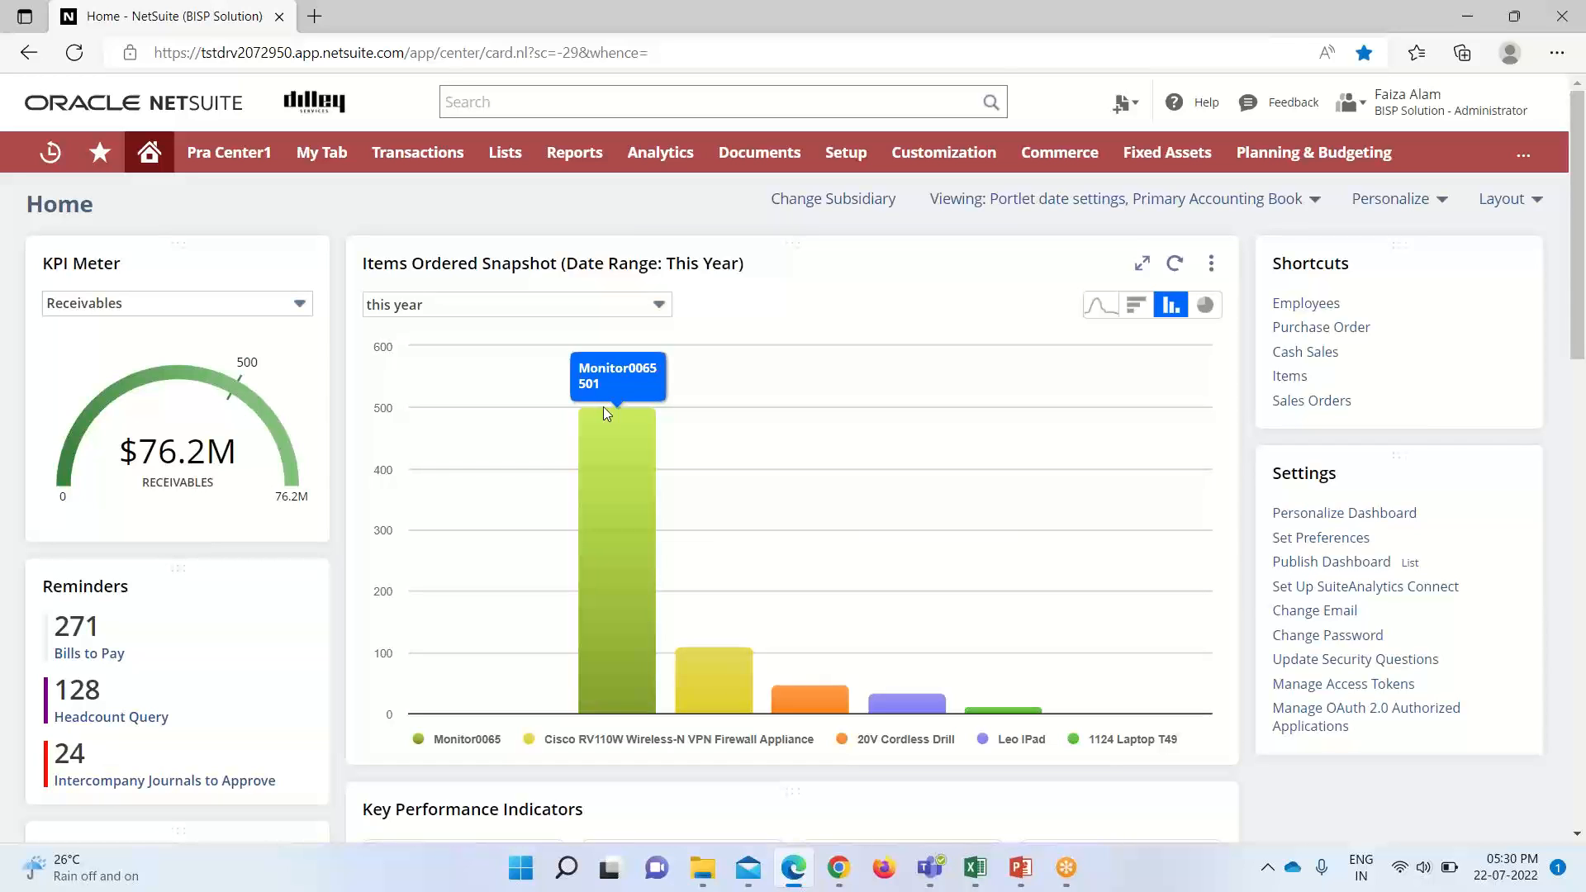
mouse_move(702, 659)
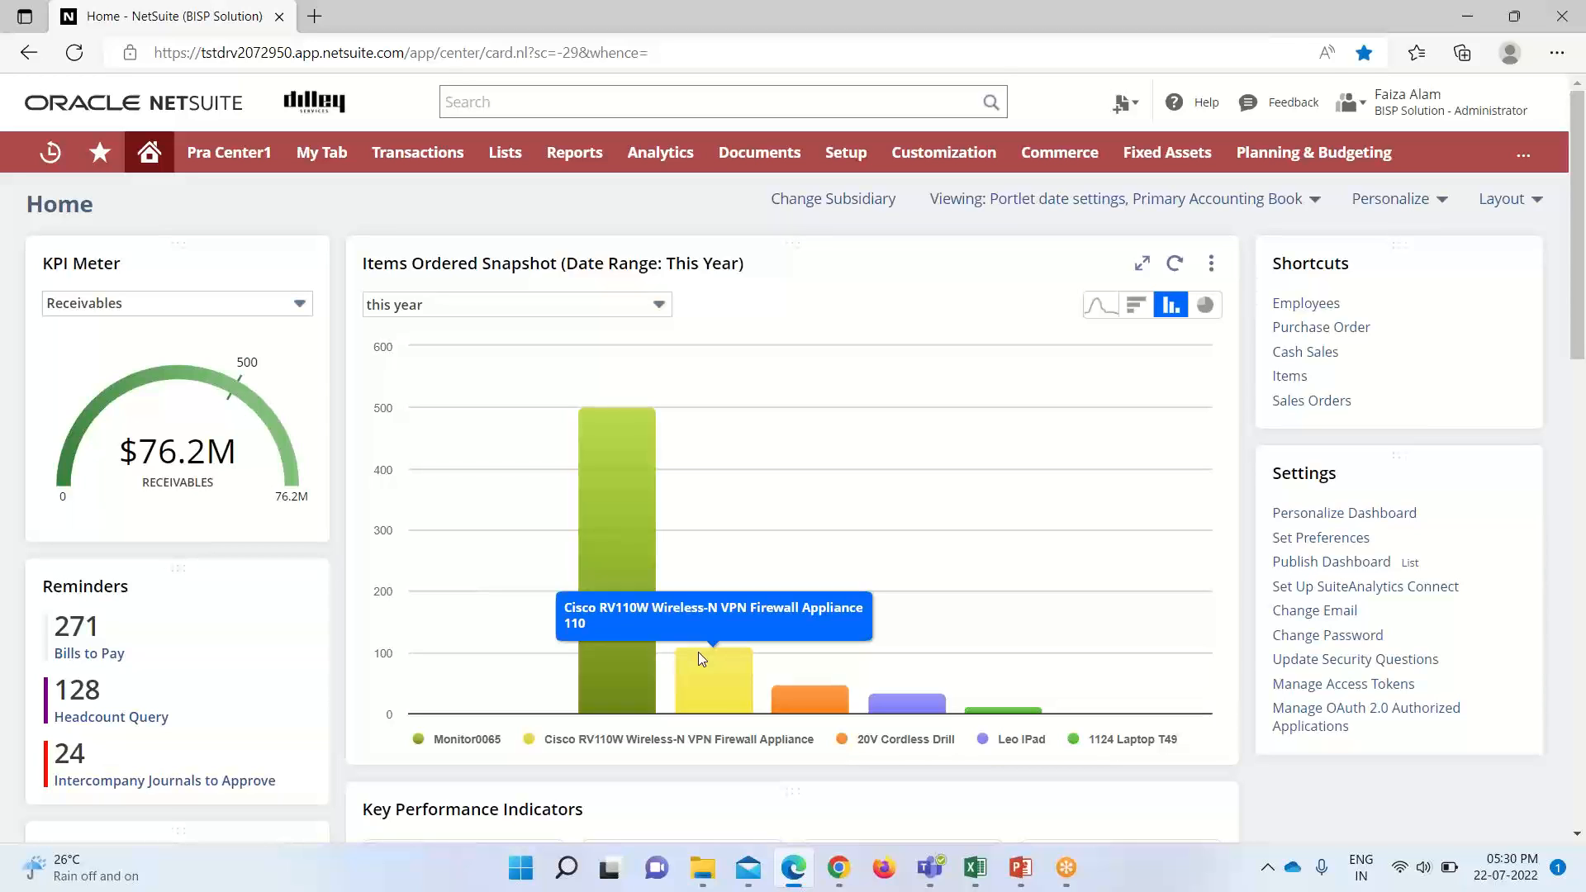
mouse_move(699, 659)
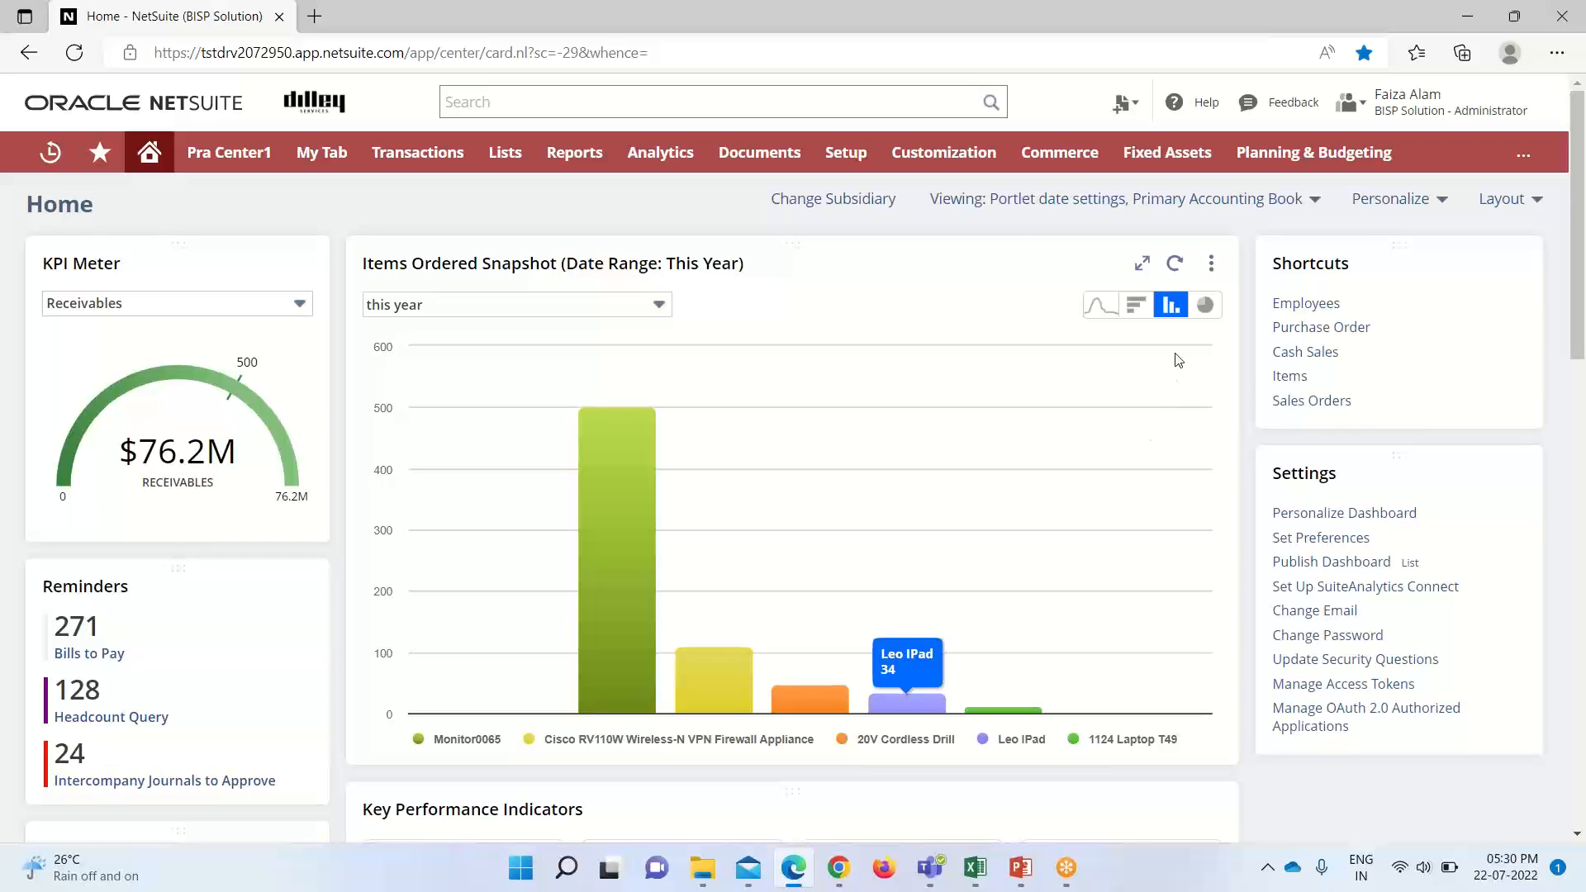
mouse_move(1092, 335)
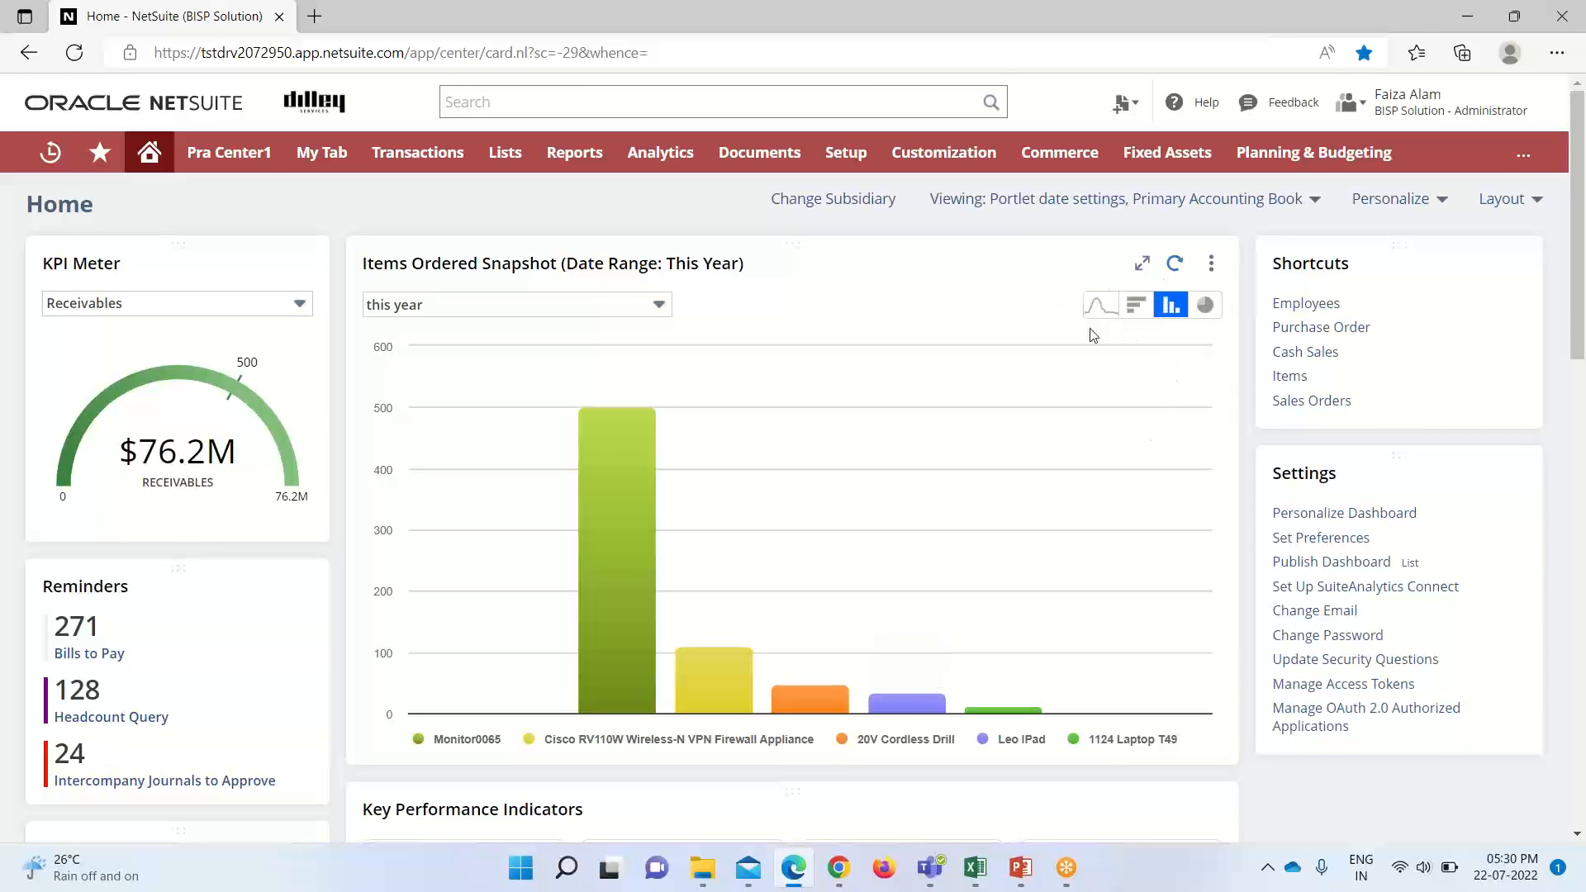
mouse_move(1142, 263)
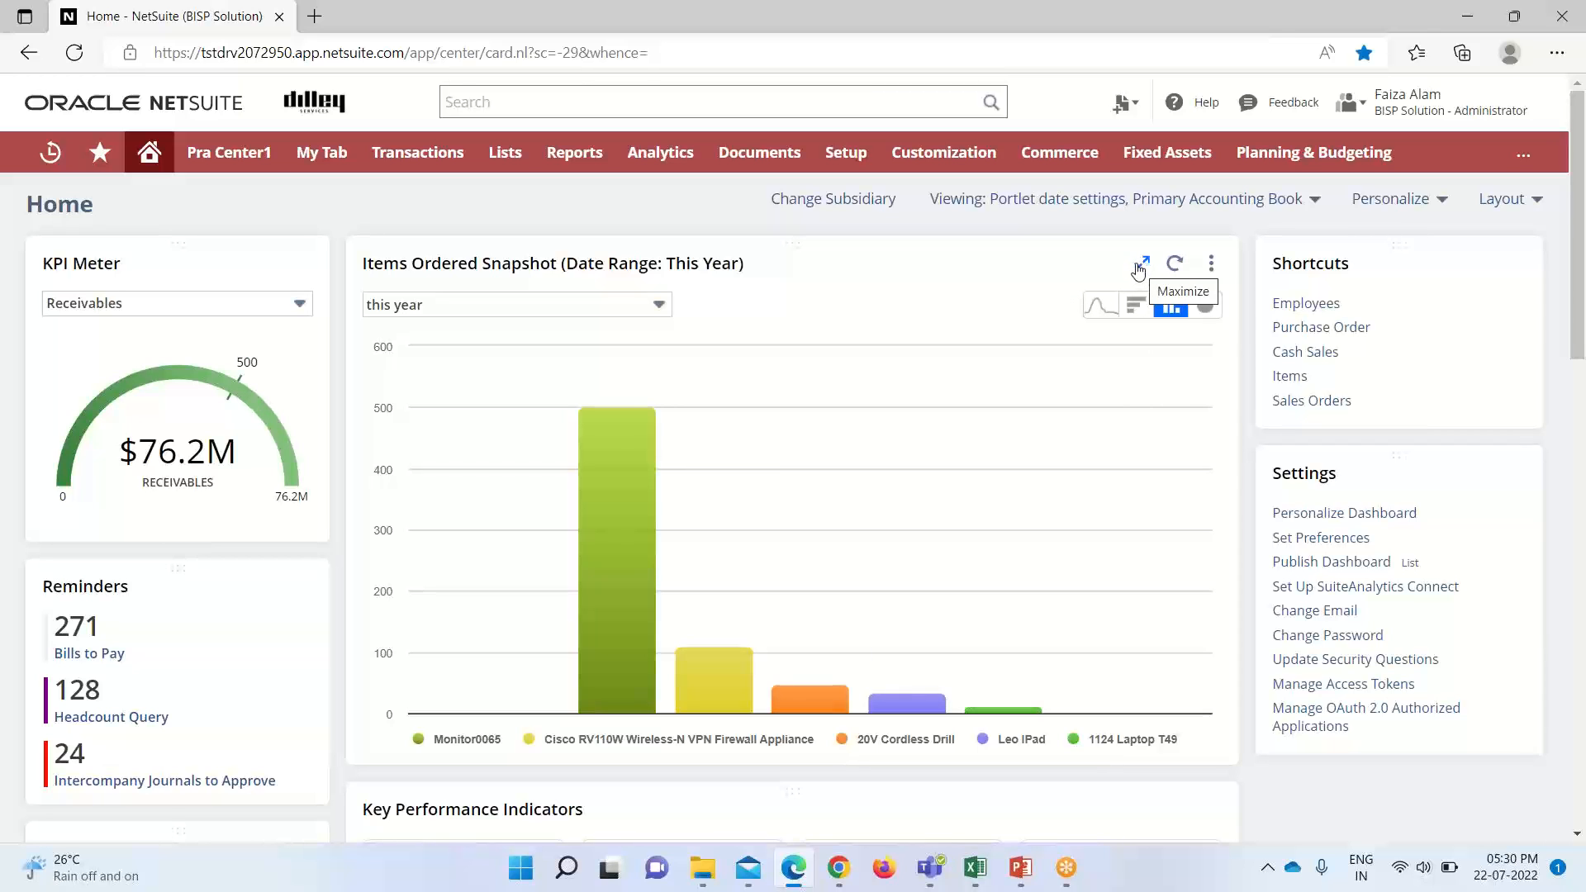
click(1142, 265)
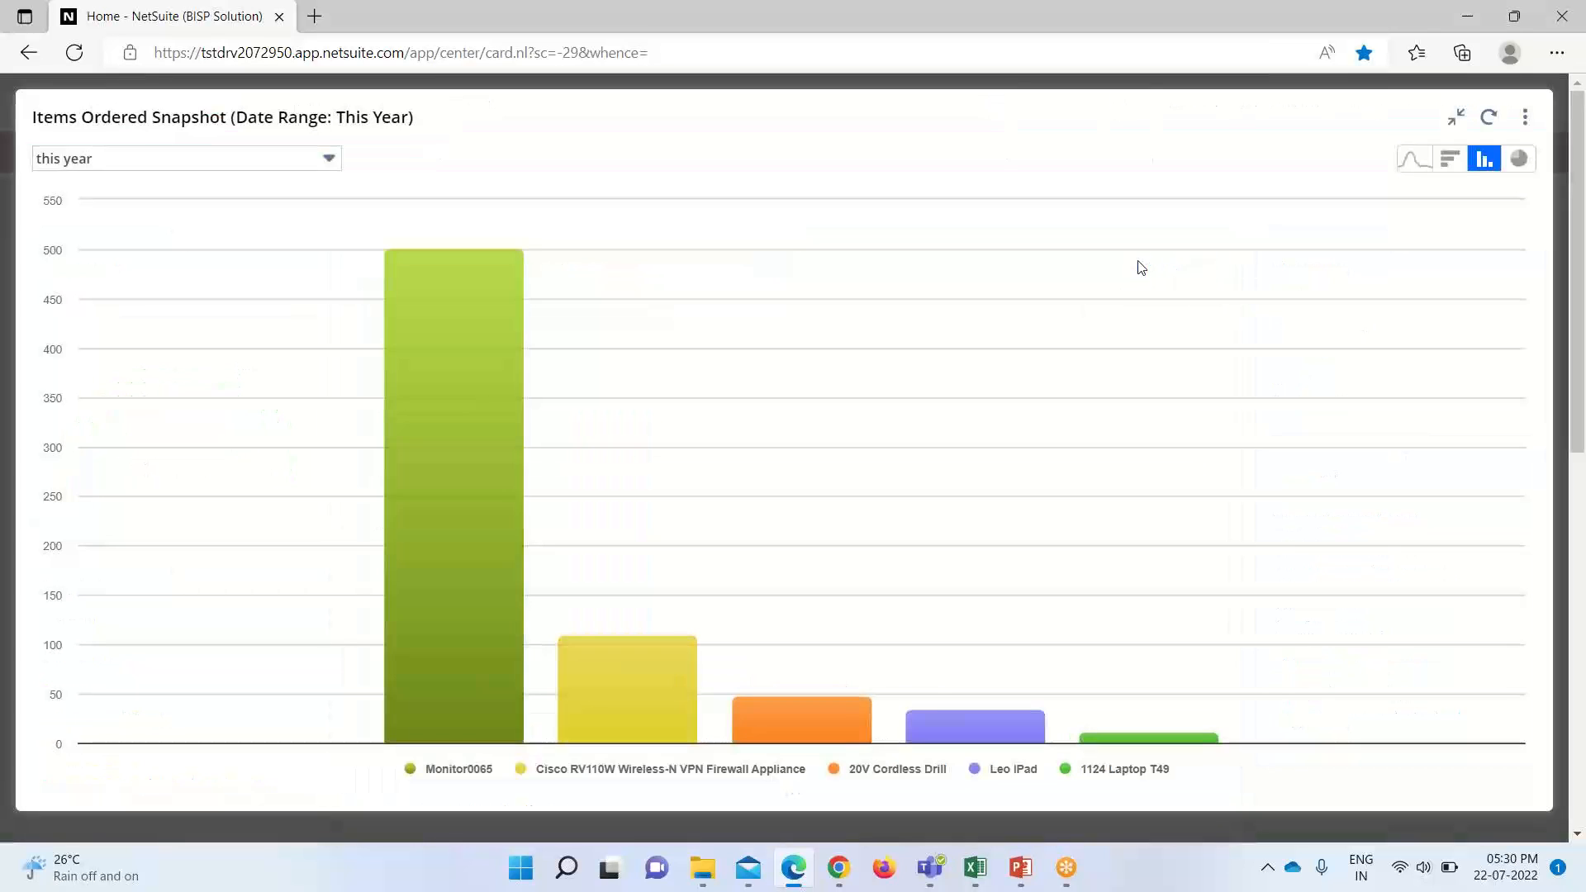
mouse_move(914, 366)
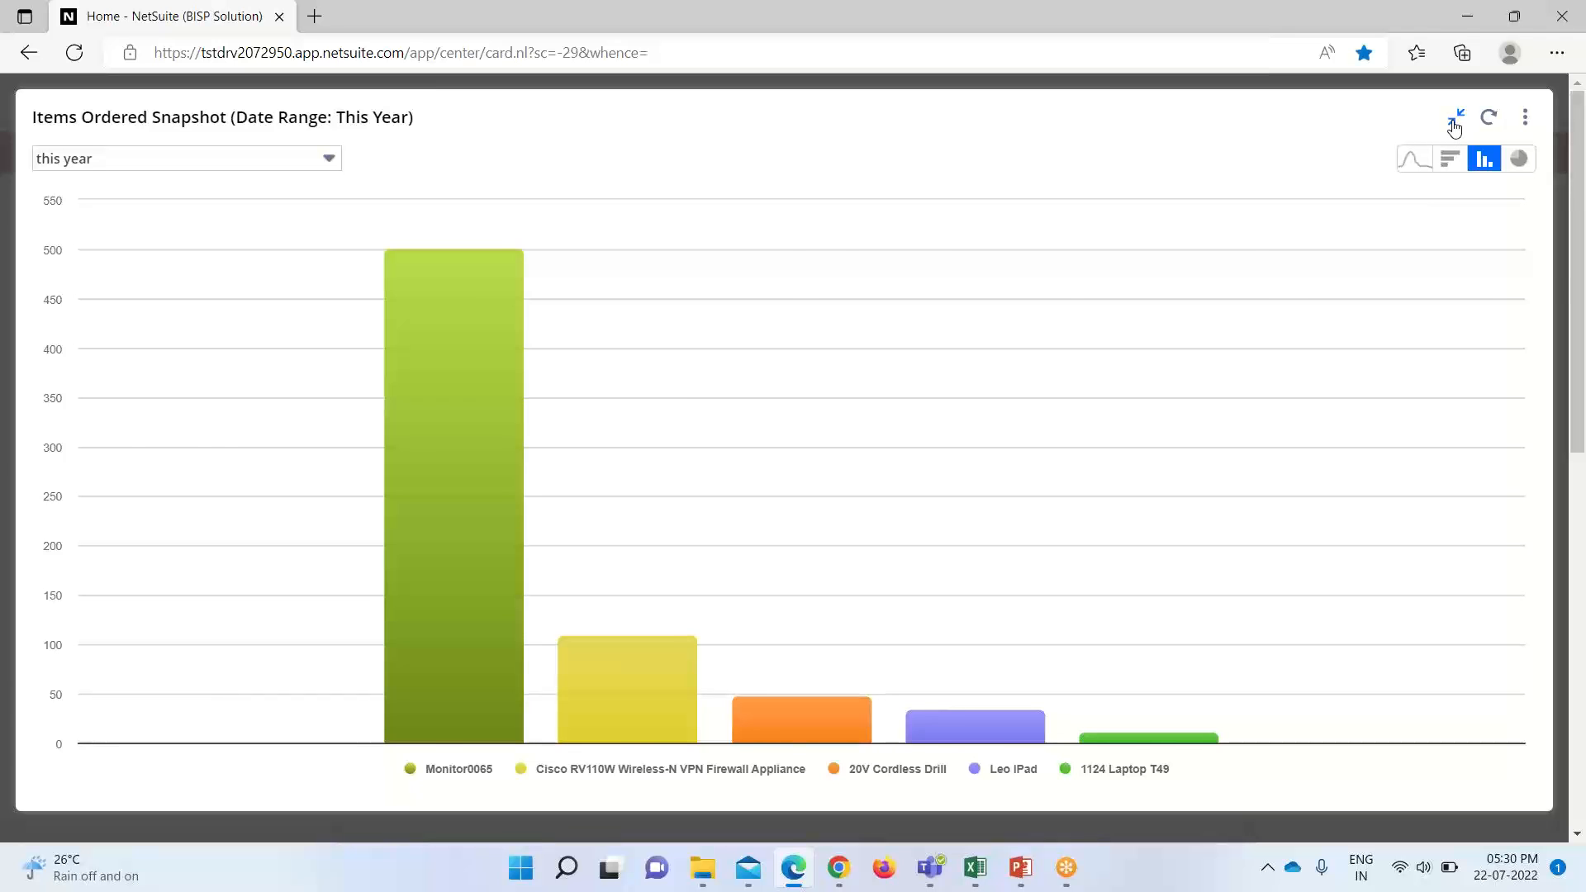
click(1454, 115)
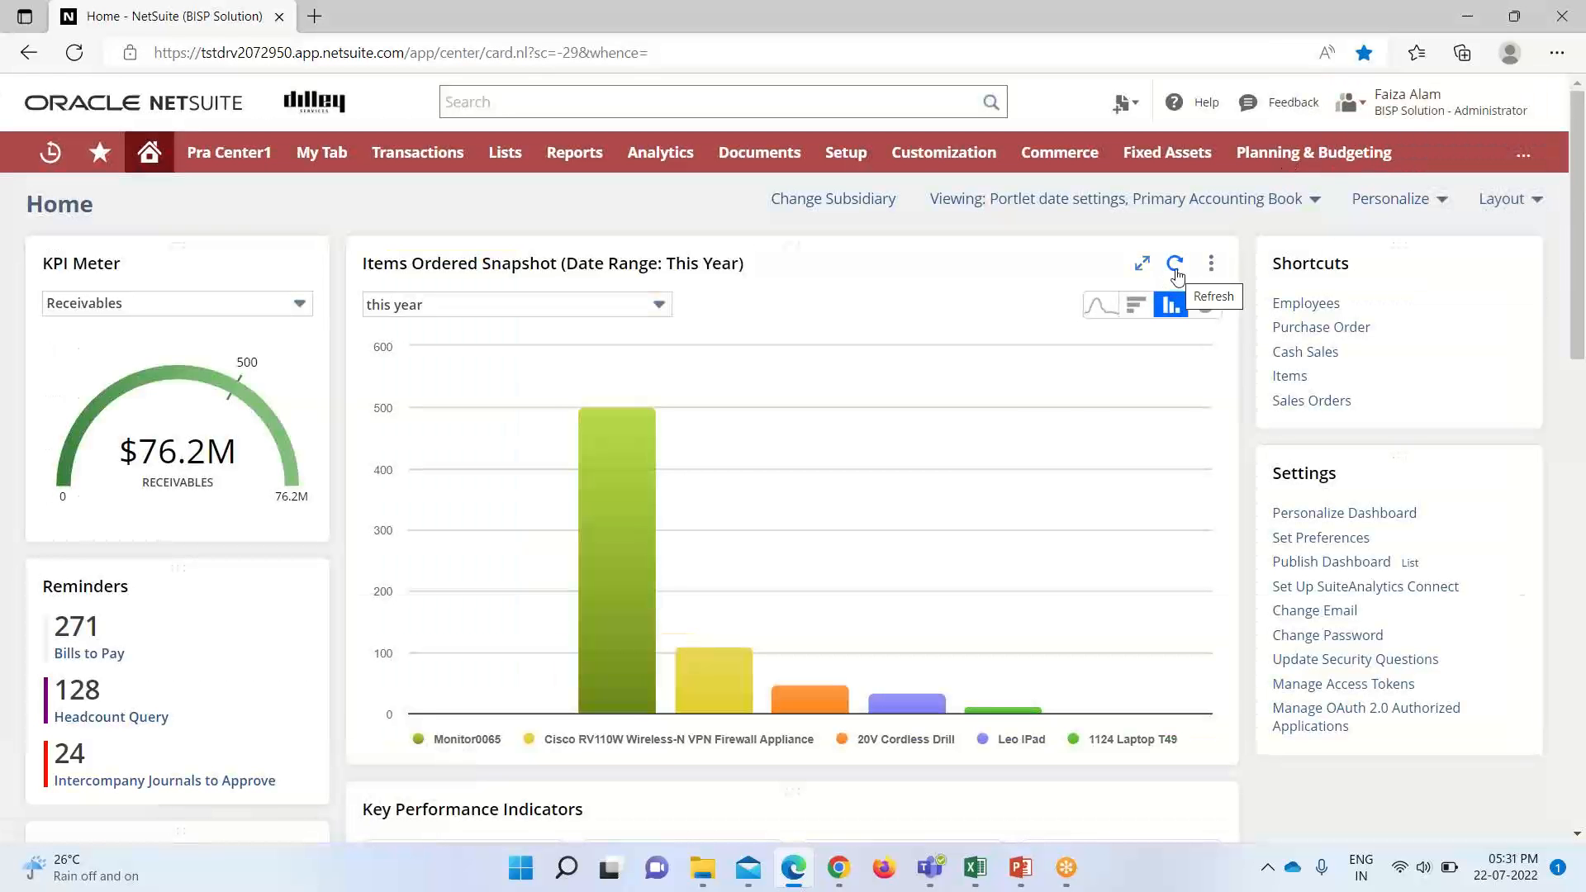
Choose View Report from the Items Ordered Snapshot portlet's action menu
click(1209, 262)
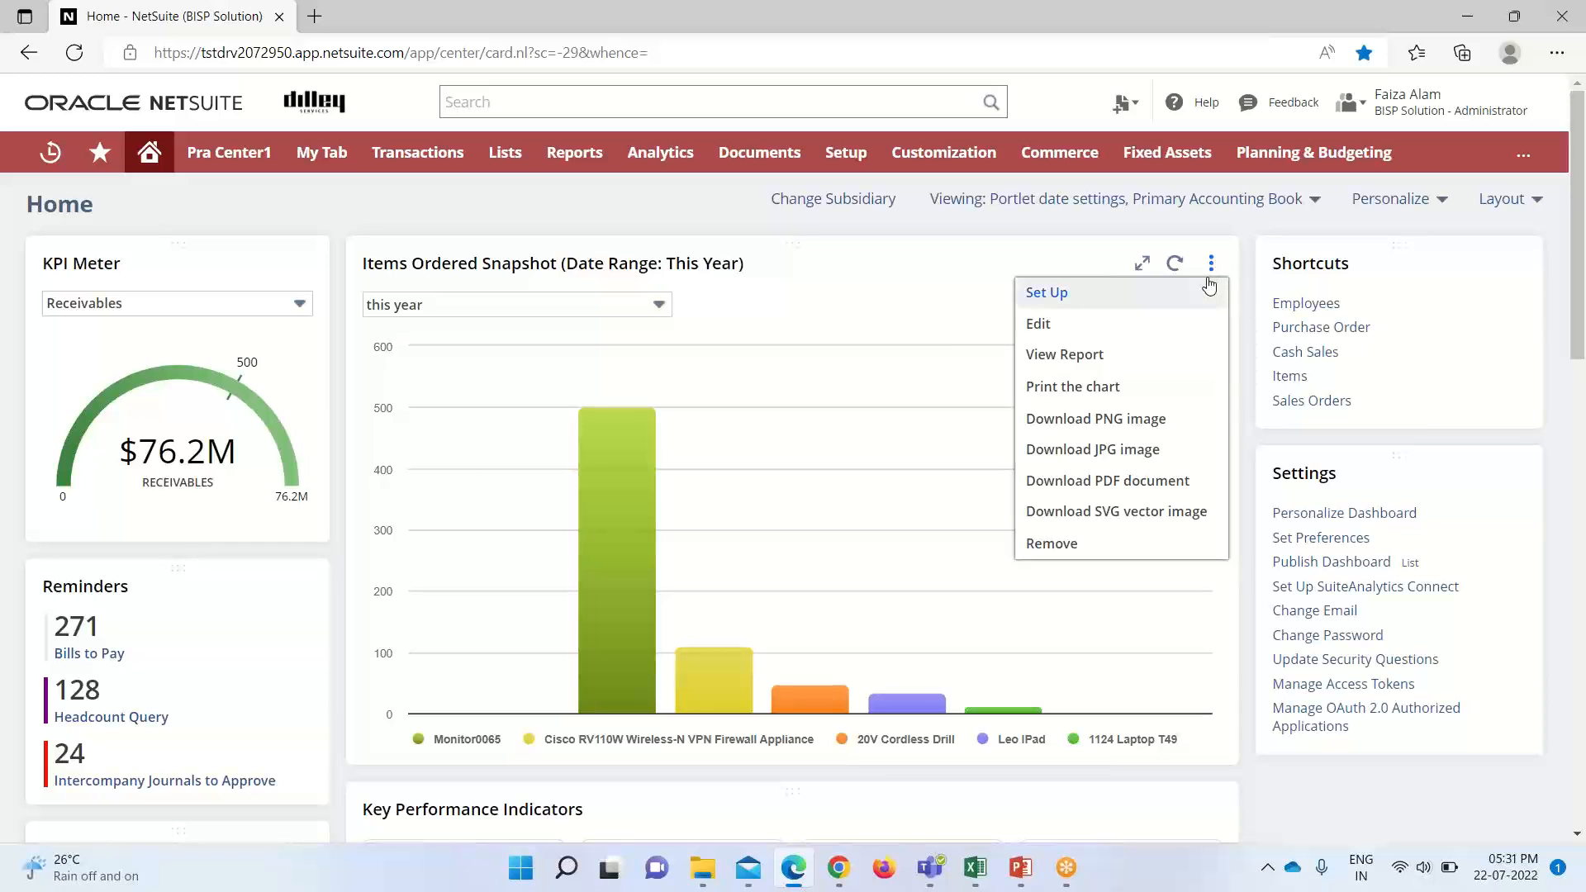
mouse_move(1179, 334)
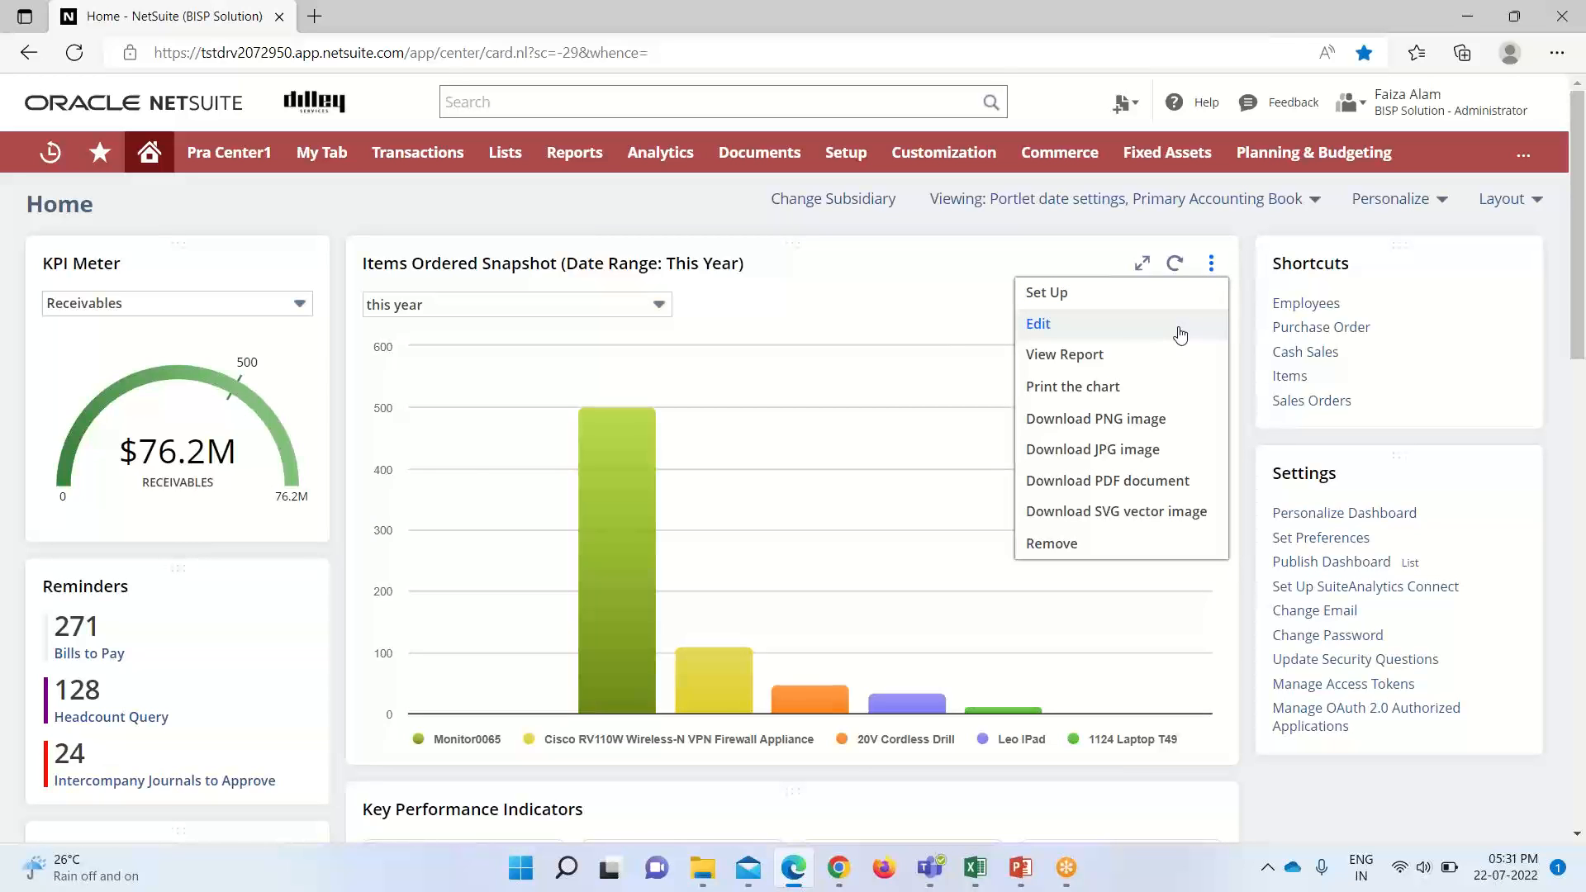
mouse_move(1175, 327)
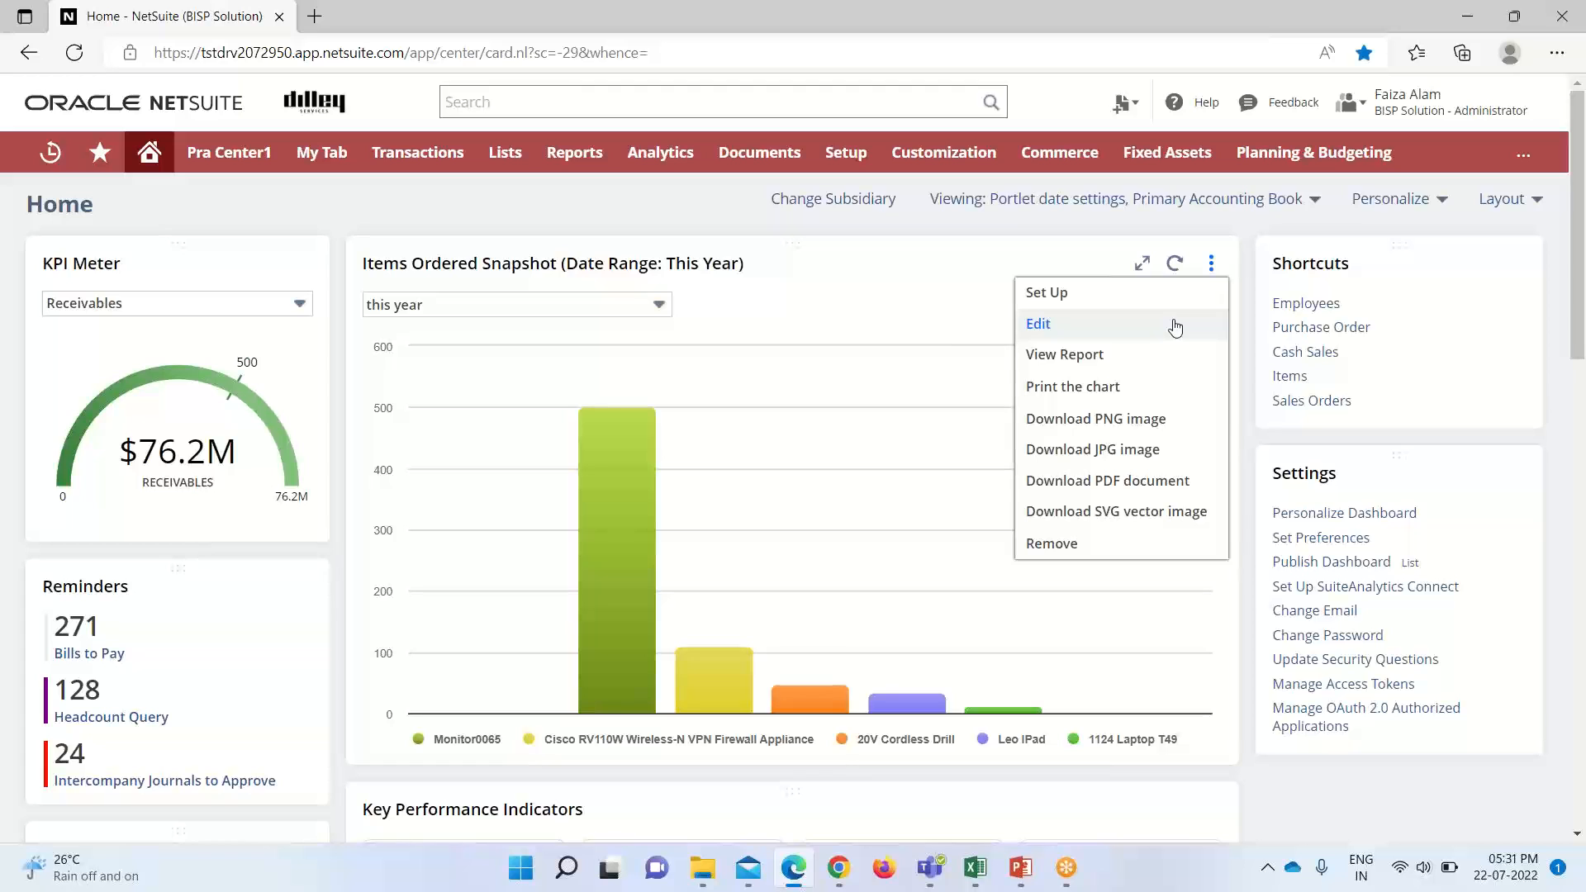
mouse_move(1064, 353)
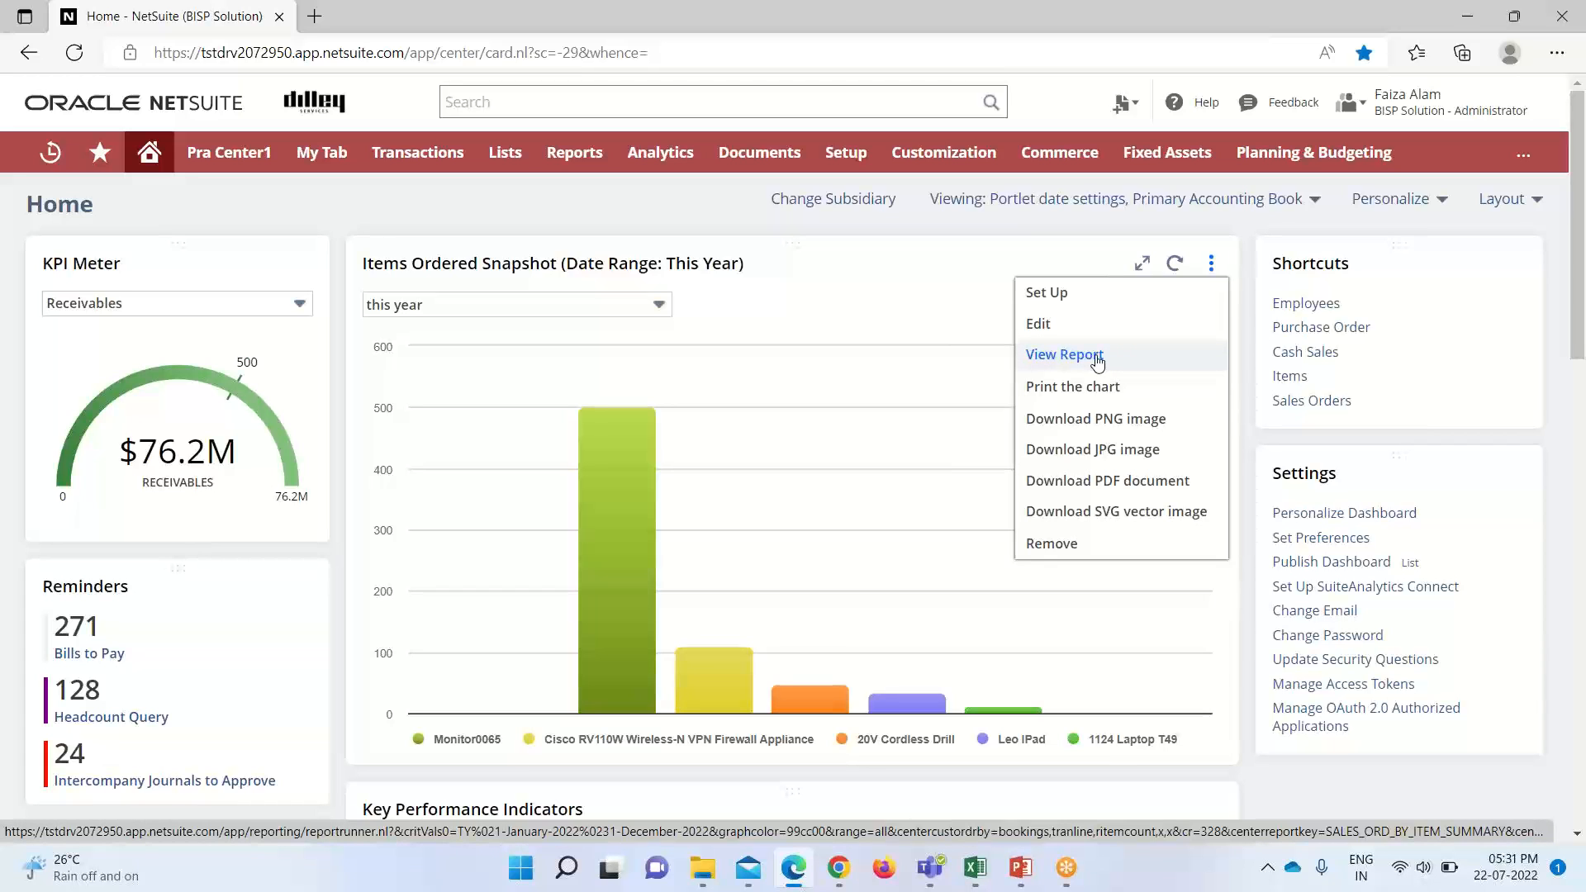
mouse_move(1110, 364)
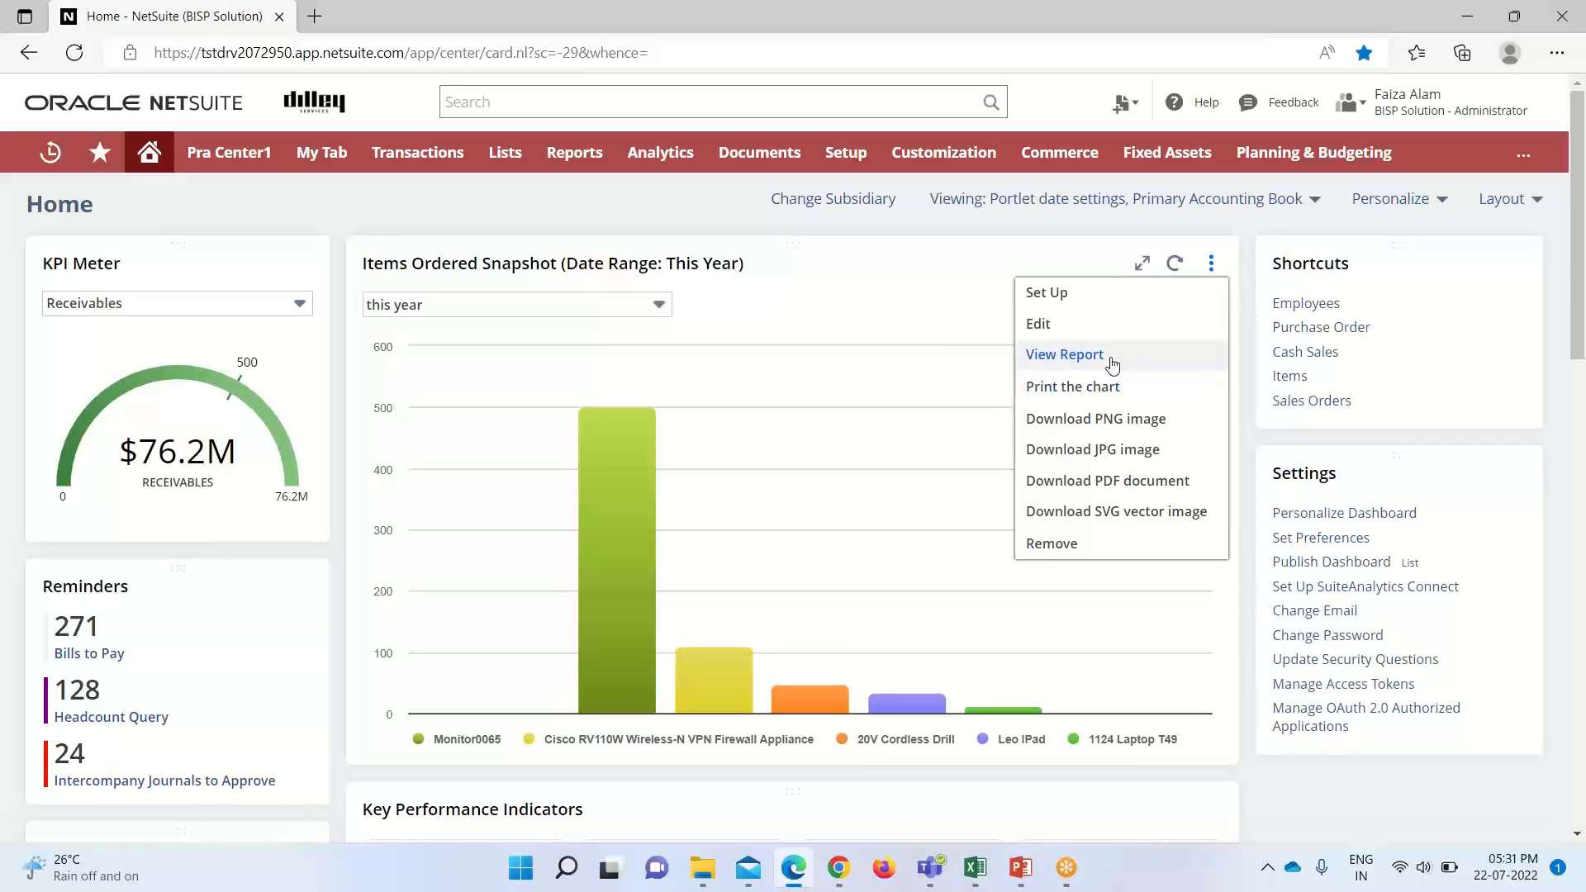
click(1064, 353)
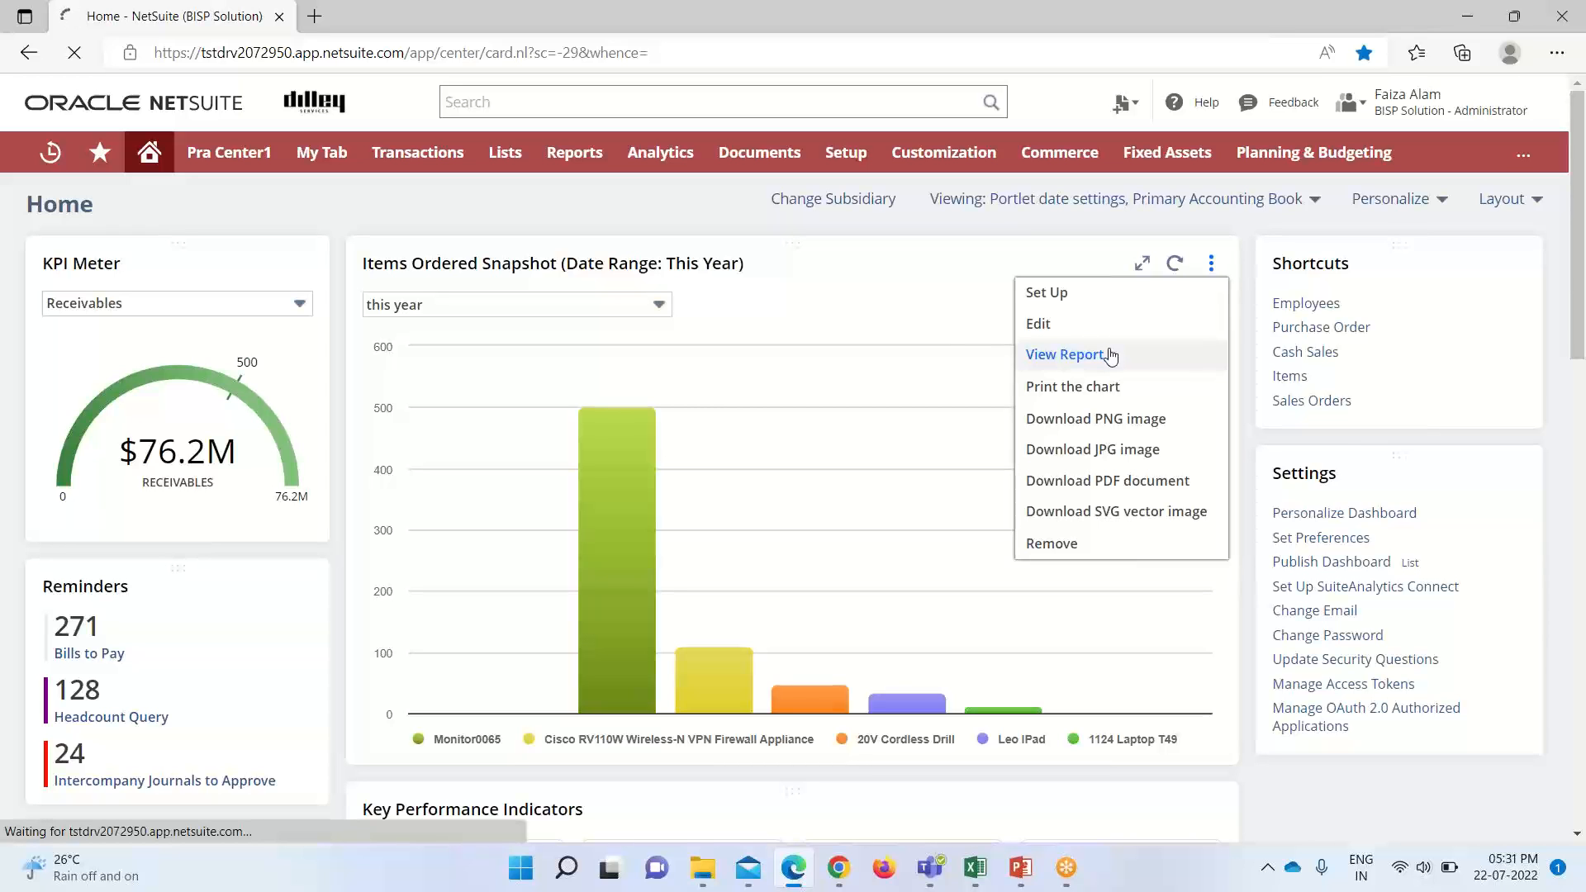
click(1063, 353)
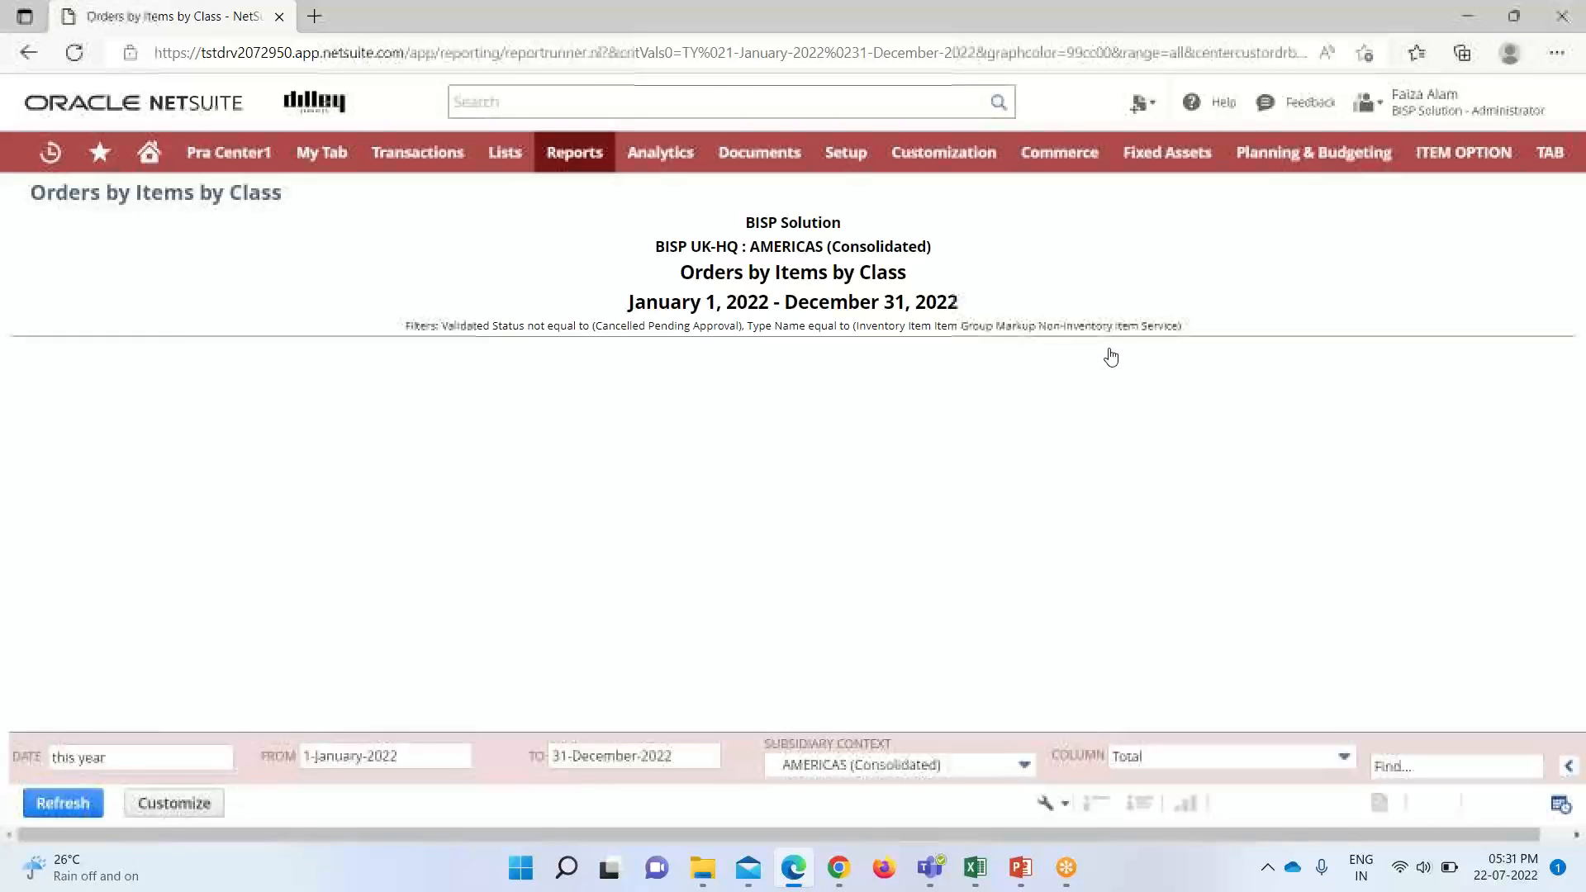
click(61, 803)
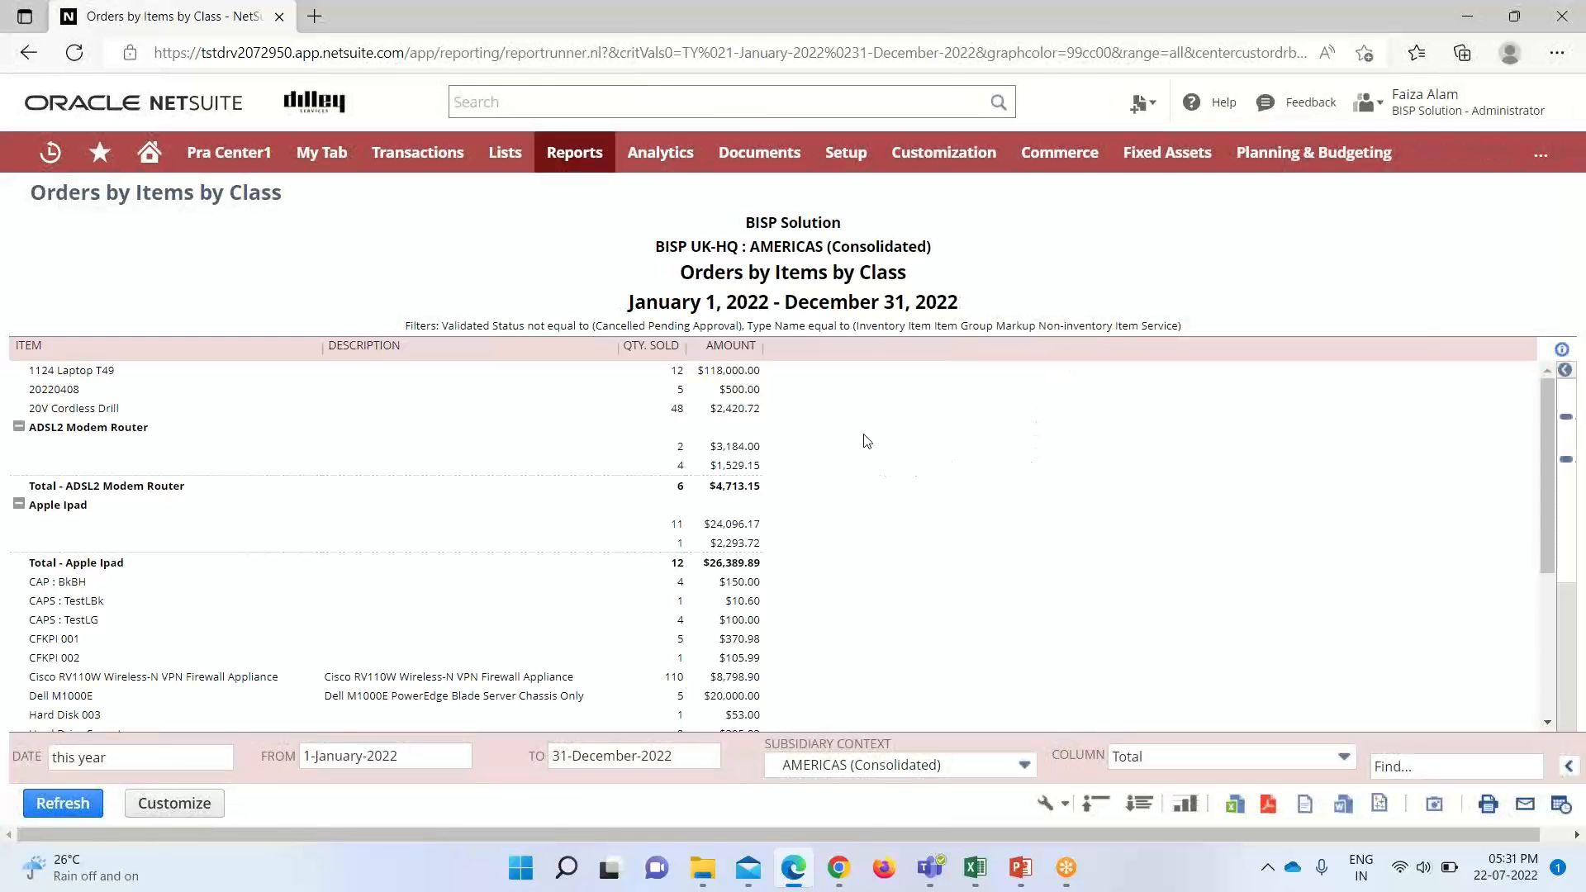
mouse_move(849, 473)
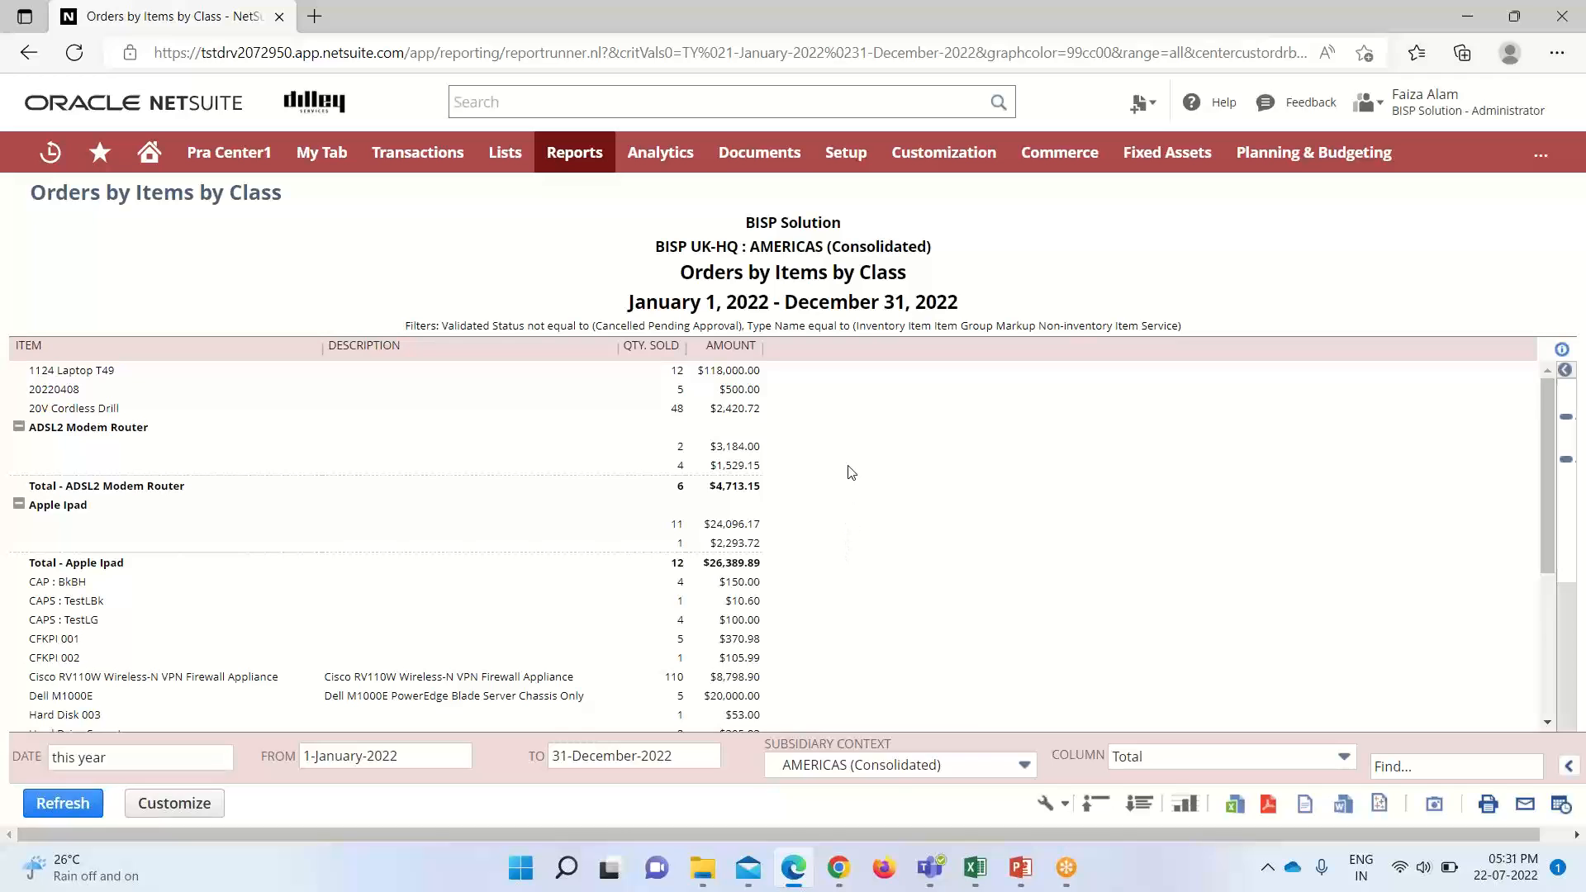
mouse_move(524, 466)
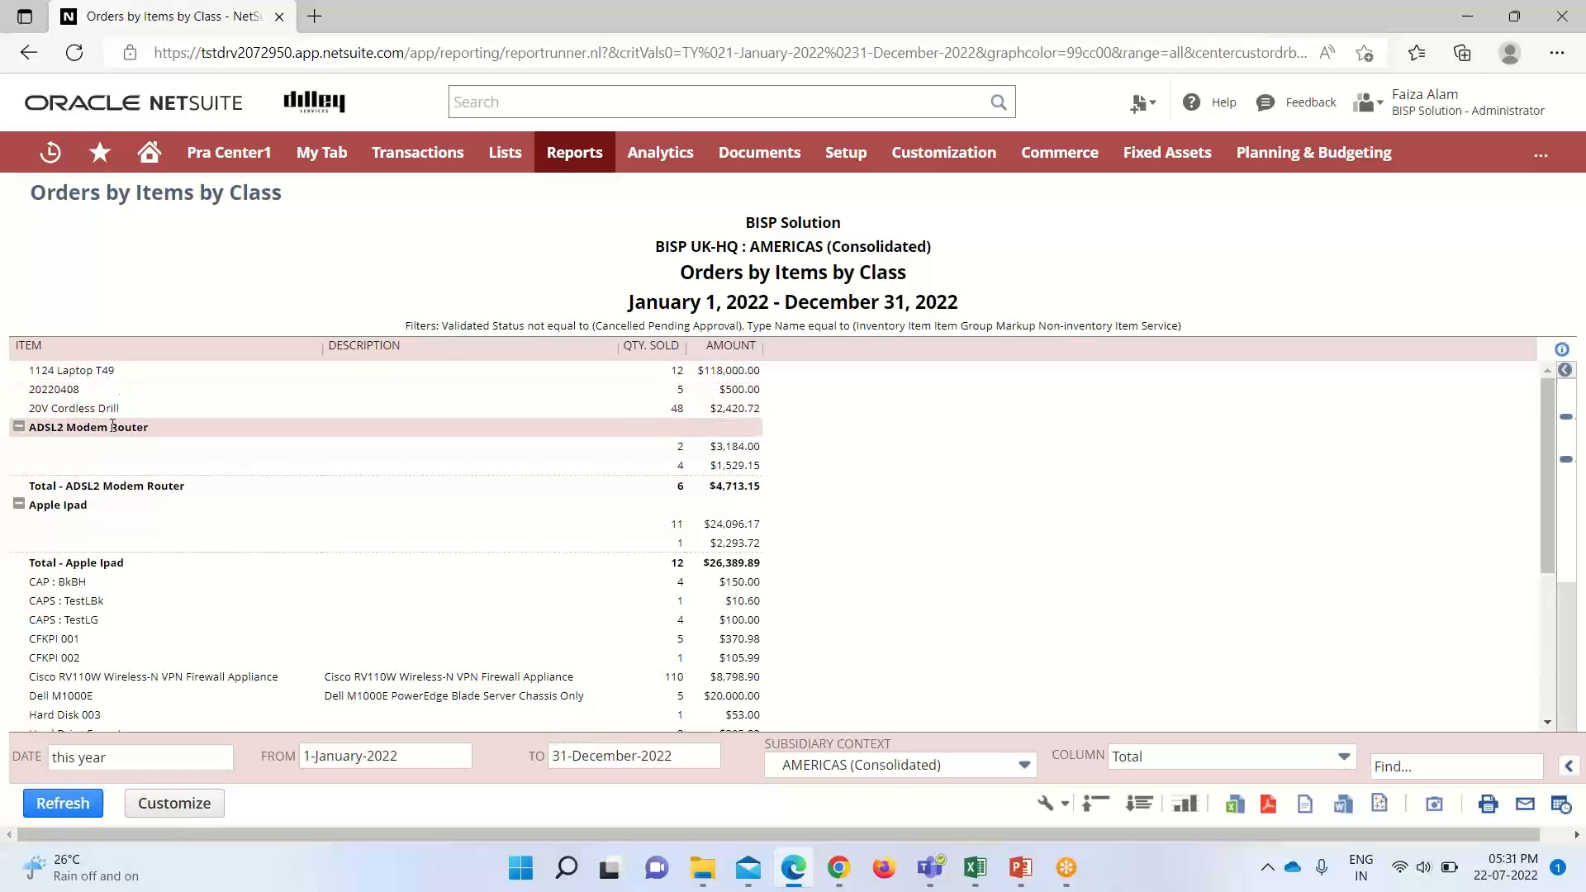
mouse_move(326, 395)
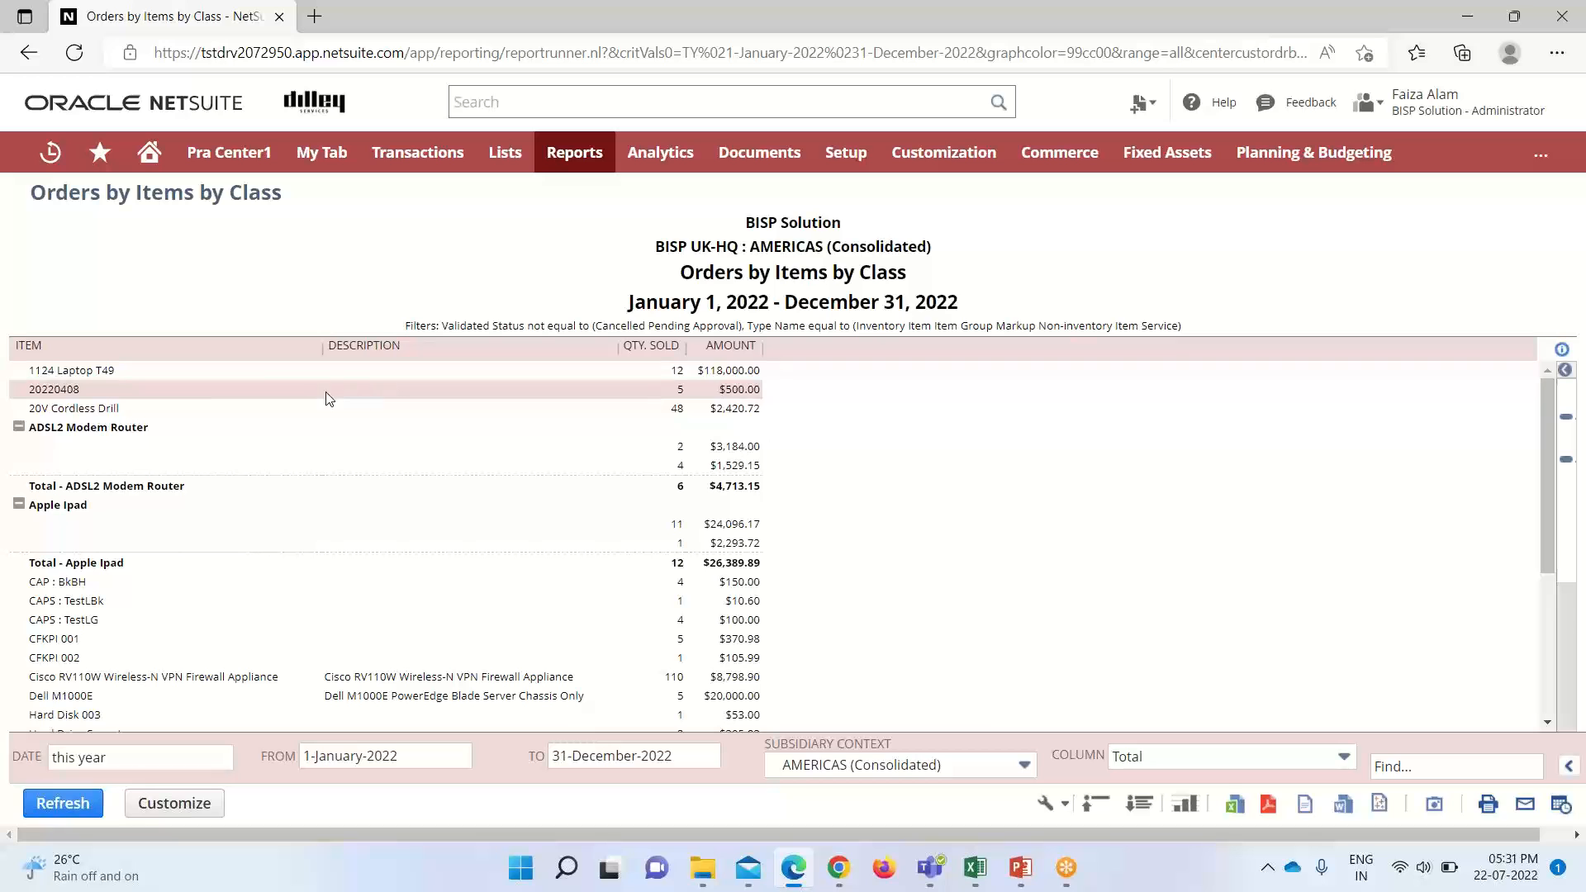
mouse_move(157, 408)
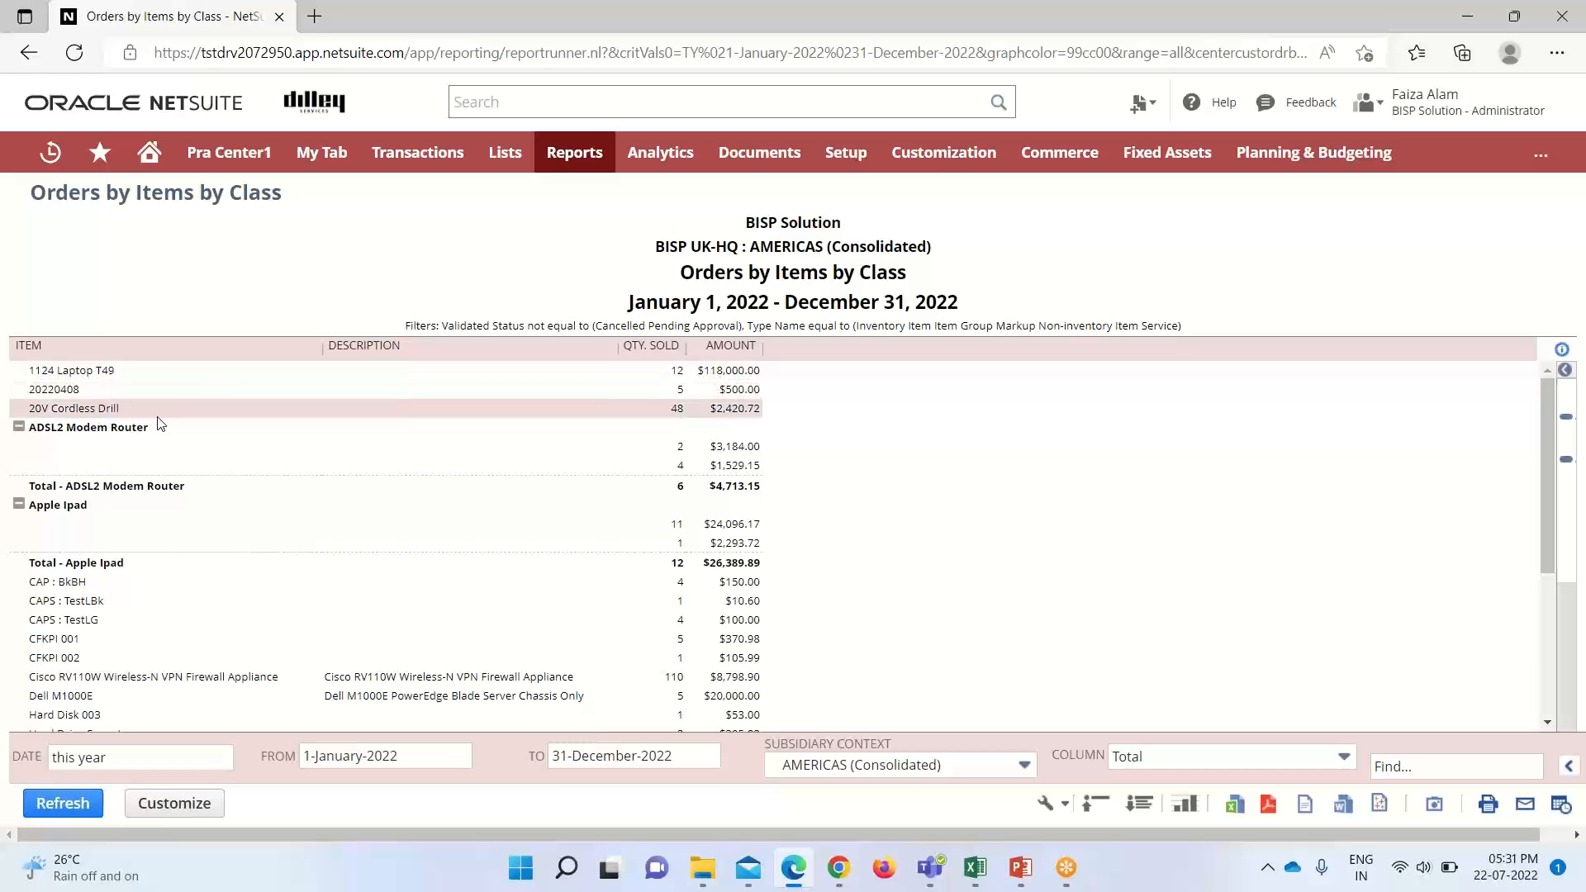
mouse_move(177, 427)
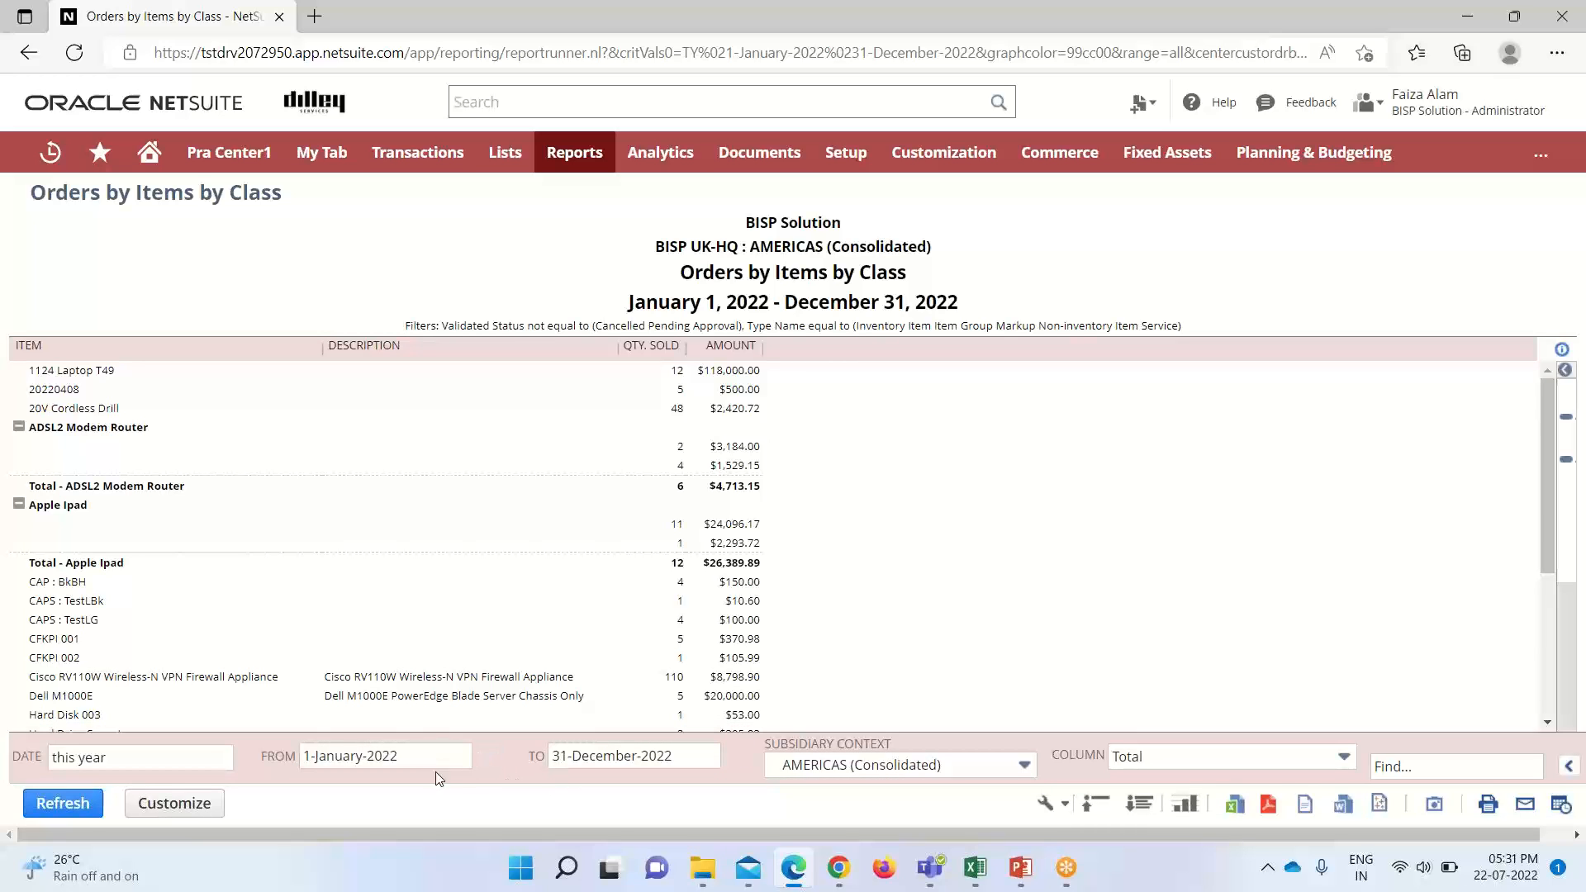
mouse_move(783, 705)
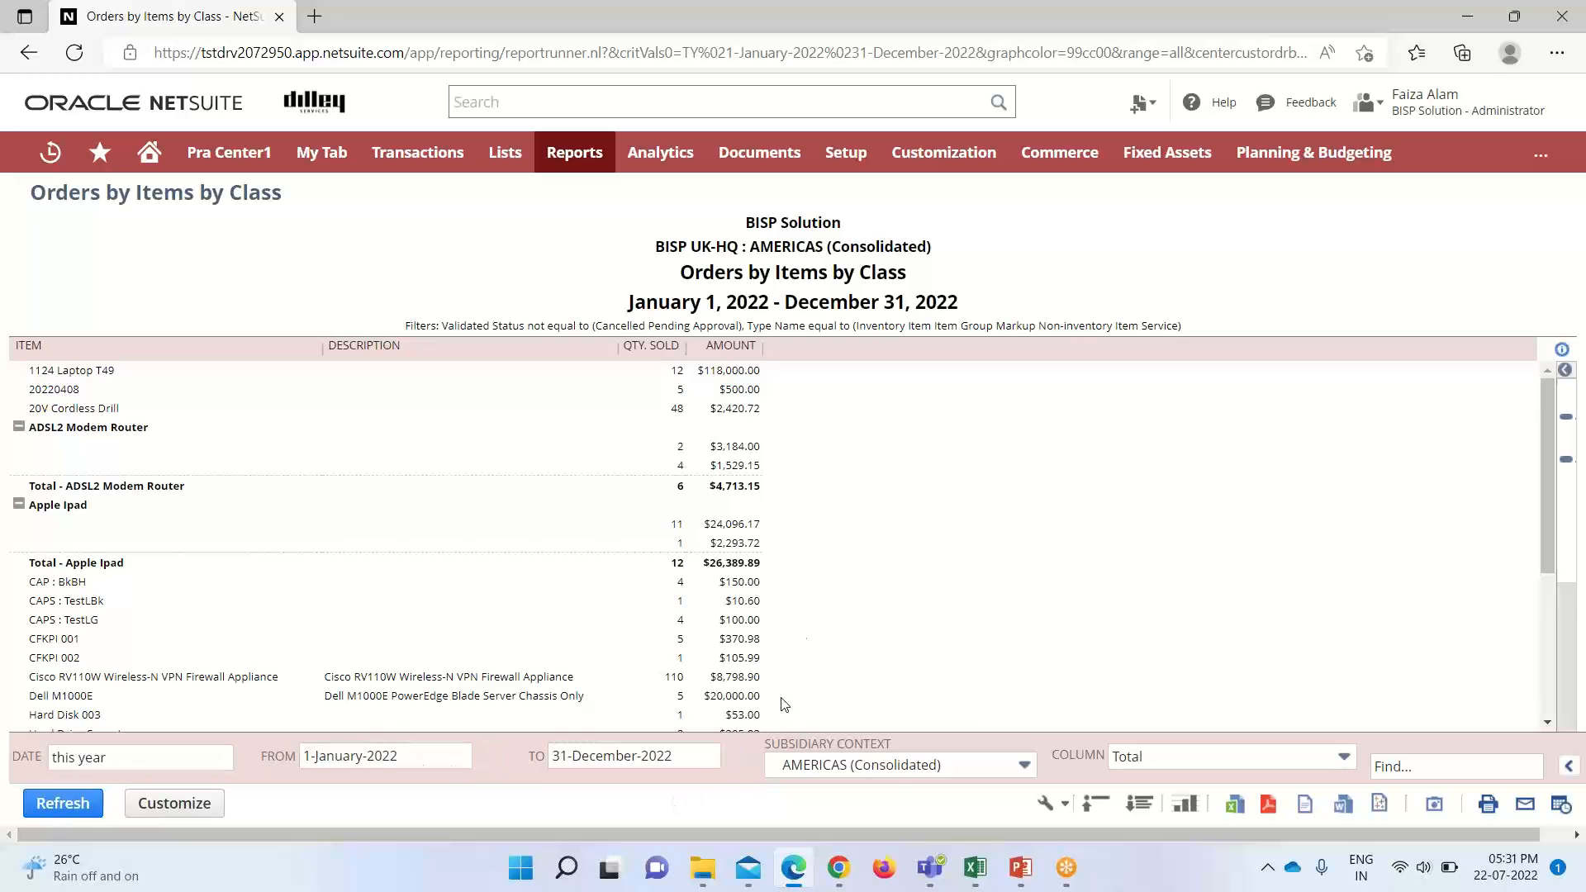
mouse_move(832, 436)
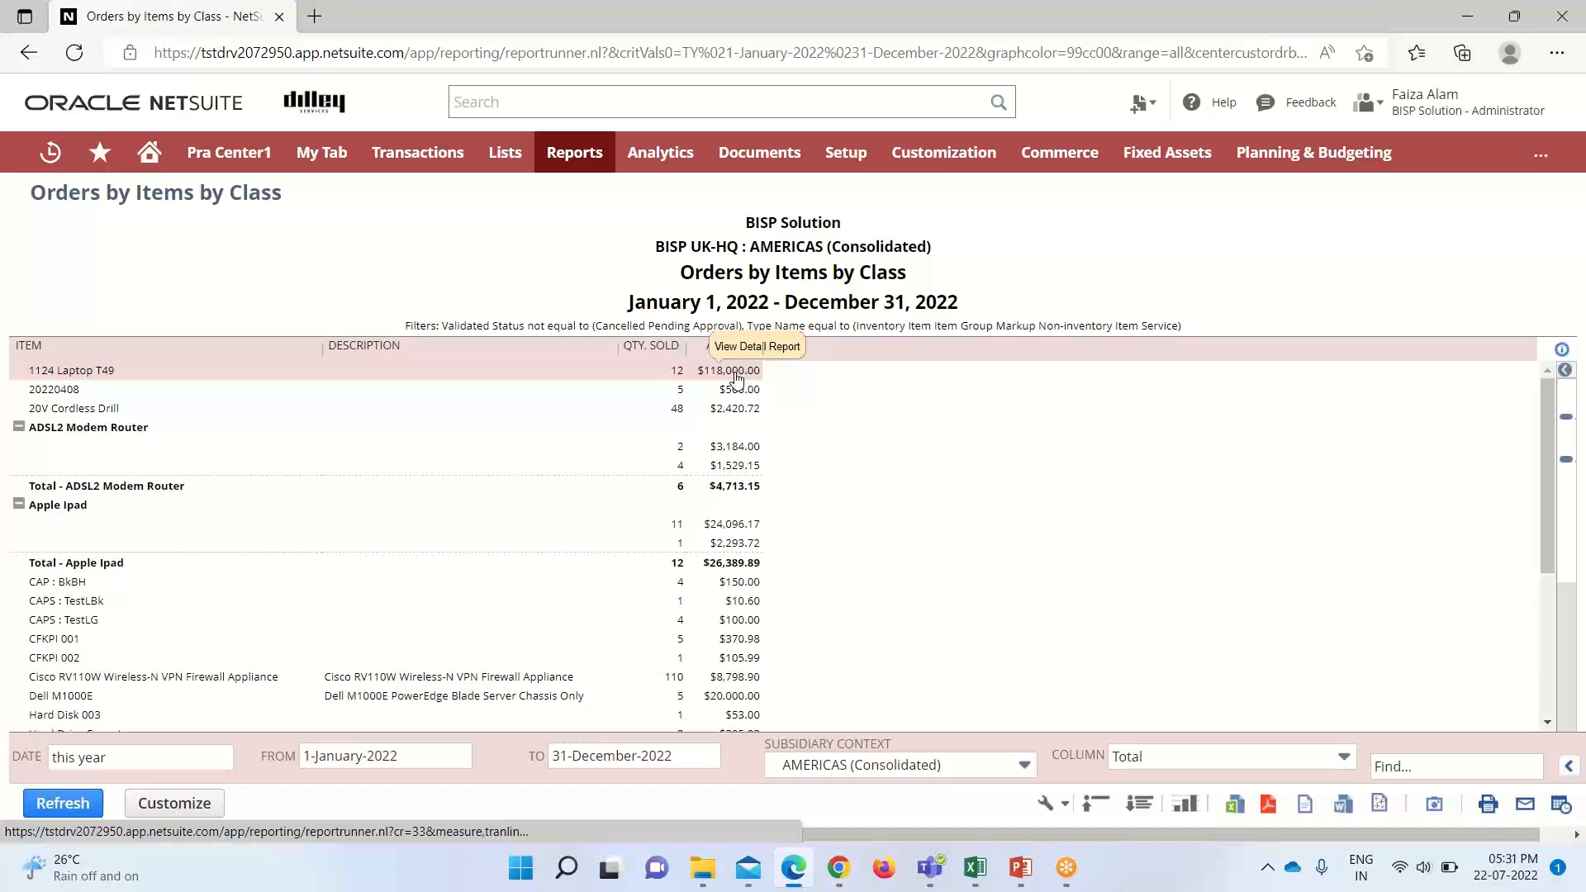
mouse_move(739, 371)
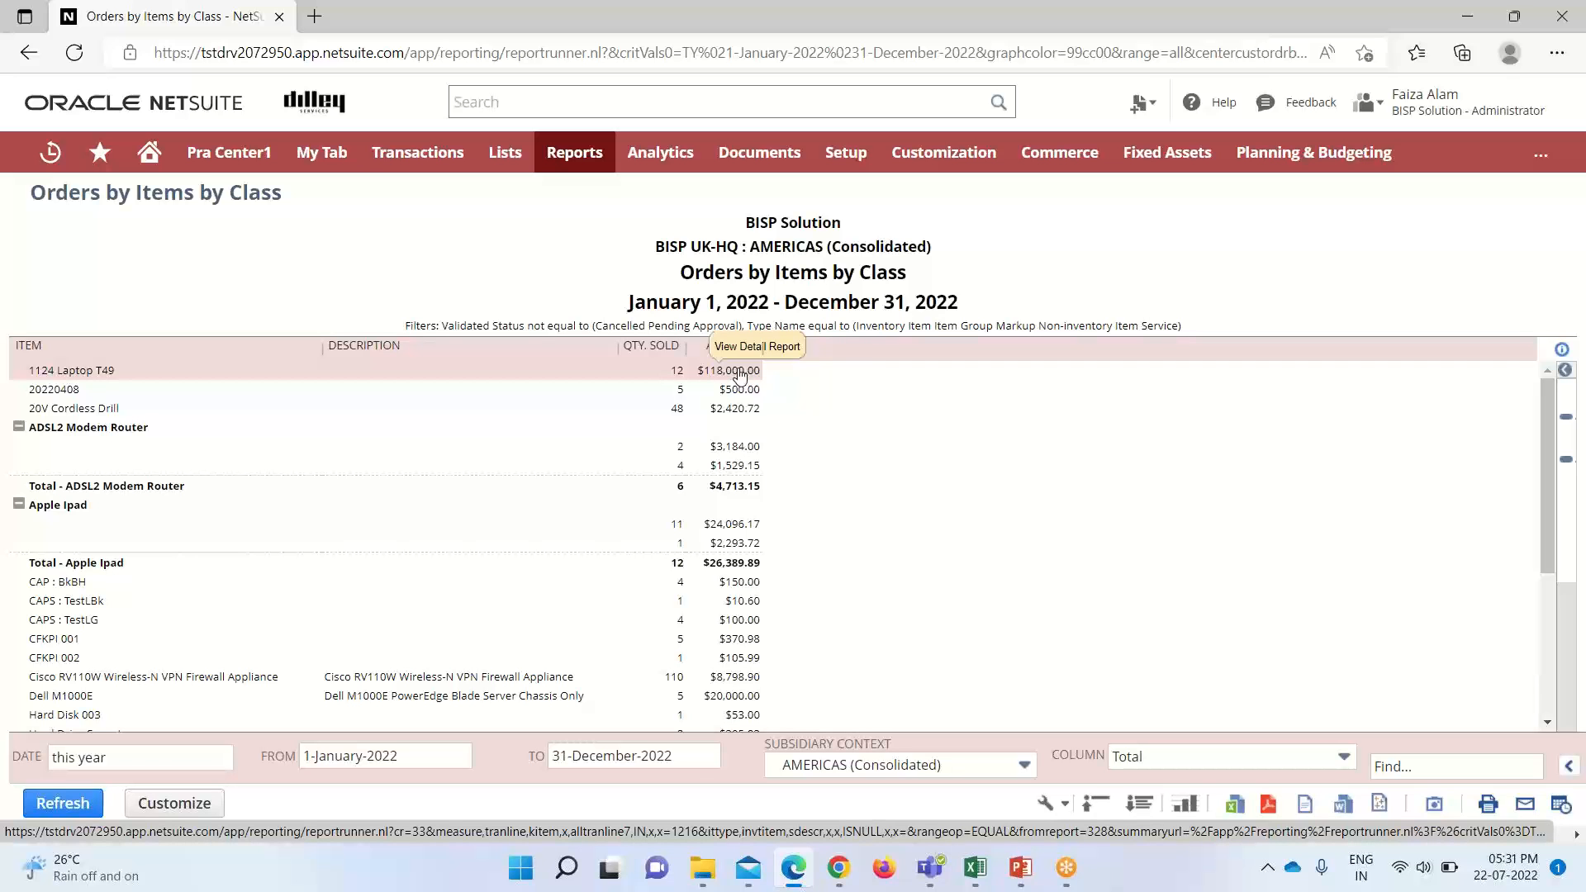
Drill into 1124 Laptop T49's $118,000.00 to see its two 2022 sales orders in the detail report
click(756, 345)
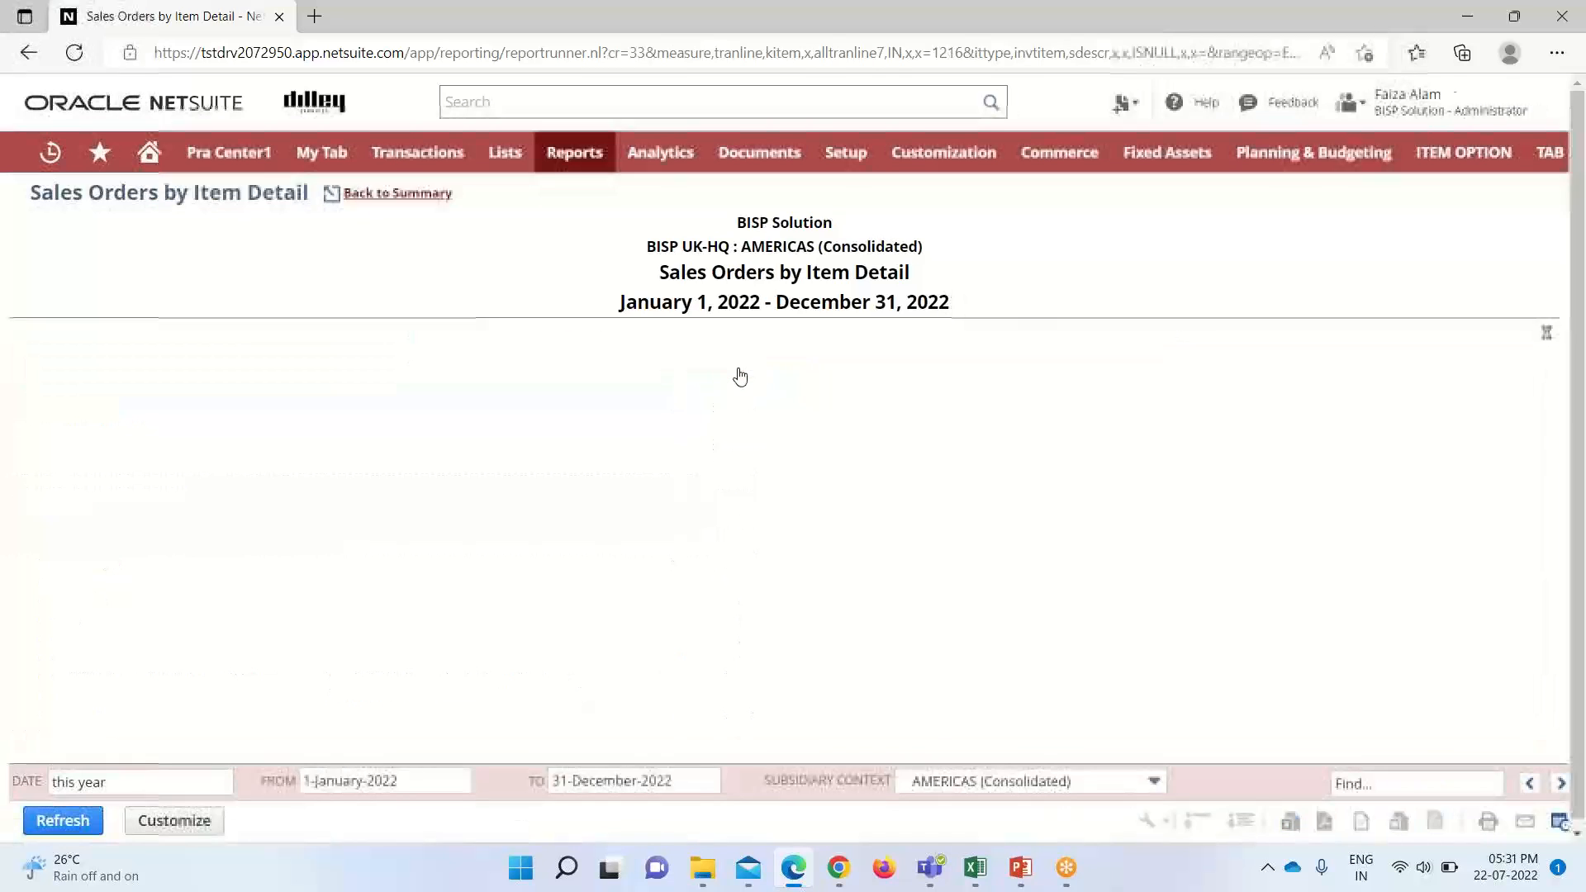
click(61, 821)
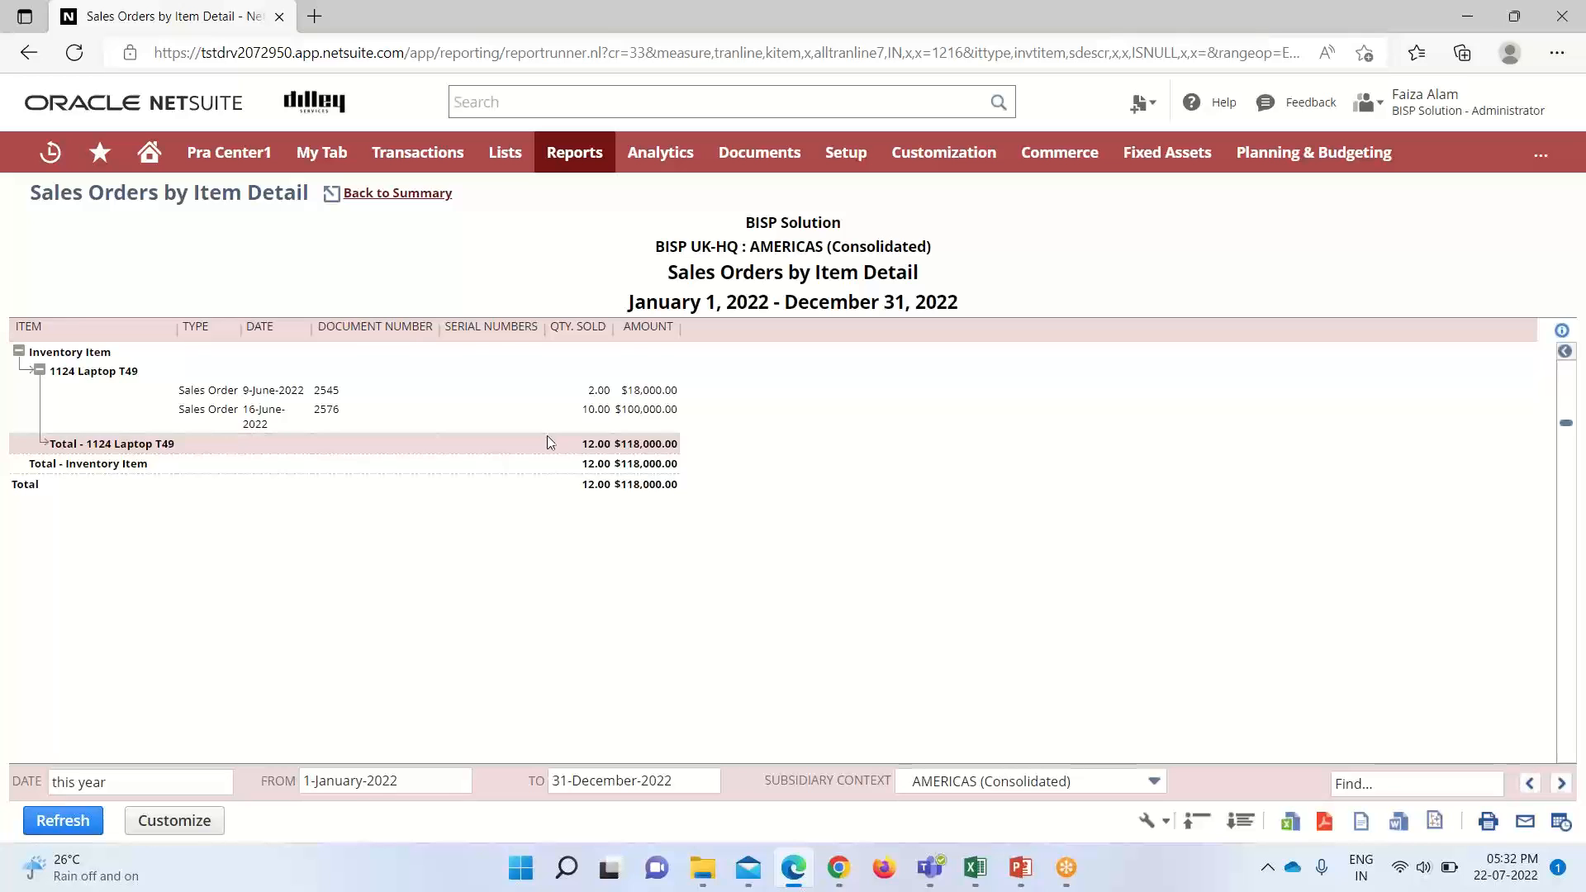
click(396, 193)
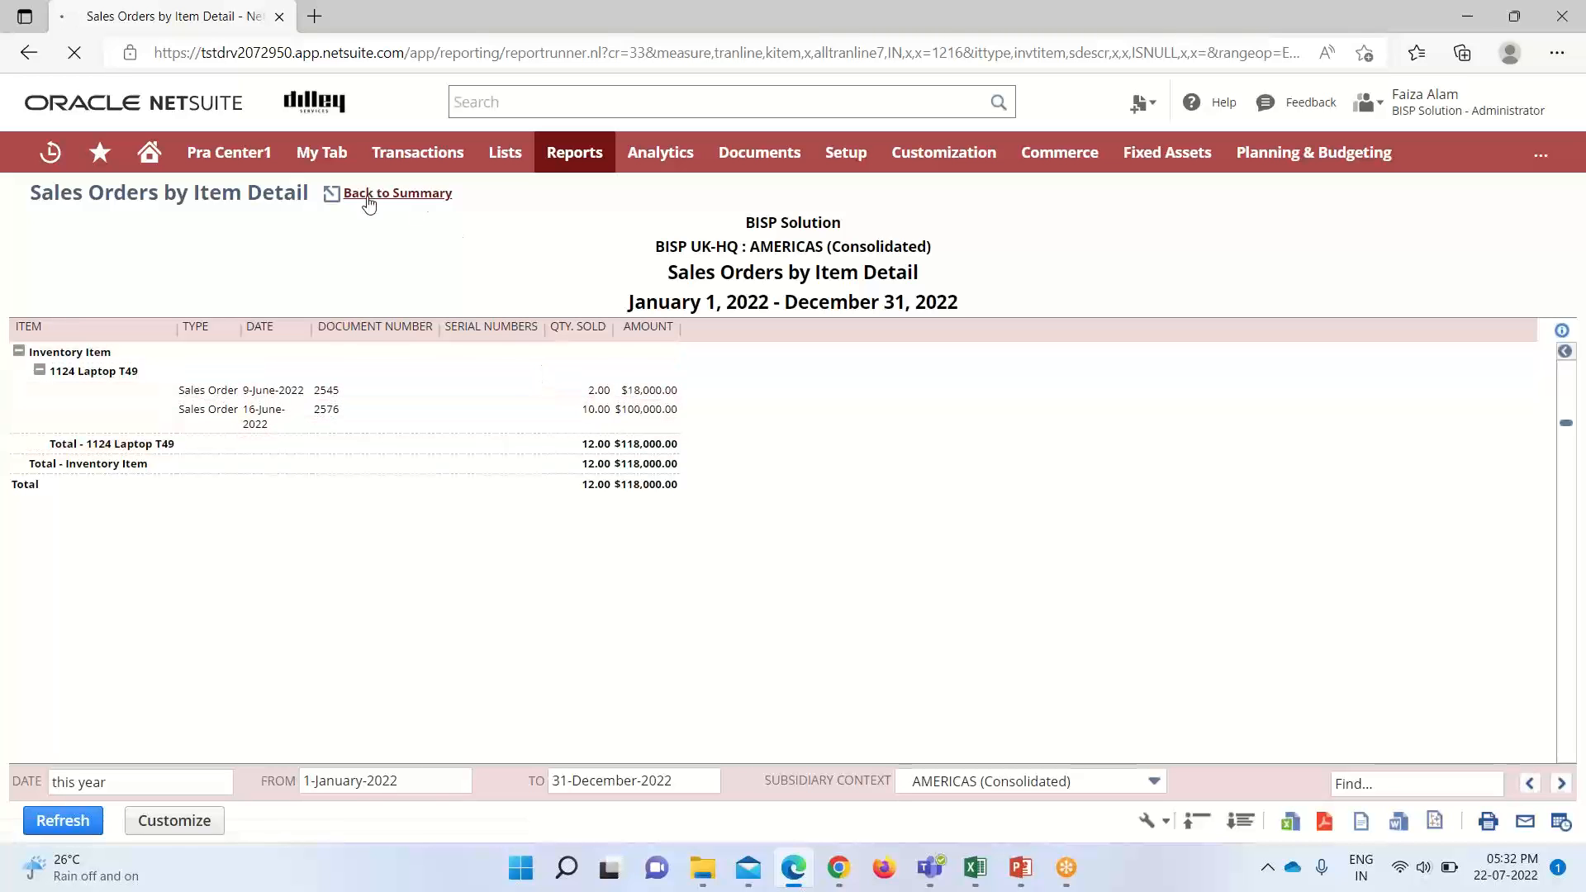
Return from the item detail to the Orders by Items by Class summary report
click(396, 194)
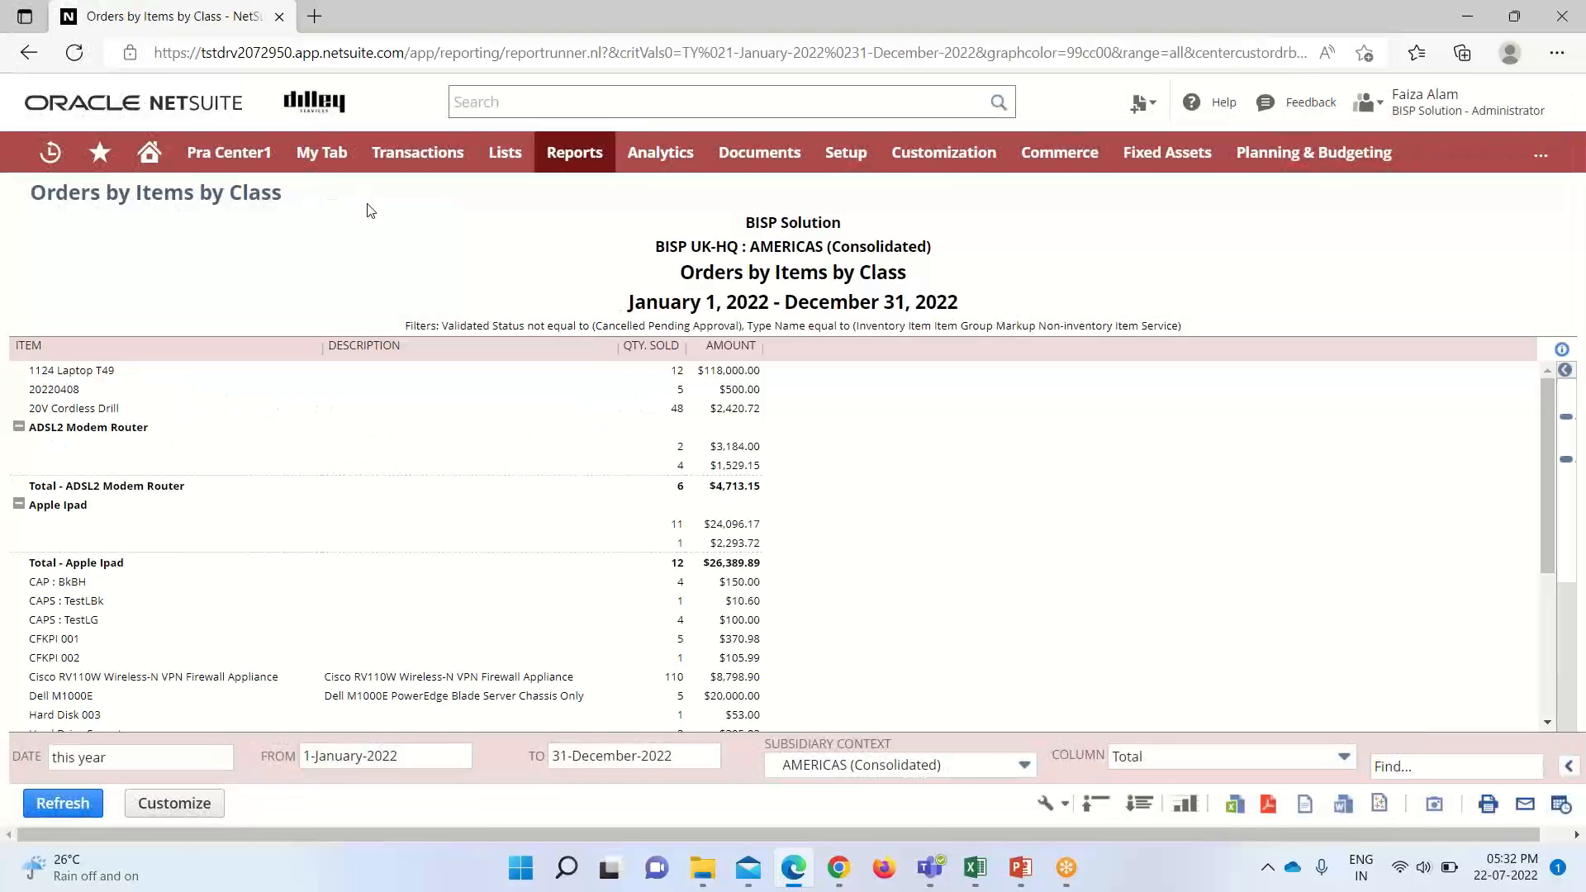
mouse_move(99, 152)
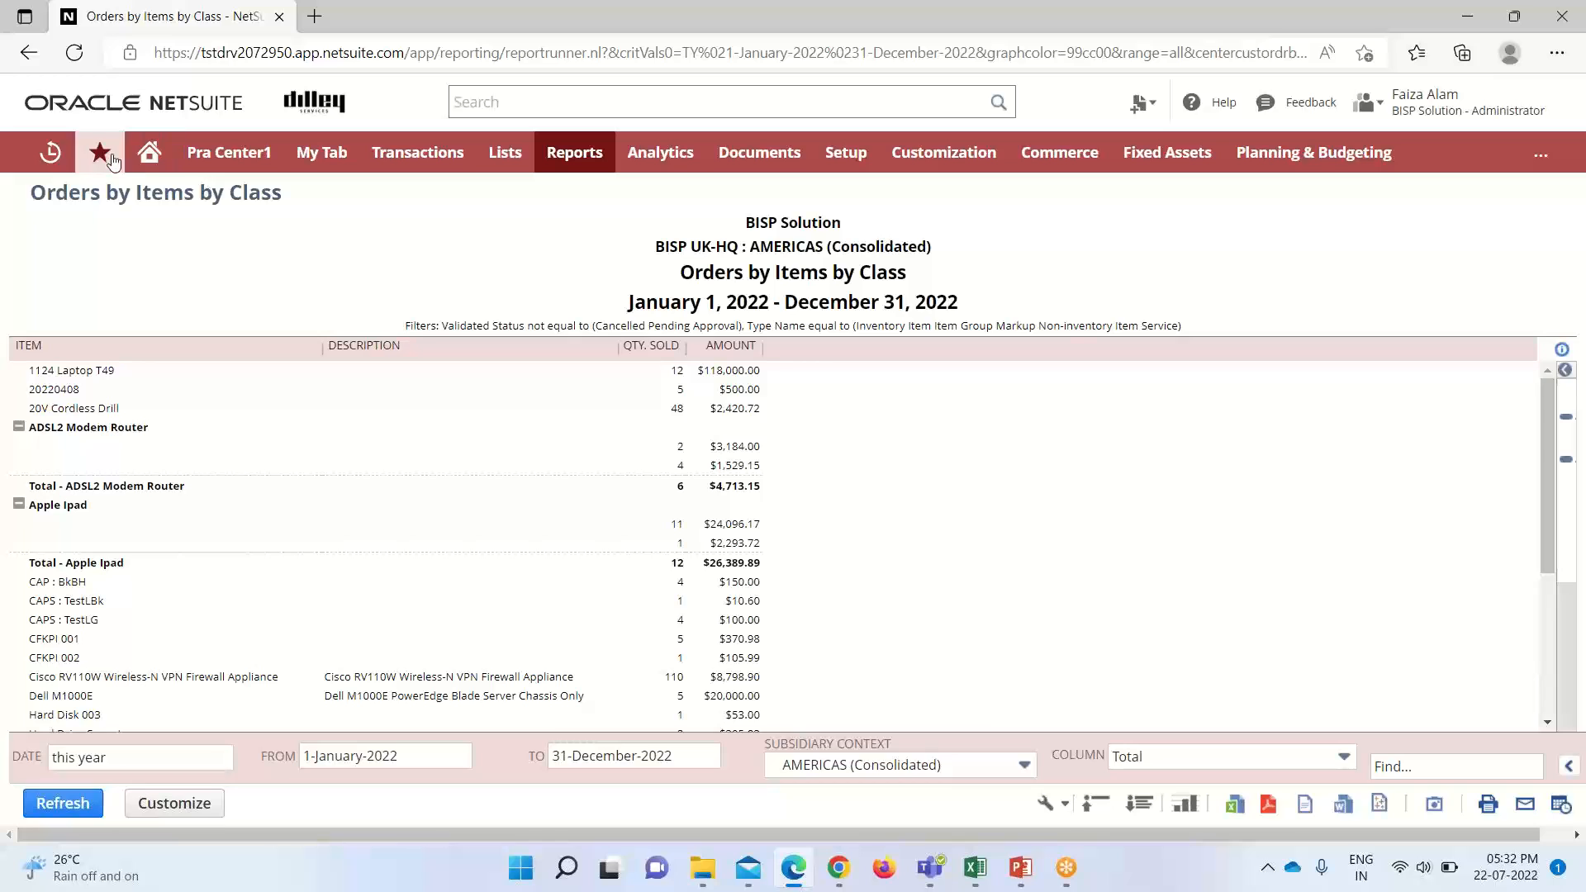
mouse_move(291, 262)
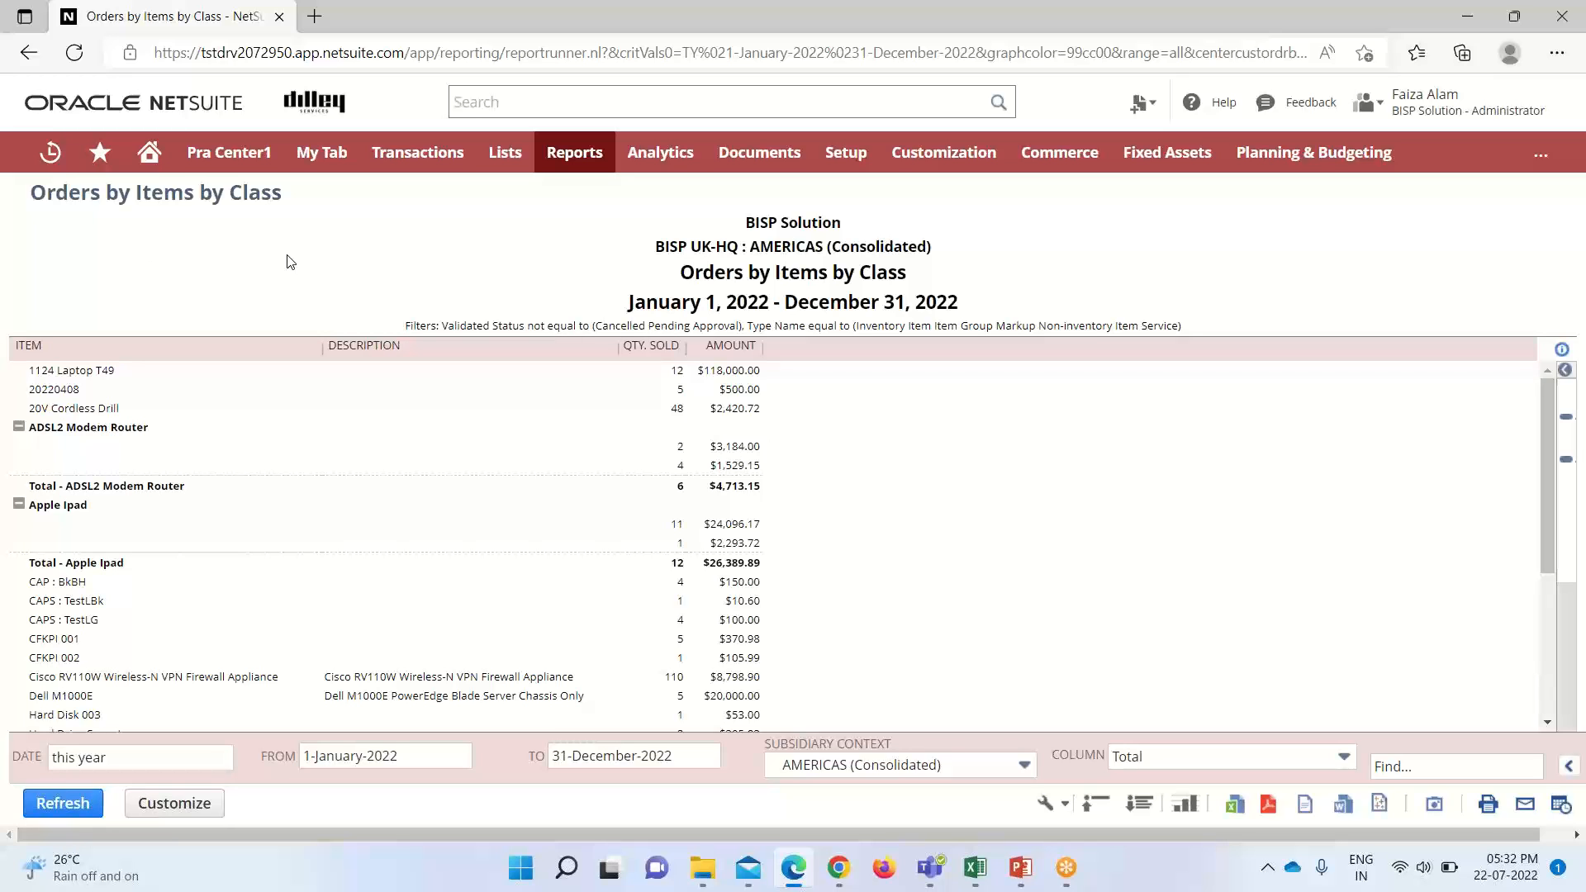
mouse_move(297, 264)
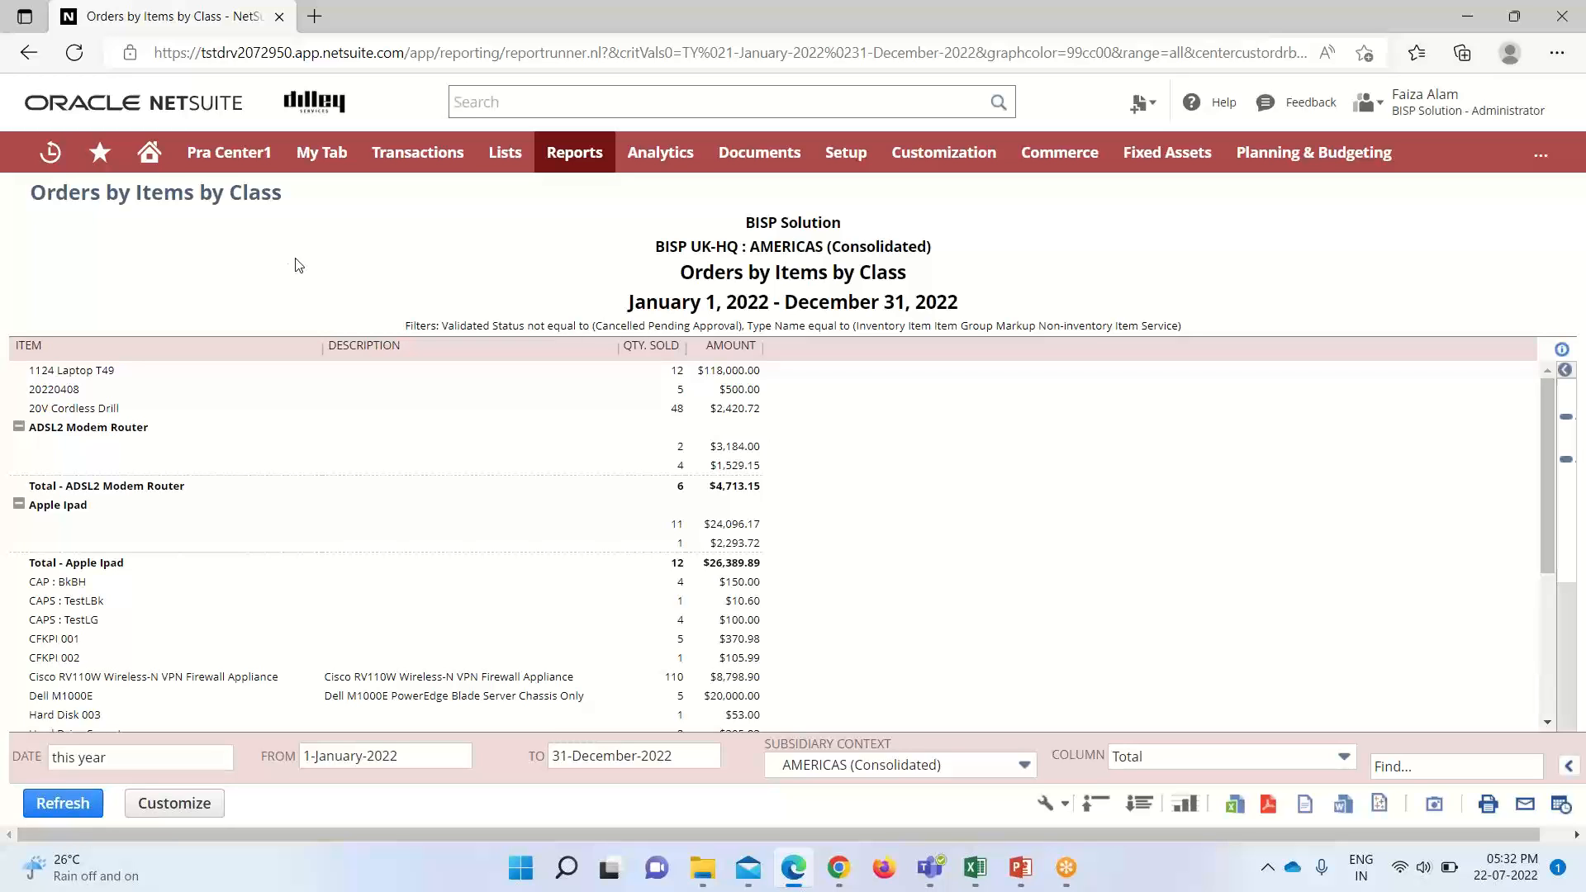
mouse_move(440, 265)
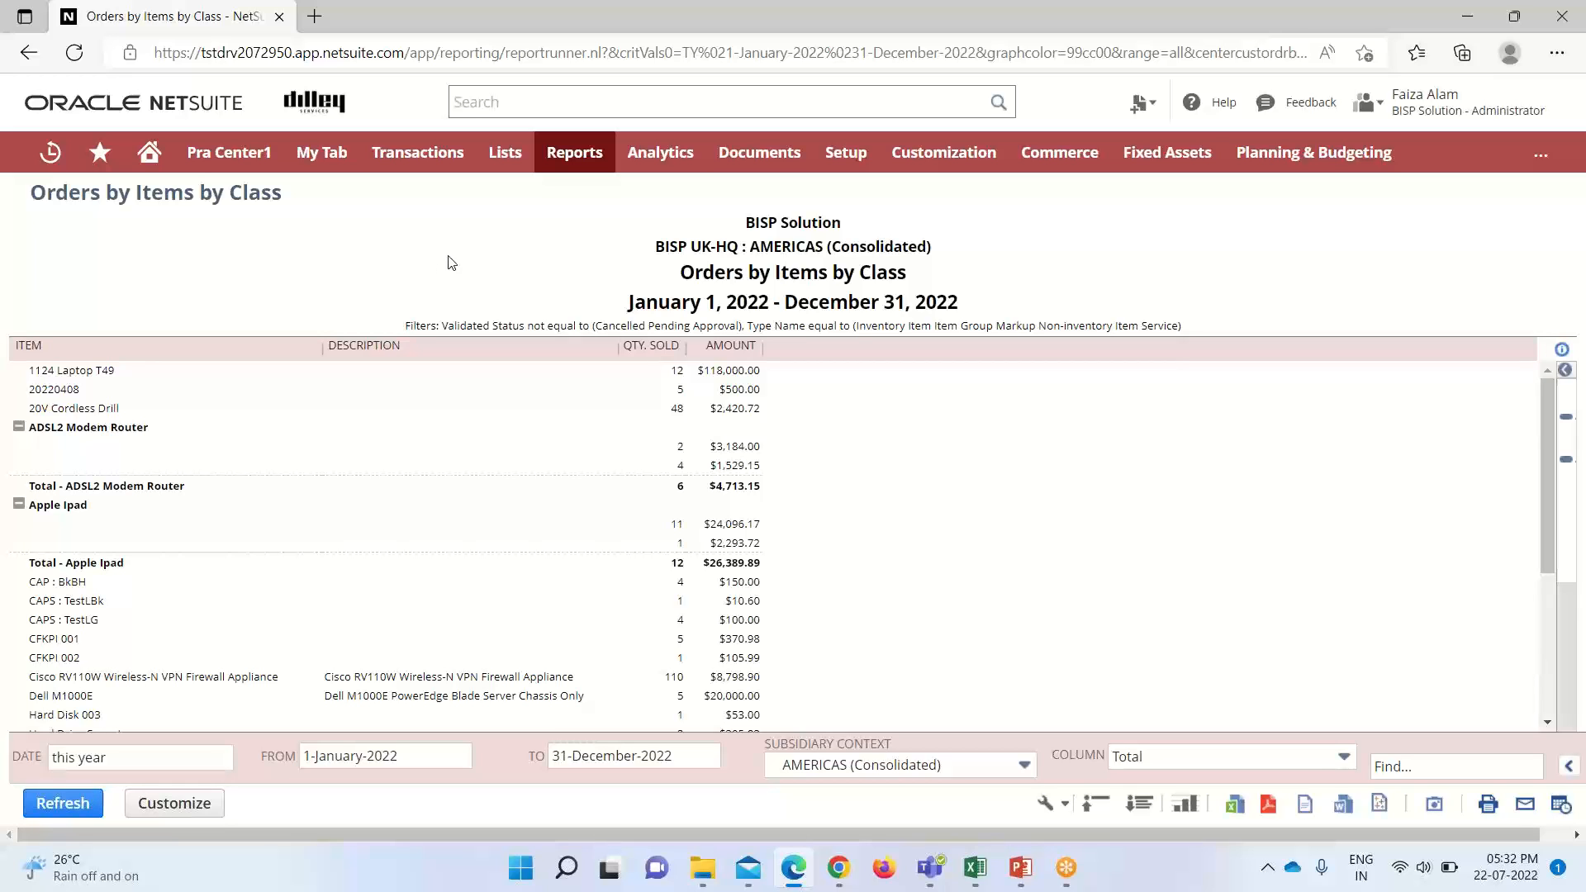
mouse_move(582, 223)
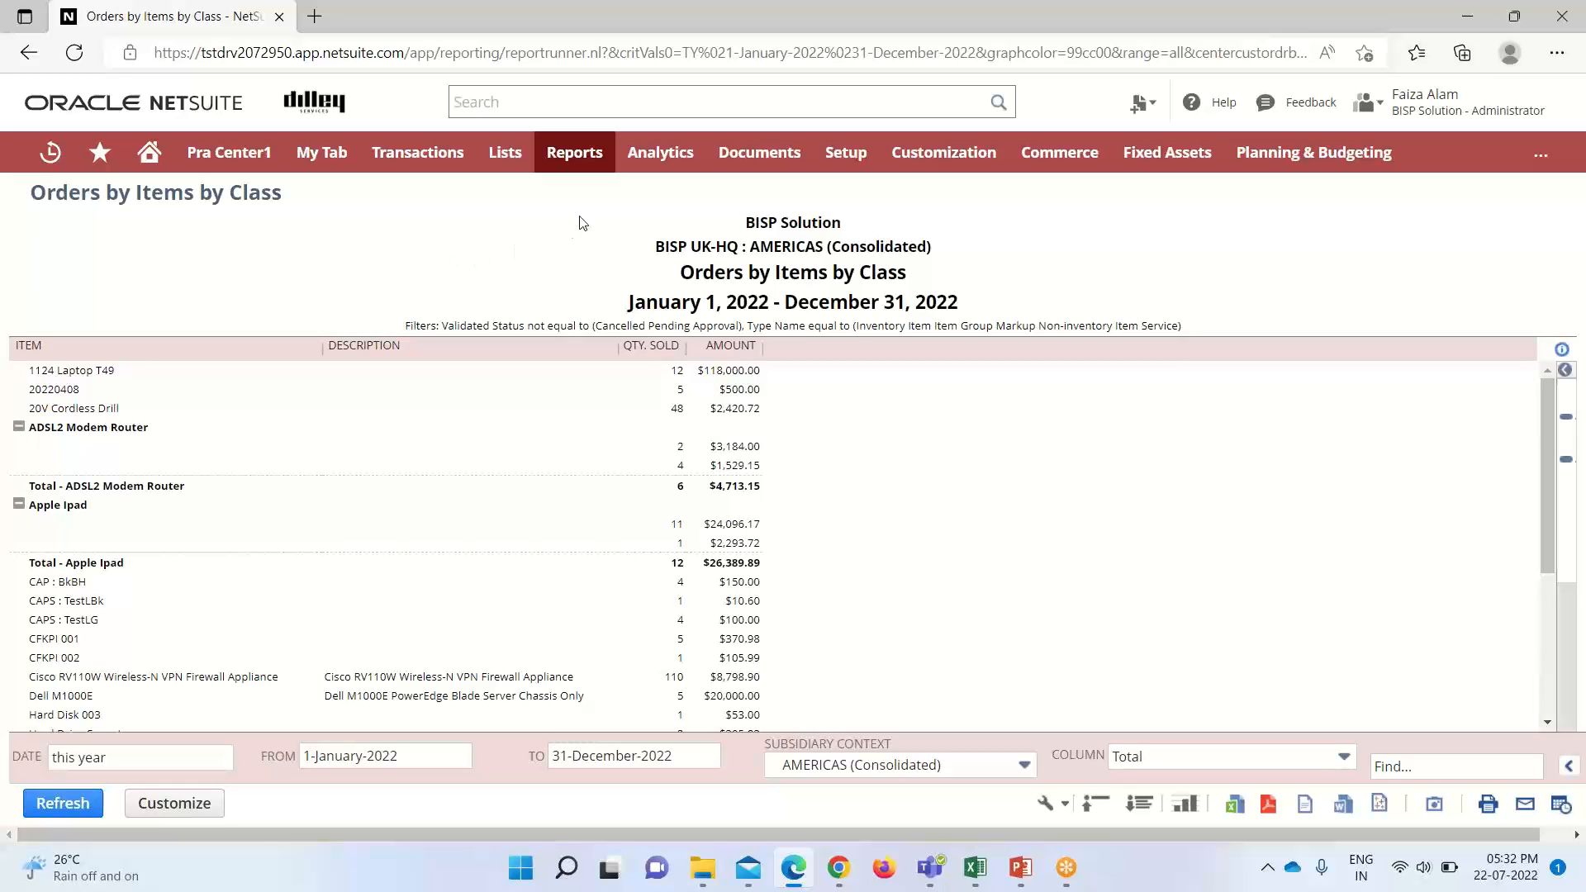
mouse_move(600, 172)
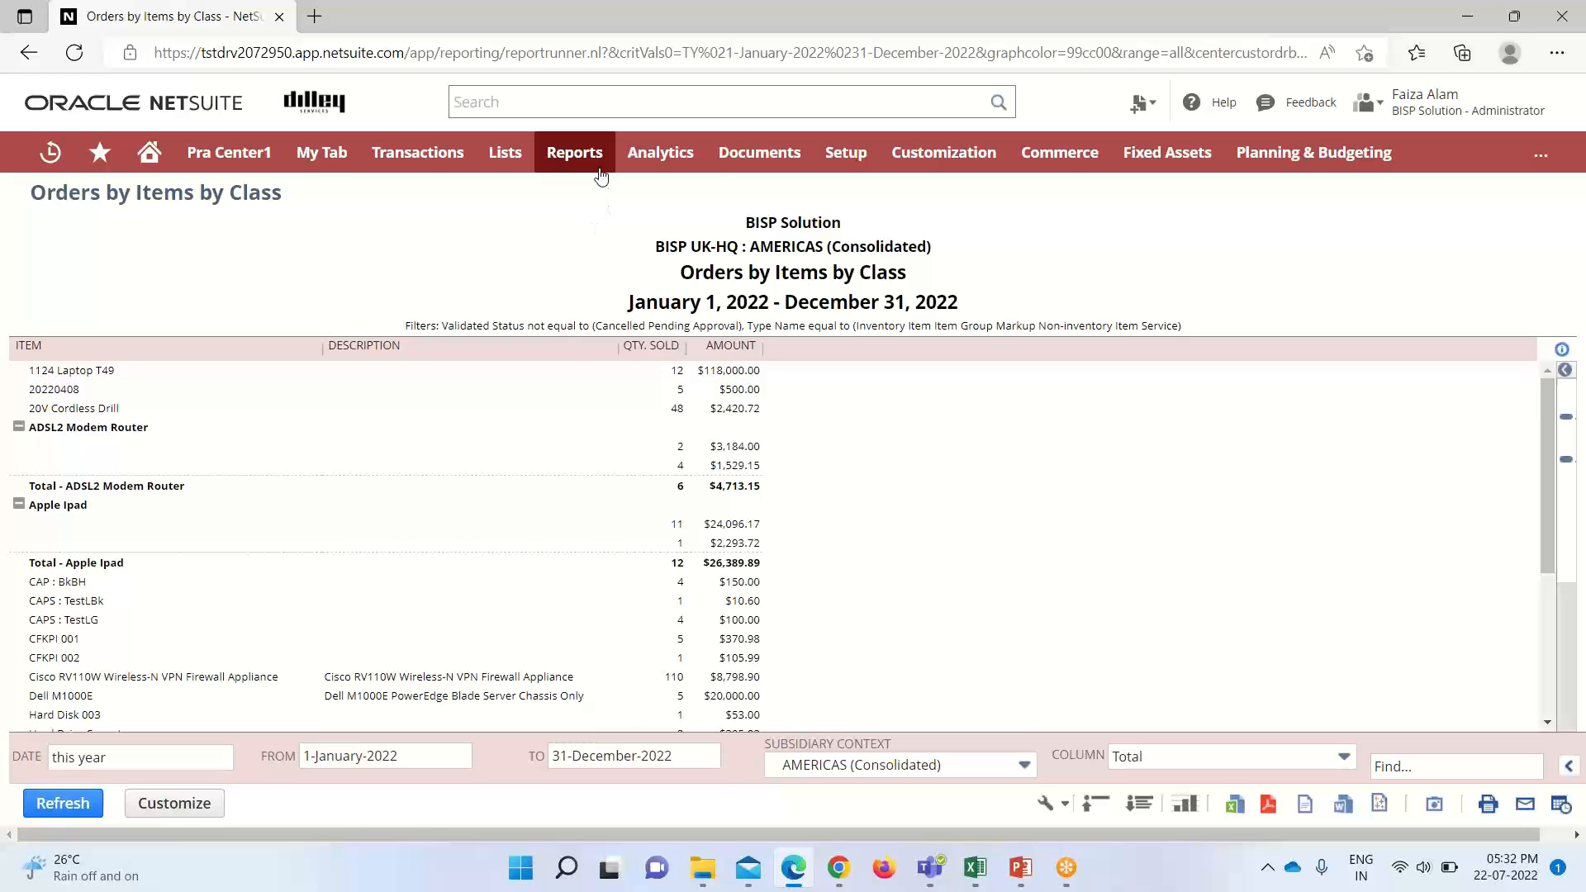
Browse the Reports menu's Saved Reports list down to Orders by Customer by Class
click(573, 152)
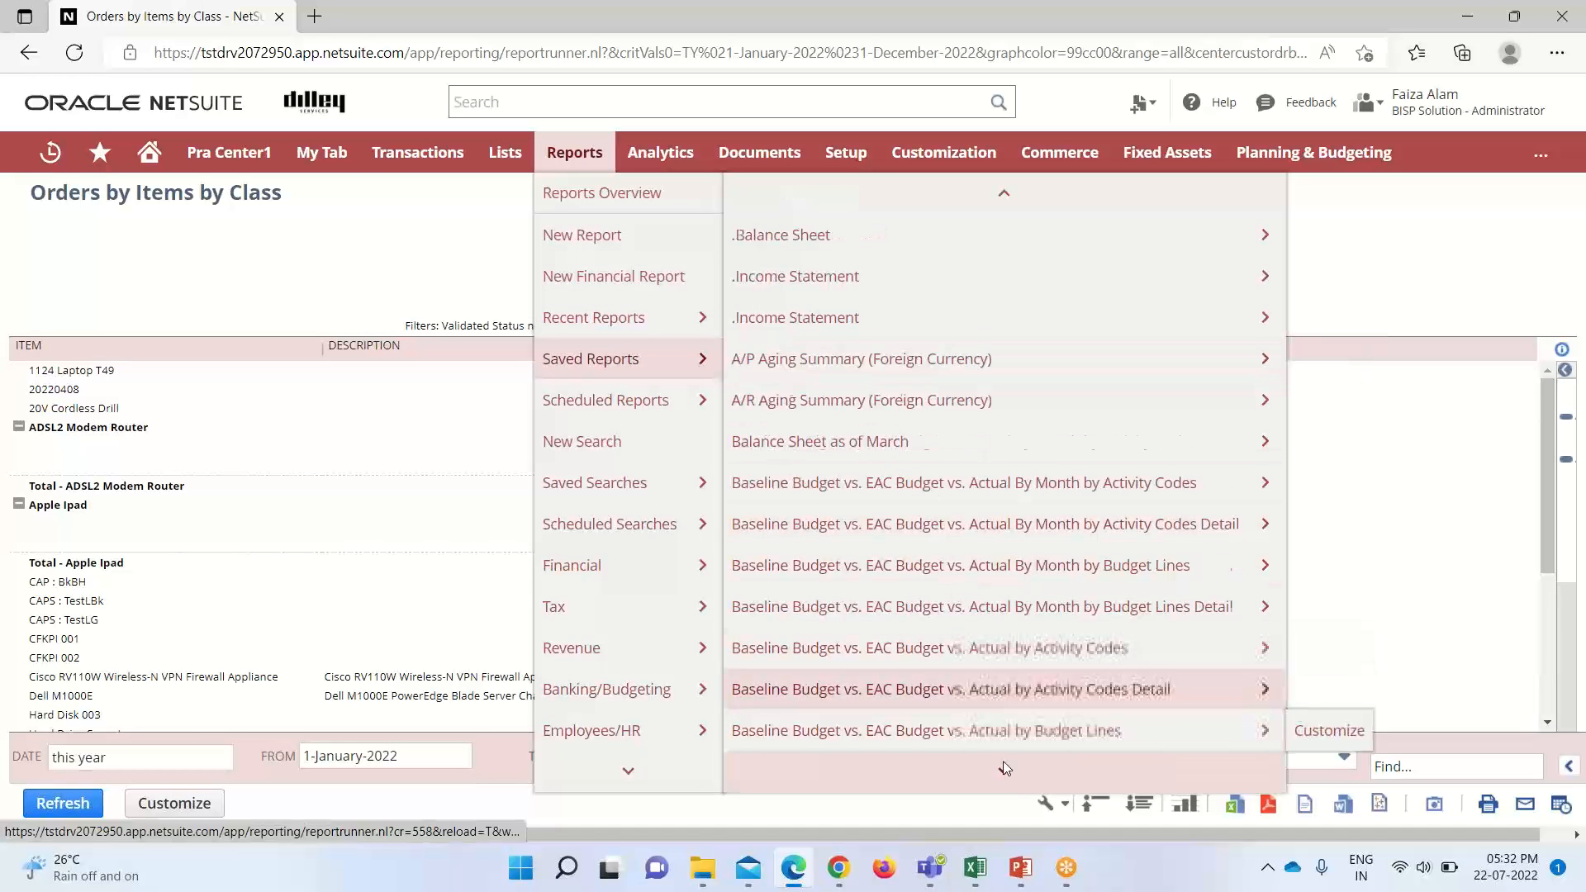
scroll(down, 3)
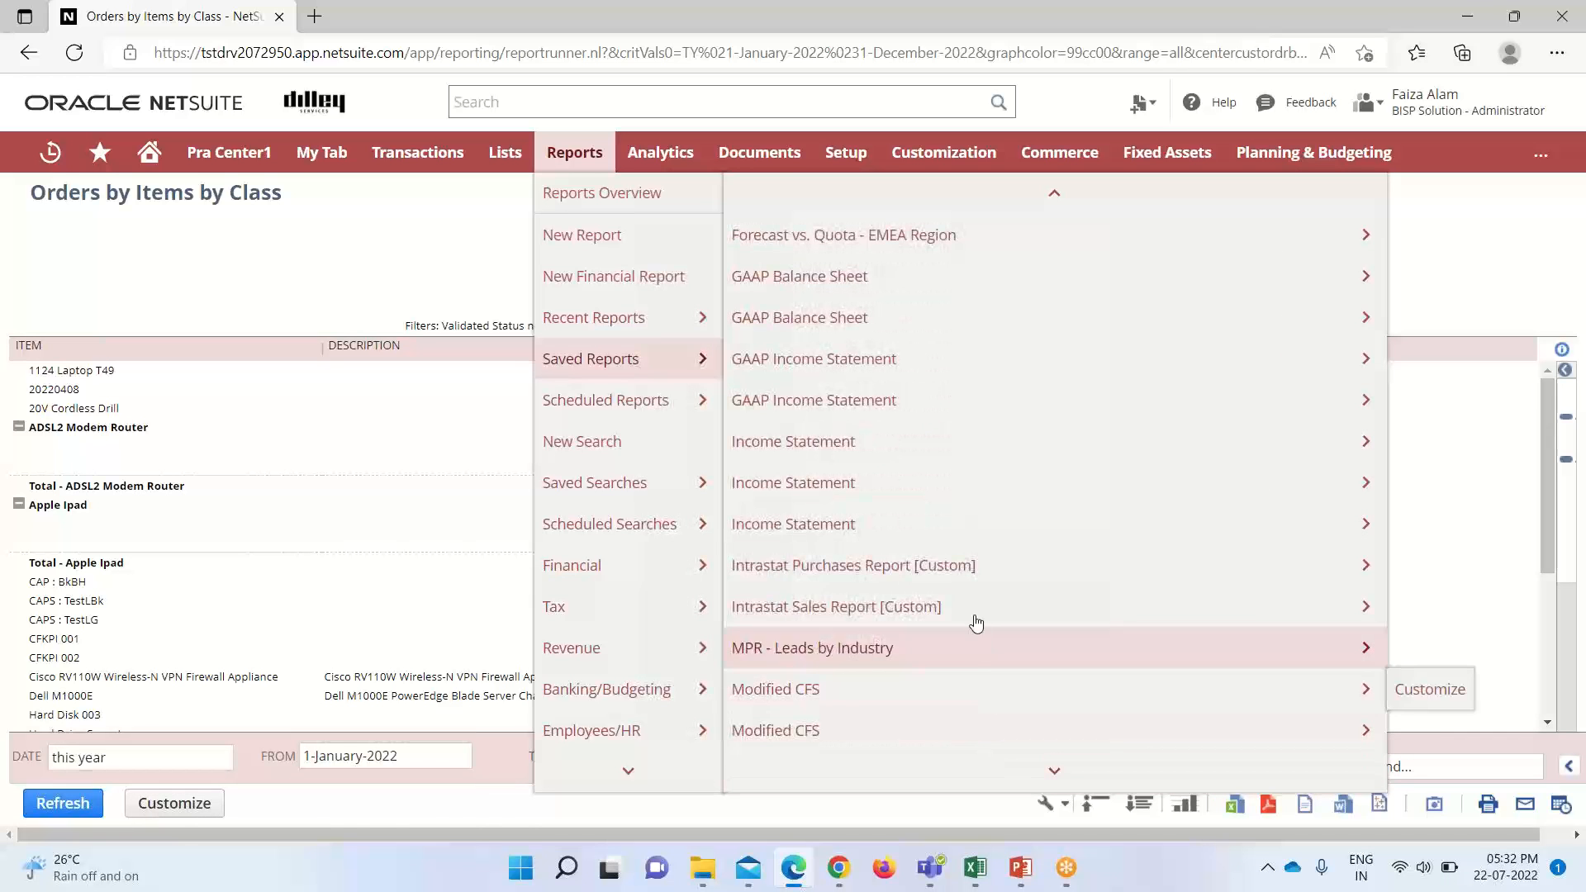
scroll(down, 3)
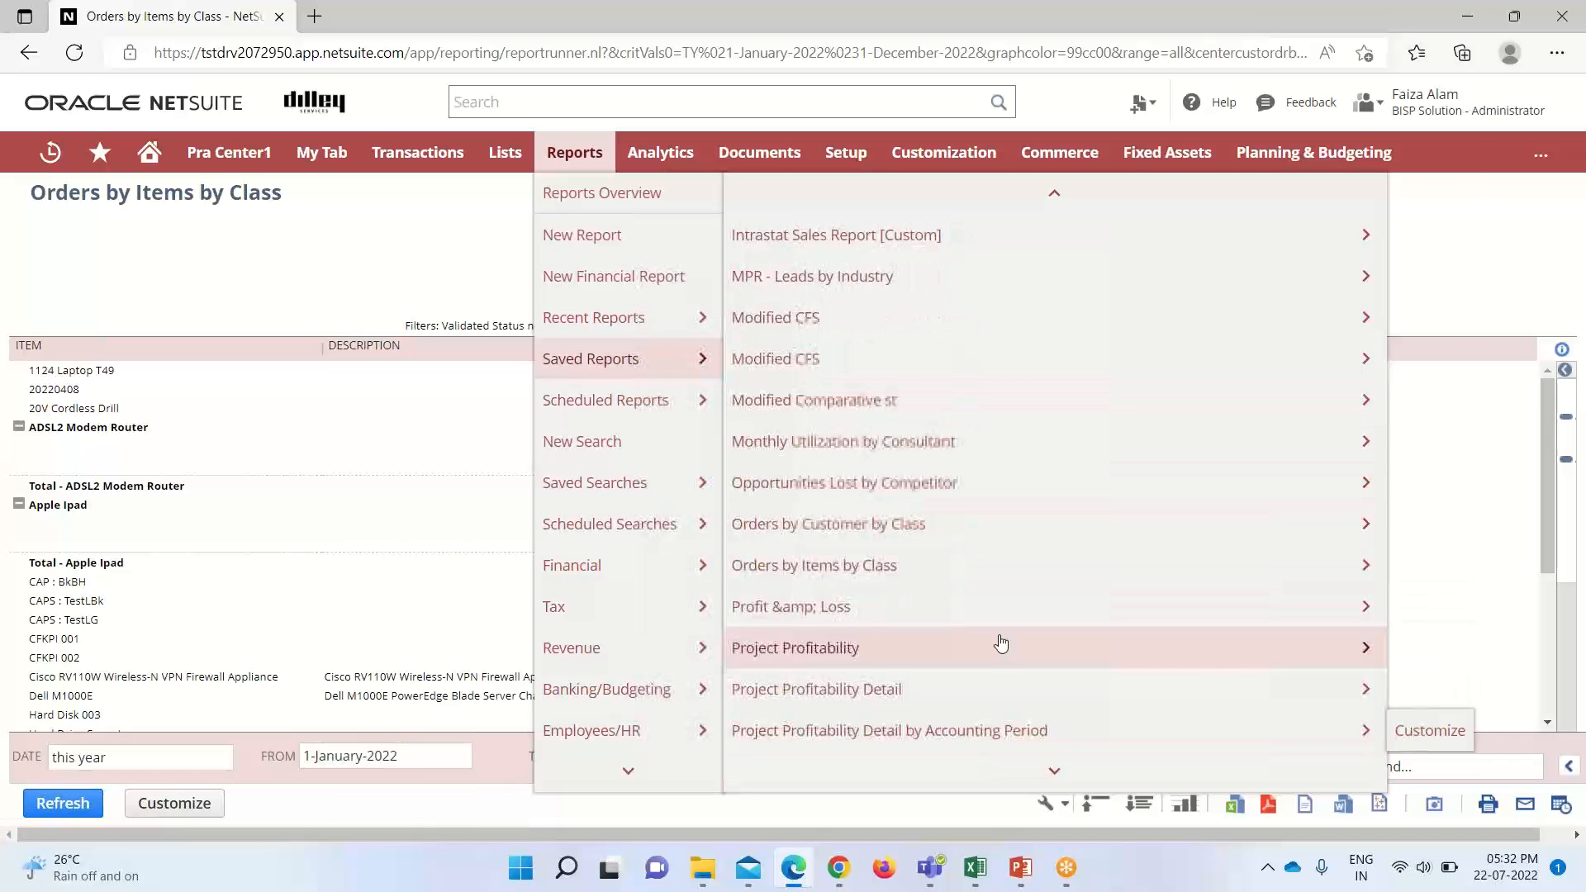
mouse_move(1143, 523)
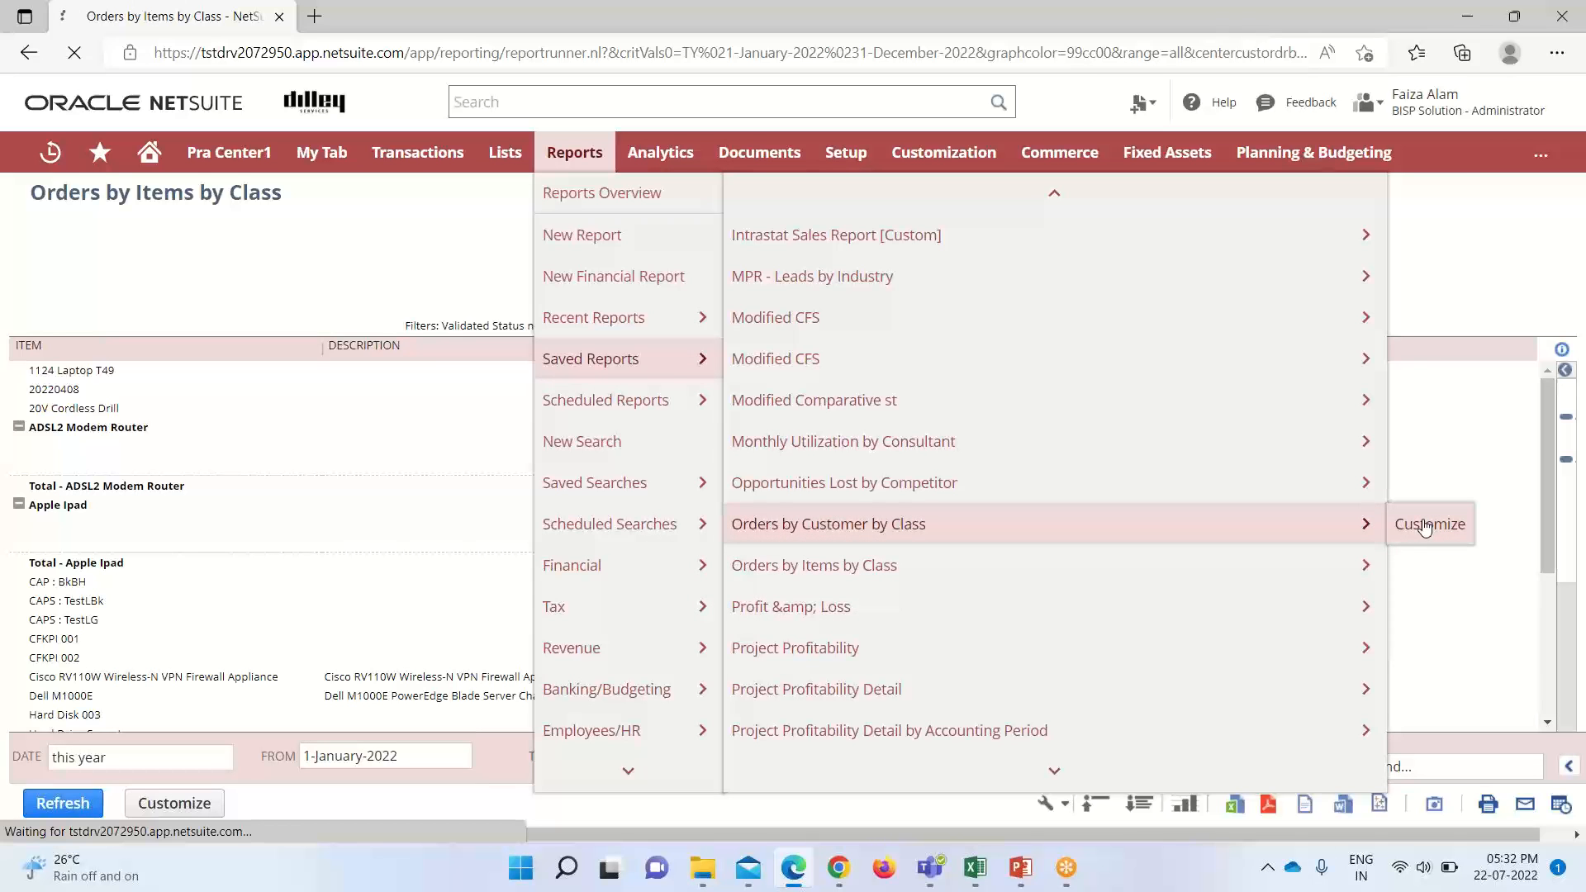
Customize Orders by Customer by Class and show the Bookings: Amount (Net) column settings
click(1429, 523)
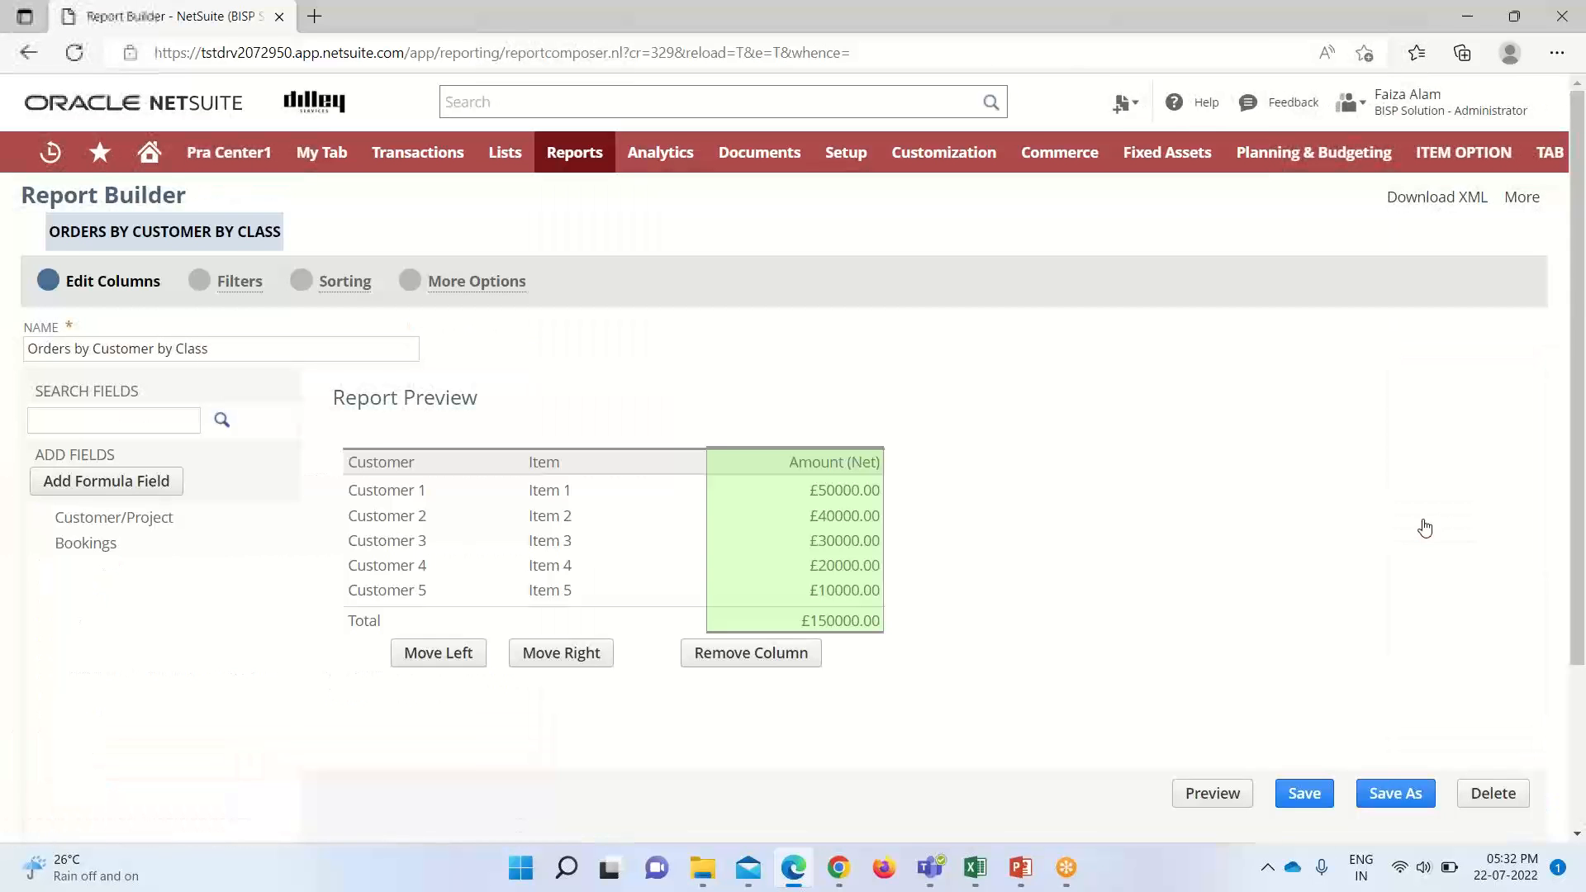
click(795, 461)
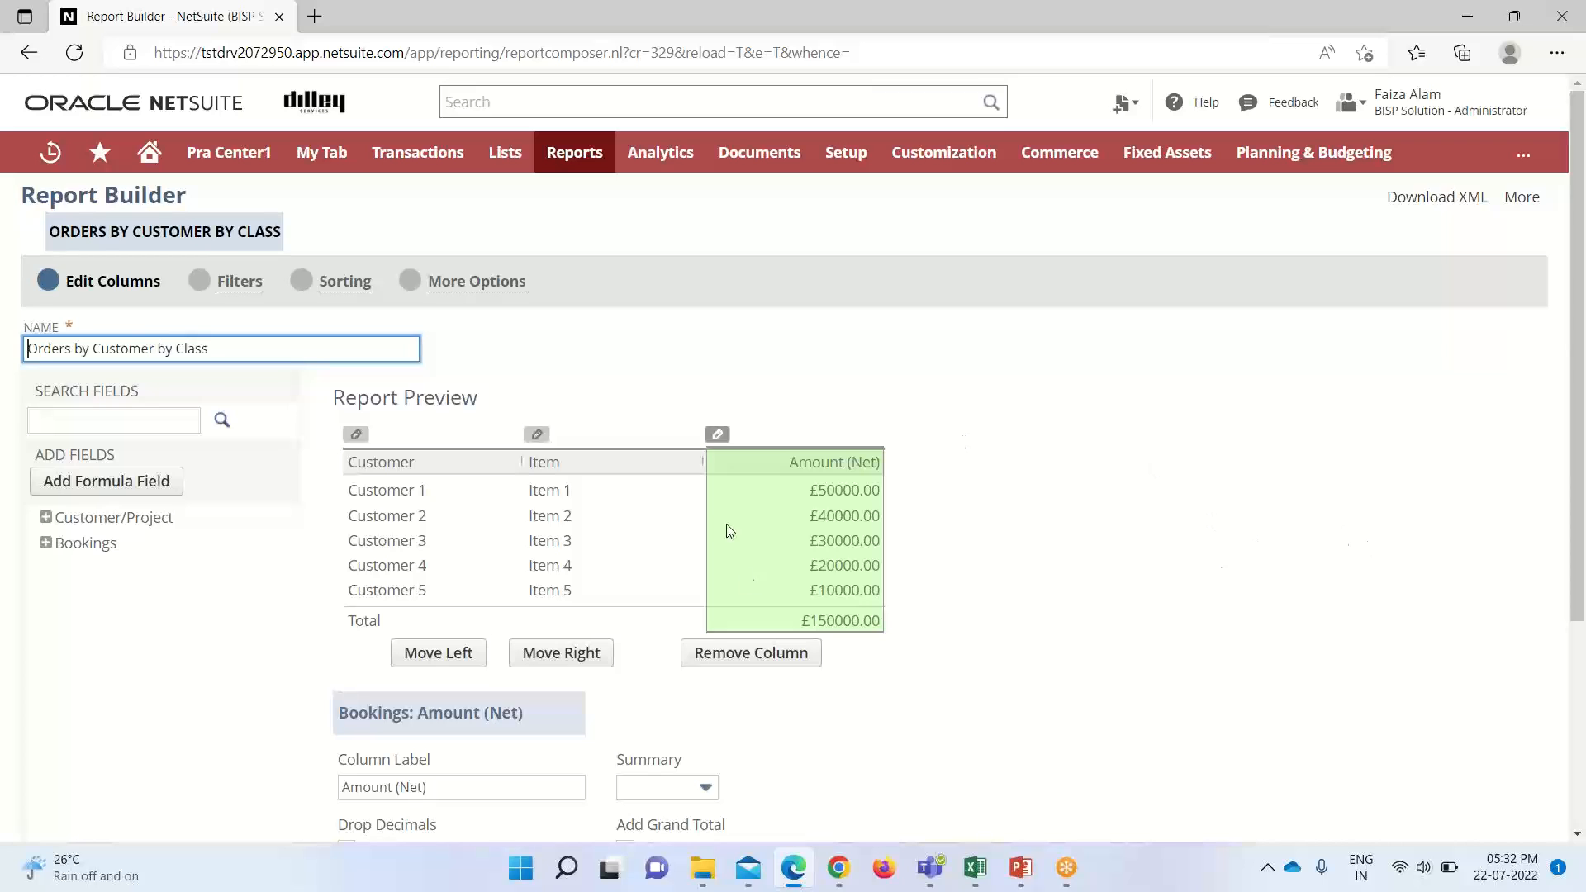
mouse_move(215, 525)
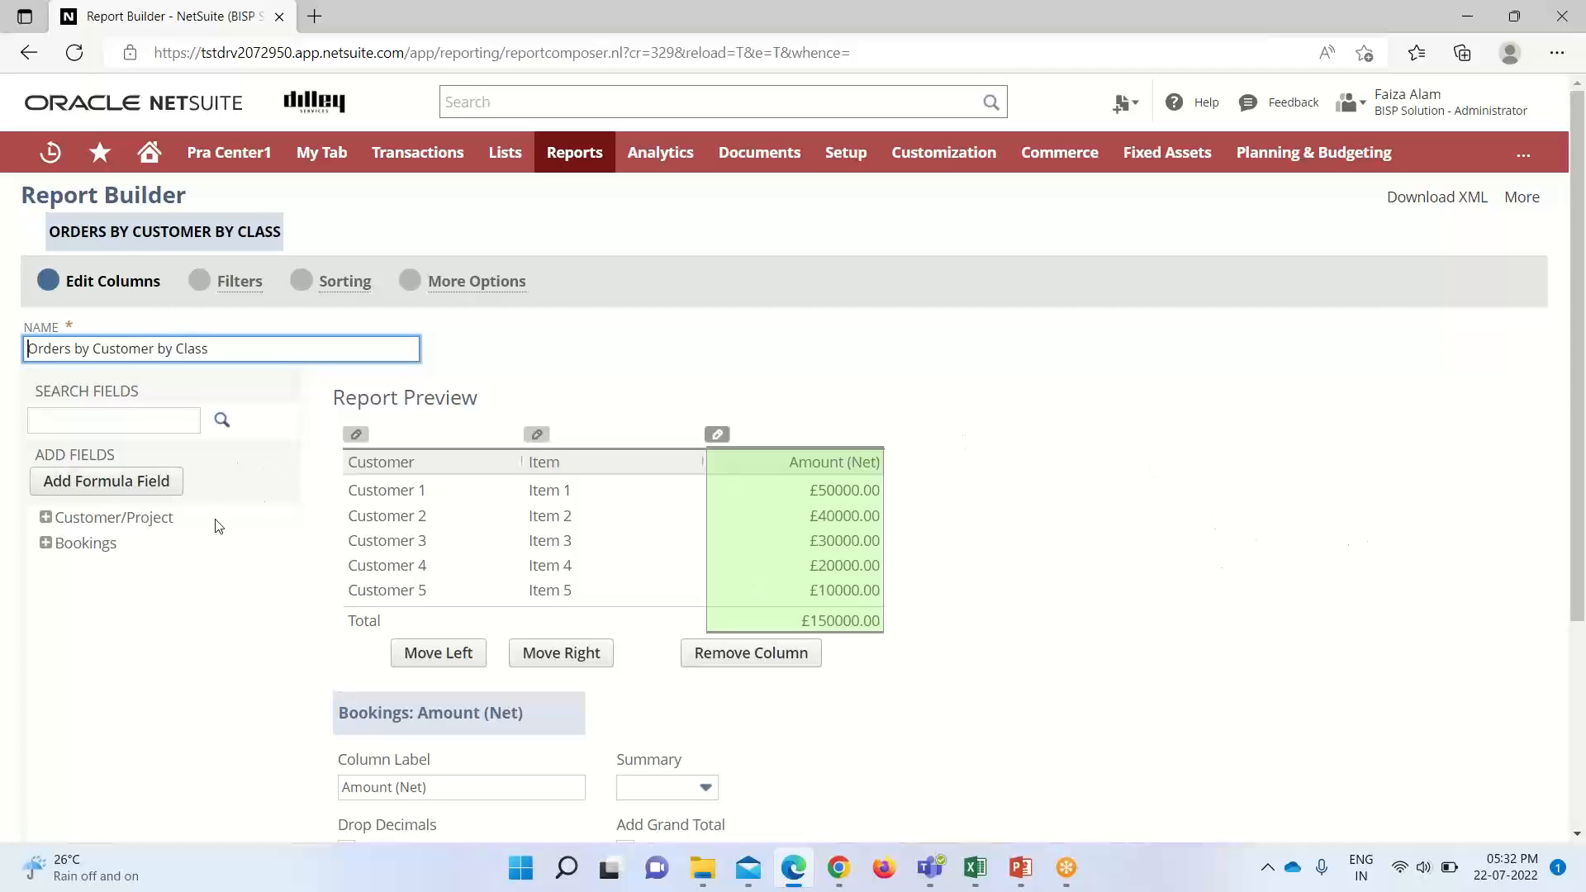
mouse_move(235, 469)
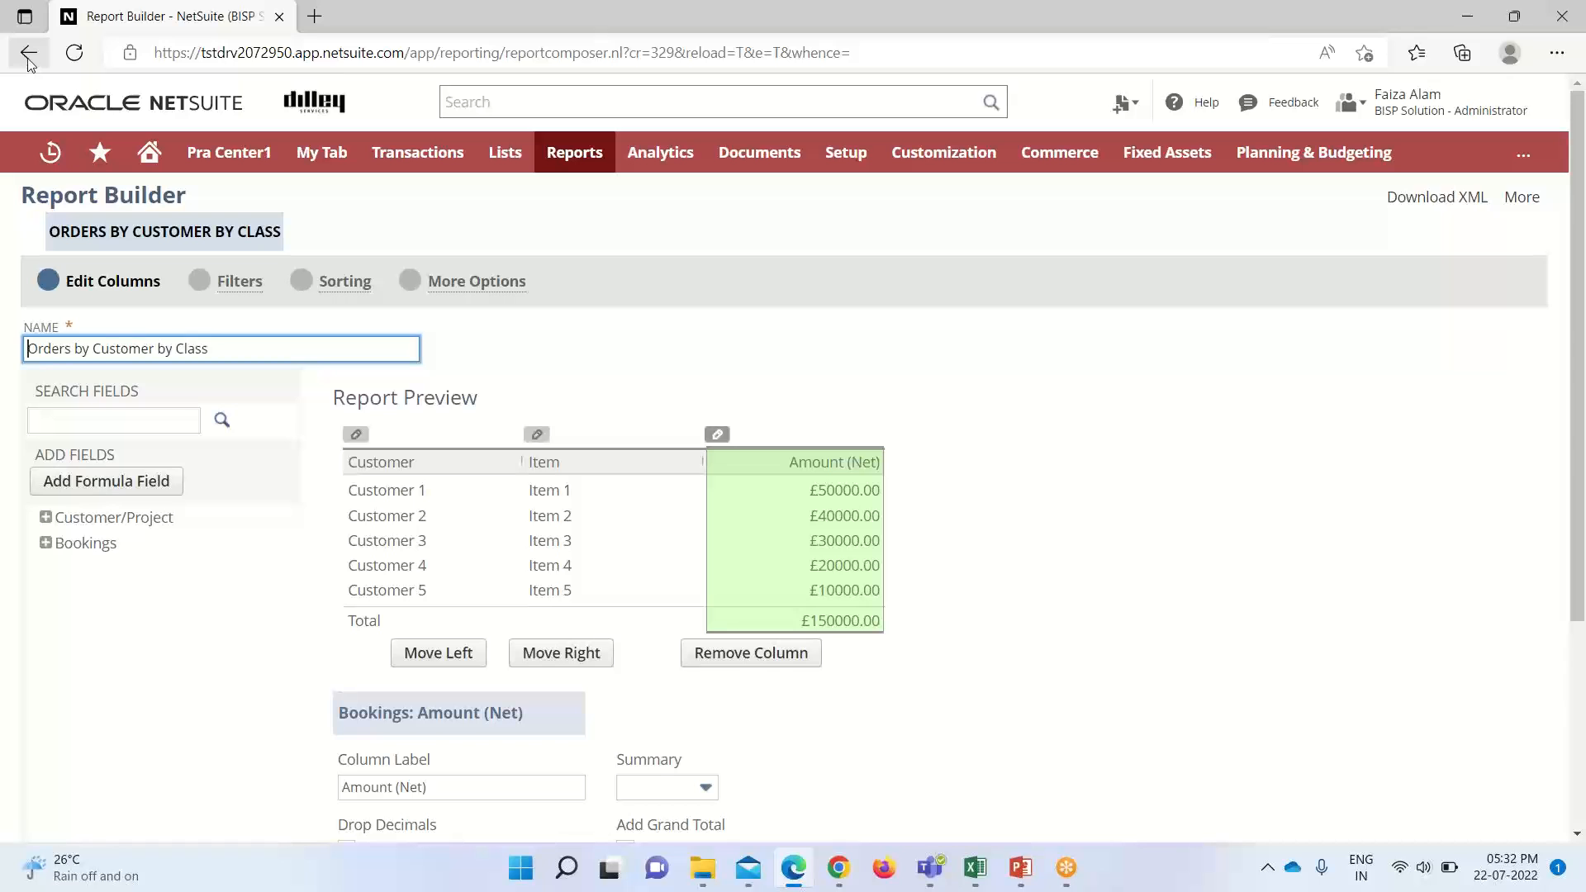
click(74, 53)
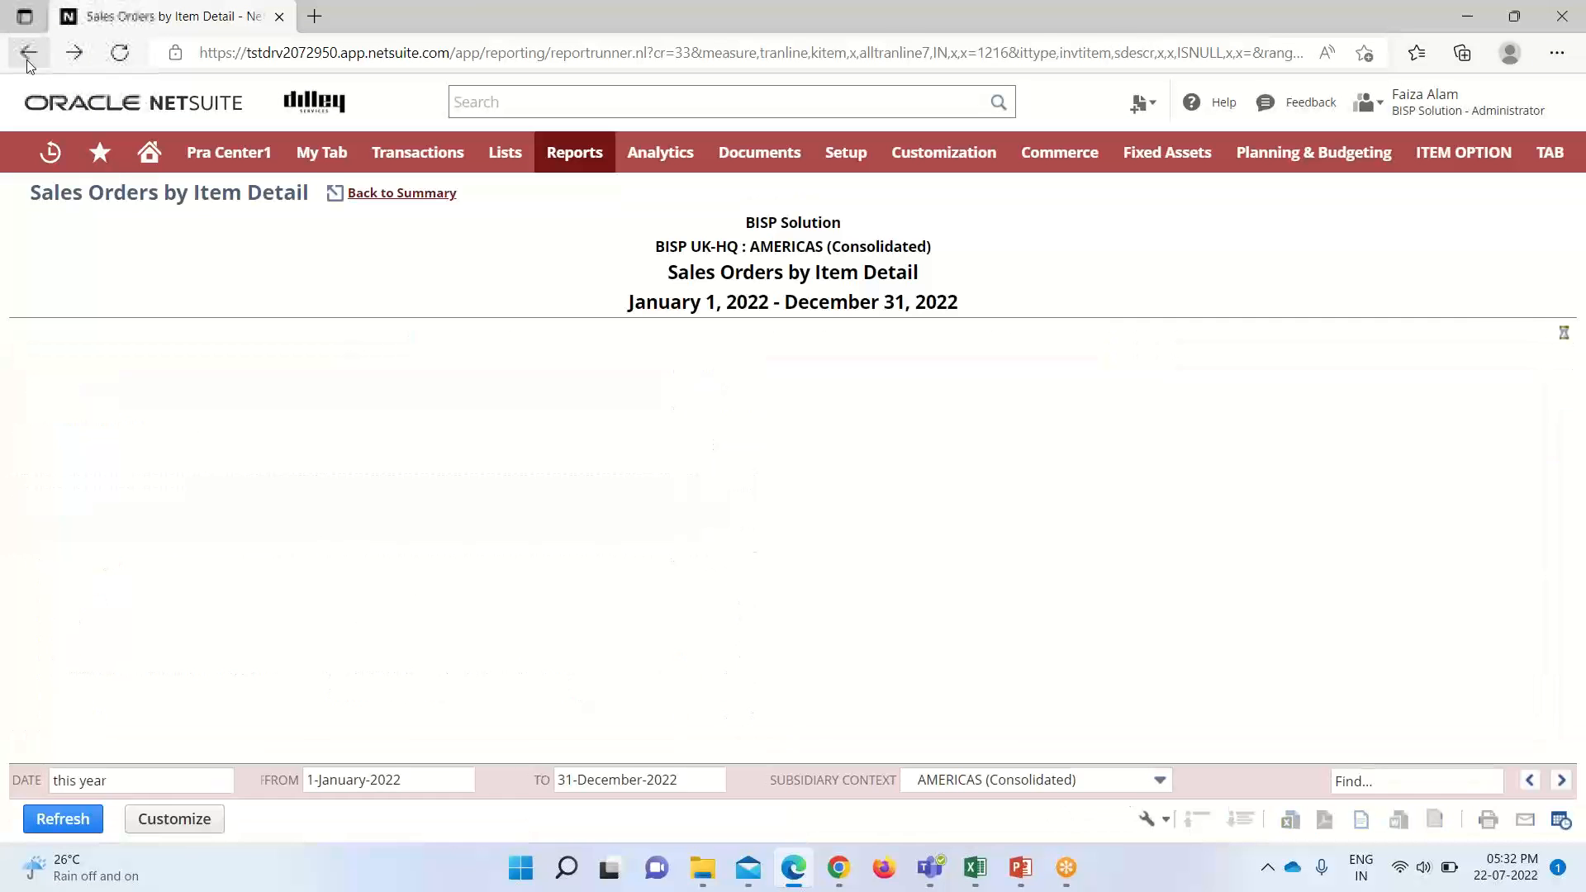
click(28, 53)
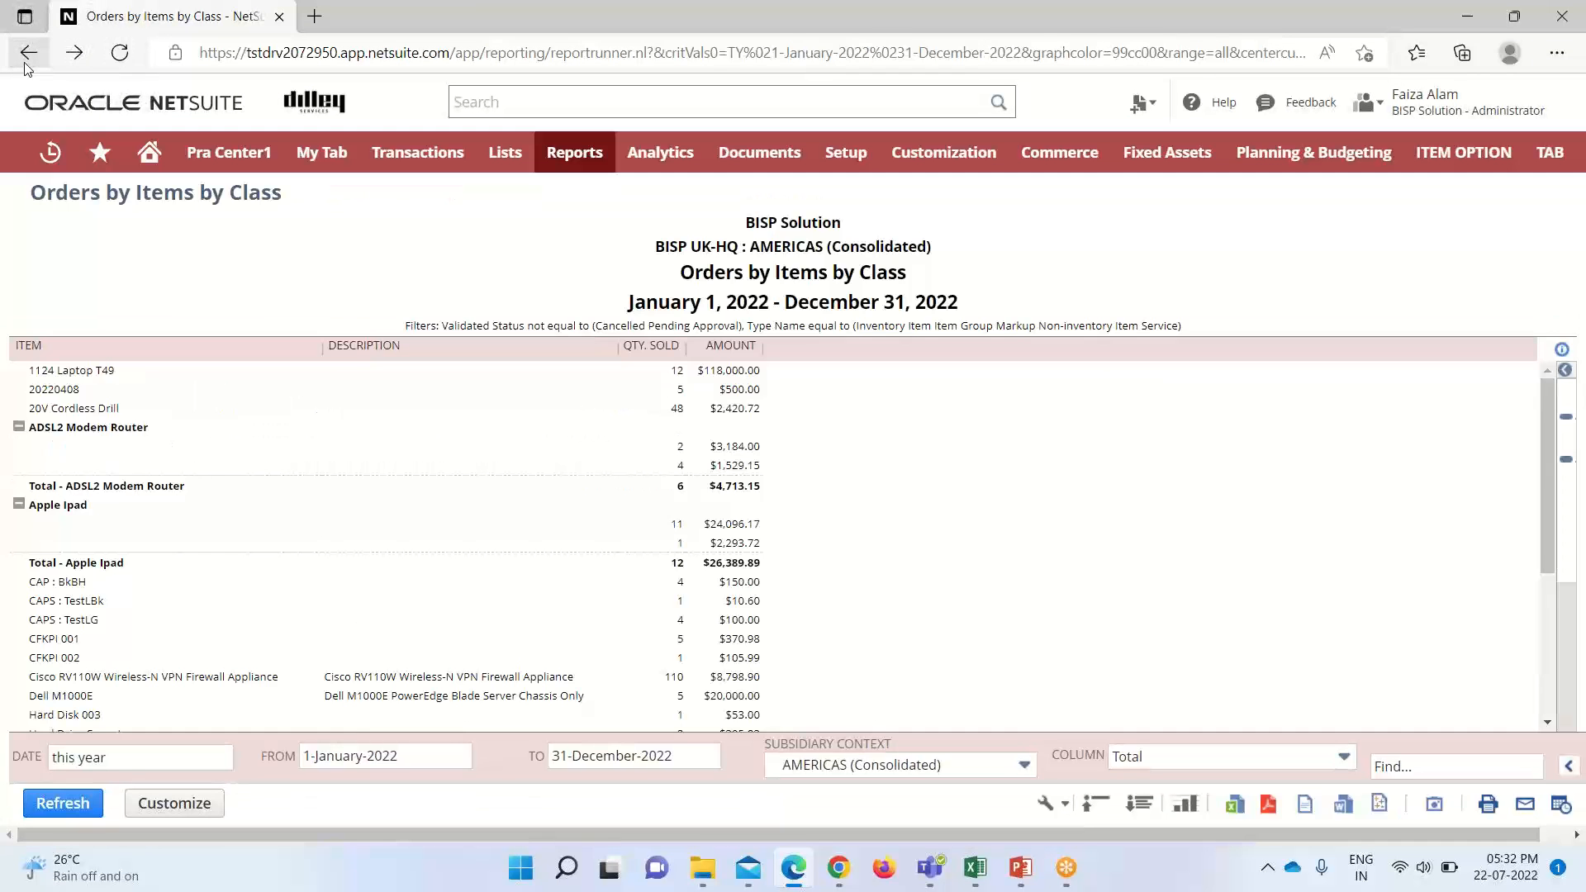
click(28, 53)
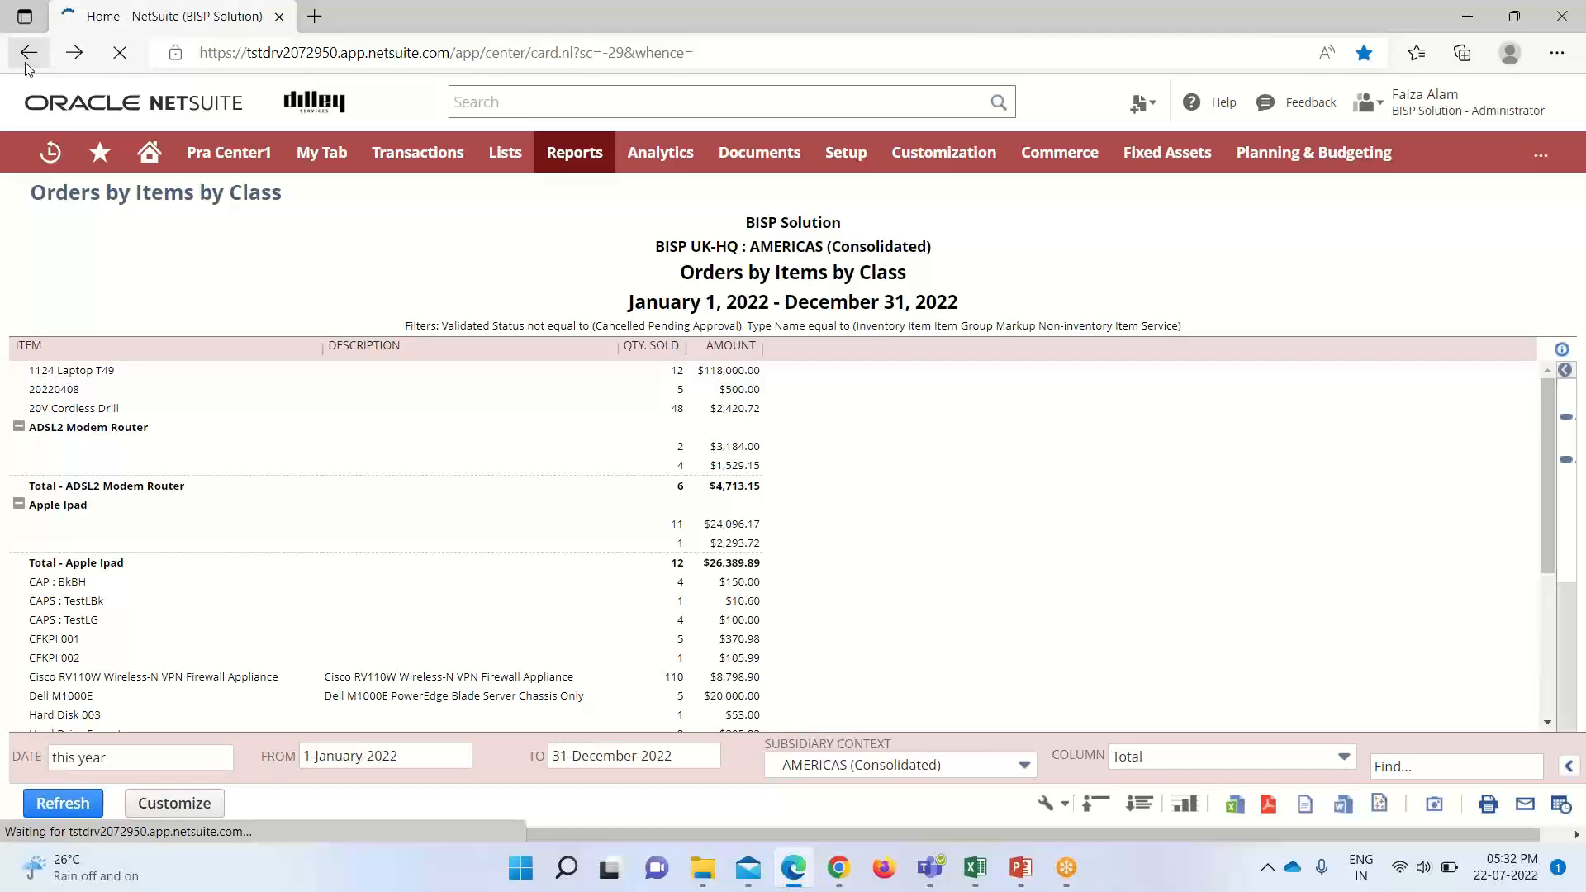
click(29, 53)
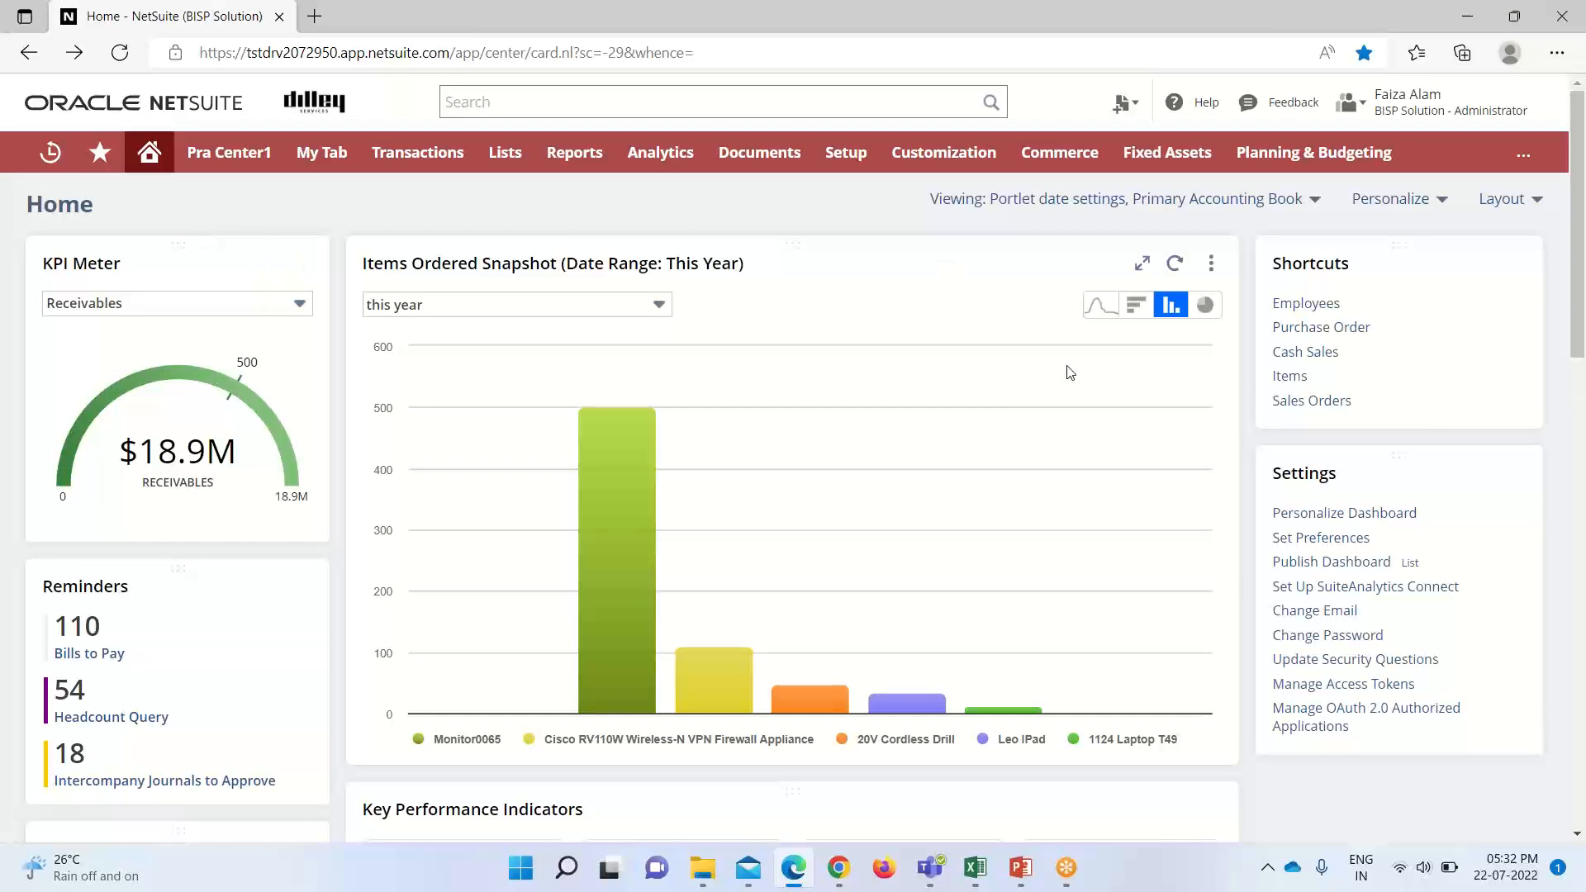
mouse_move(1055, 380)
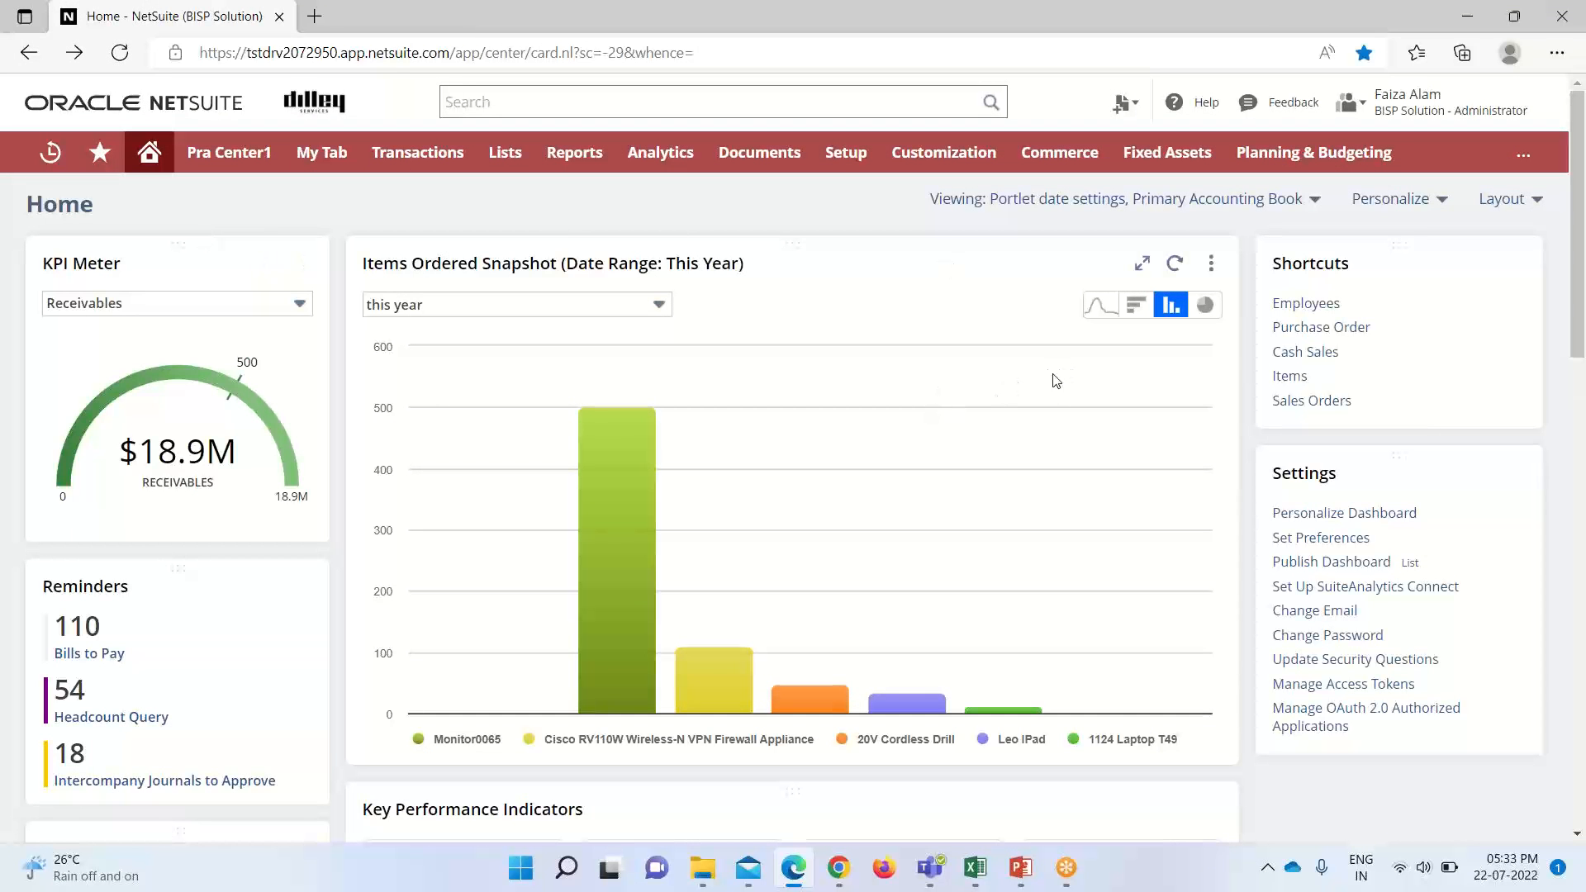
click(1209, 262)
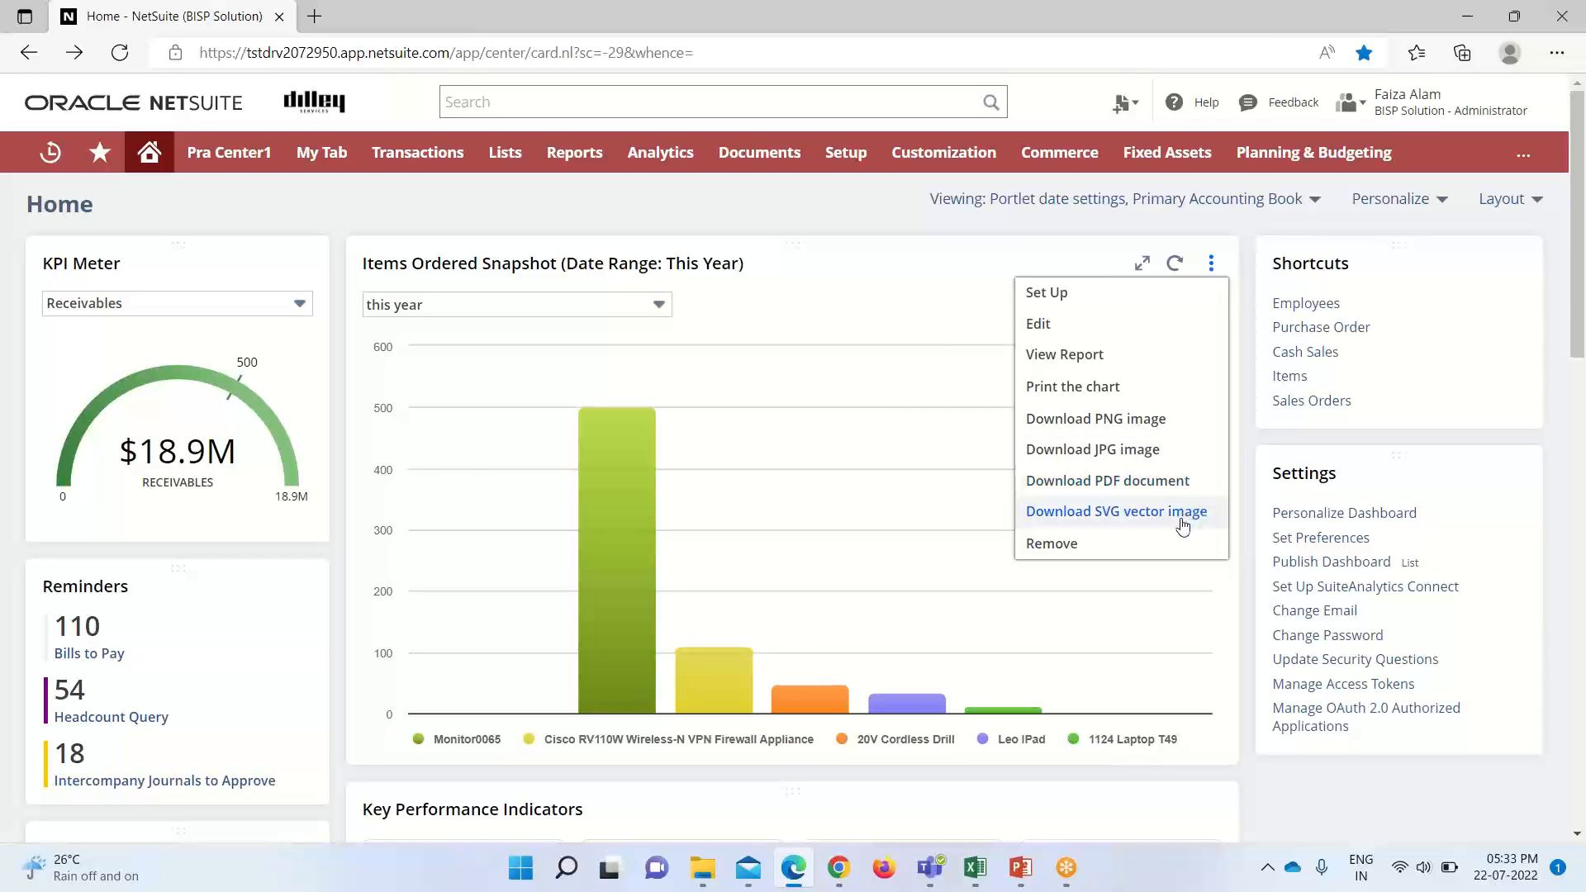
mouse_move(1173, 543)
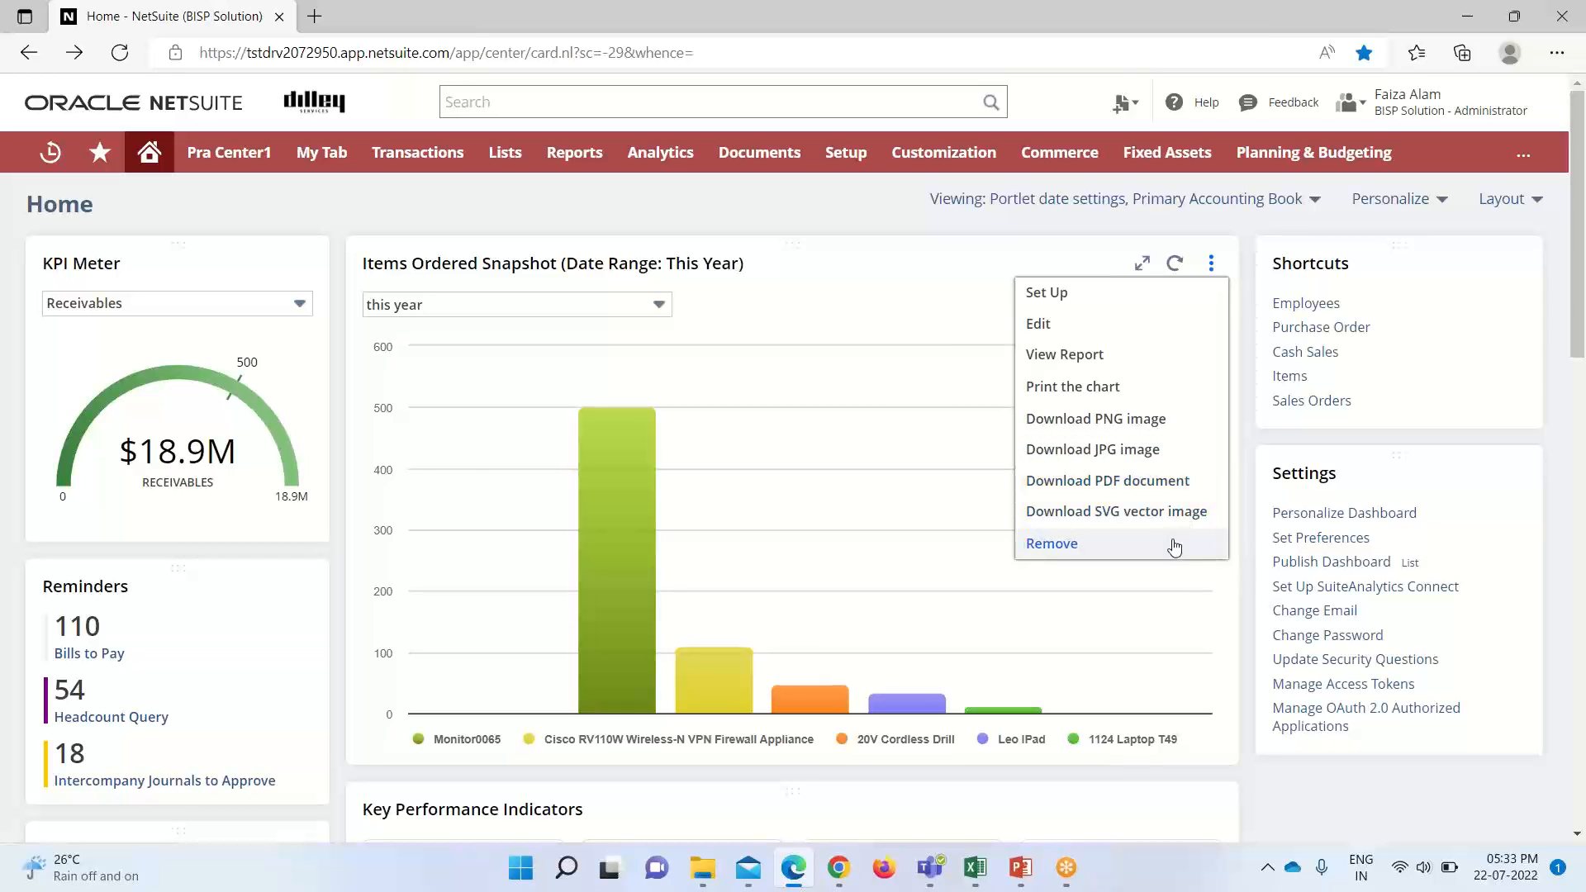
mouse_move(1118, 555)
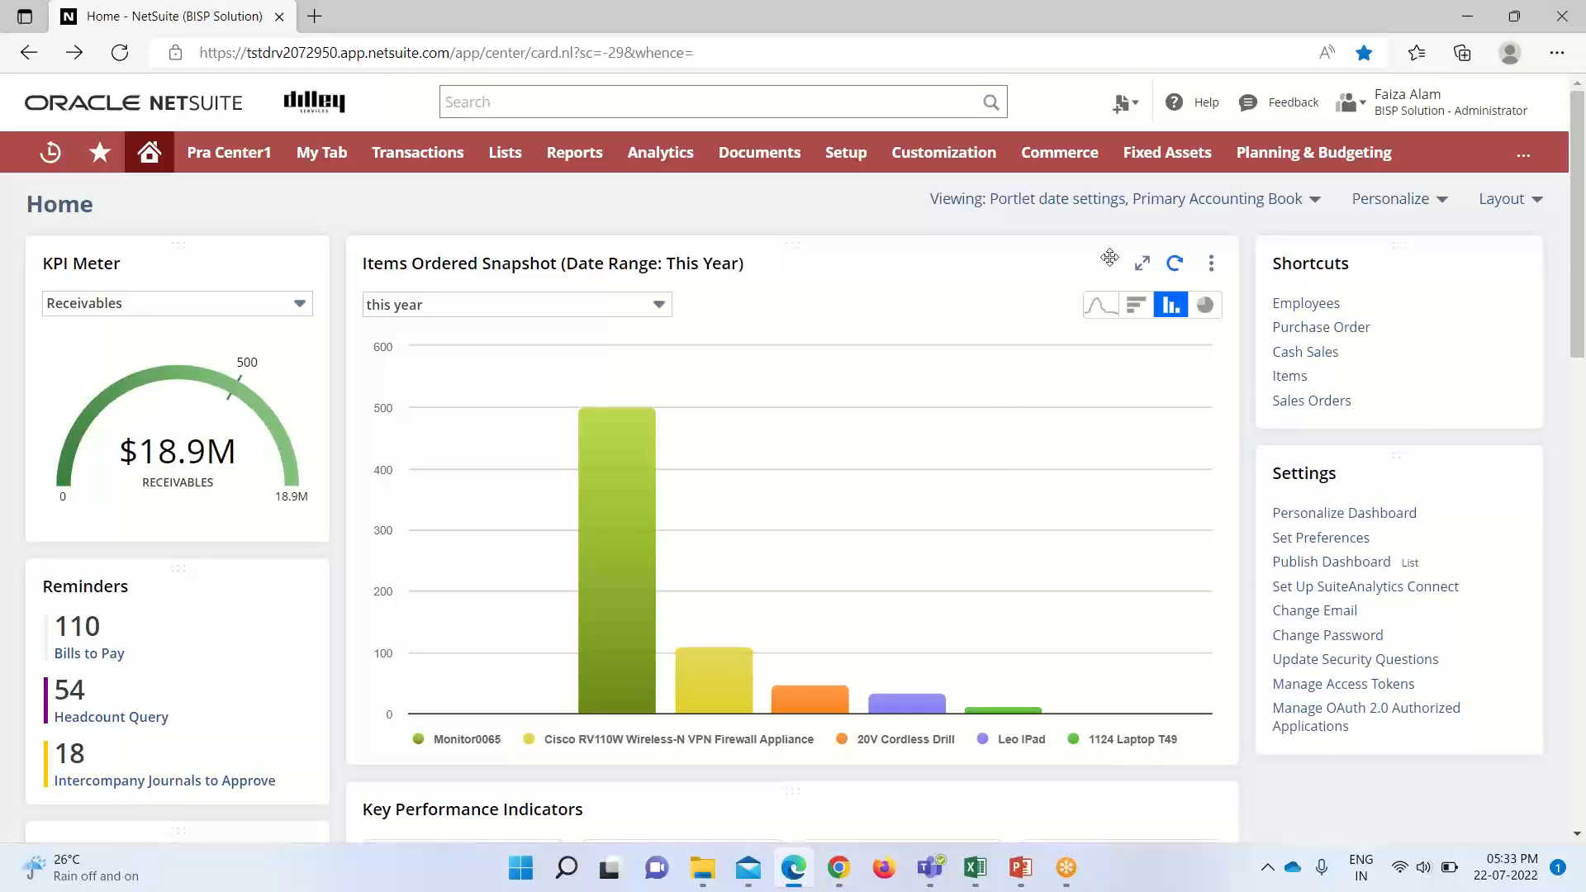
mouse_move(1024, 323)
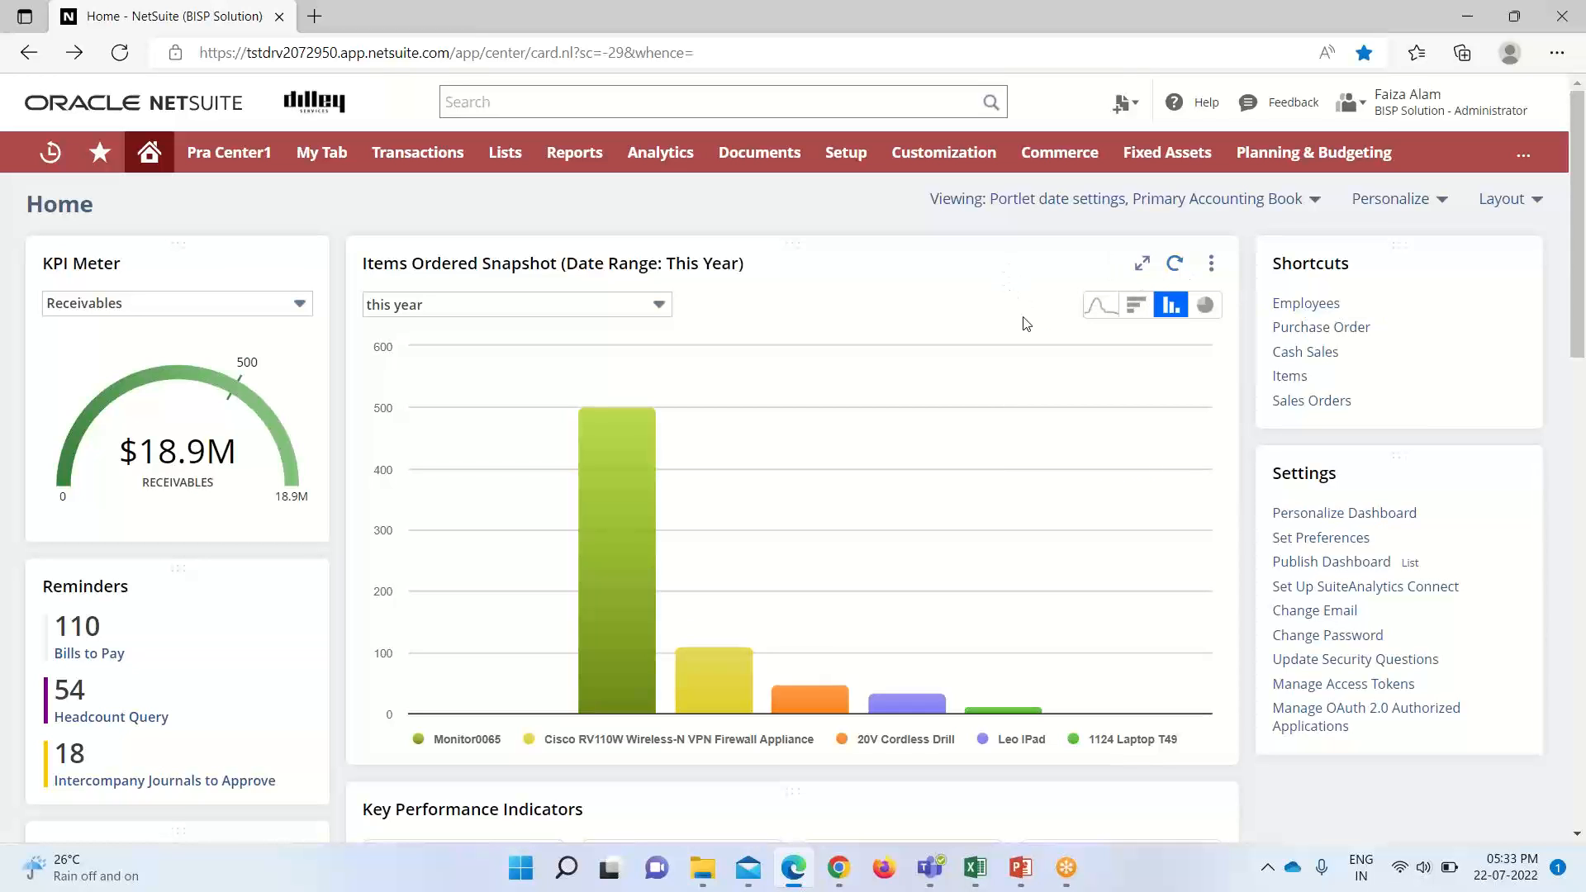
mouse_move(1100, 304)
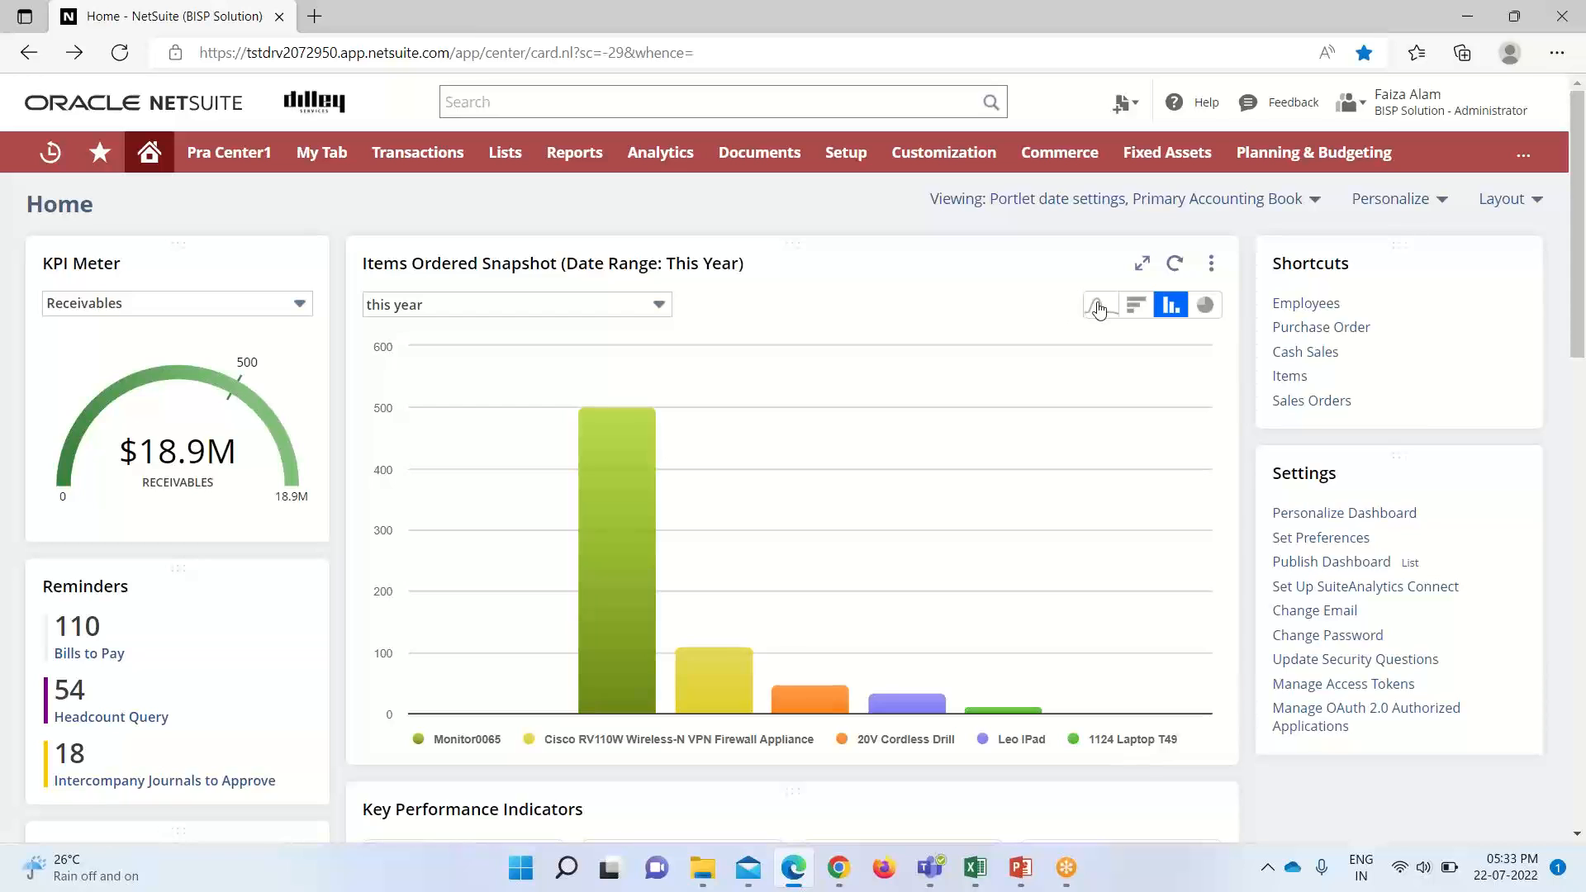
mouse_move(1100, 304)
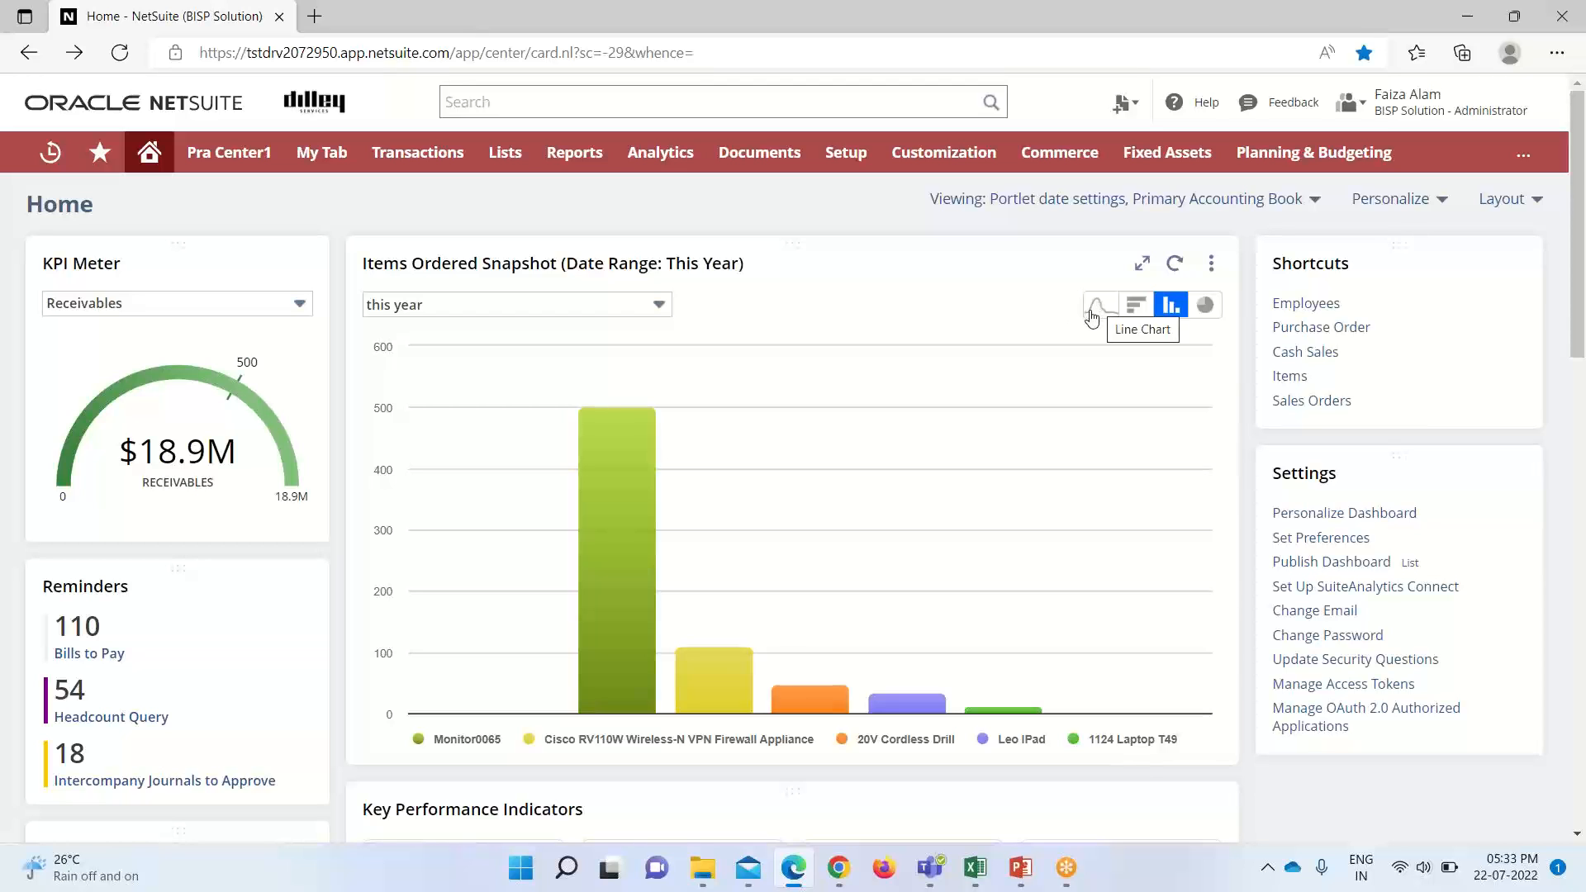
mouse_move(1098, 306)
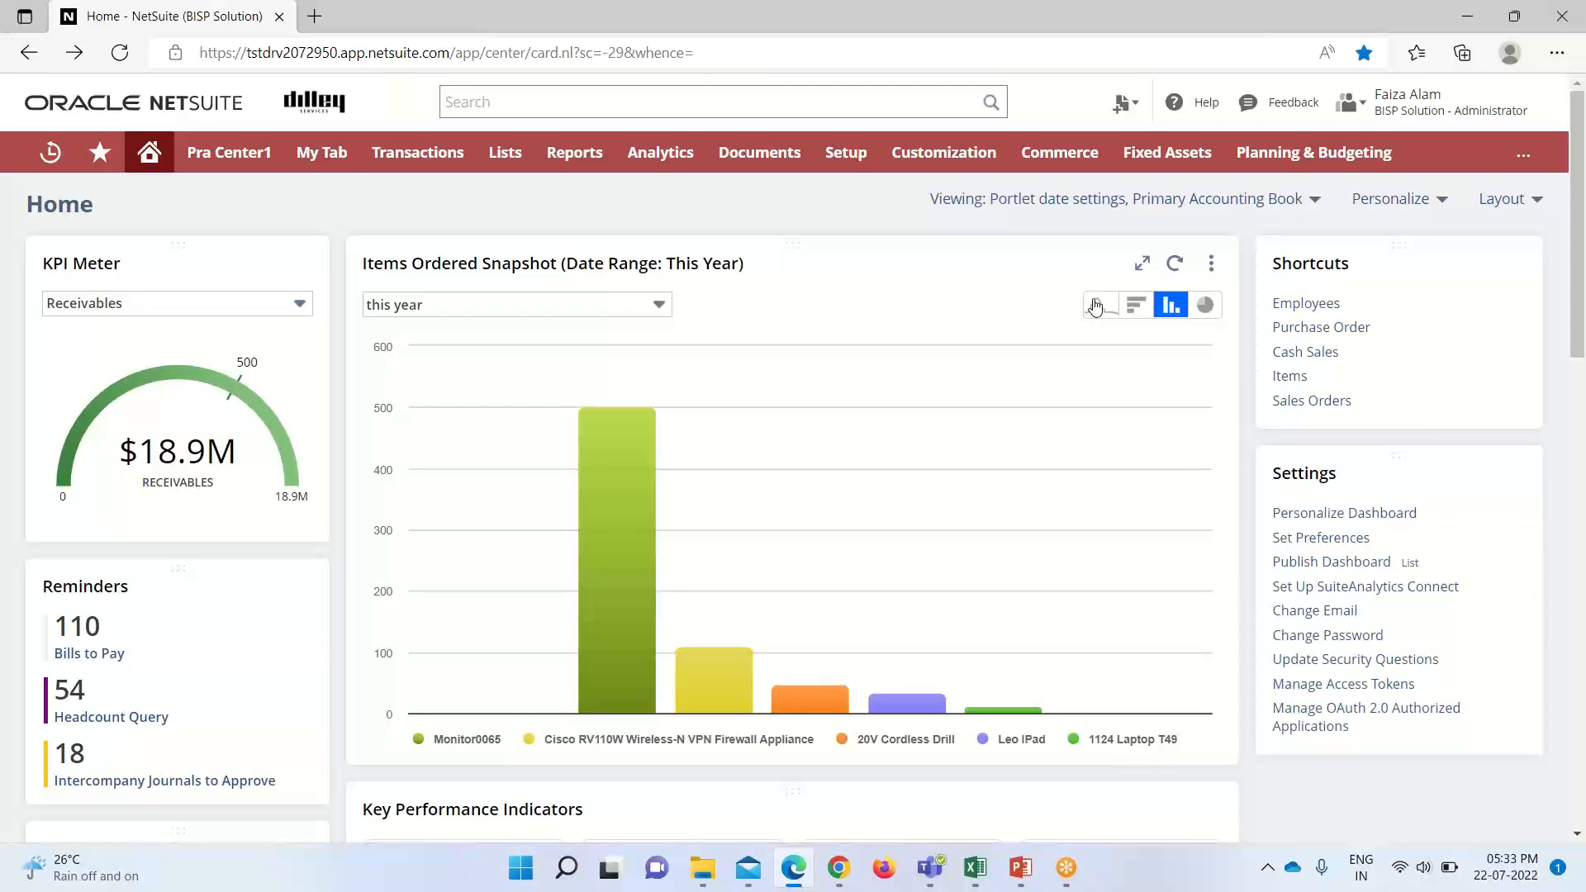
mouse_move(1100, 304)
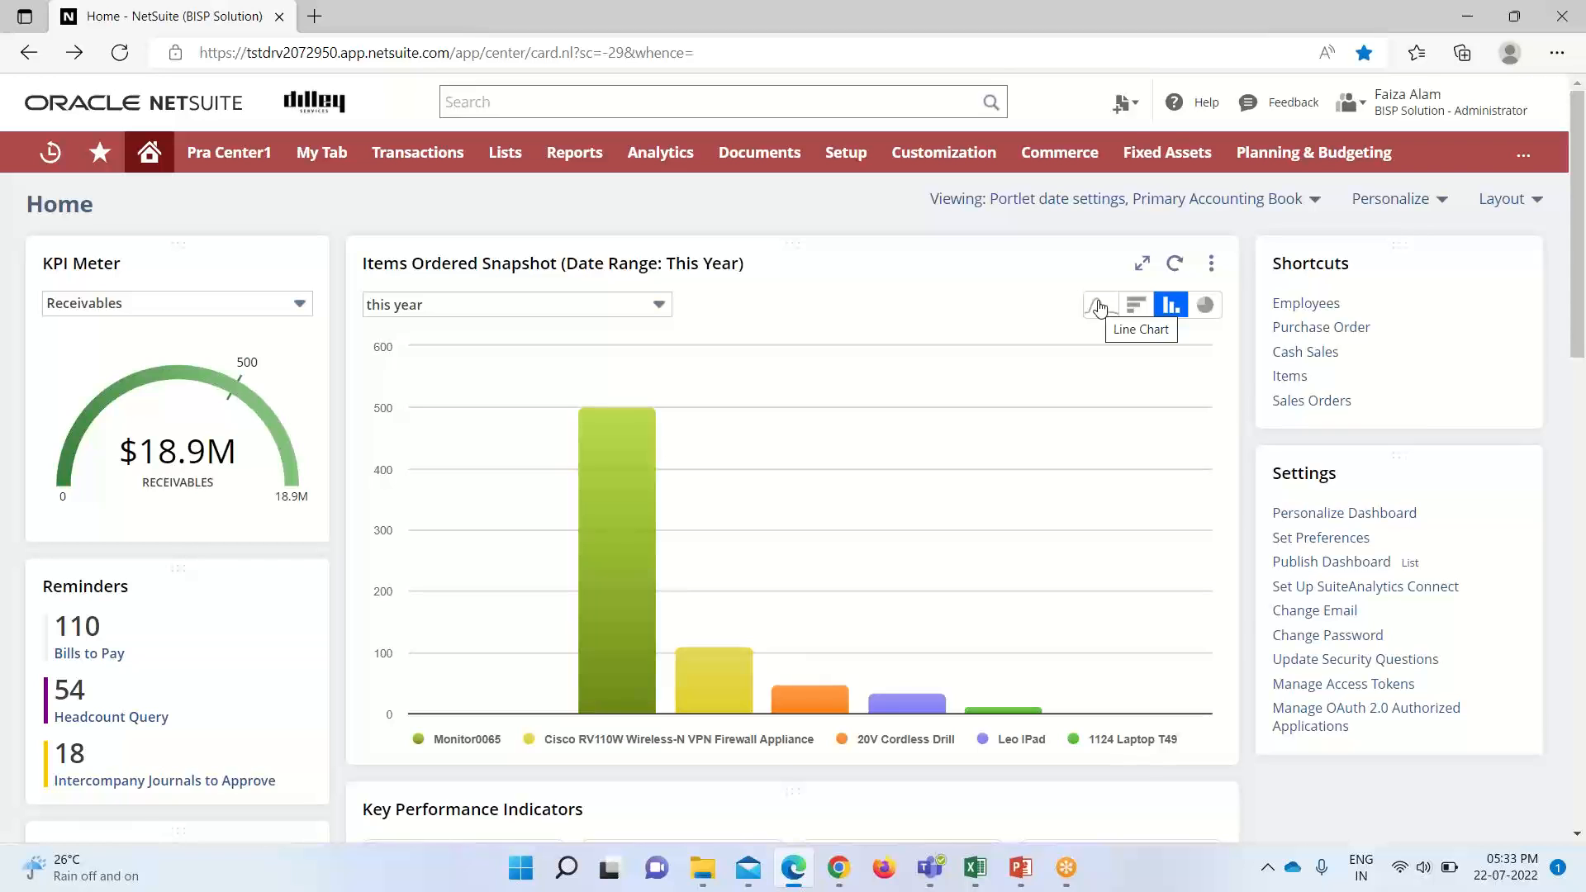
click(1100, 304)
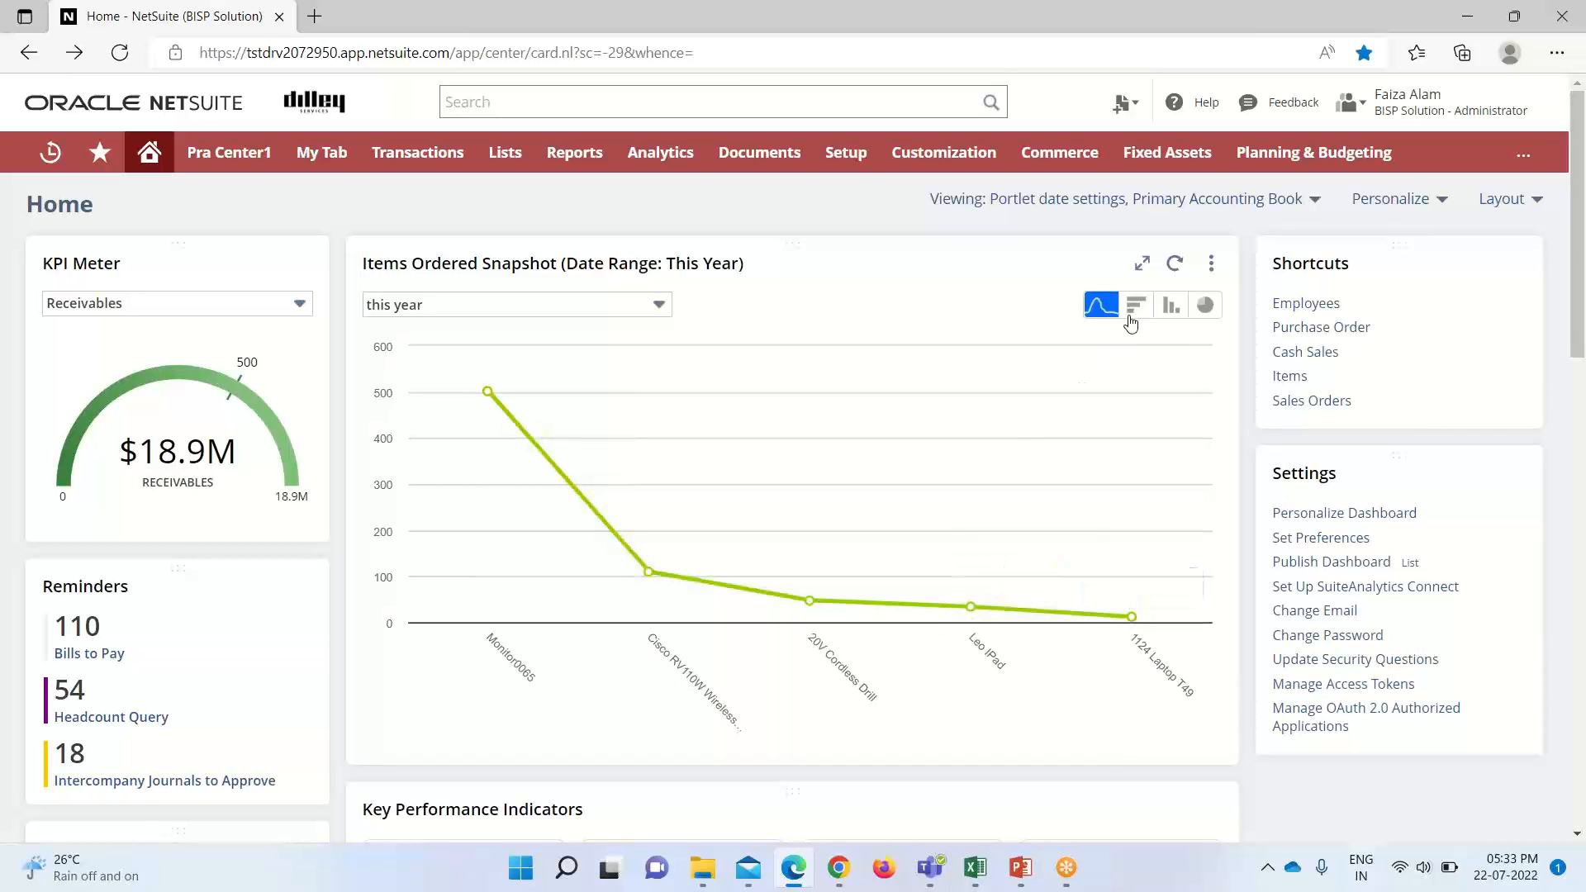
click(1135, 304)
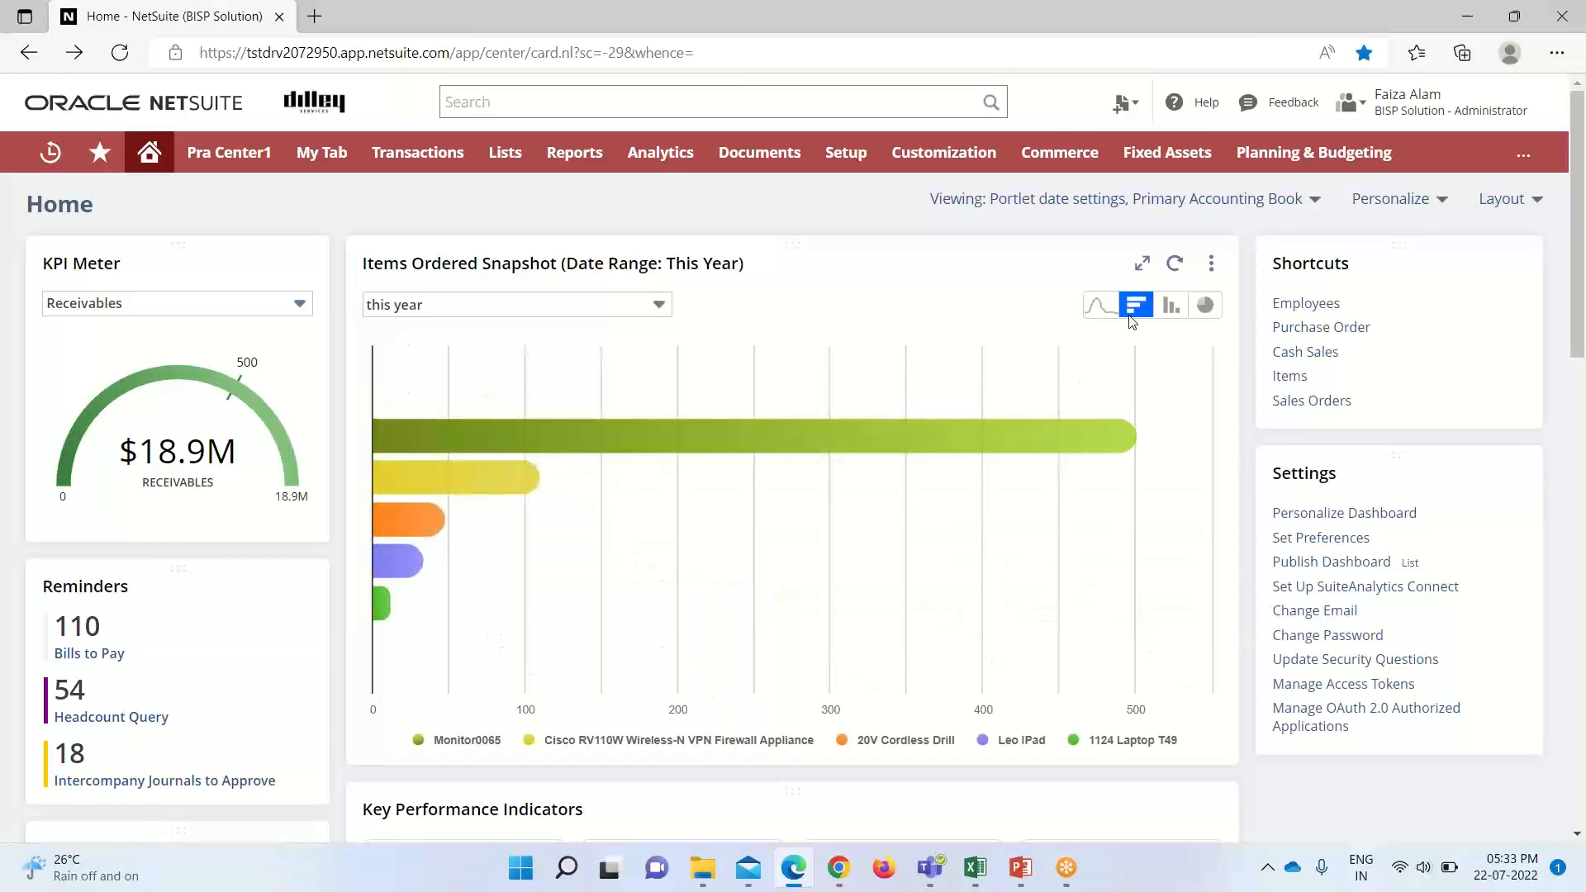
click(1169, 304)
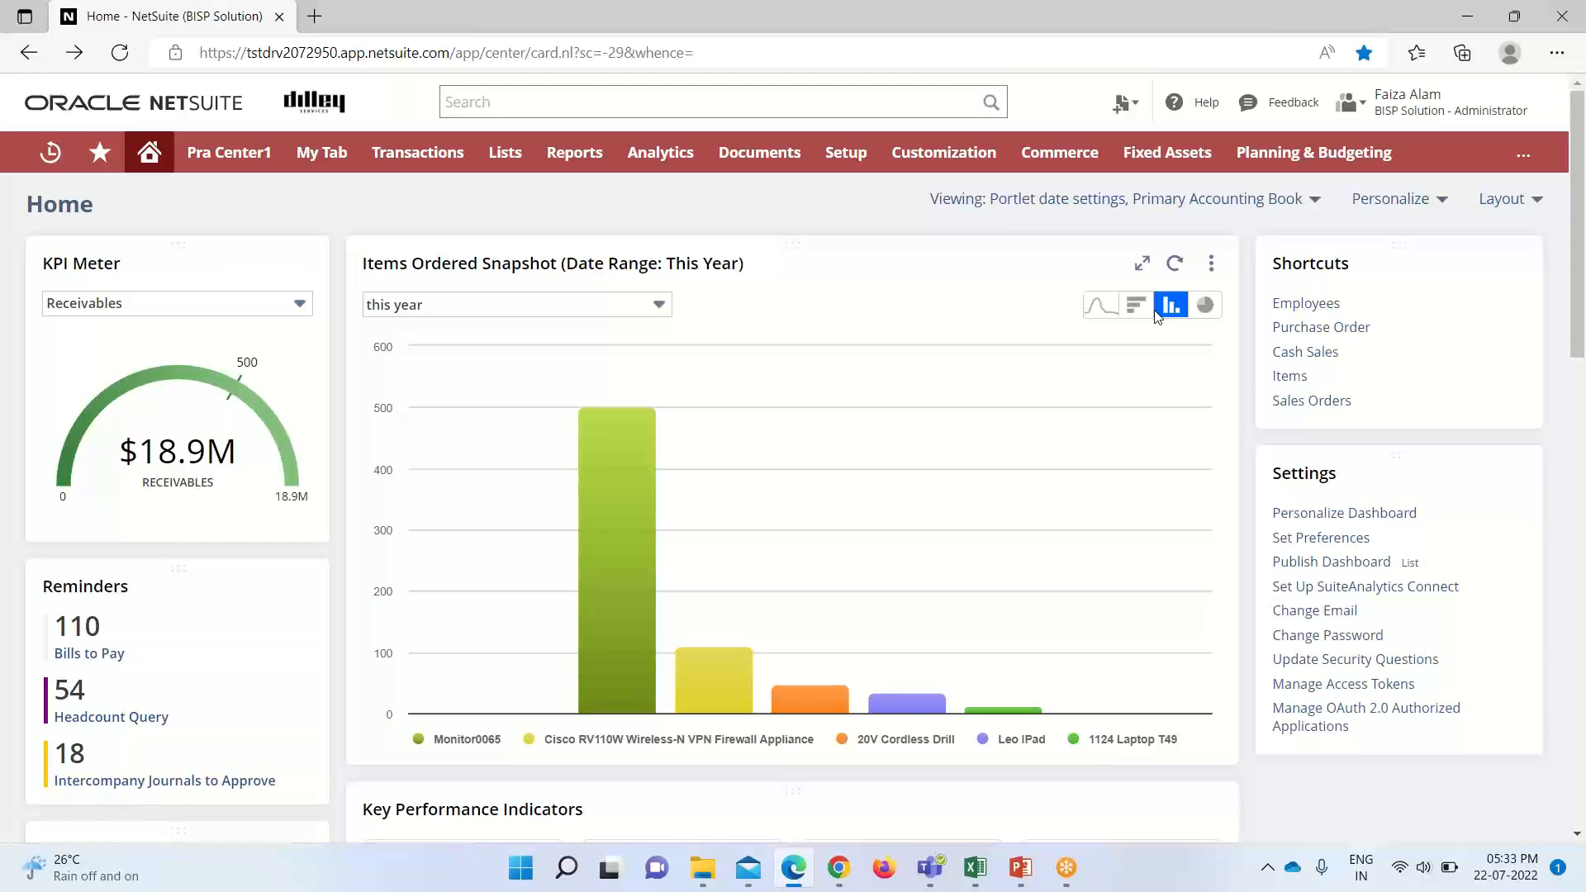
mouse_move(1186, 314)
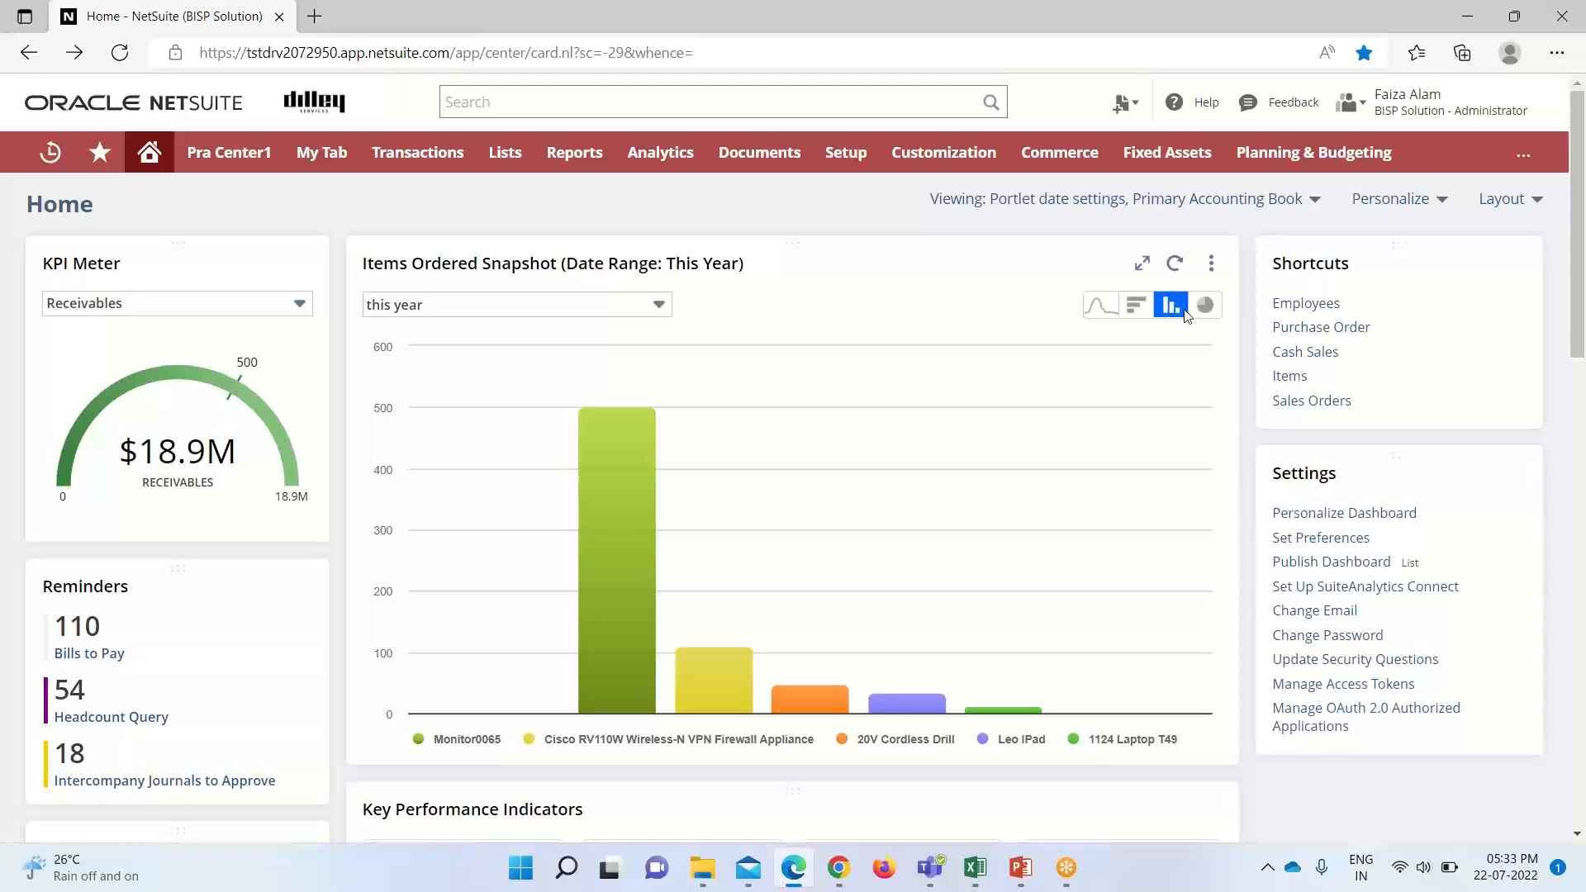
Switch the snapshot to a pie chart, with Monitor0065 at 71.1% of items
click(1204, 304)
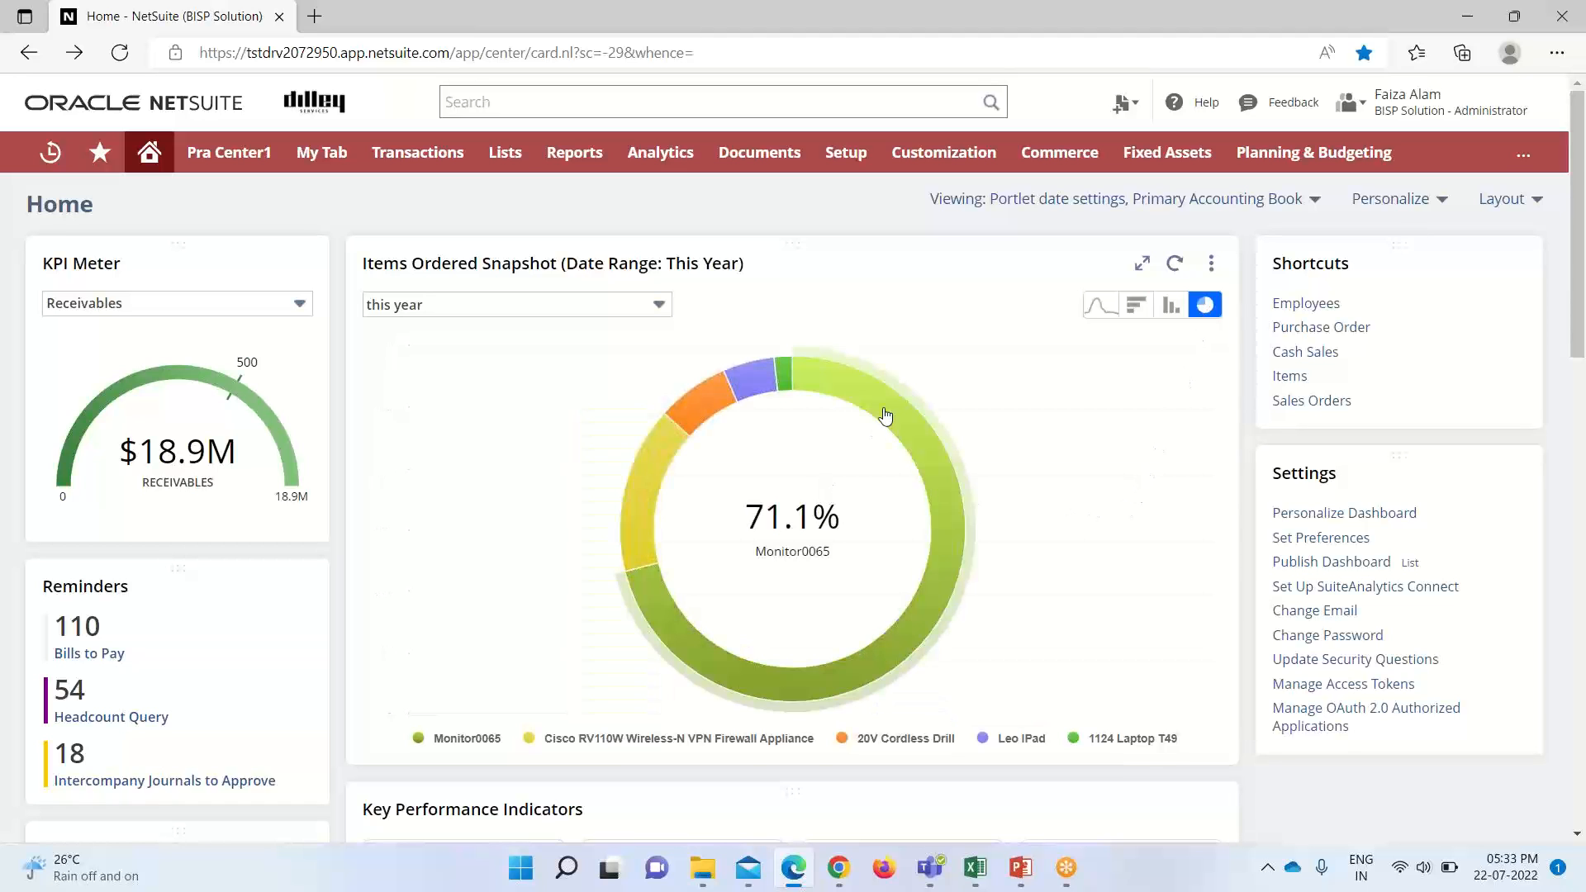
mouse_move(888, 395)
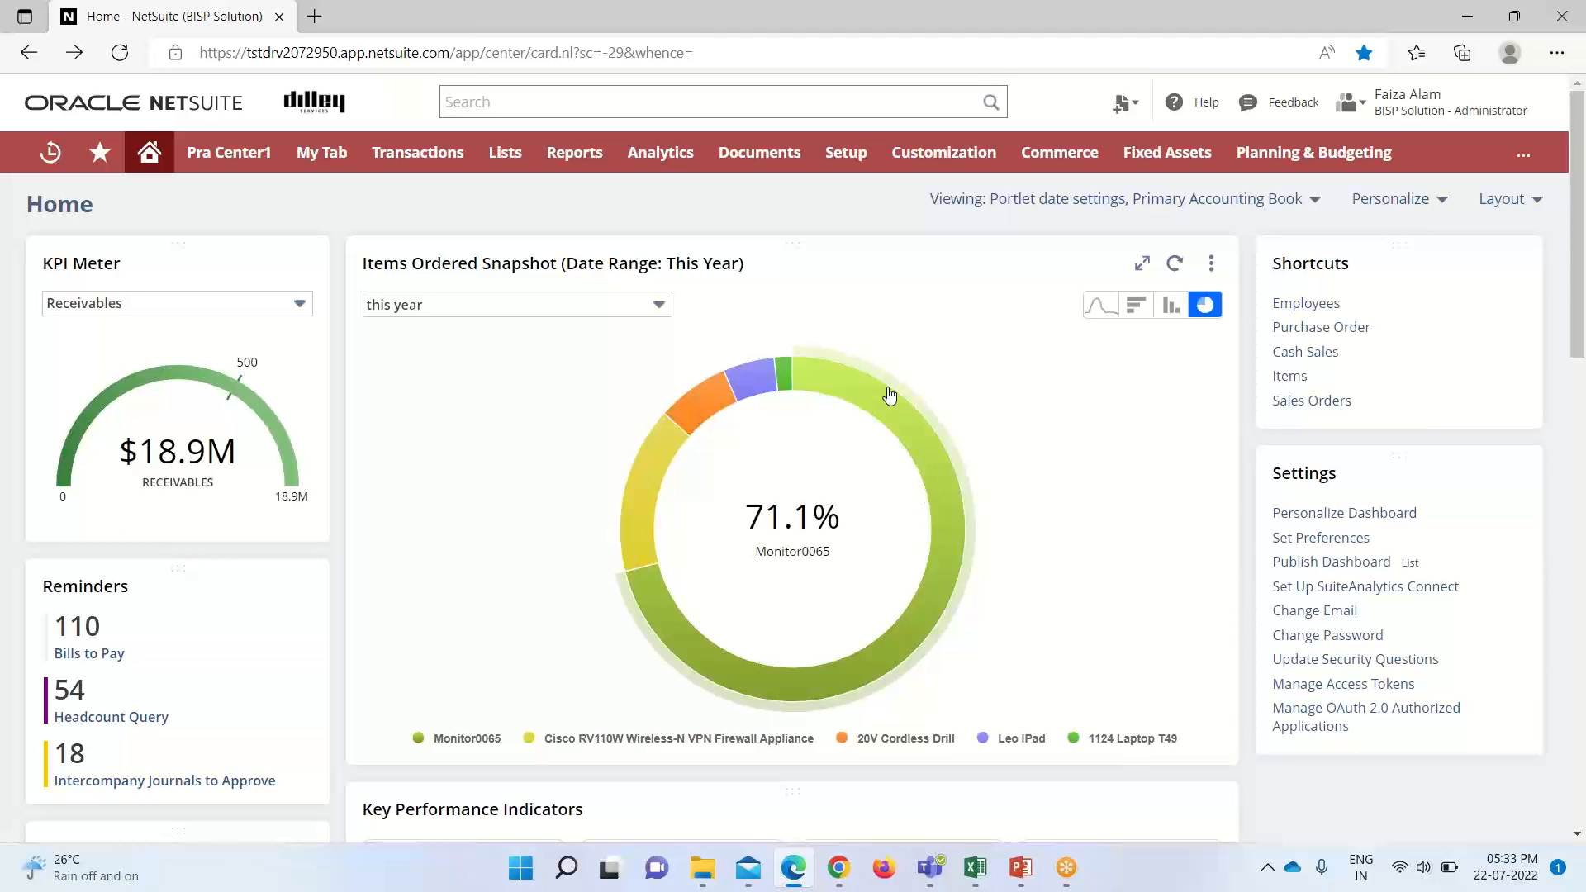
mouse_move(882, 390)
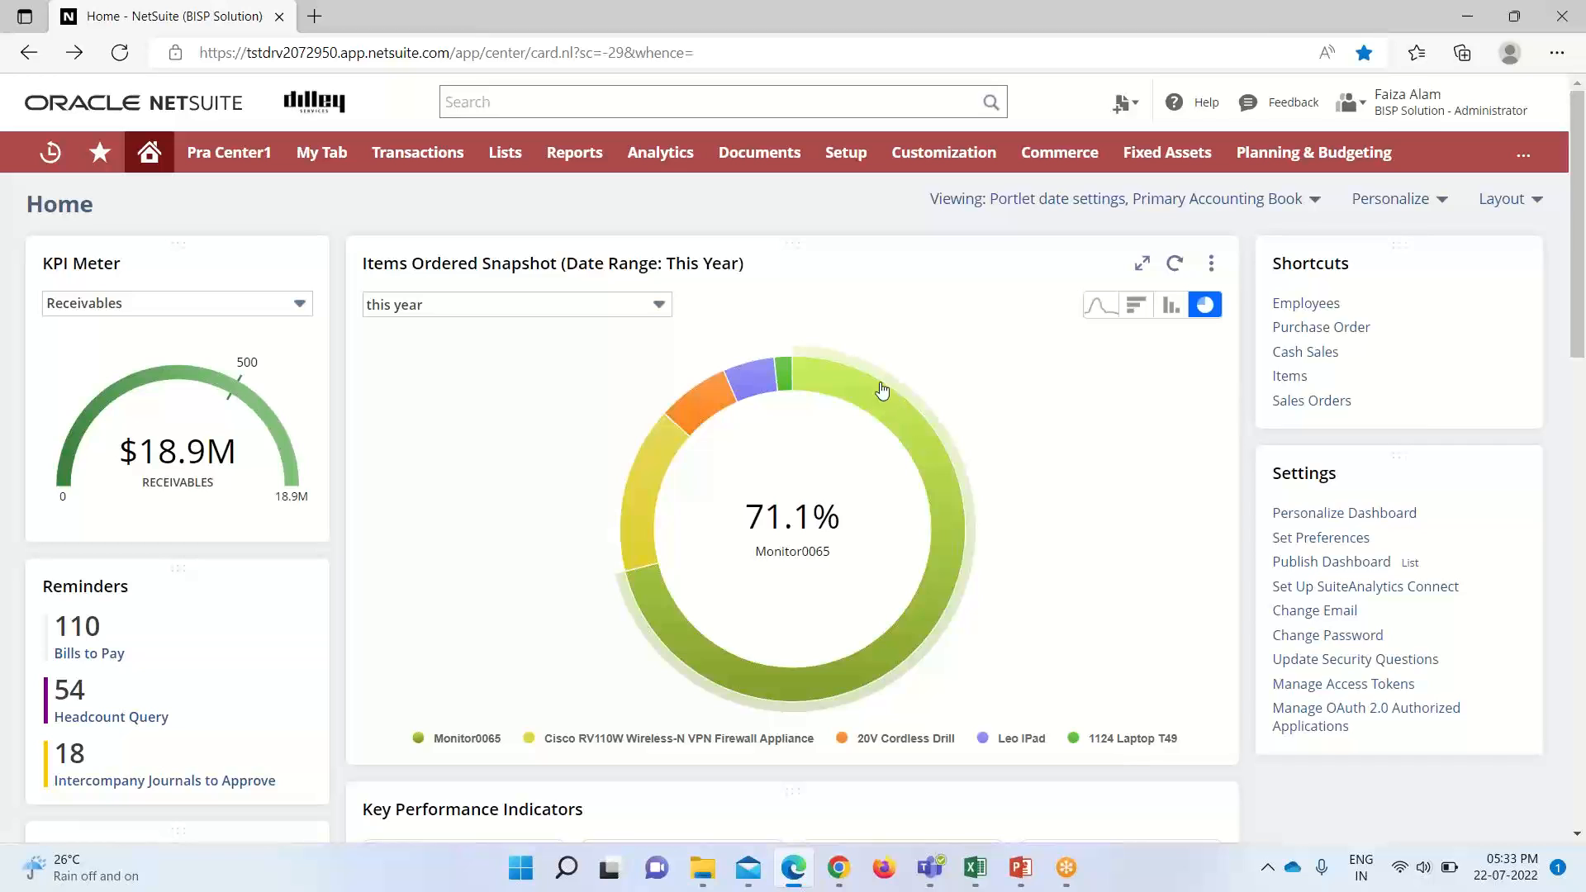
mouse_move(815, 383)
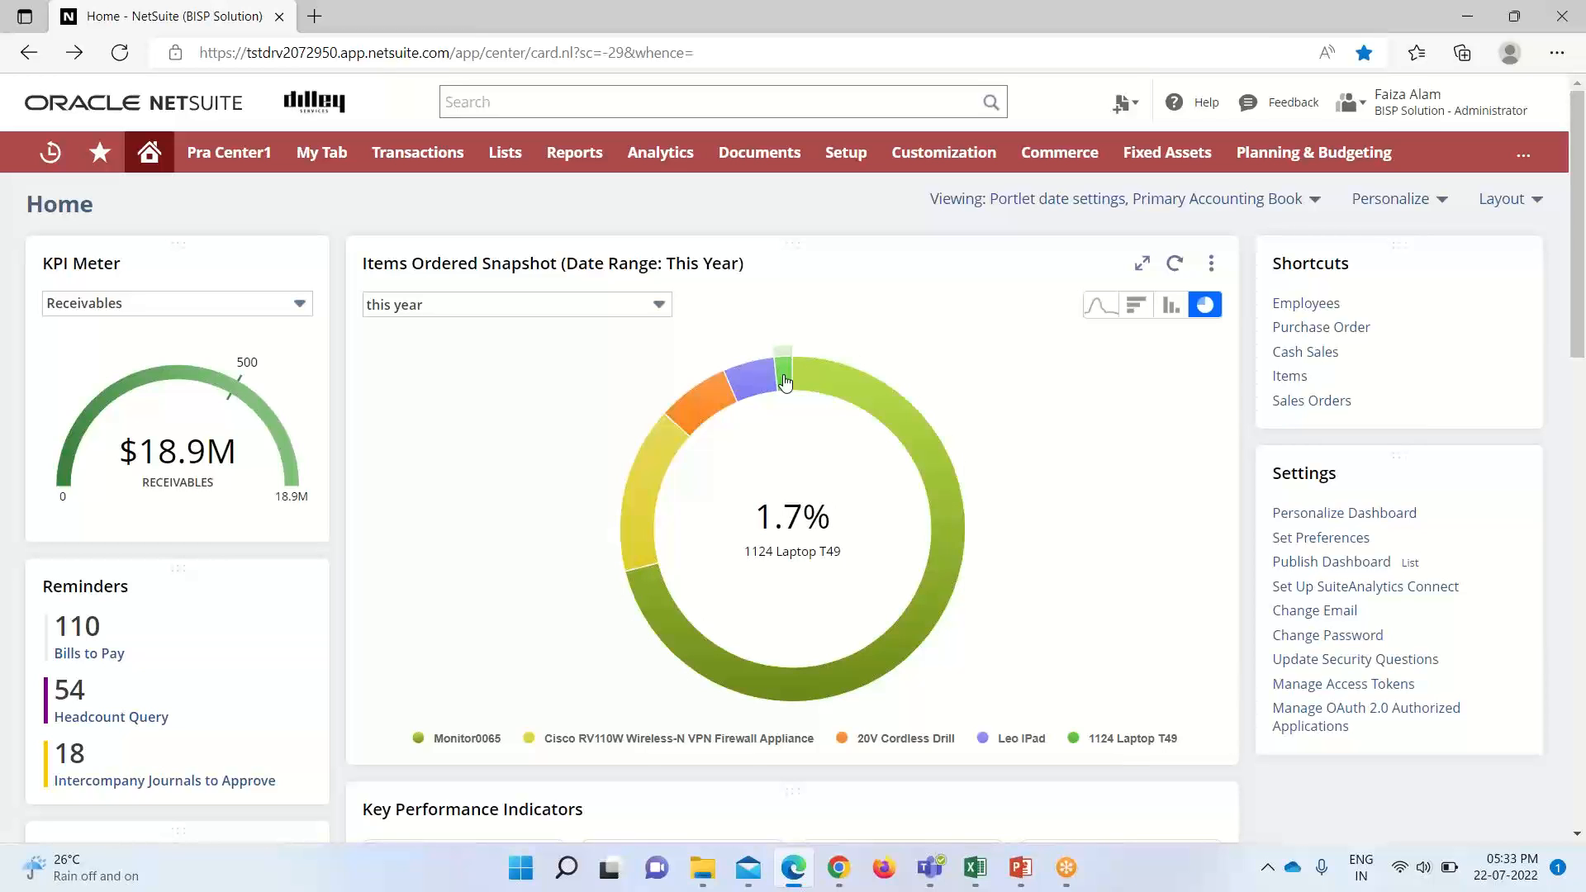
mouse_move(757, 386)
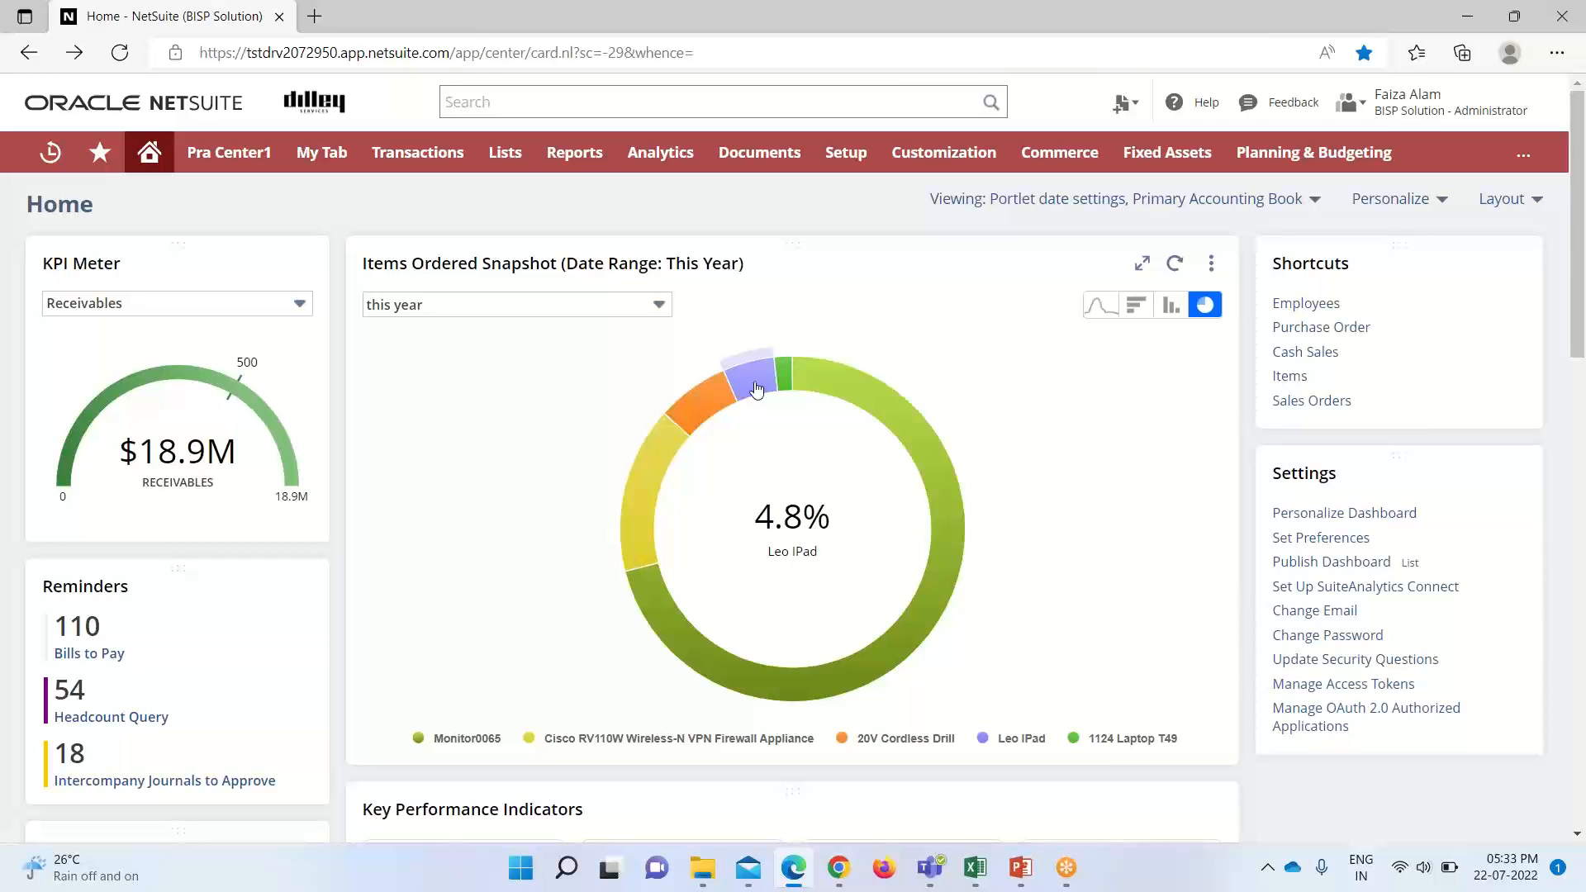
mouse_move(667, 461)
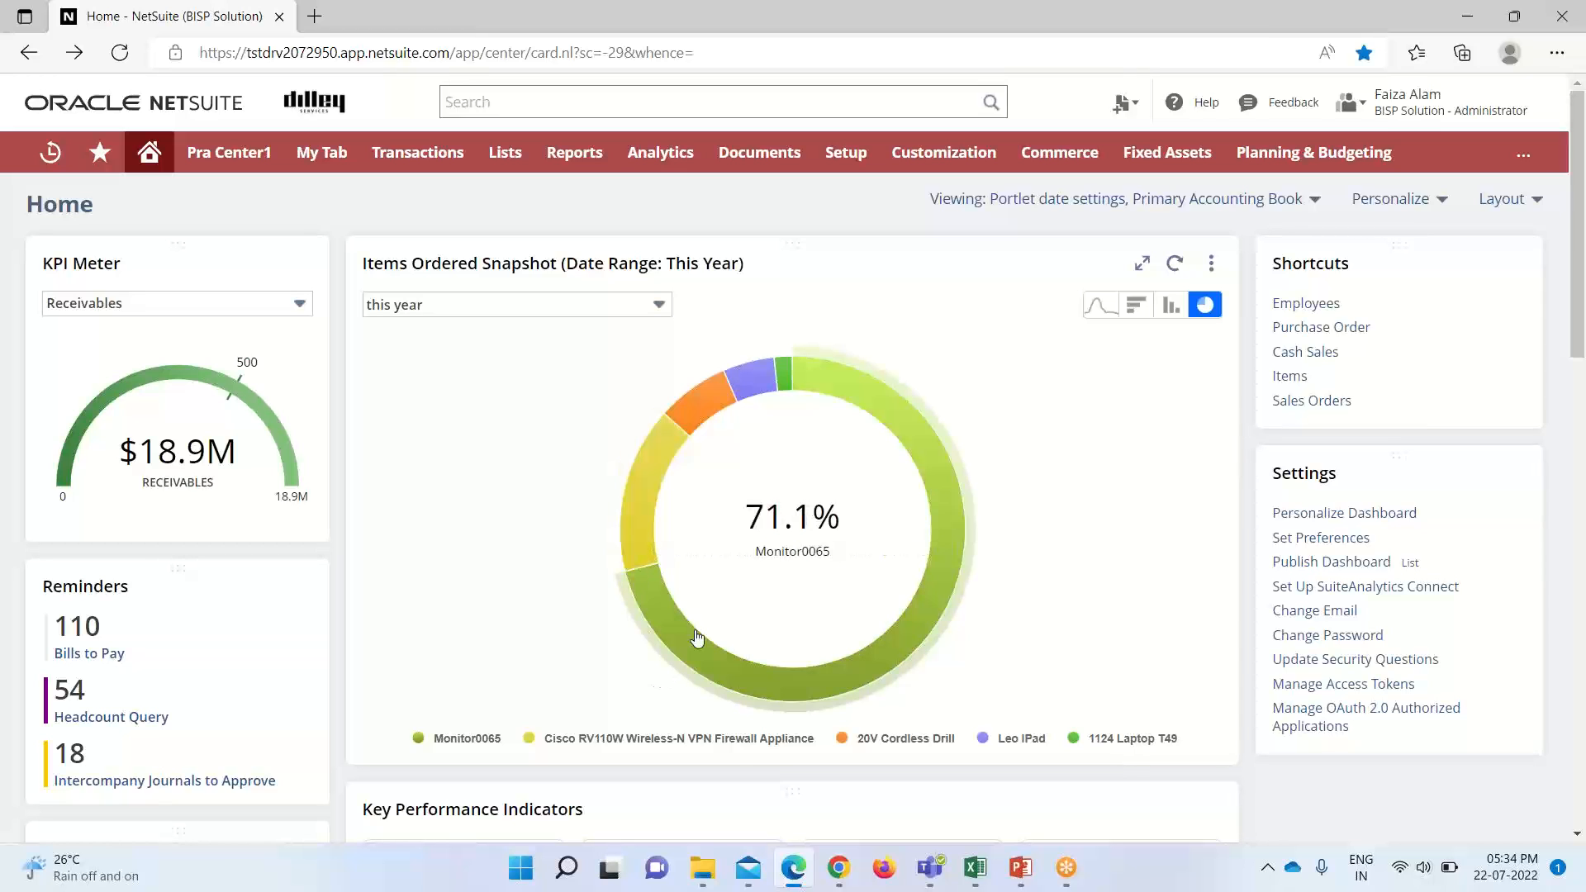
mouse_move(861, 695)
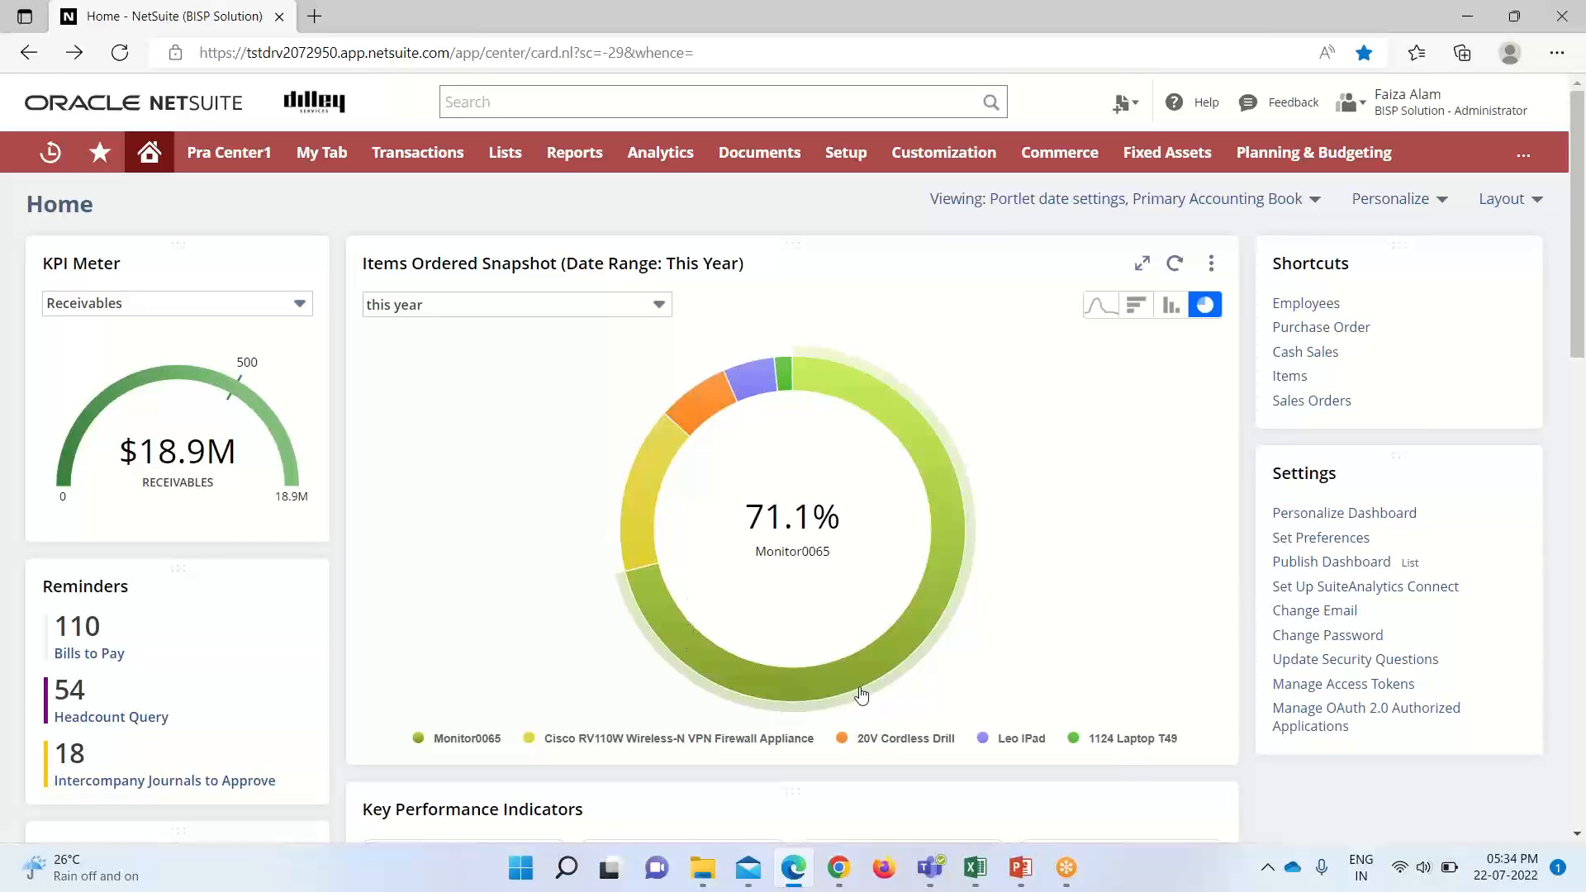
mouse_move(895, 632)
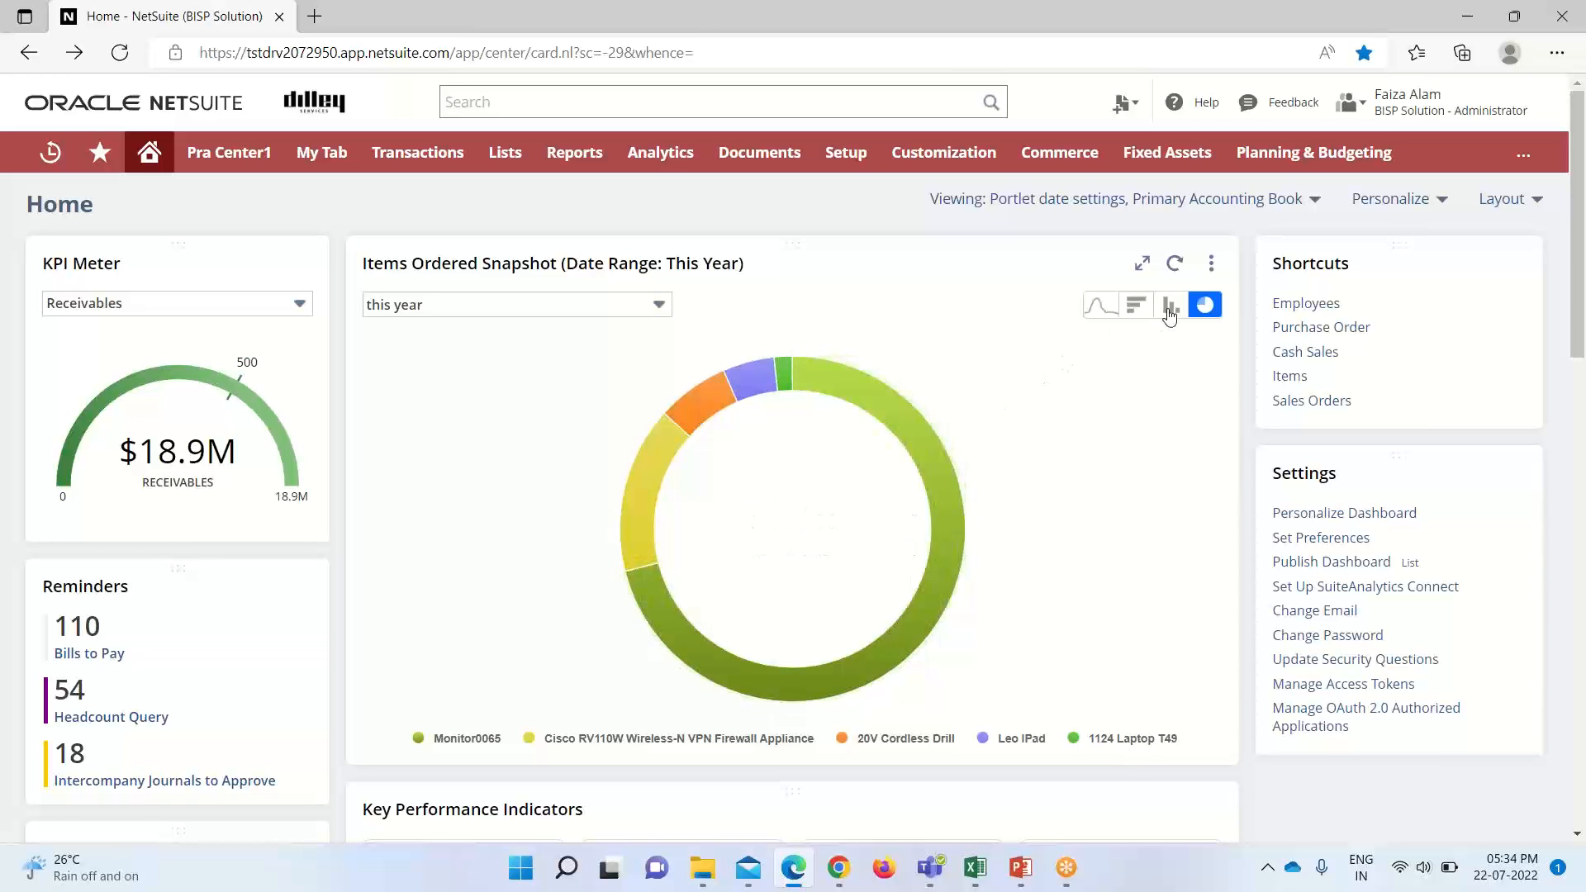
Return the snapshot to a column chart with Monitor0065 near 500 leading
click(1170, 304)
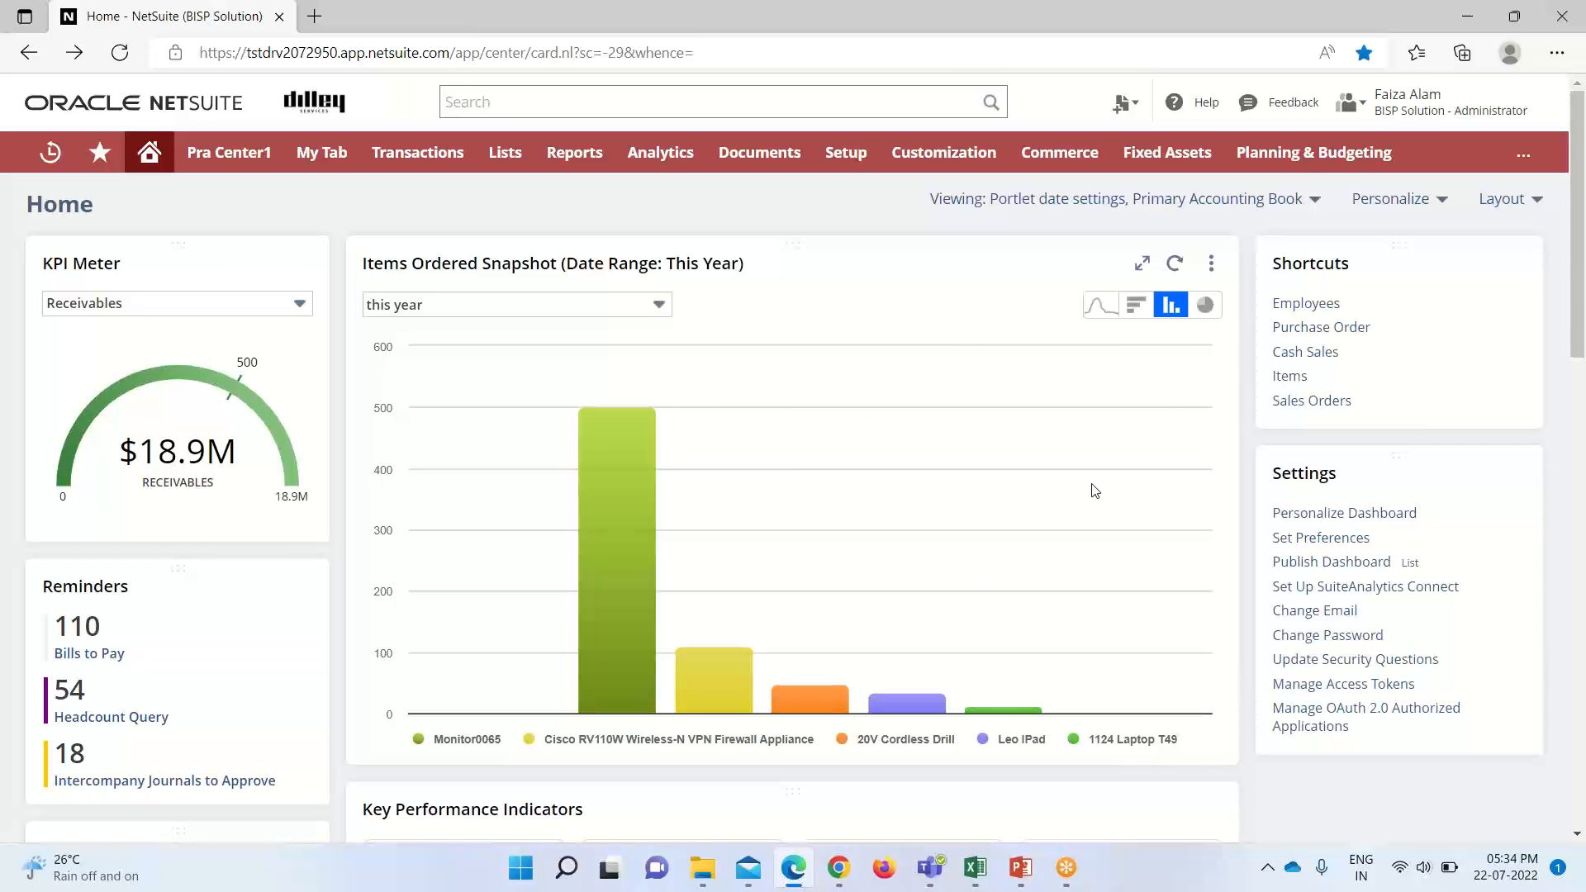
mouse_move(1087, 494)
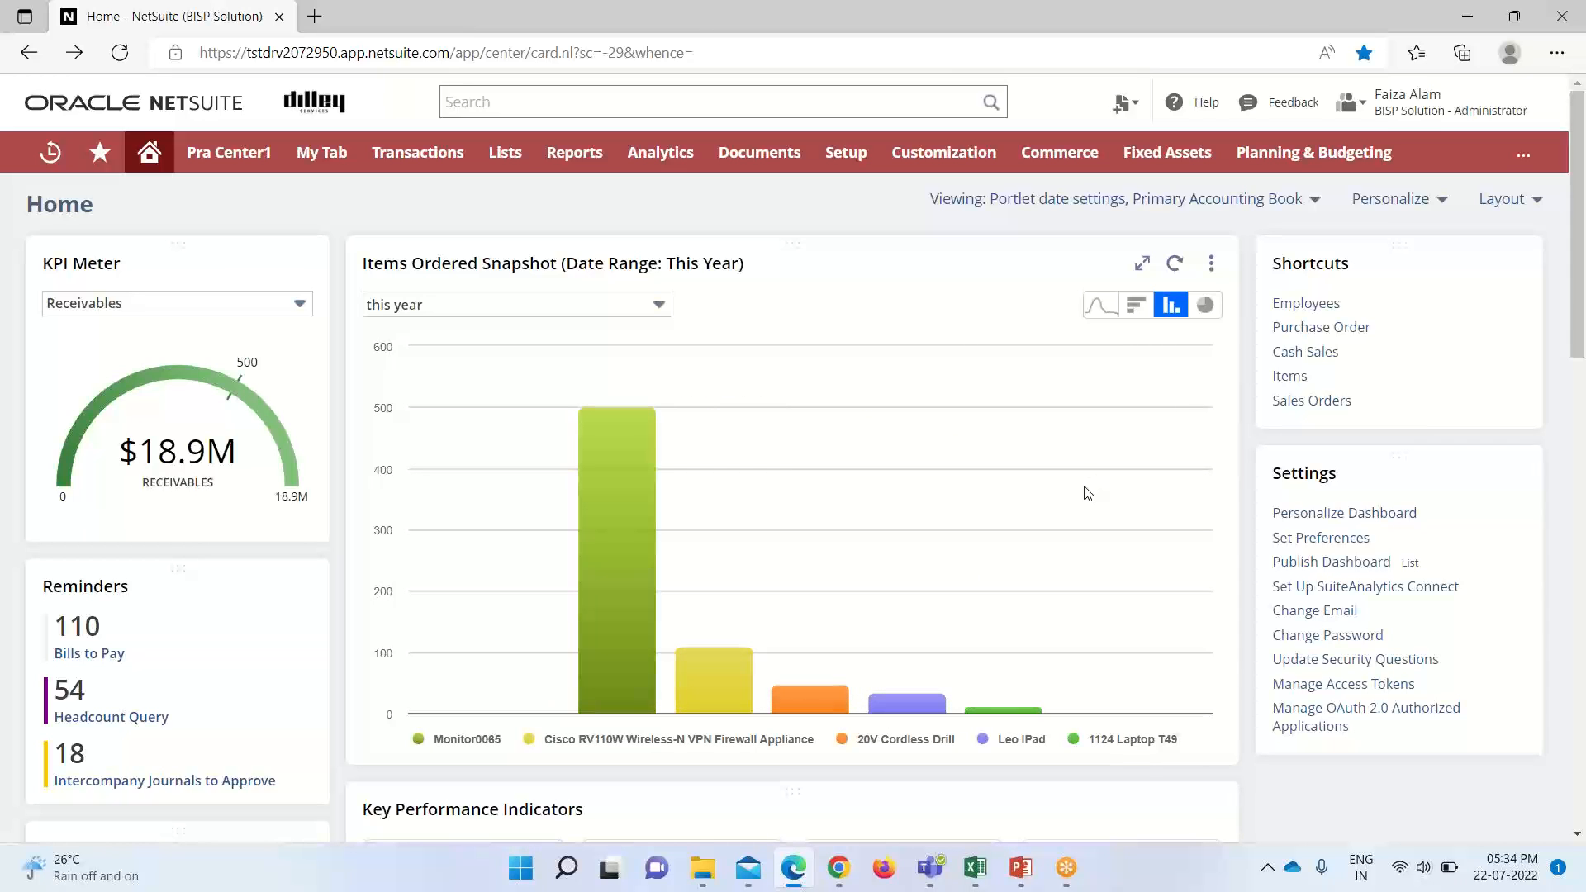
mouse_move(1020, 462)
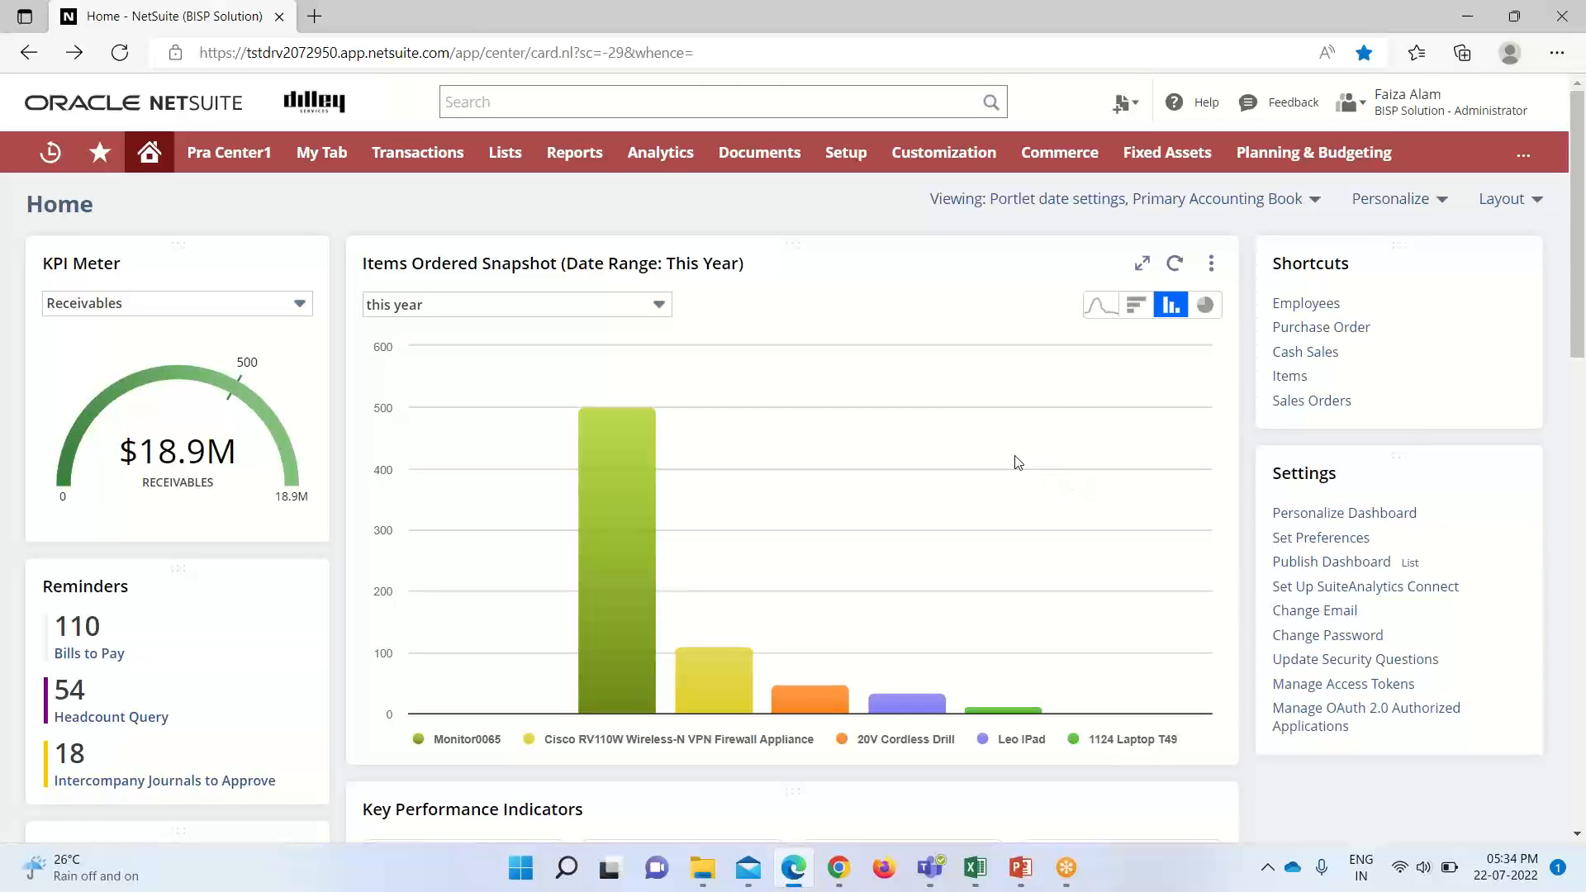
mouse_move(1105, 479)
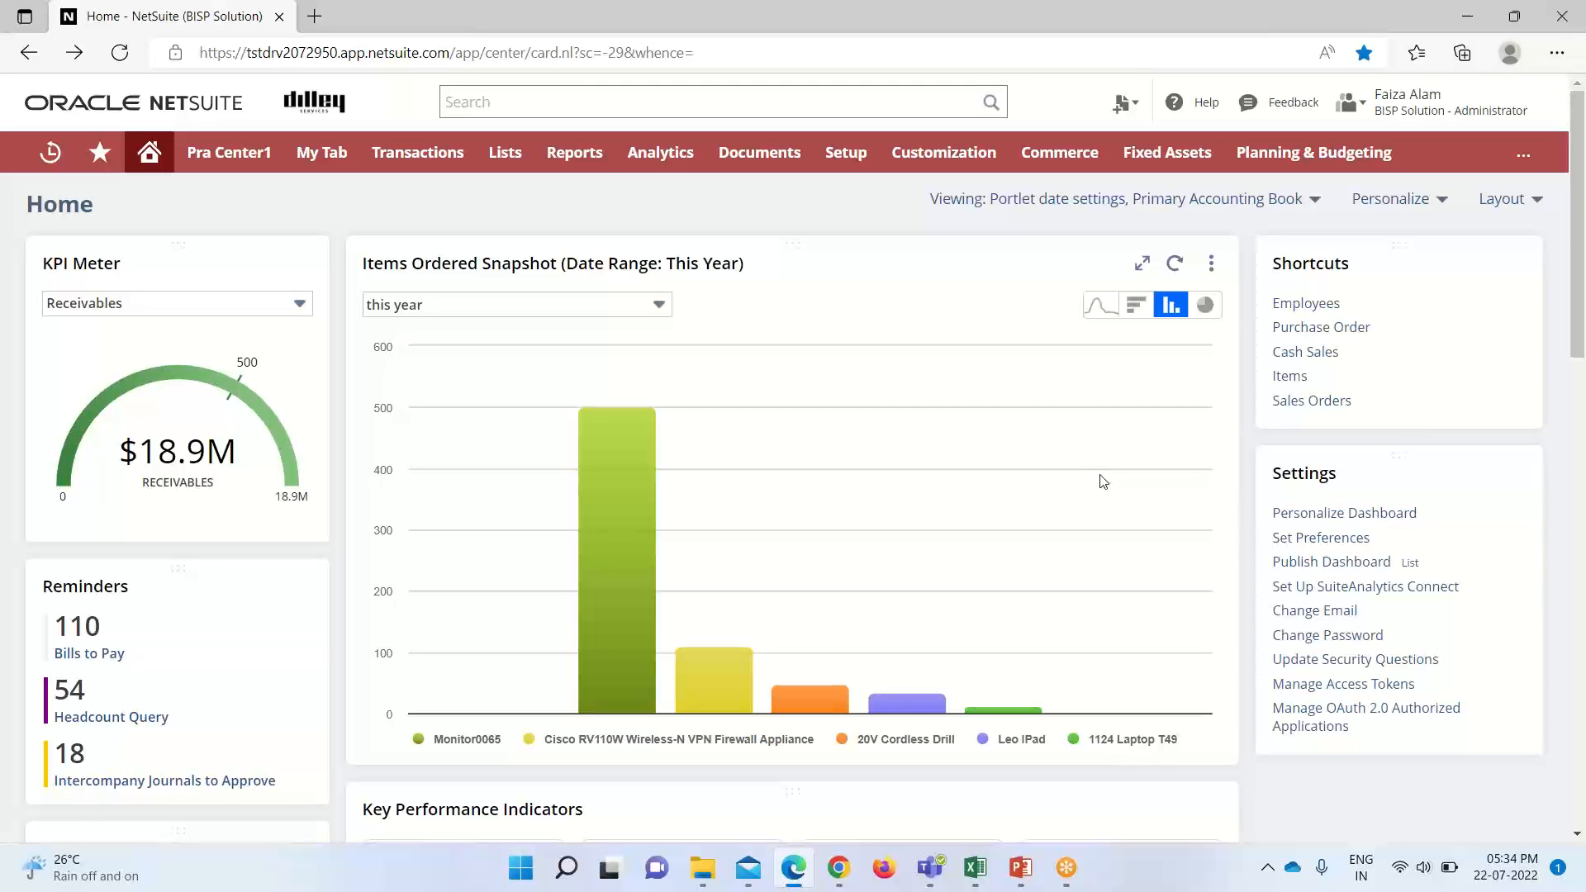
mouse_move(1470, 196)
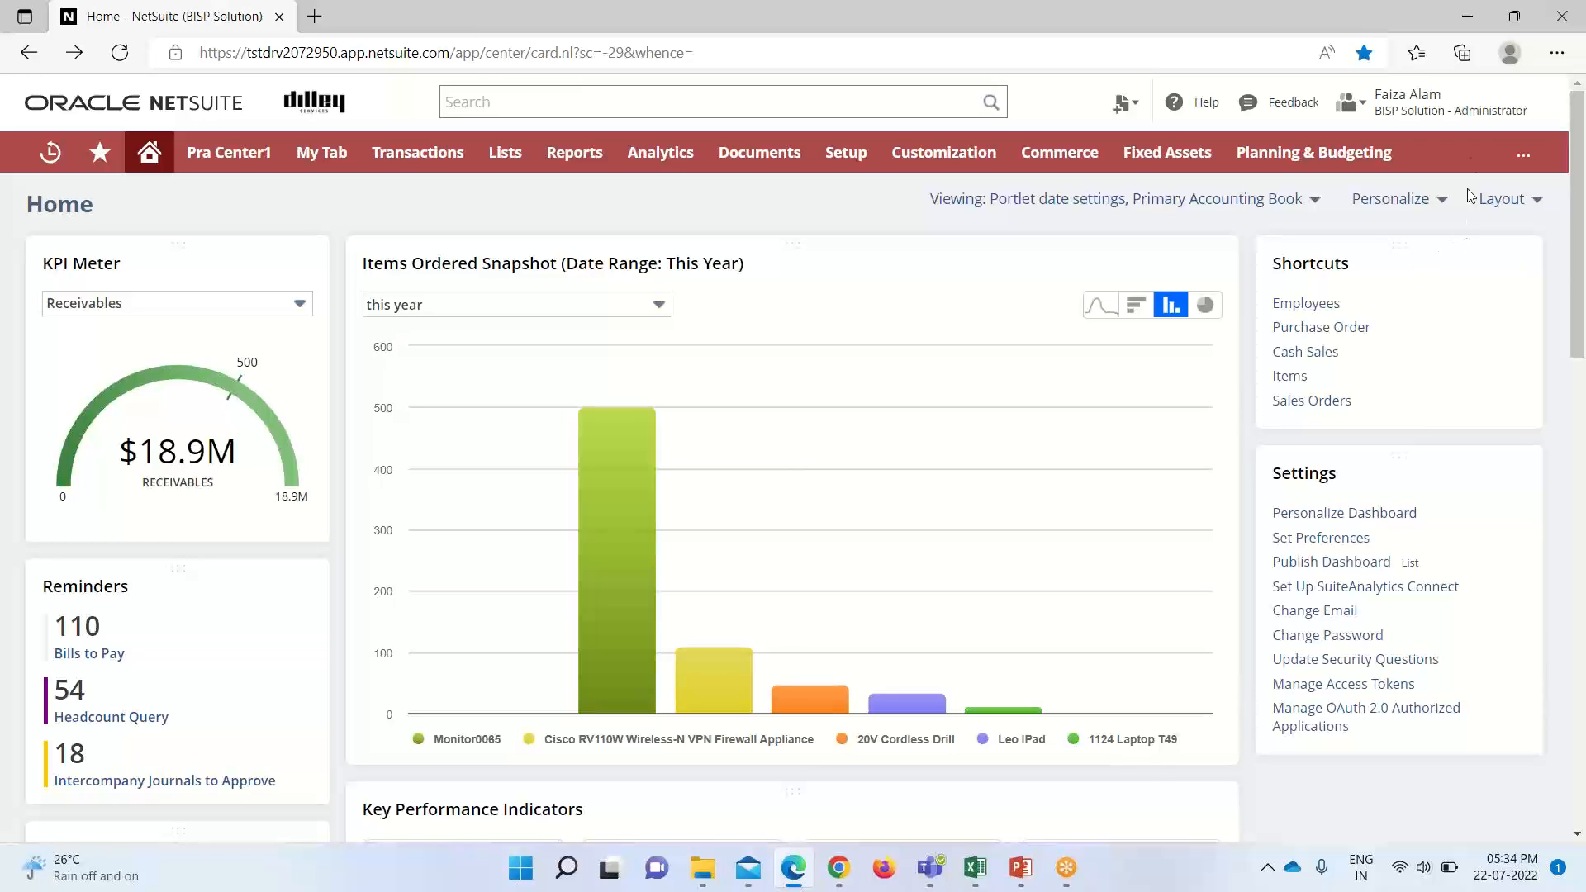
mouse_move(1487, 30)
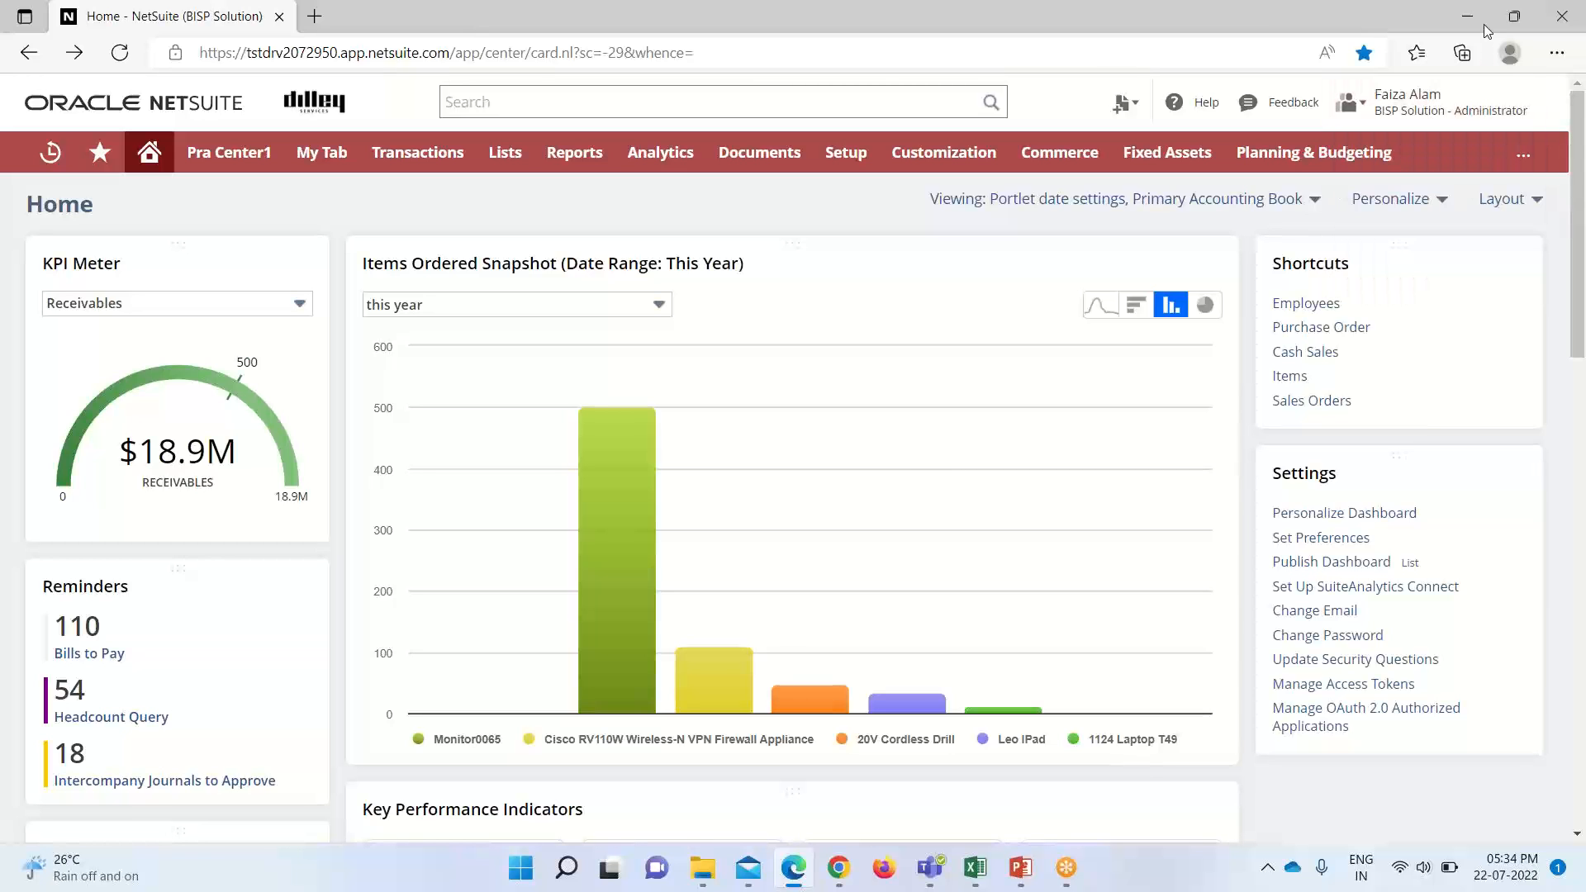